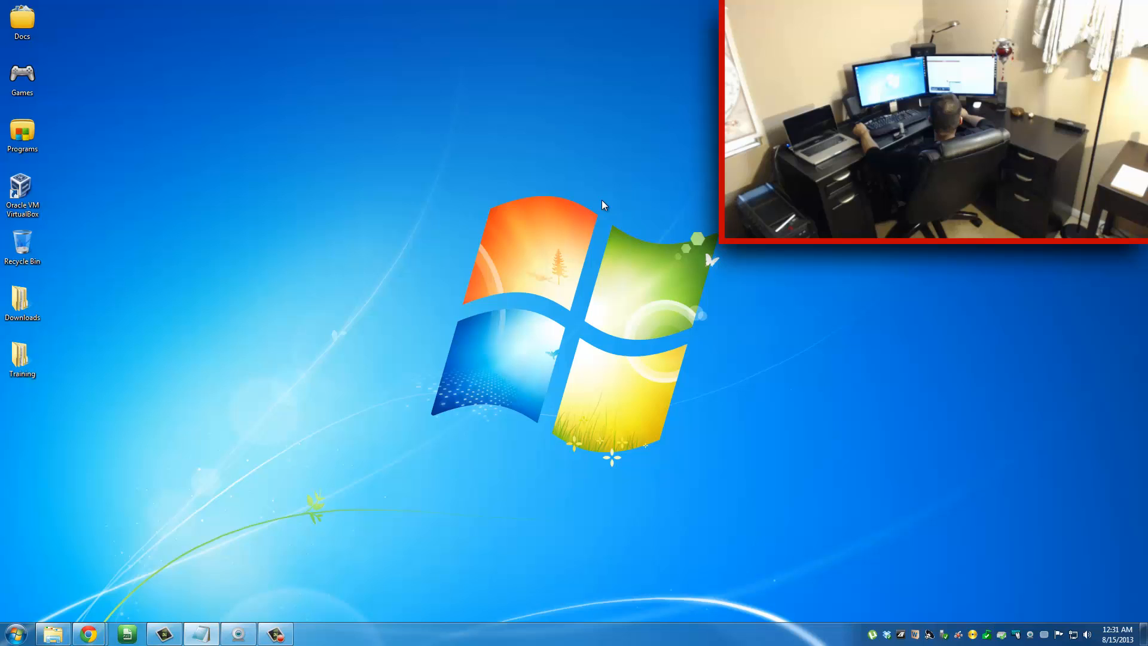
pyautogui.moveTo(594, 196)
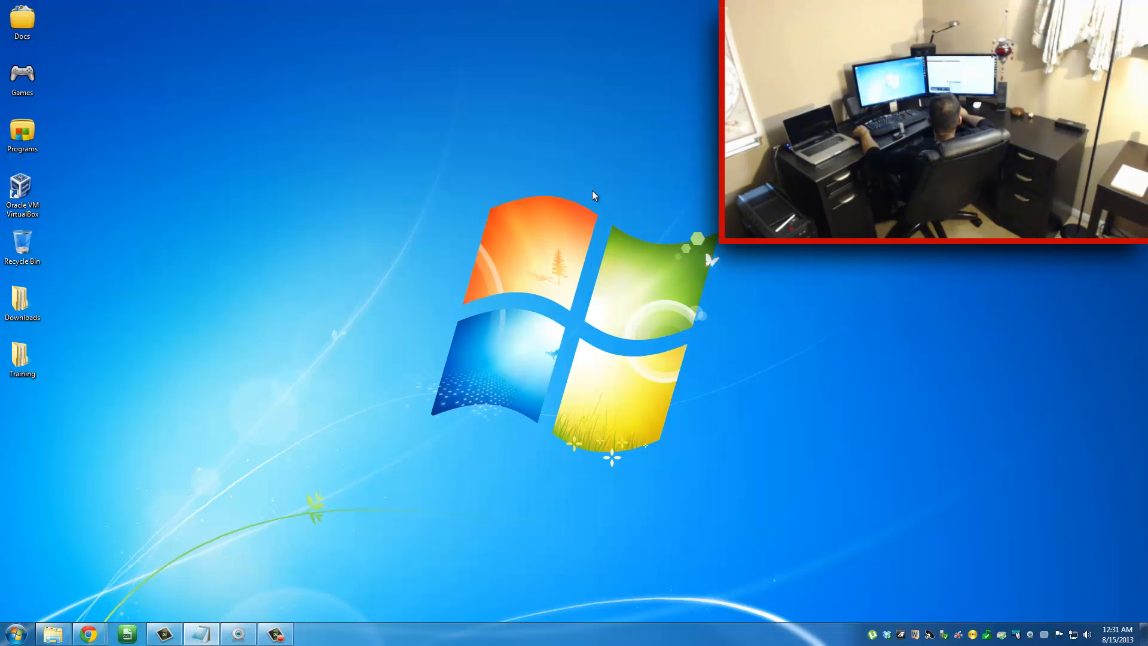
pyautogui.moveTo(187, 174)
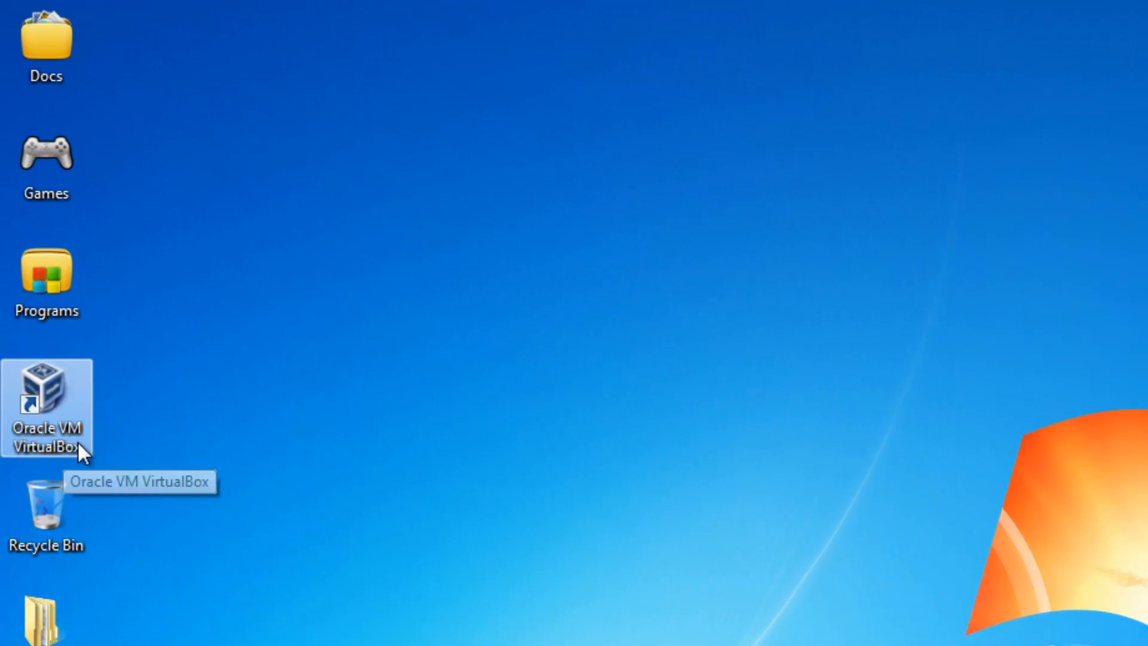
pyautogui.moveTo(43, 414)
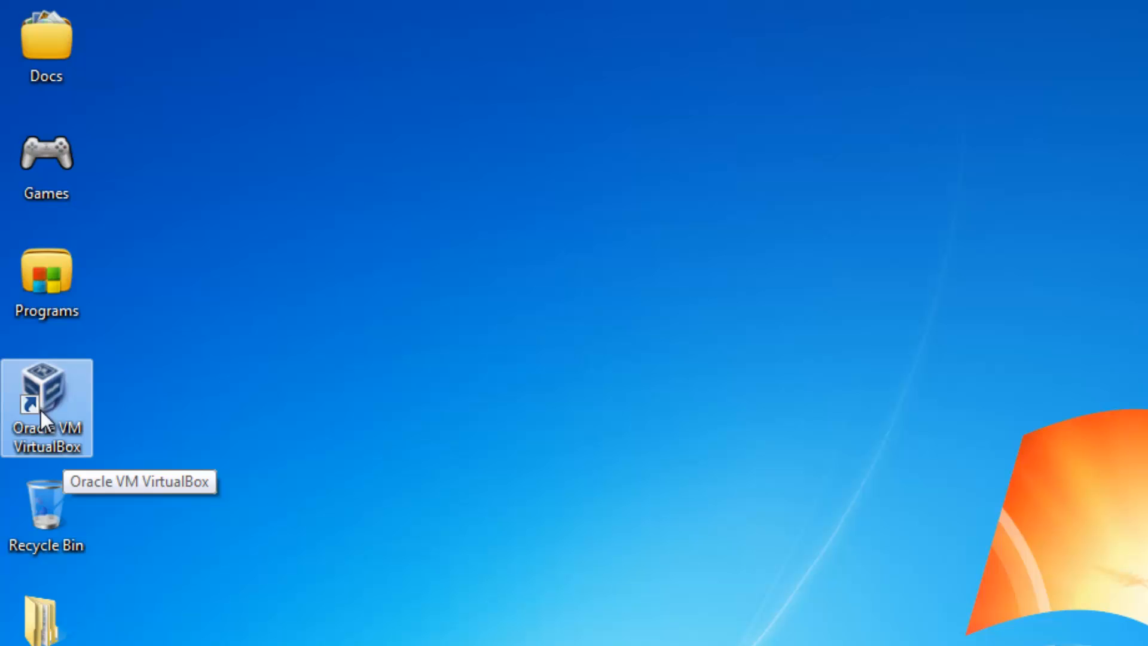
pyautogui.moveTo(831, 463)
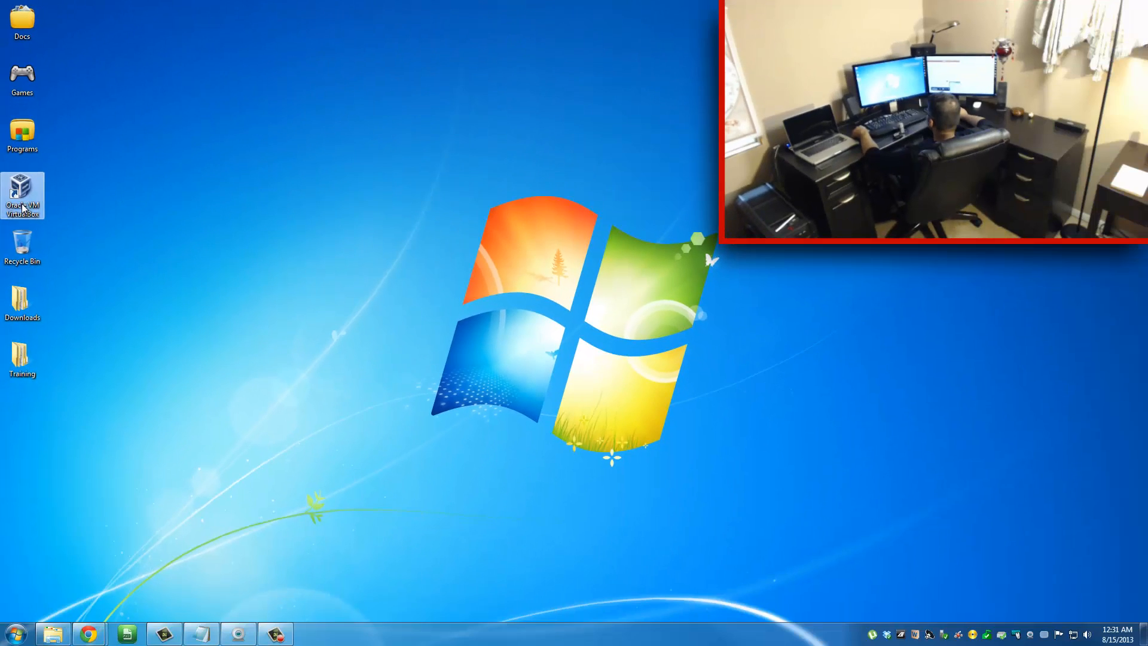
# Launch Oracle VM VirtualBox Manager from its desktop icon
pyautogui.doubleClick(22, 190)
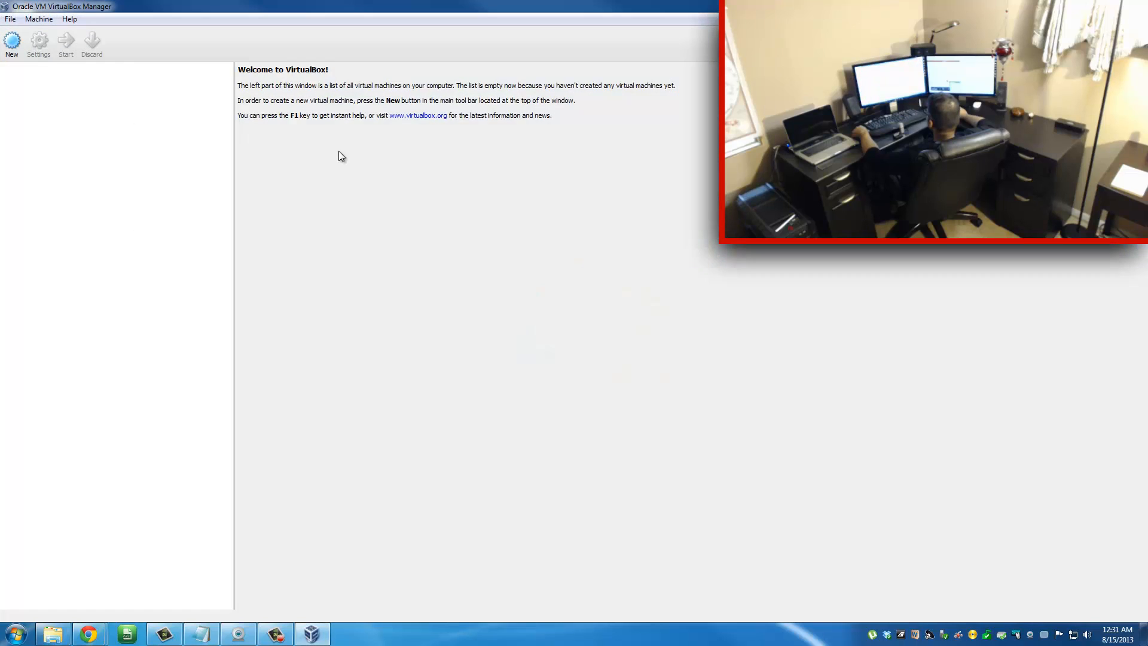
pyautogui.moveTo(247, 245)
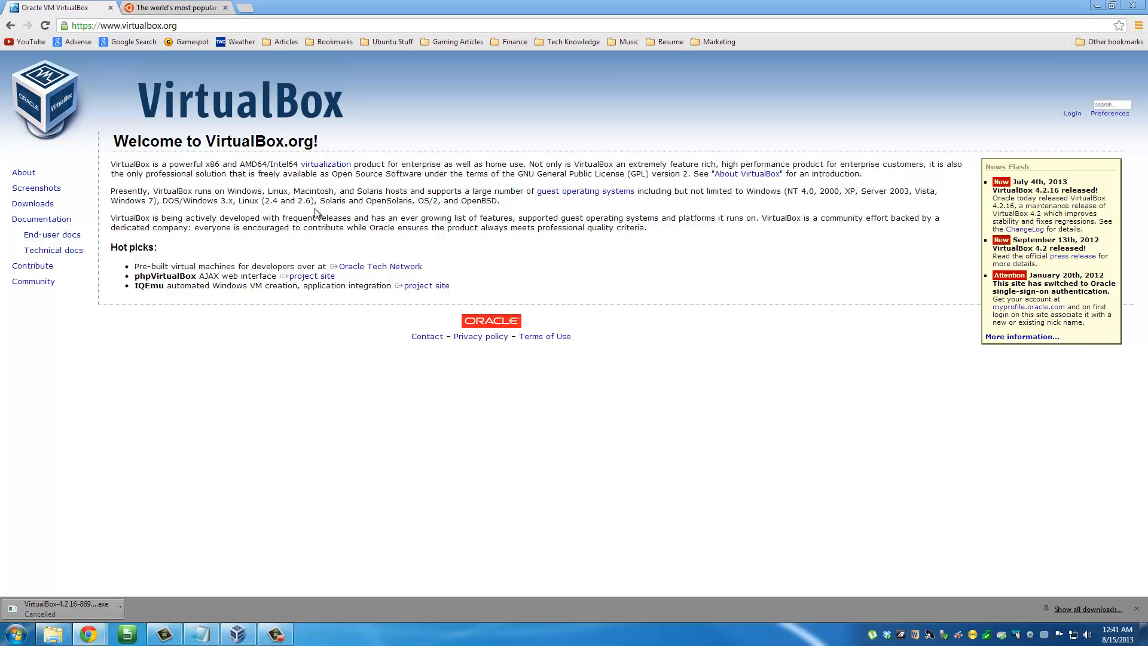
# Go to the VirtualBox Downloads page and highlight the 'VirtualBox 4.2.16 for Windows hosts' entry
pyautogui.click(32, 203)
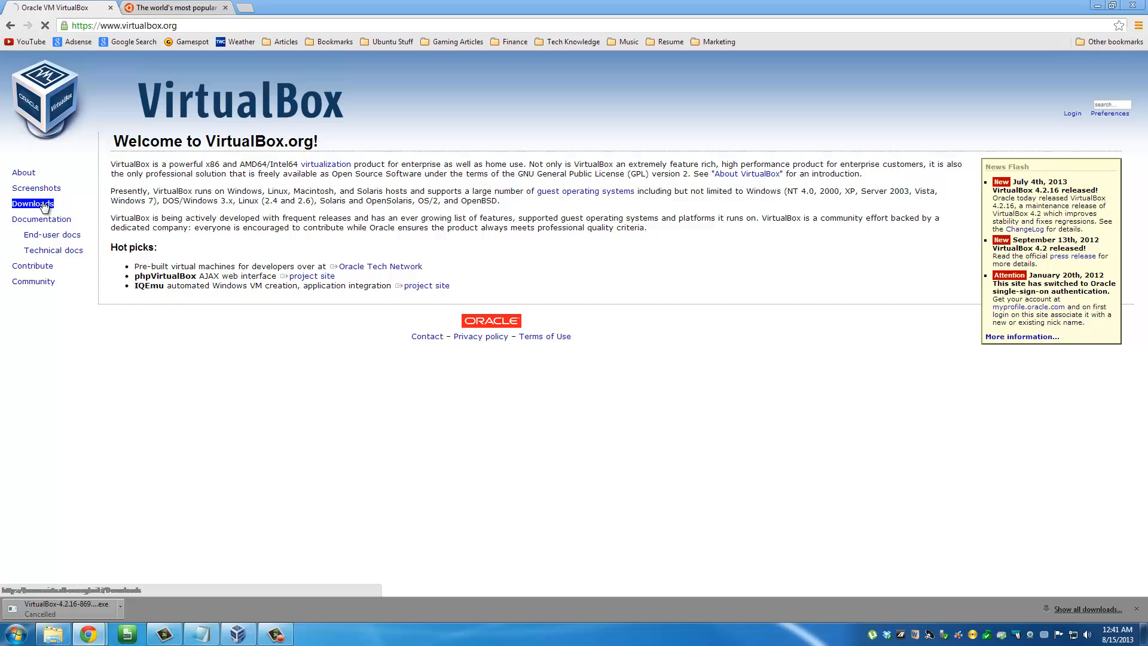
pyautogui.click(33, 203)
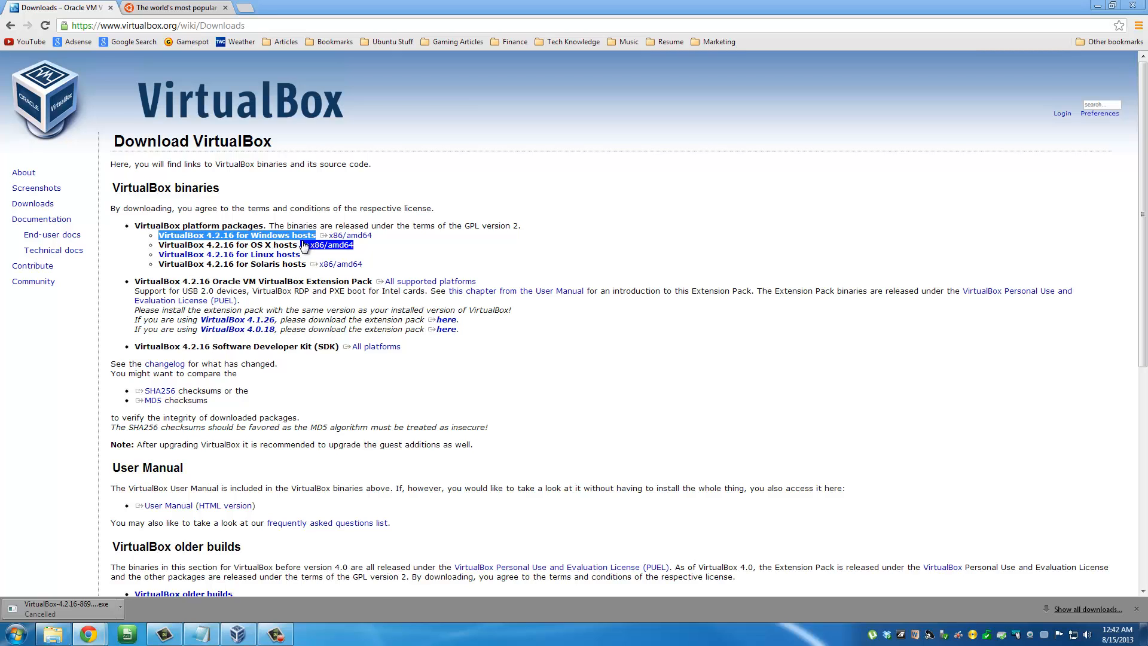
pyautogui.moveTo(303, 244); pyautogui.dragTo(245, 254)
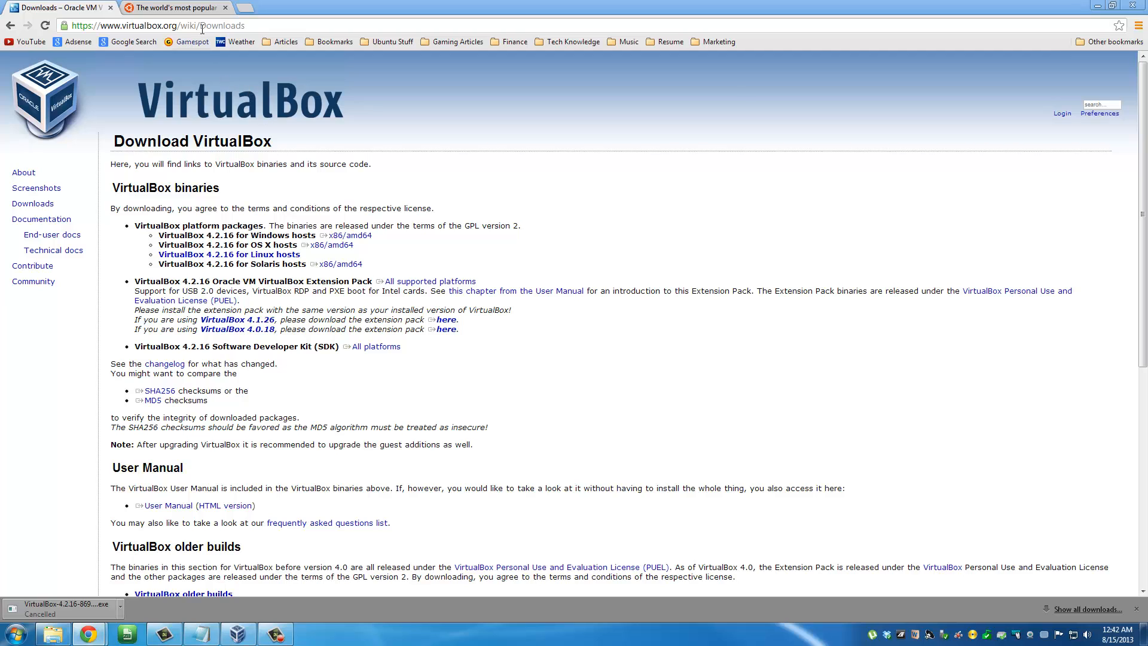
# Switch to the ubuntu.com tab and go to Download > Desktop
pyautogui.click(176, 7)
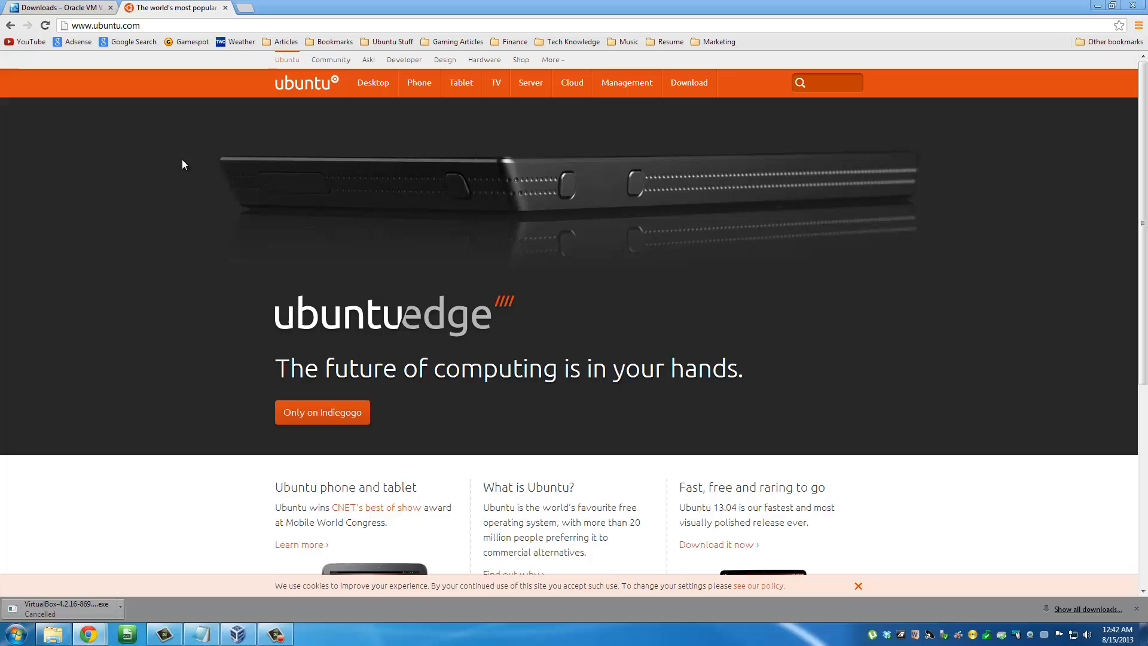
pyautogui.moveTo(209, 101)
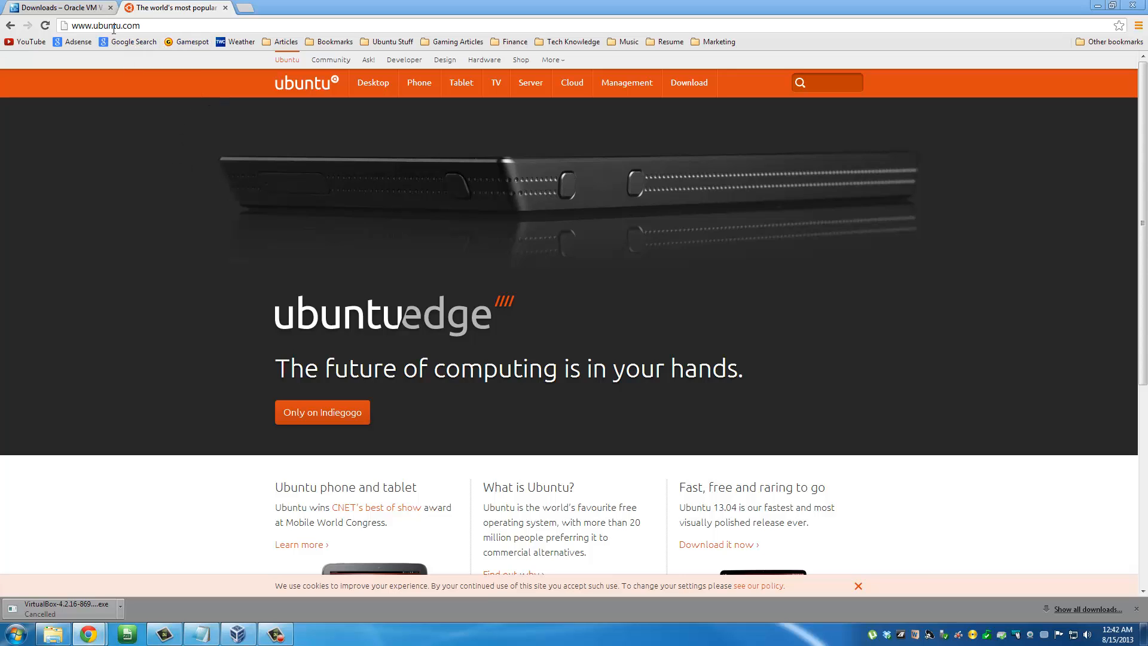
pyautogui.click(102, 26)
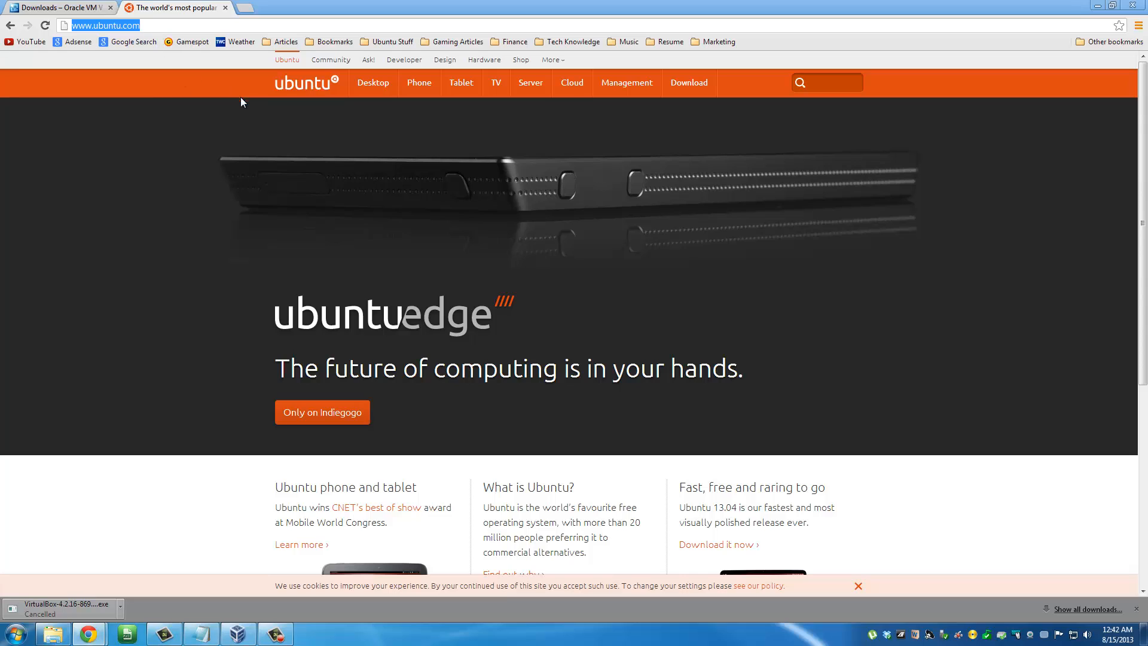
pyautogui.click(687, 82)
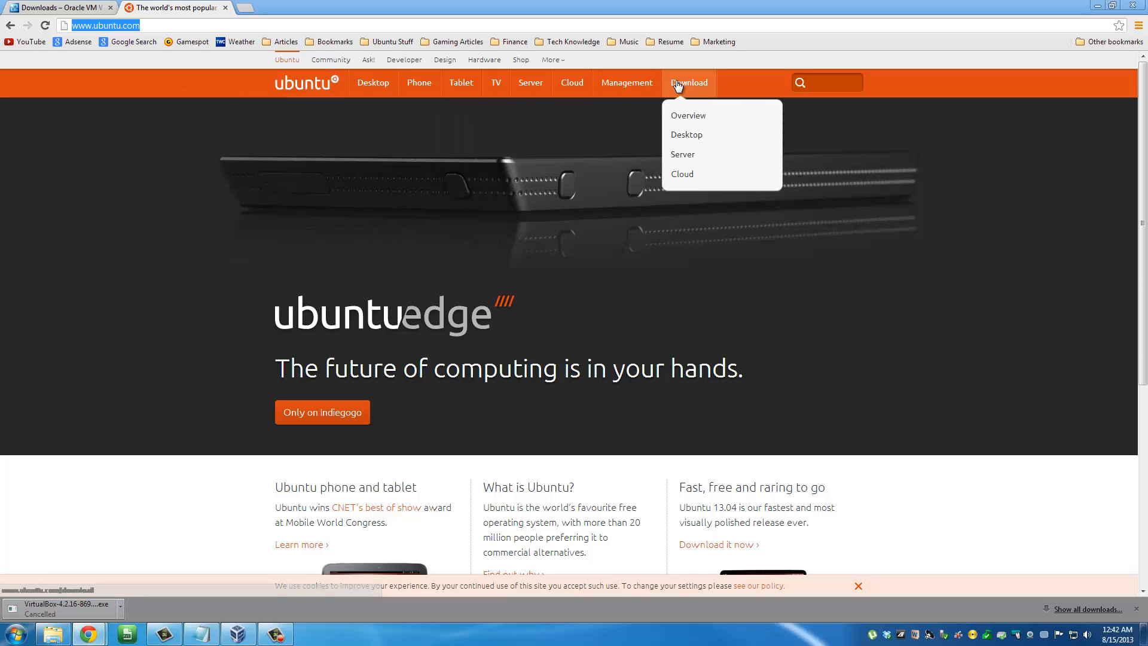
pyautogui.moveTo(687, 88)
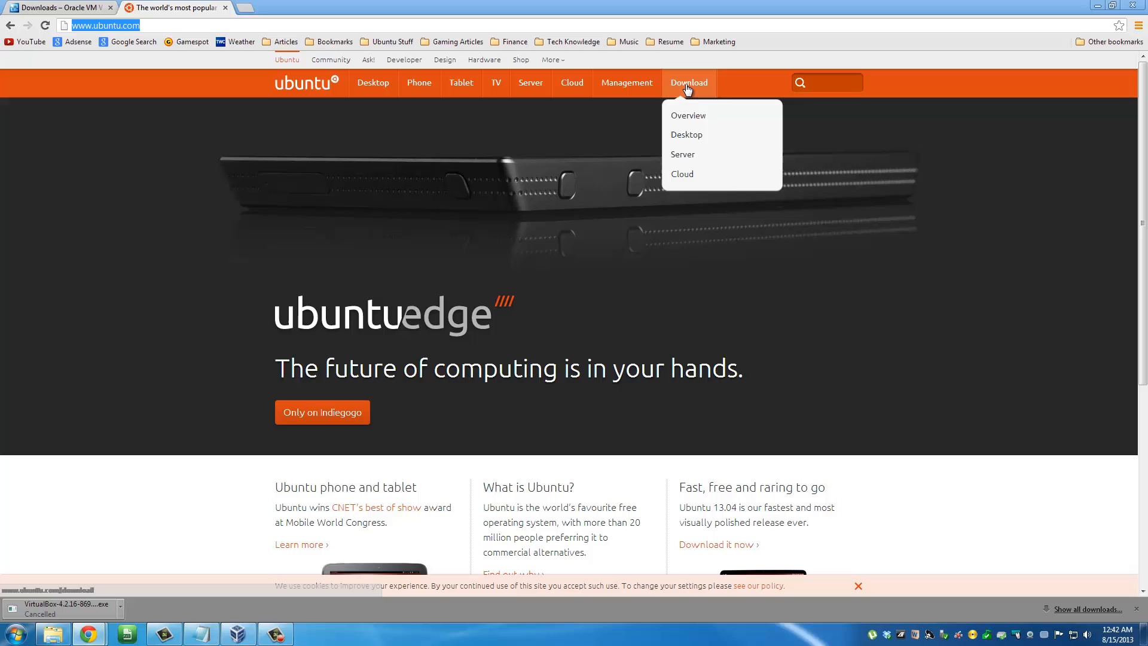
pyautogui.click(686, 135)
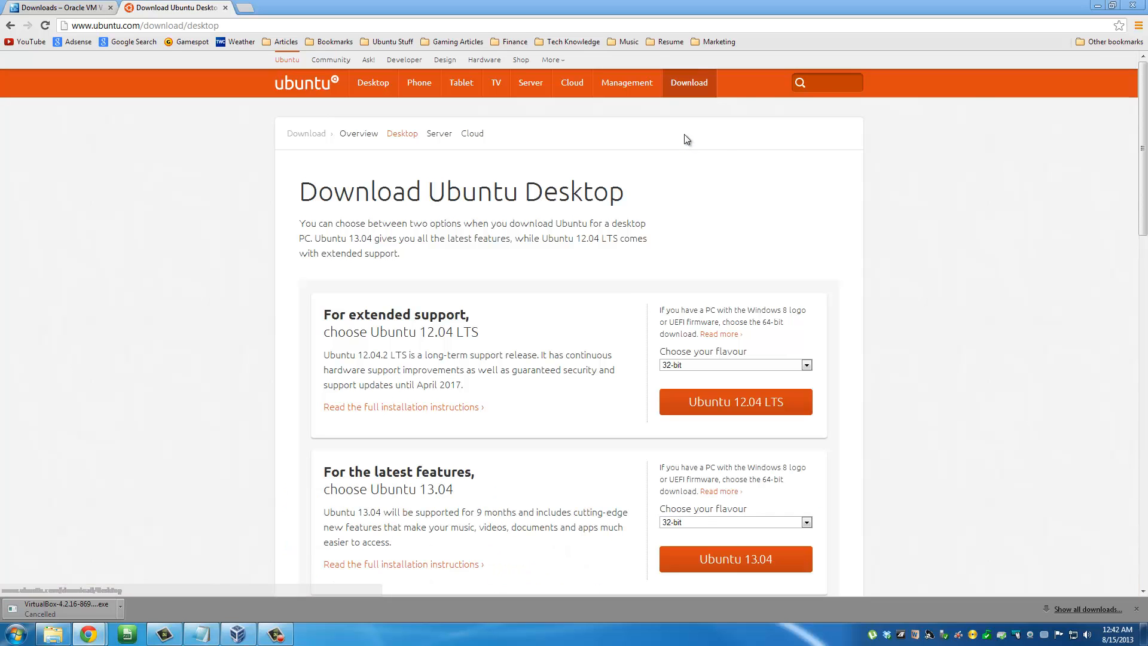
# Scroll down and highlight the Ubuntu 13.04 version text
pyautogui.scroll(-3)
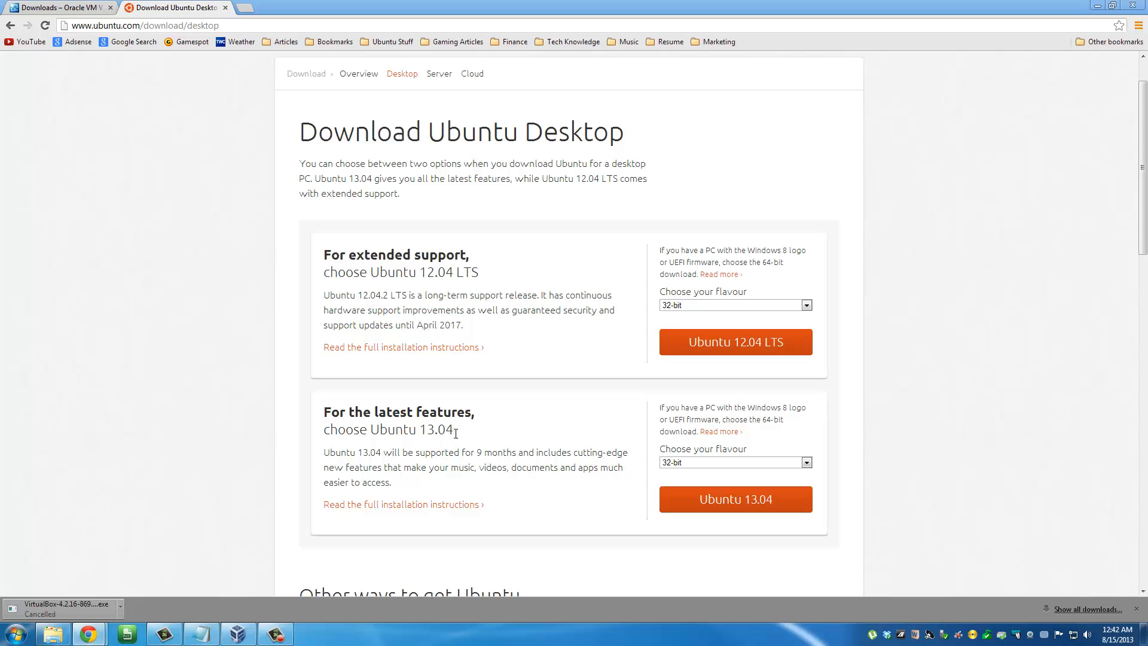
pyautogui.doubleClick(433, 430)
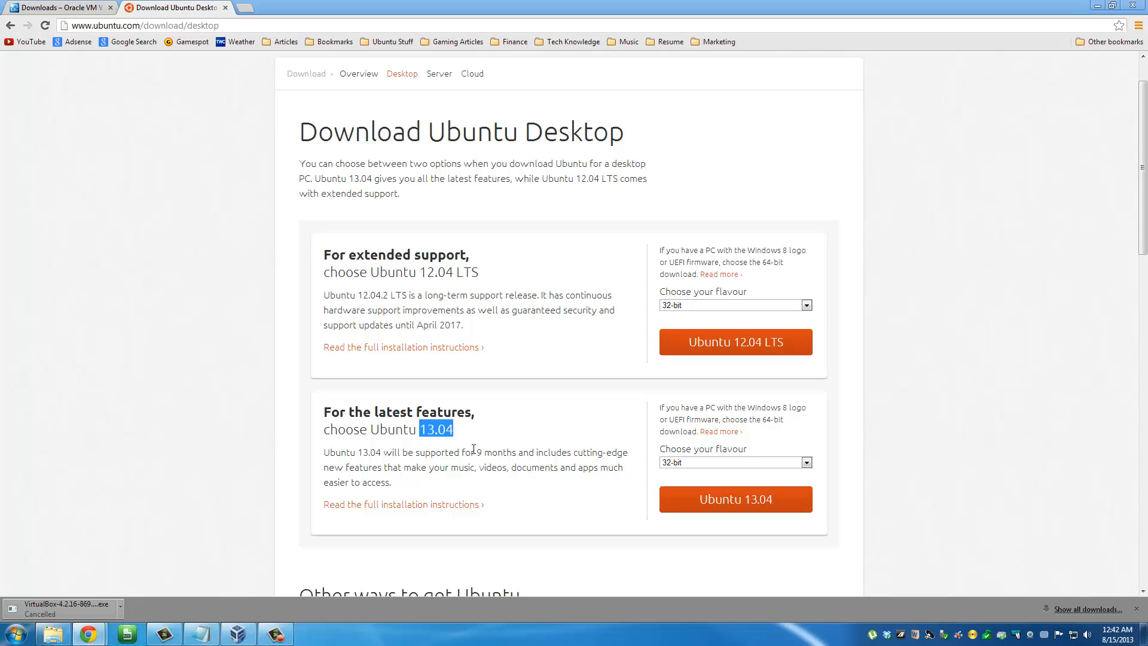
pyautogui.doubleClick(494, 452)
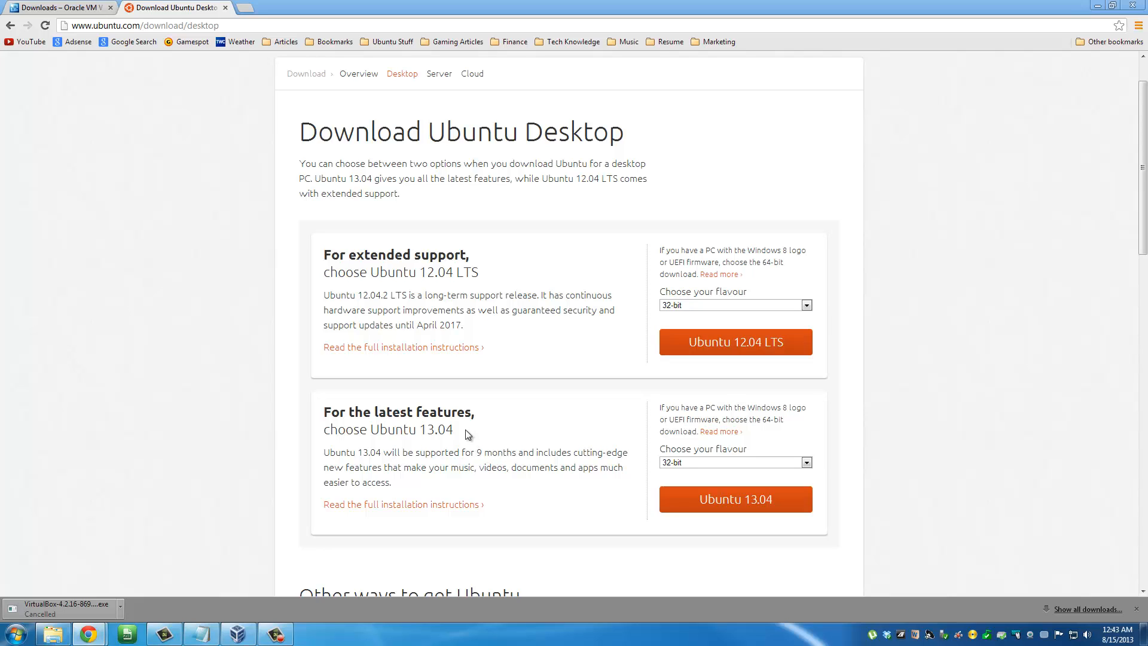
pyautogui.moveTo(324, 411); pyautogui.dragTo(454, 430)
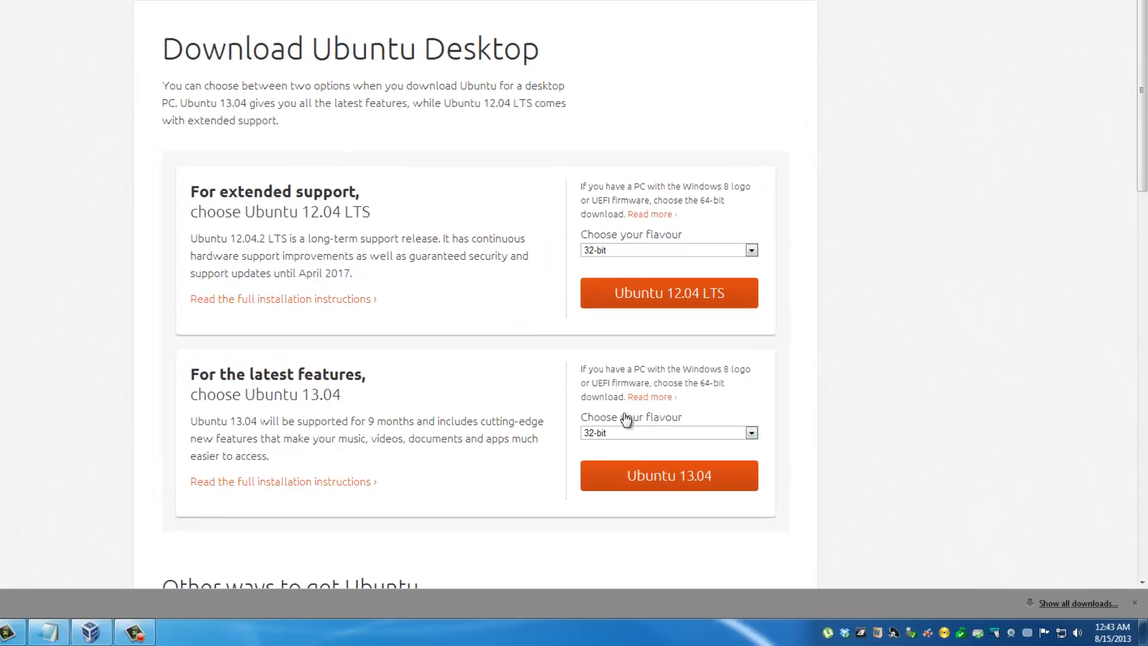
# Choose '64-bit (for newer machines)' as the Ubuntu 13.04 flavour
pyautogui.click(750, 432)
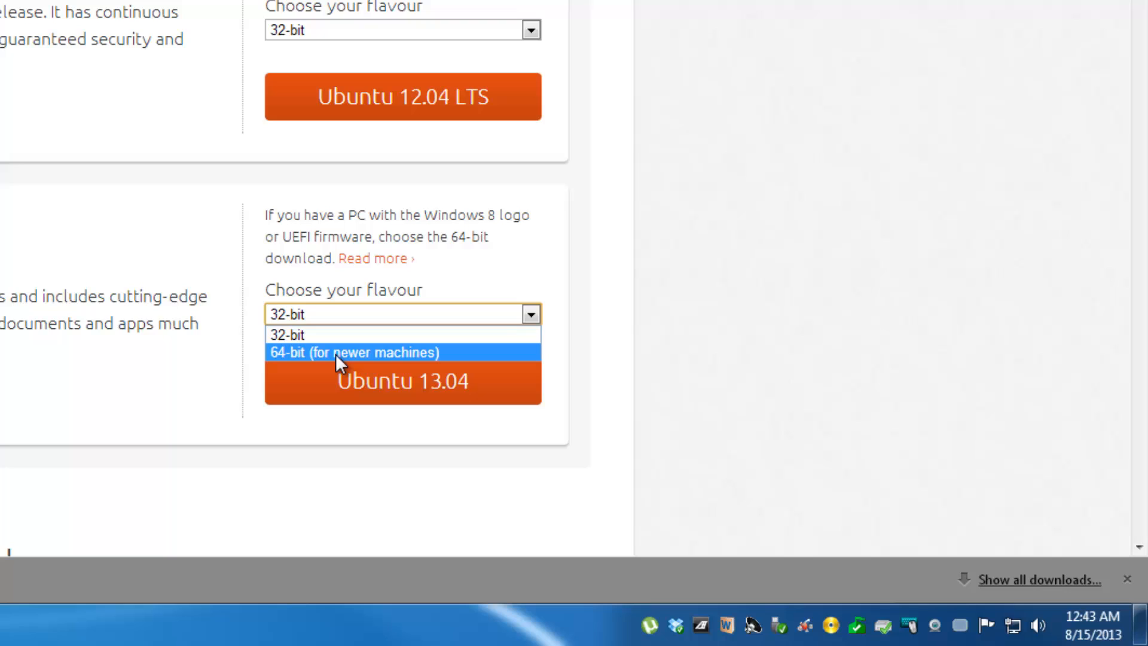
pyautogui.moveTo(353, 363)
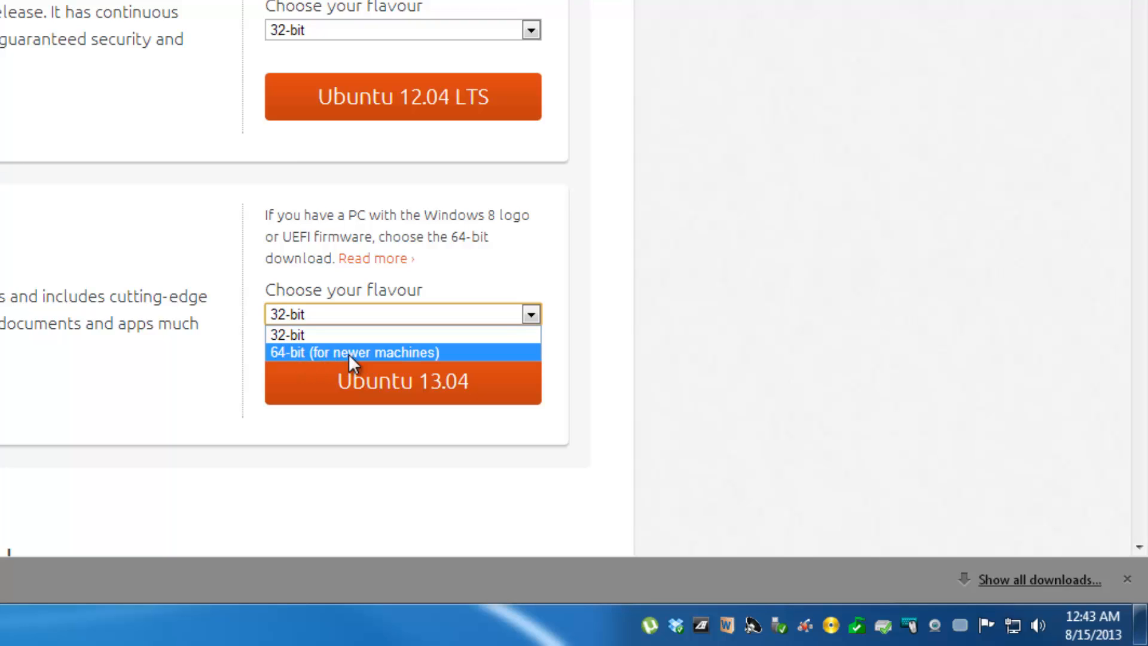
pyautogui.moveTo(384, 364)
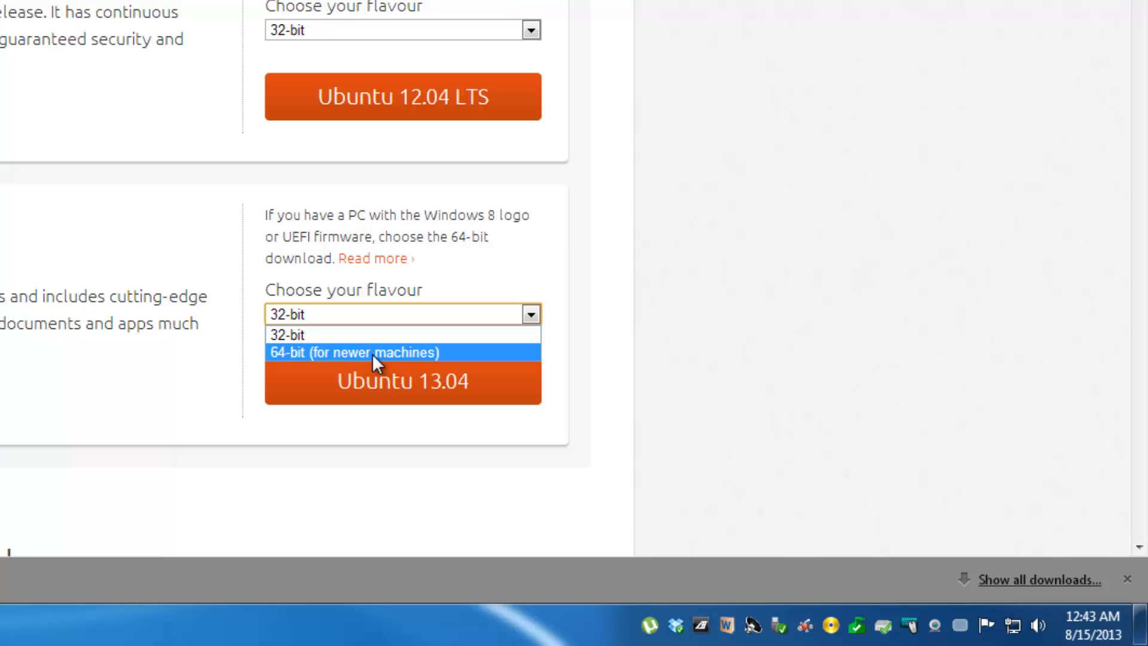
pyautogui.scroll(-3)
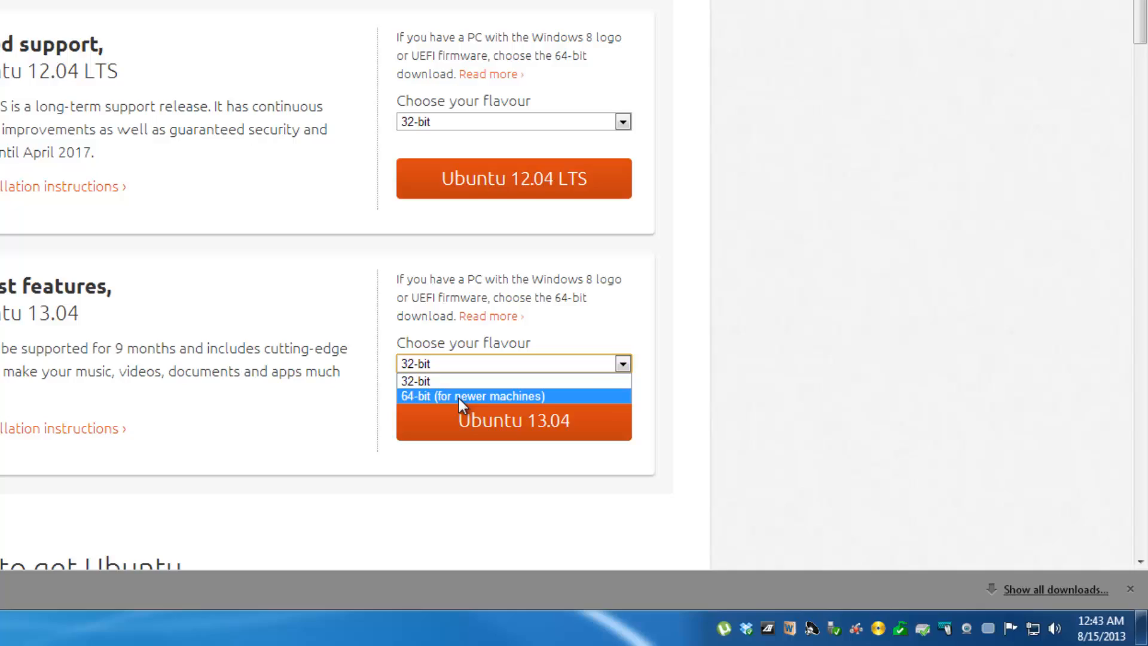
pyautogui.click(471, 396)
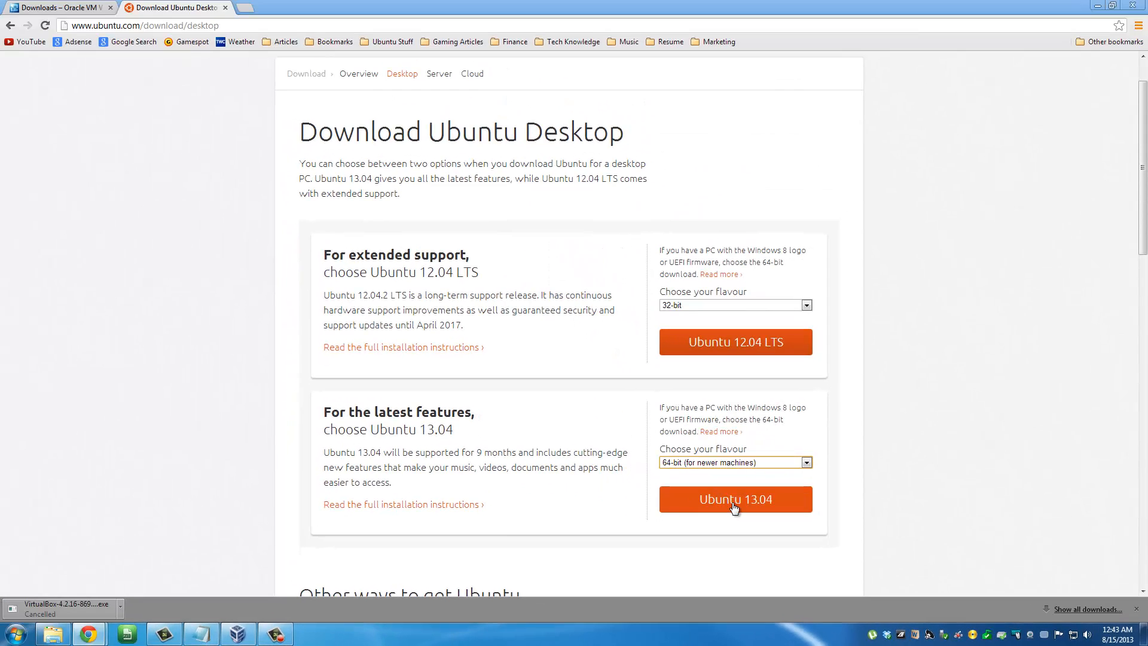
pyautogui.moveTo(734, 506)
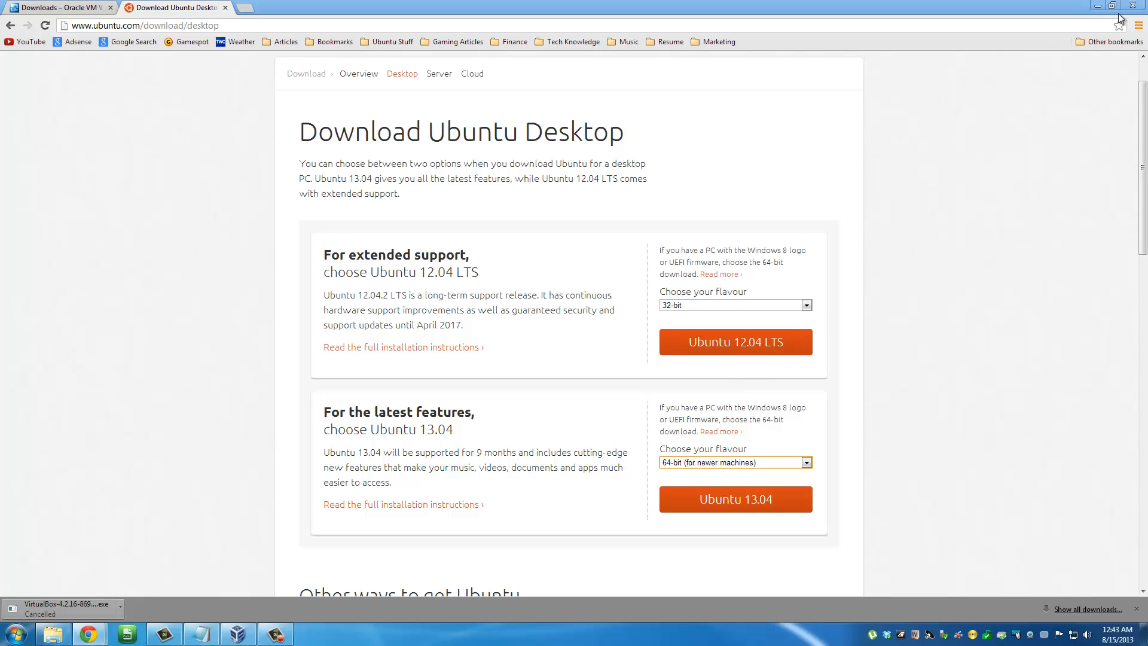
pyautogui.moveTo(1098, 6)
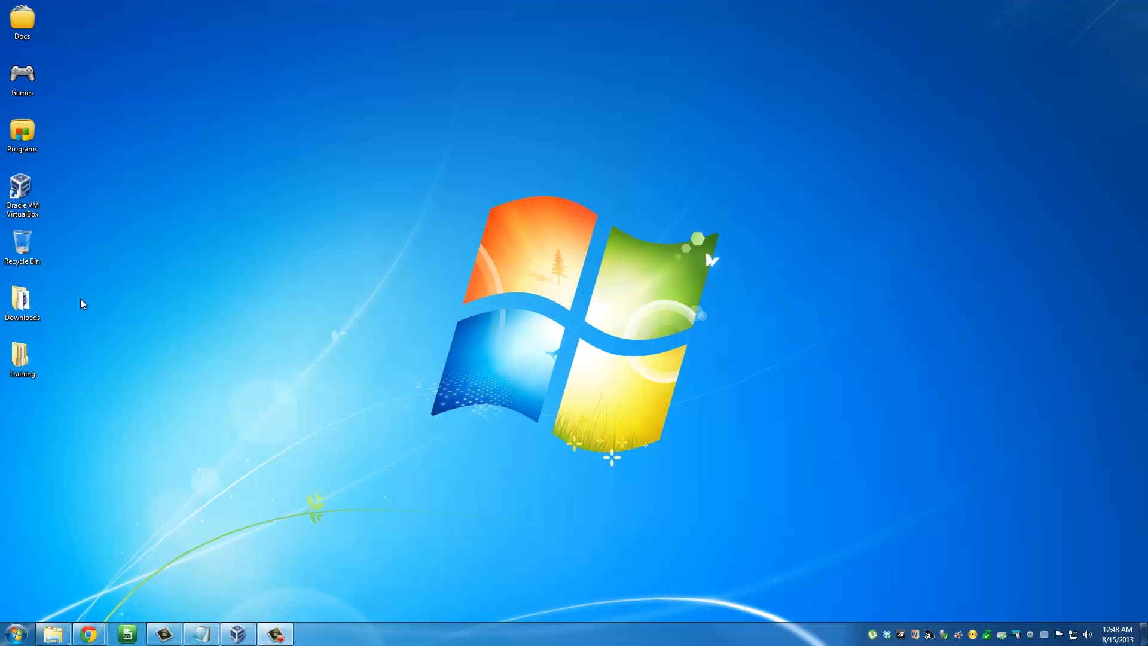
# Open the Downloads folder and run the VirtualBox 4.2.16 installer
pyautogui.click(22, 296)
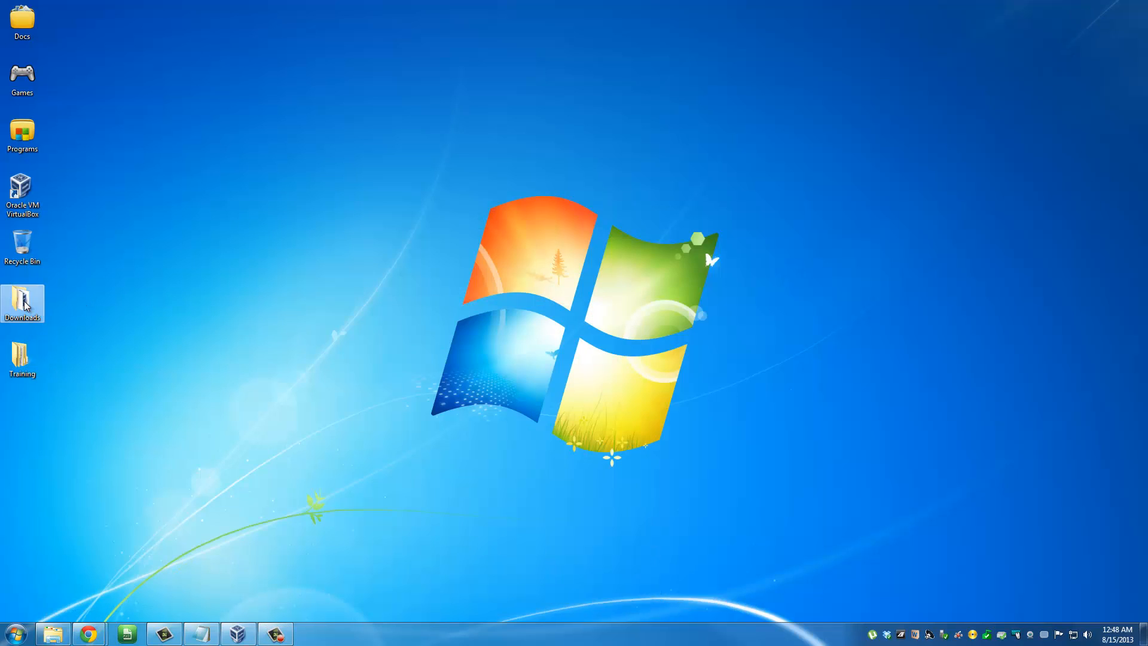
pyautogui.doubleClick(22, 302)
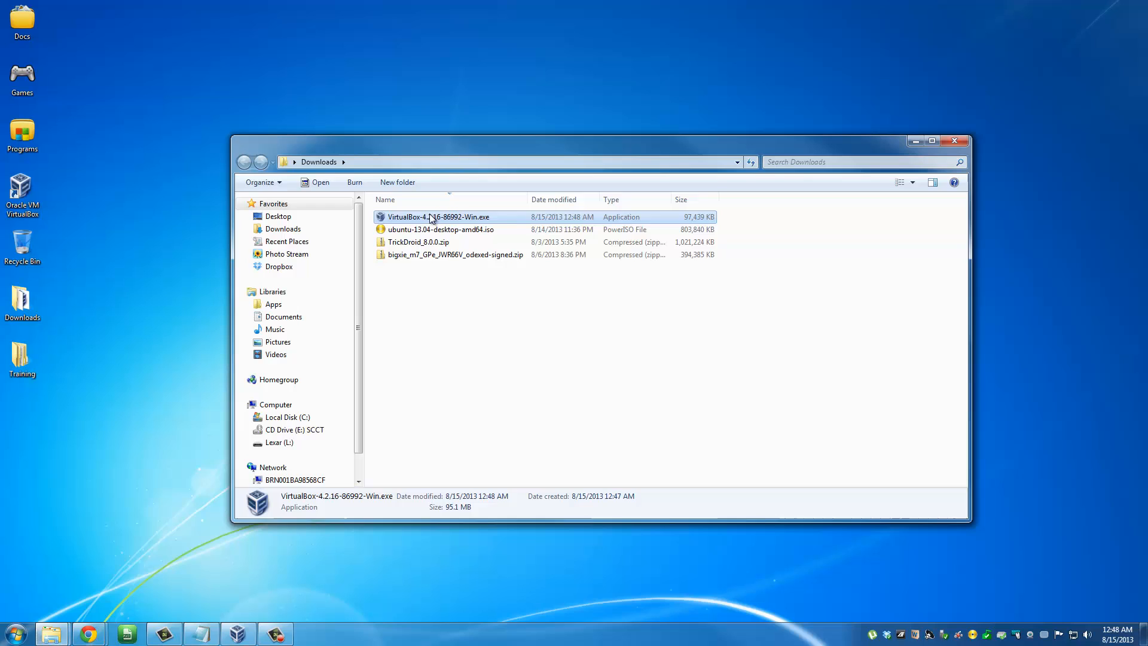
pyautogui.click(441, 229)
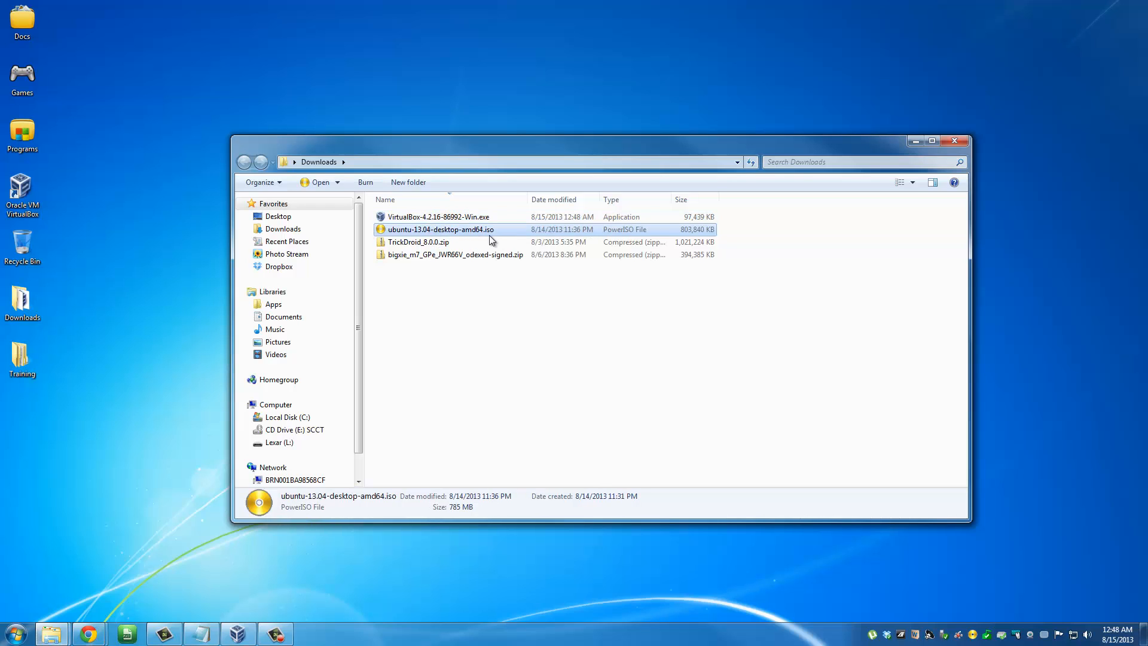
pyautogui.moveTo(496, 229)
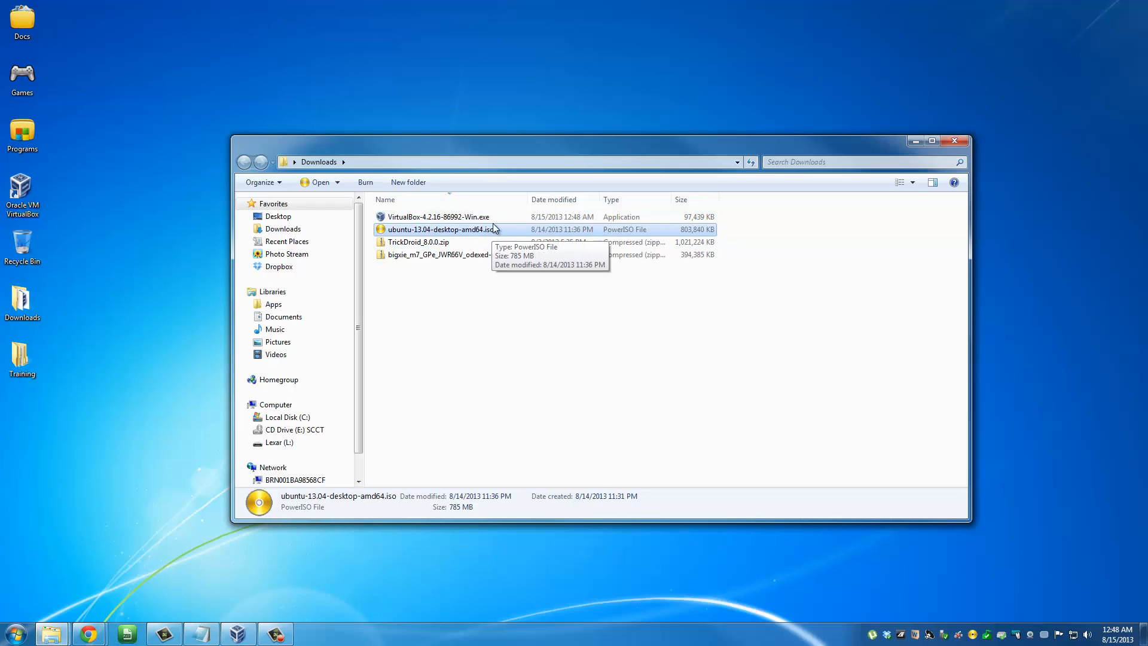
pyautogui.click(437, 216)
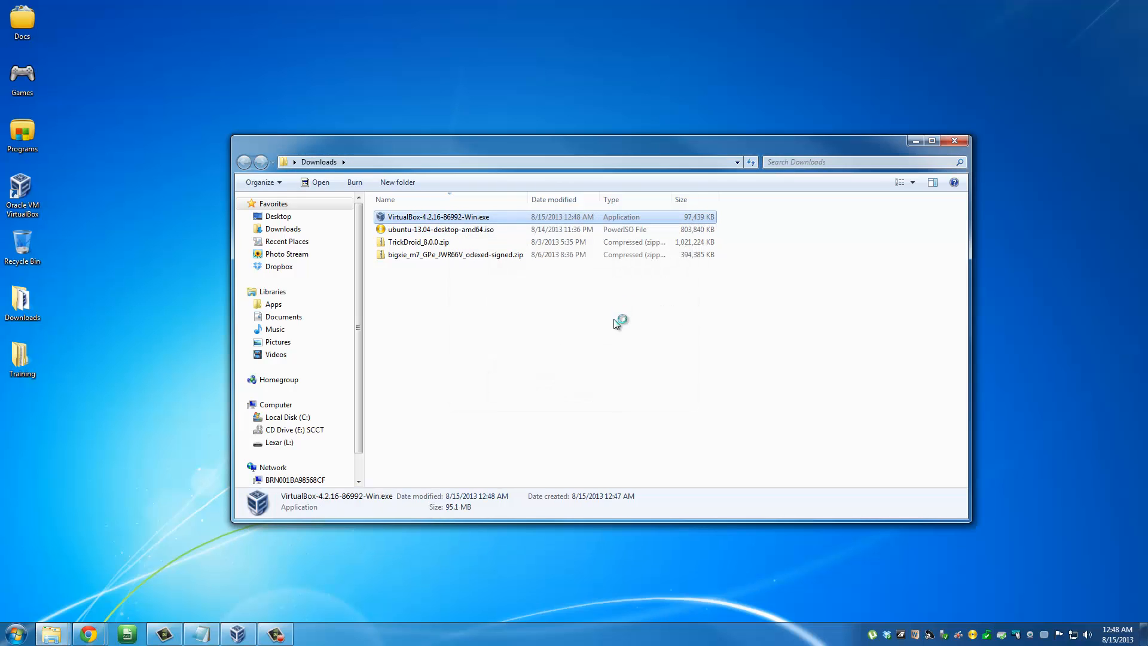
pyautogui.doubleClick(438, 217)
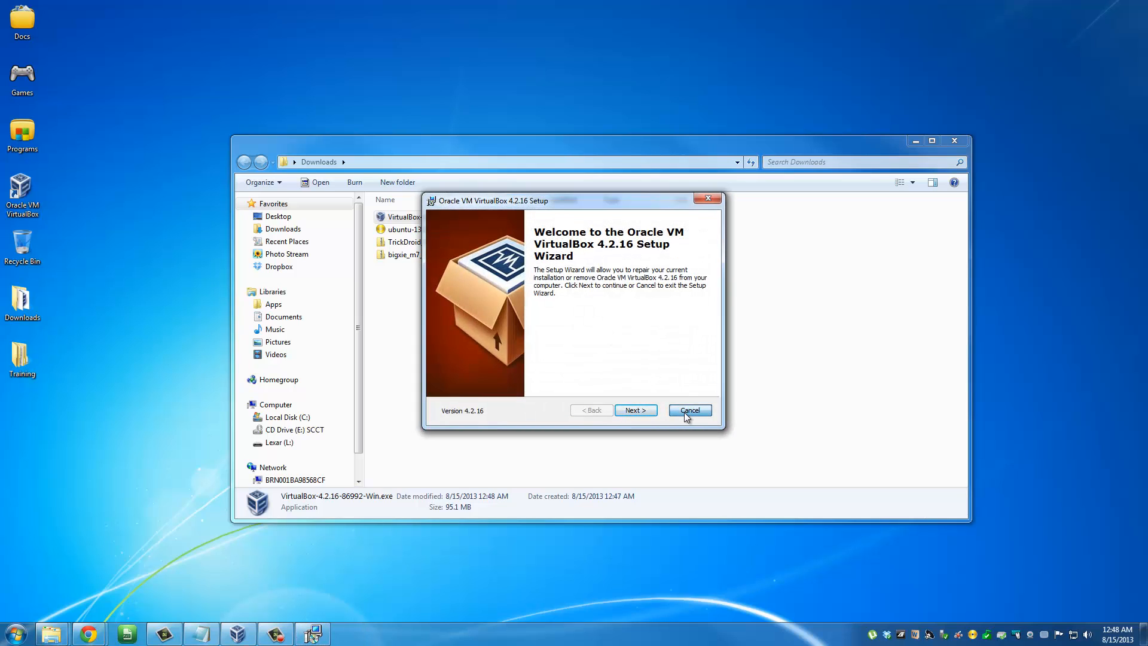
# Cancel and exit the VirtualBox setup wizard, then close the Downloads window
pyautogui.click(688, 410)
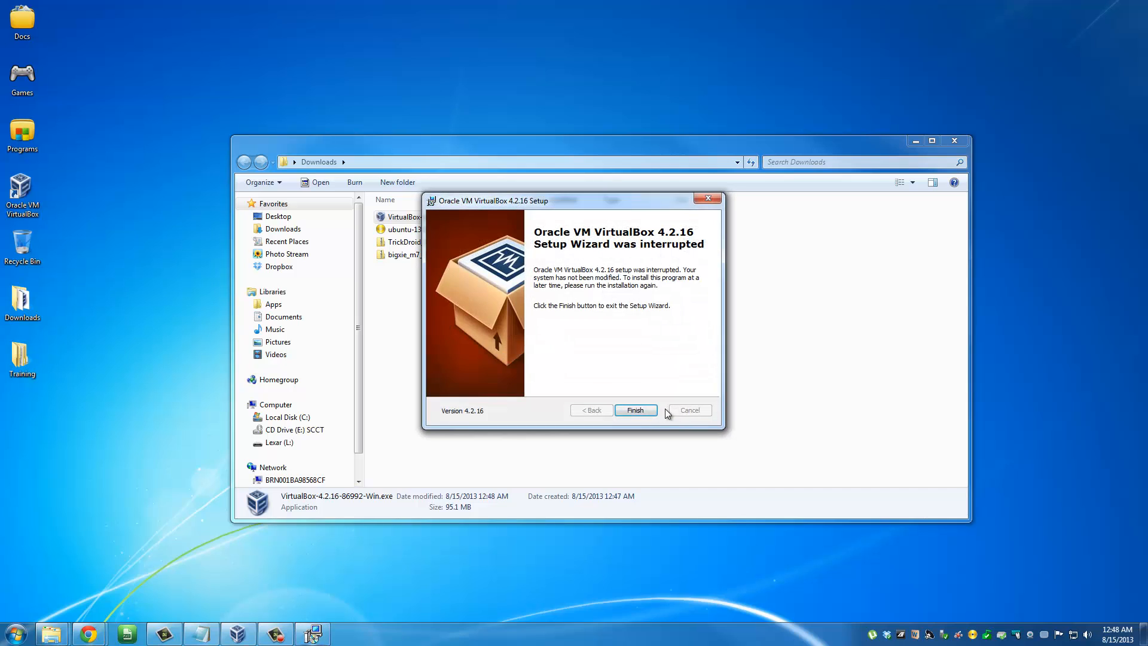
pyautogui.click(634, 410)
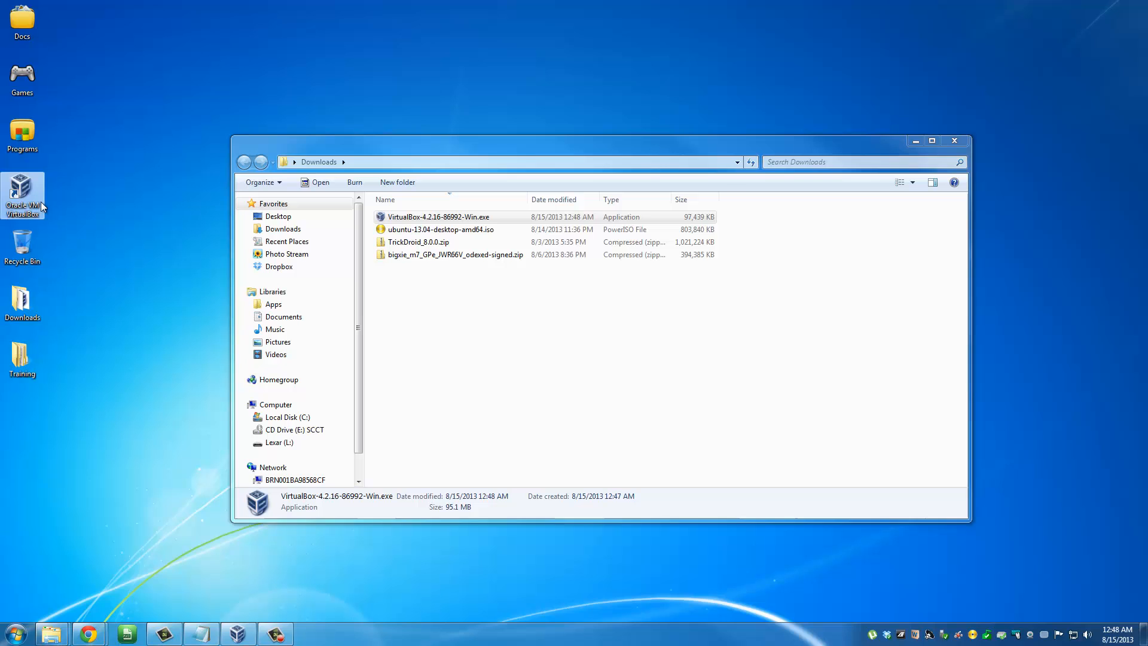
pyautogui.click(954, 141)
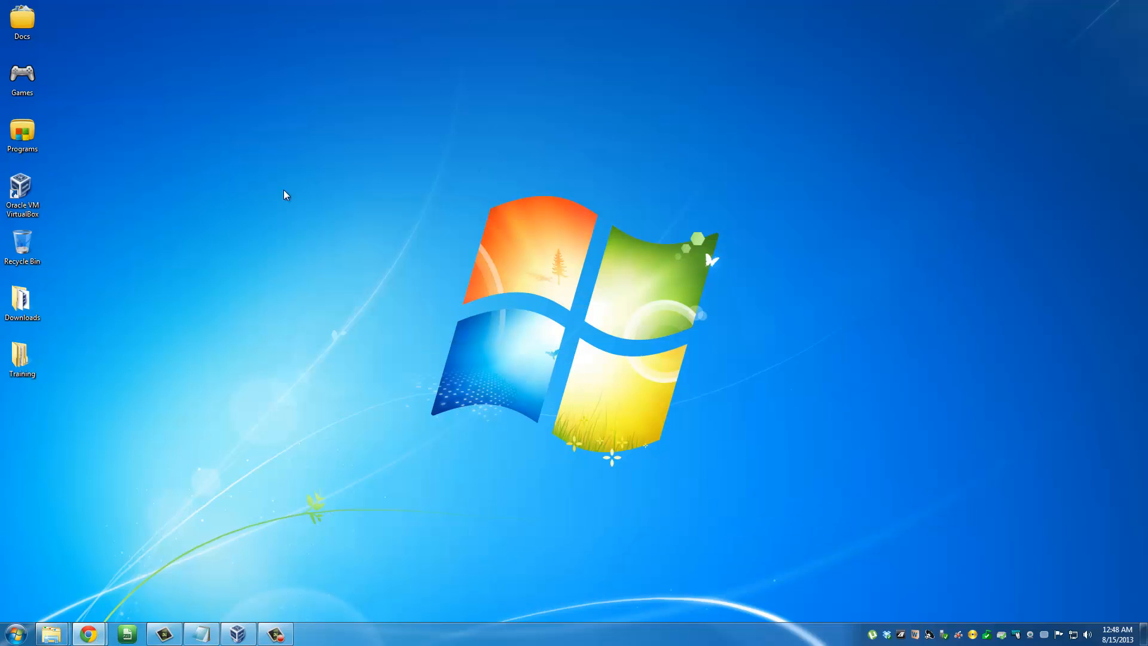
# Start a new VM named 'Ubuntu Linux', type Linux, version Ubuntu, and continue
pyautogui.doubleClick(22, 182)
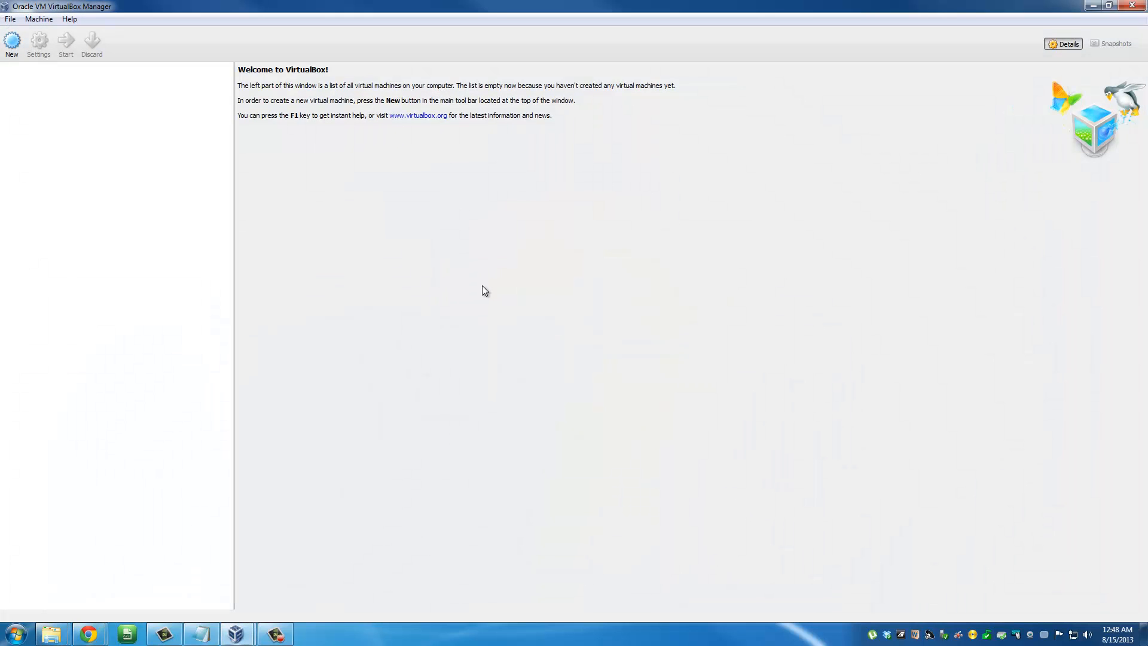
pyautogui.moveTo(497, 298)
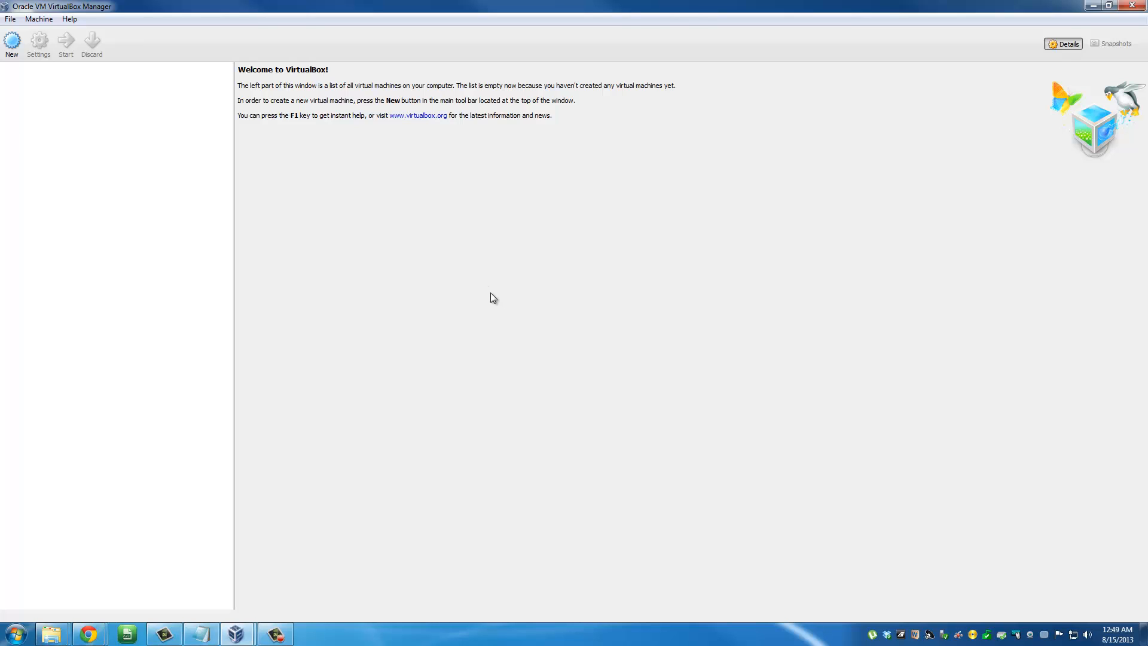
pyautogui.moveTo(450, 300)
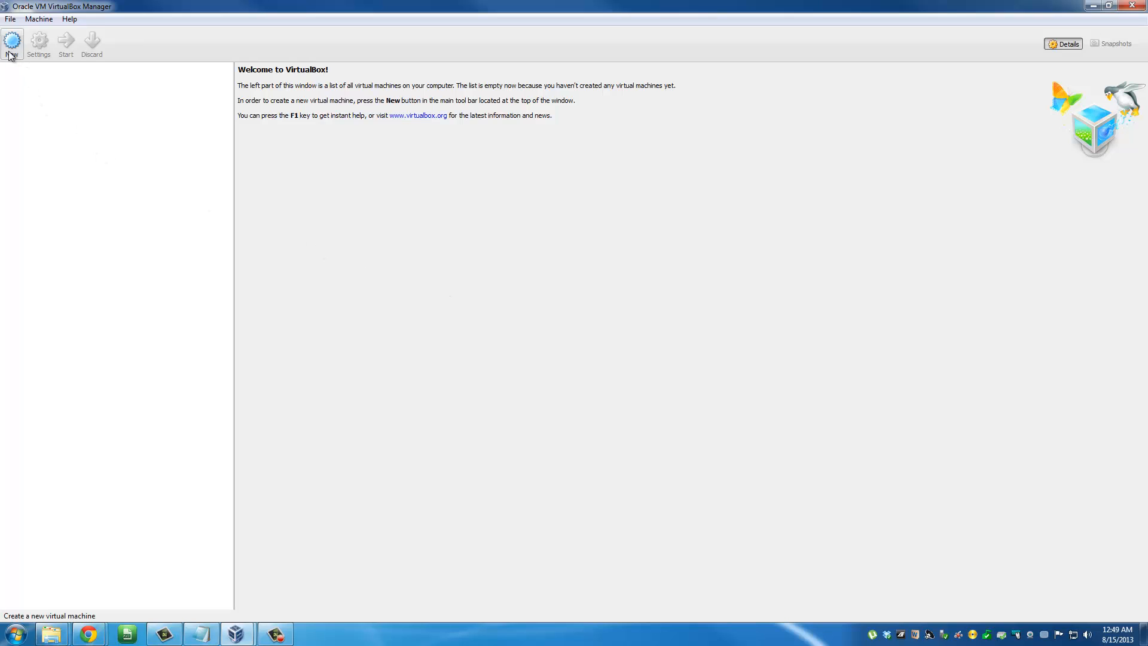
pyautogui.click(12, 40)
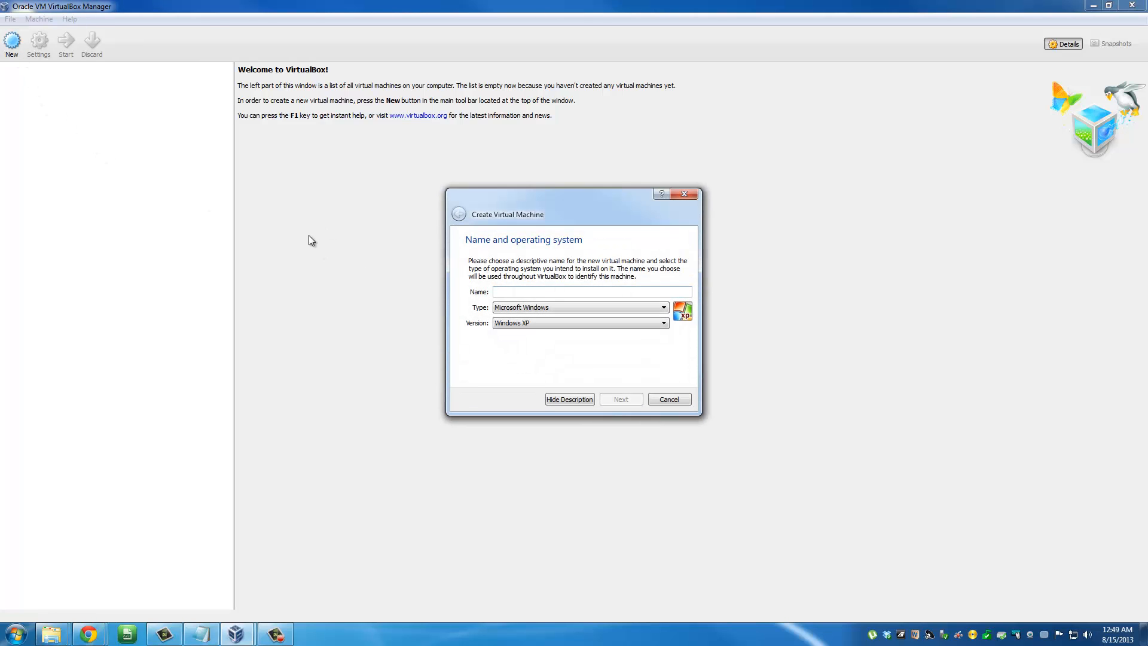
pyautogui.click(589, 291)
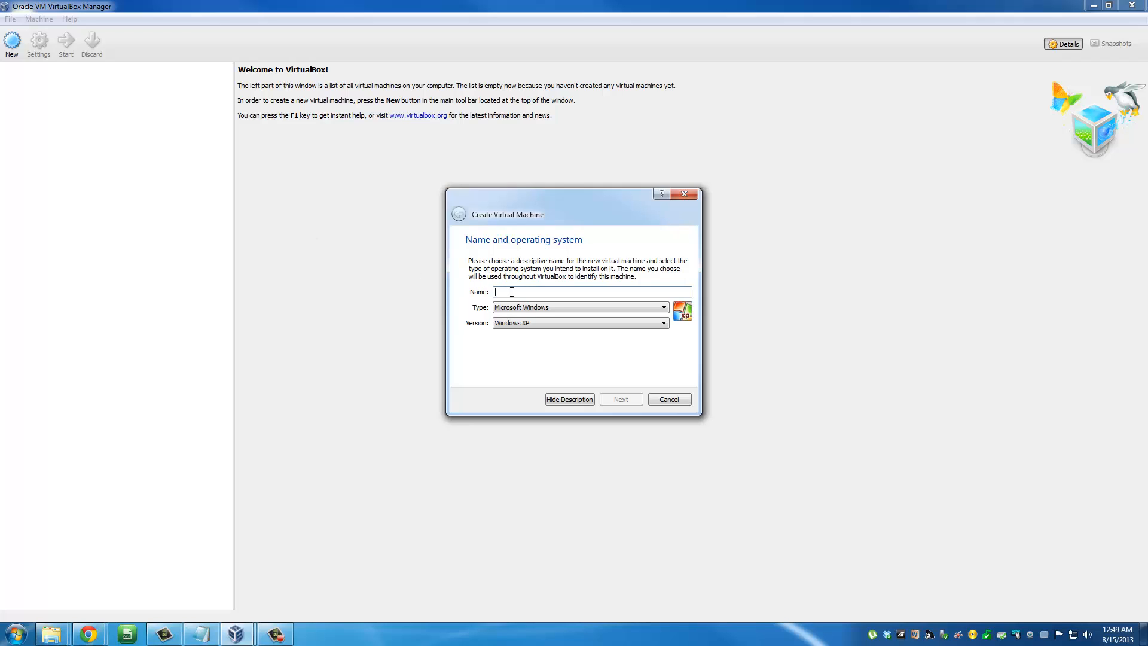
pyautogui.write('Ubuntu')
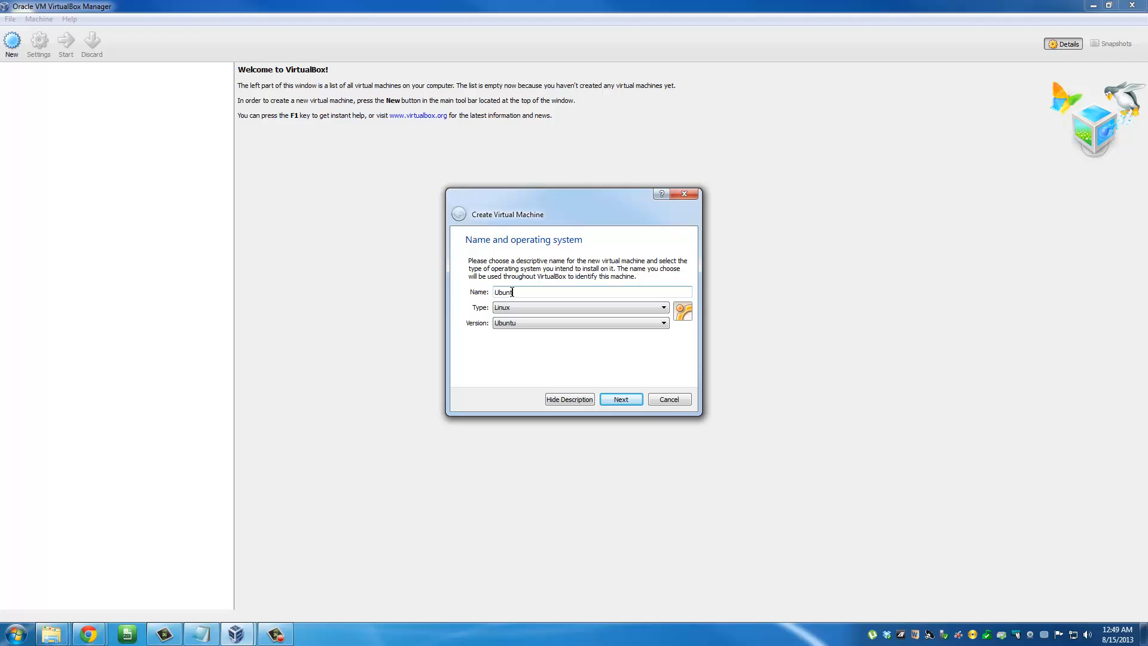
pyautogui.write('Linux')
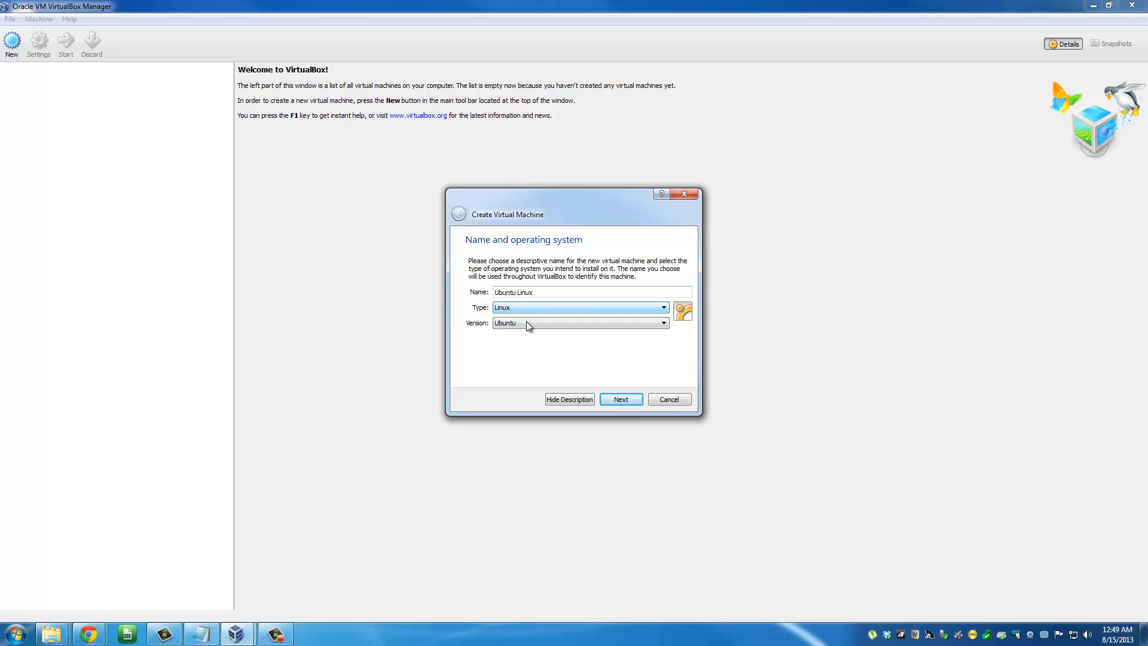
pyautogui.click(578, 323)
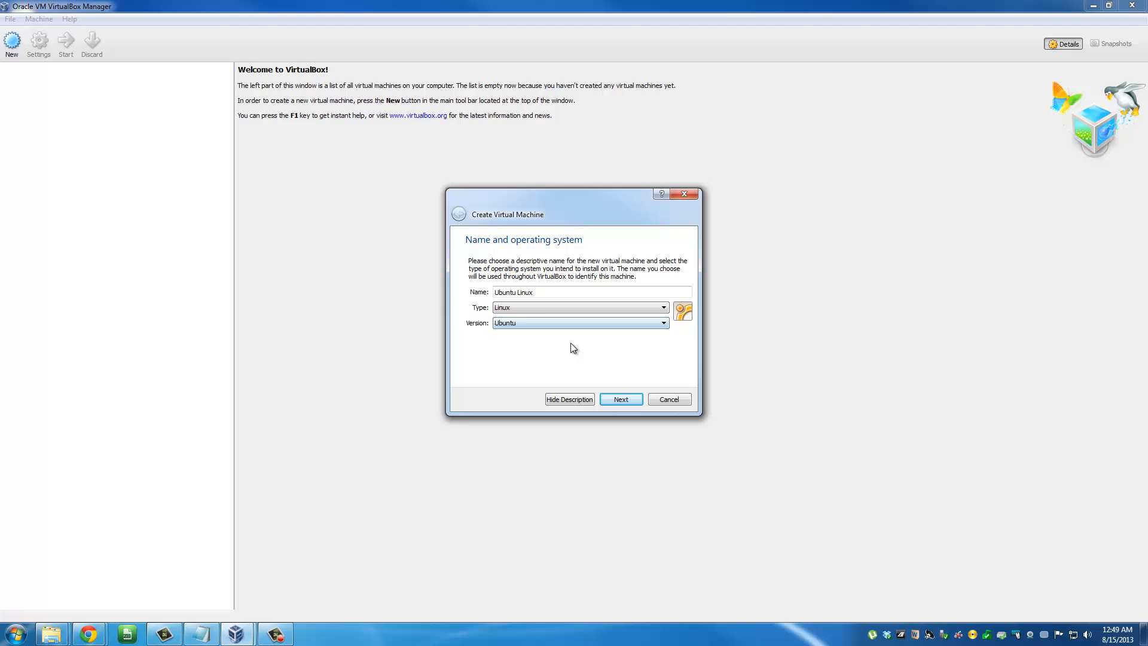
pyautogui.click(620, 399)
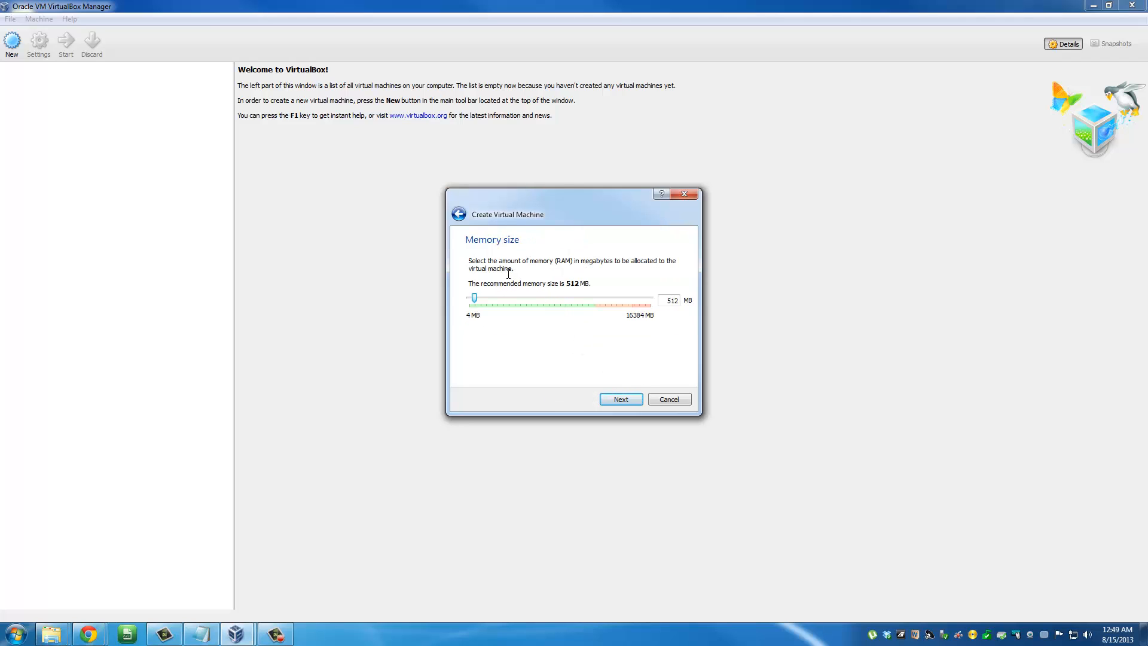
pyautogui.moveTo(535, 300)
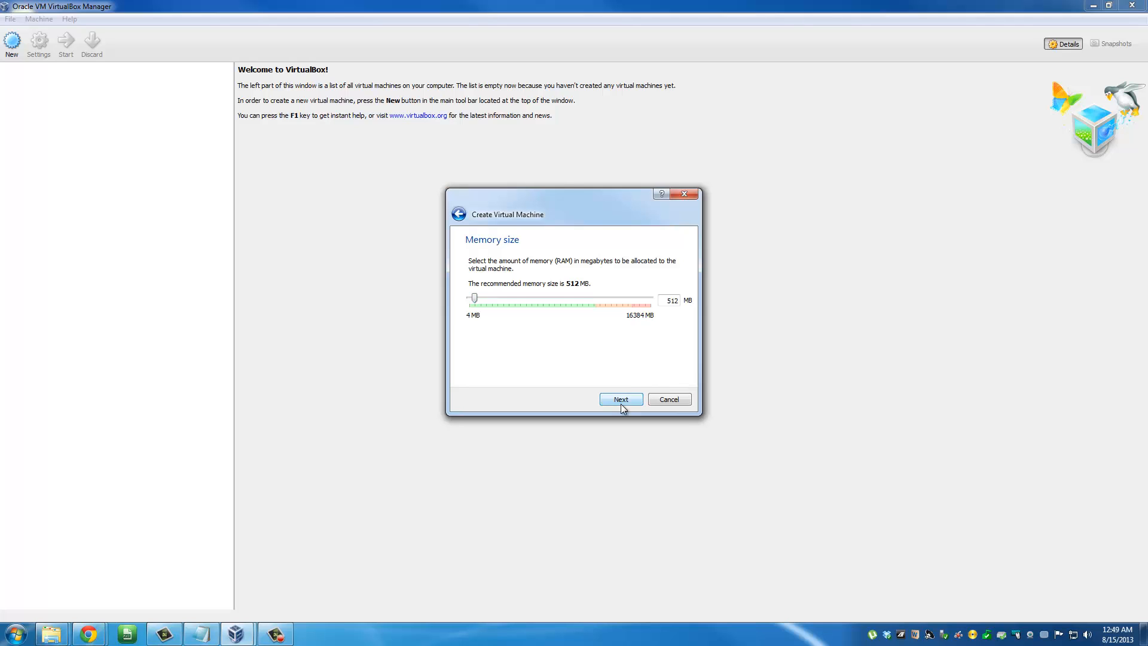
# Keep 512 MB memory and choose to create a new VDI virtual hard drive
pyautogui.click(620, 399)
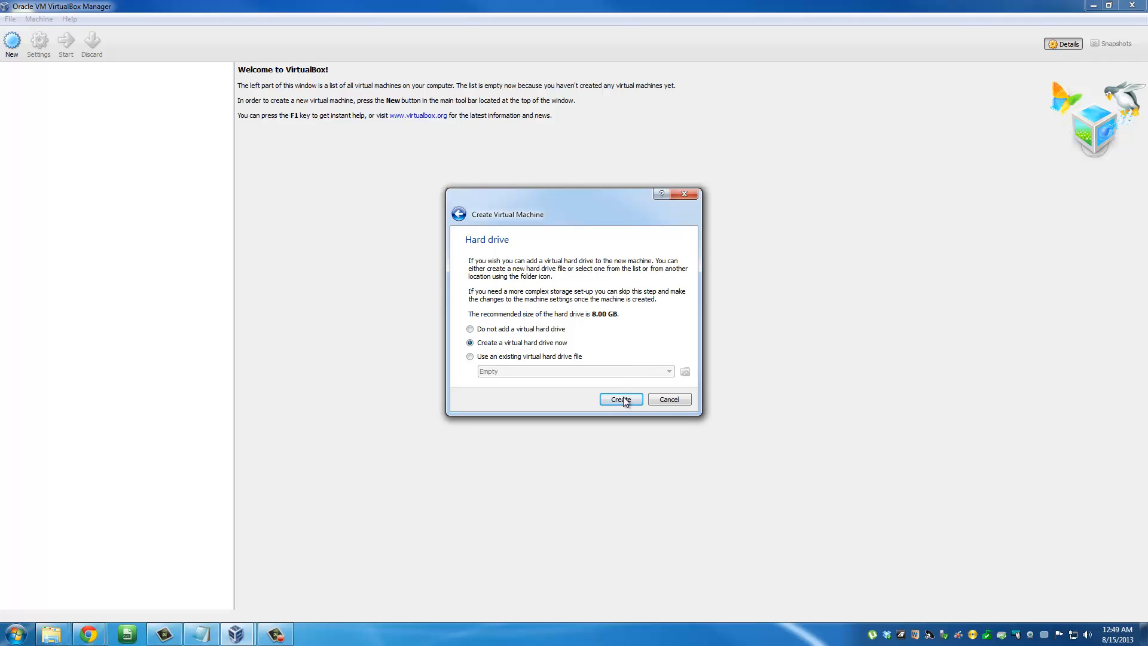
pyautogui.click(620, 399)
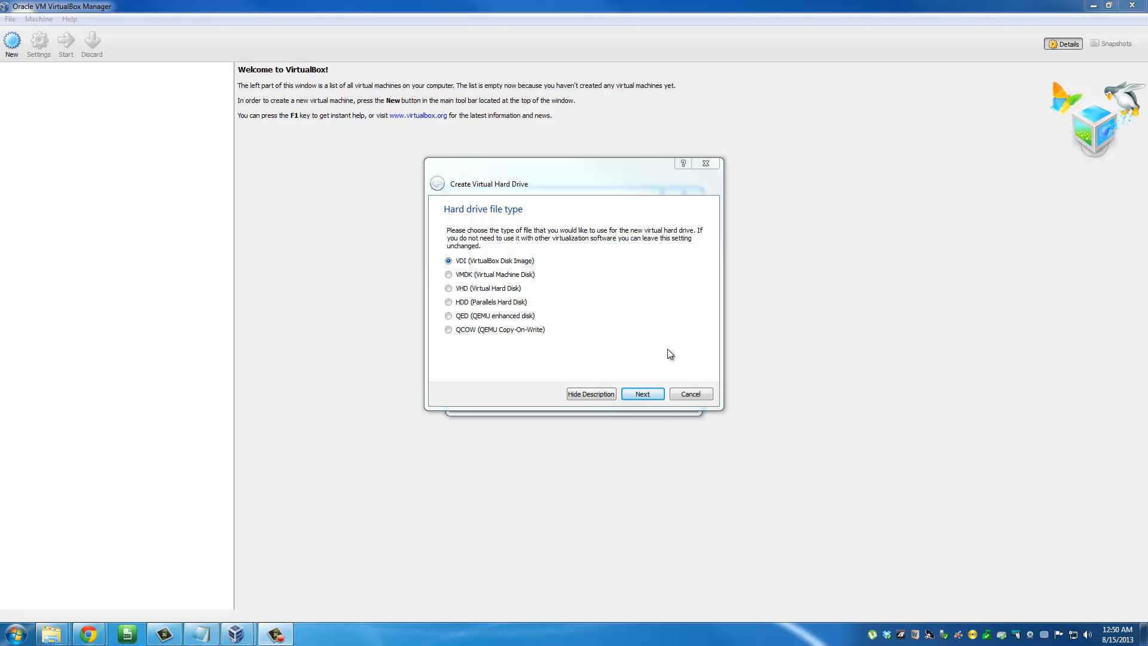
pyautogui.click(642, 394)
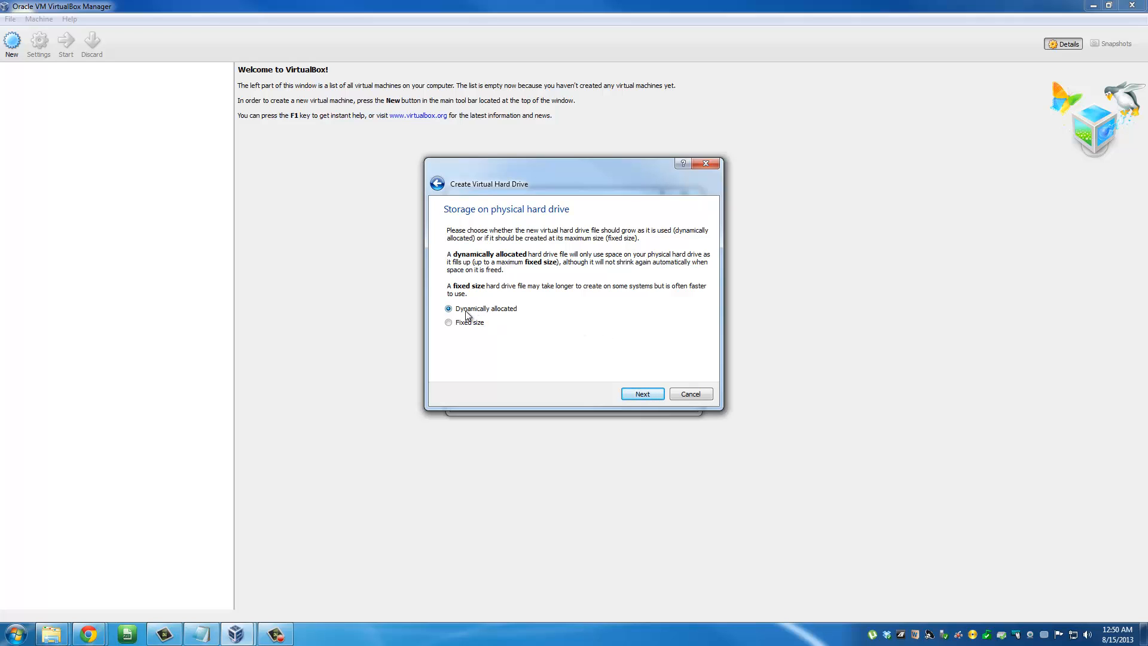
pyautogui.moveTo(460, 327)
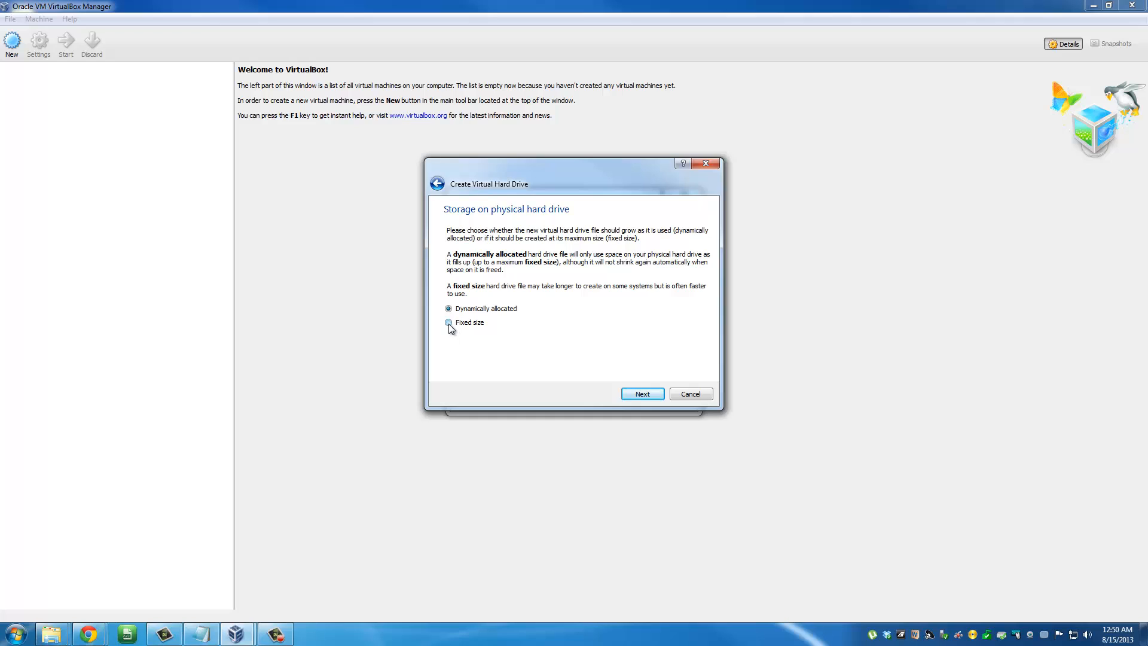
# Make the drive fixed-size at 8.00 GB and create it
pyautogui.click(448, 323)
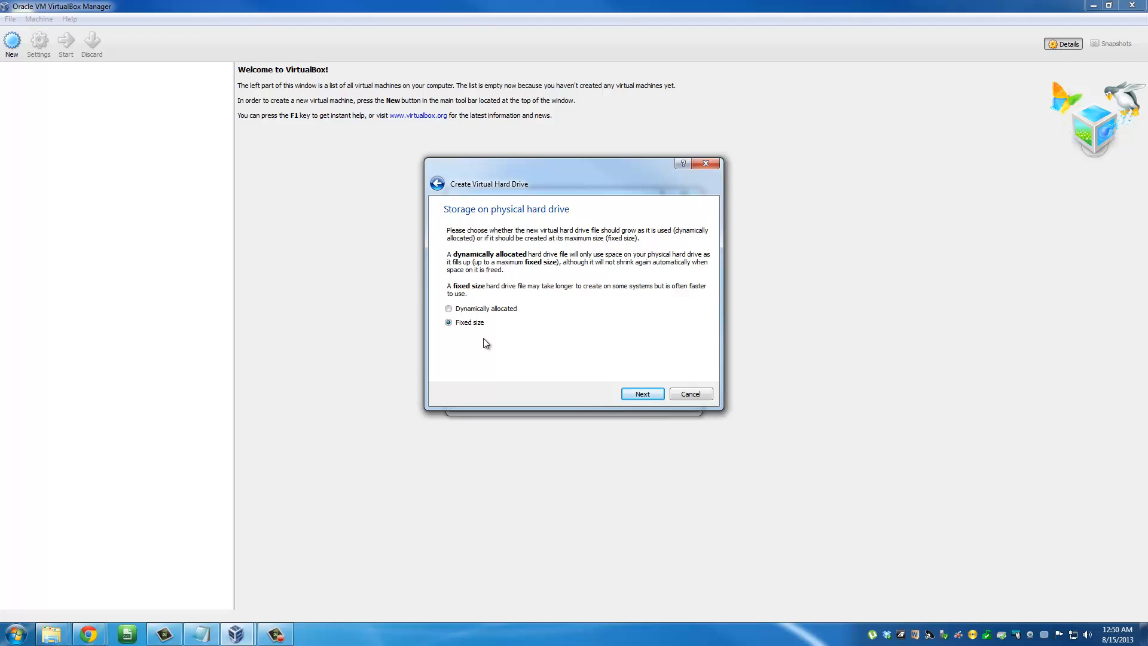
pyautogui.click(642, 394)
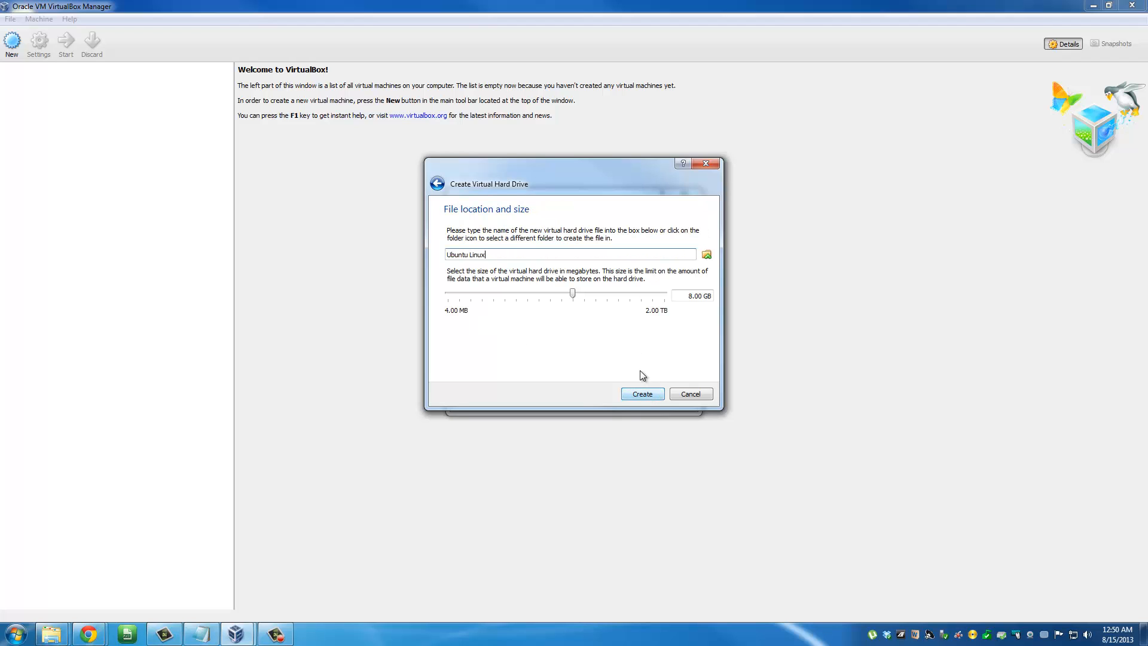
pyautogui.moveTo(591, 287)
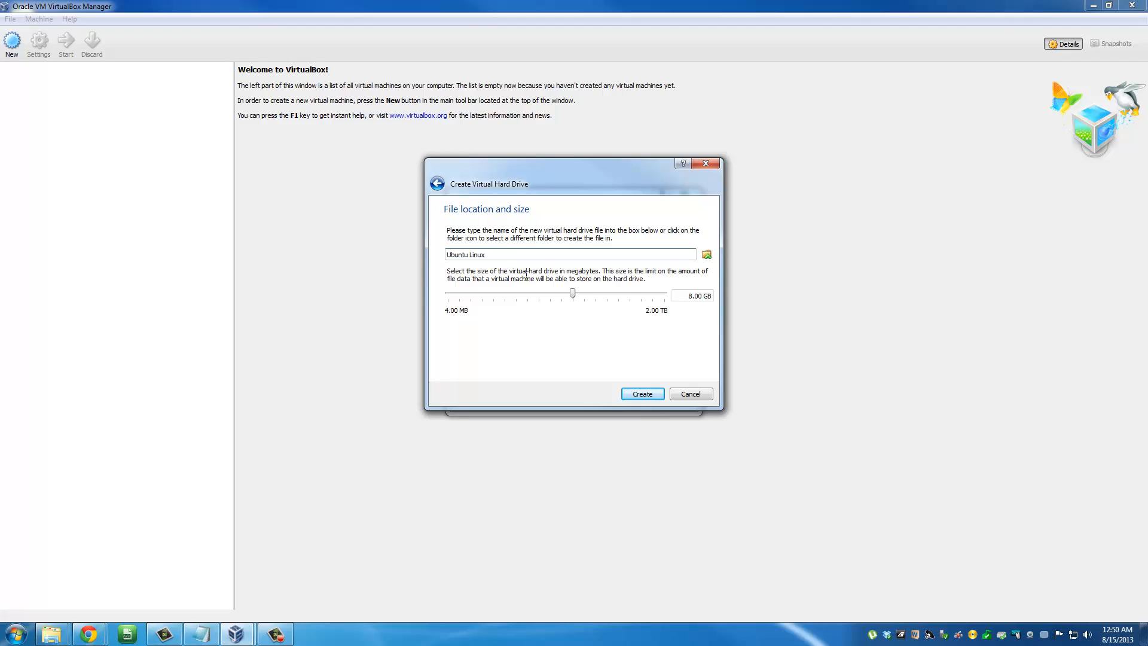
pyautogui.click(692, 295)
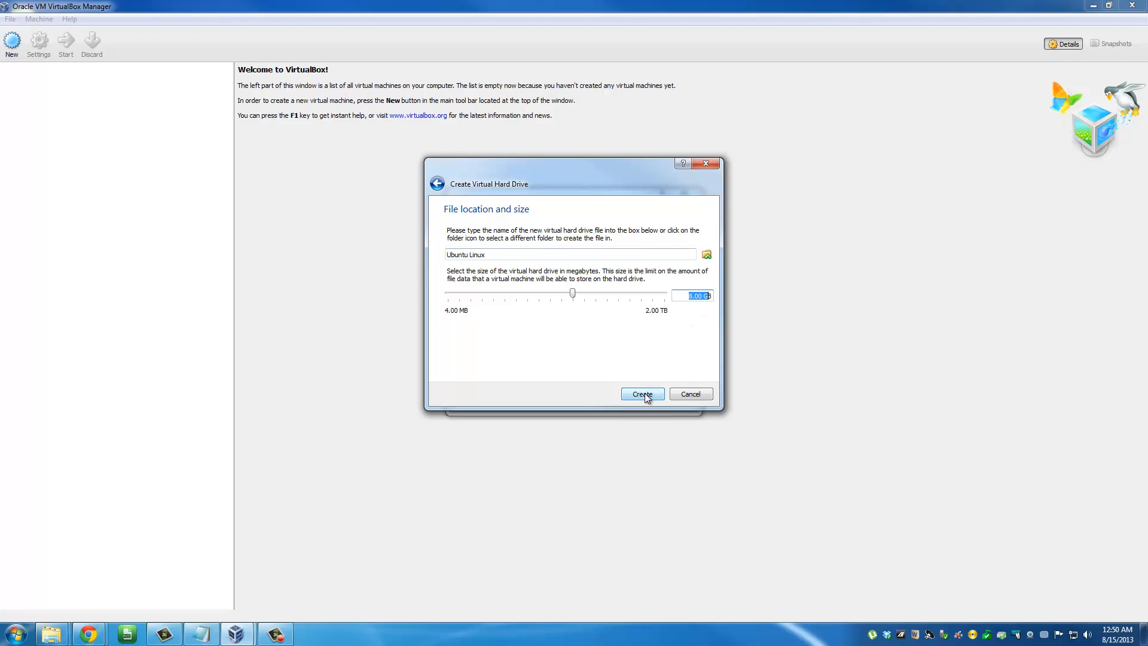
pyautogui.click(643, 394)
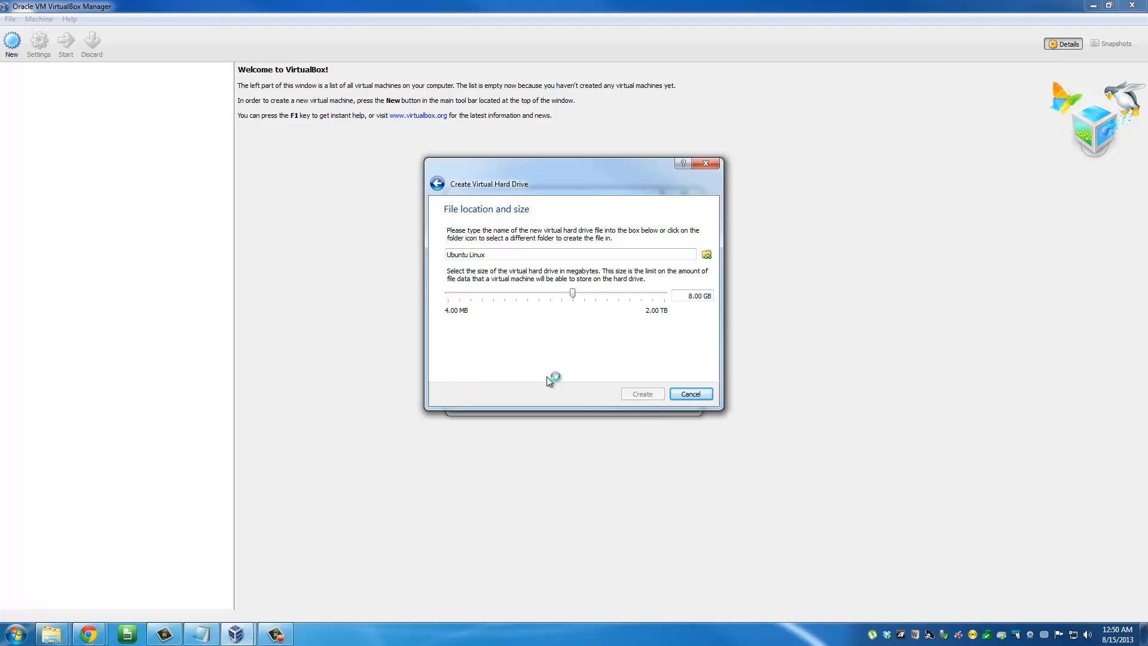
pyautogui.click(641, 394)
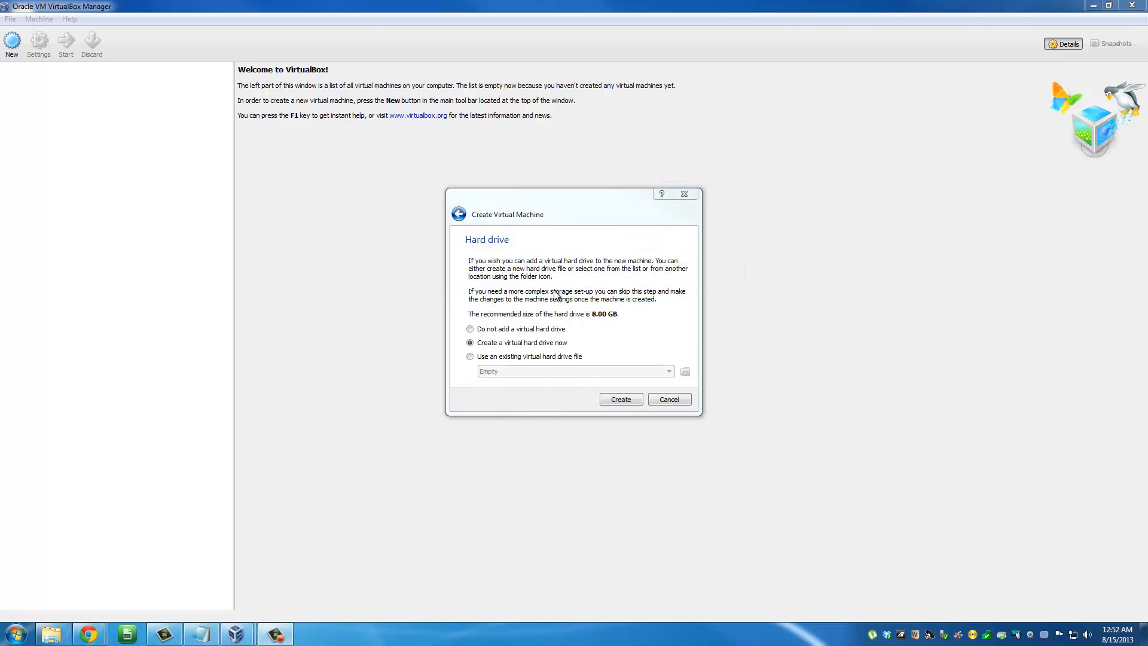
# Finish creating the Ubuntu Linux VM and open its Settings from the context menu
pyautogui.click(620, 399)
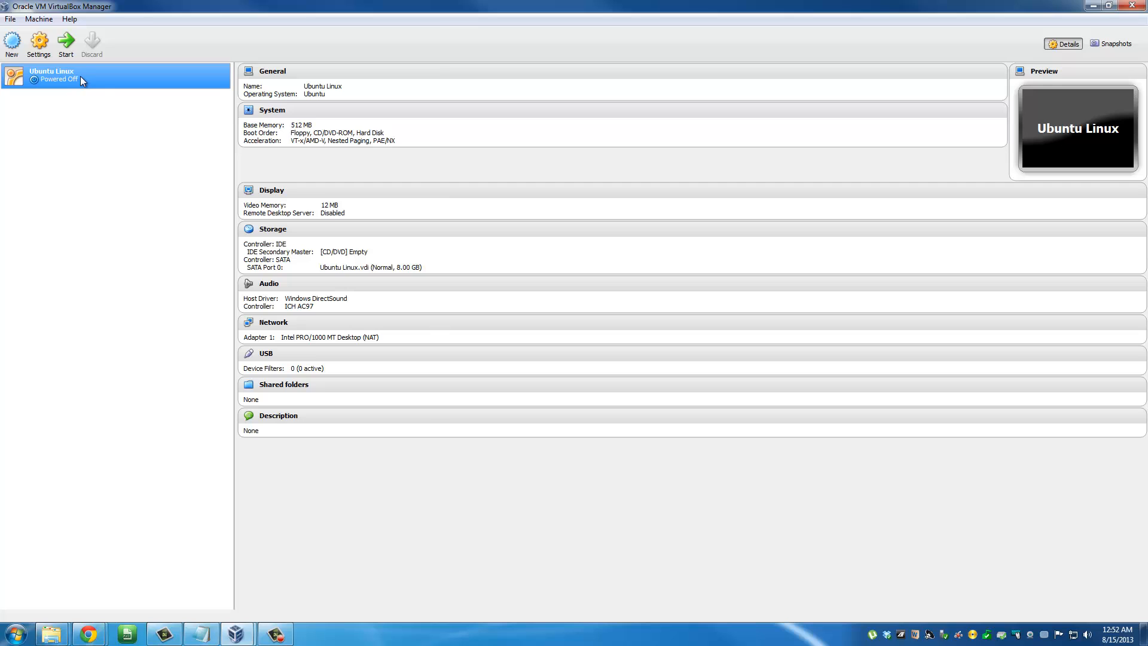
pyautogui.rightClick(83, 79)
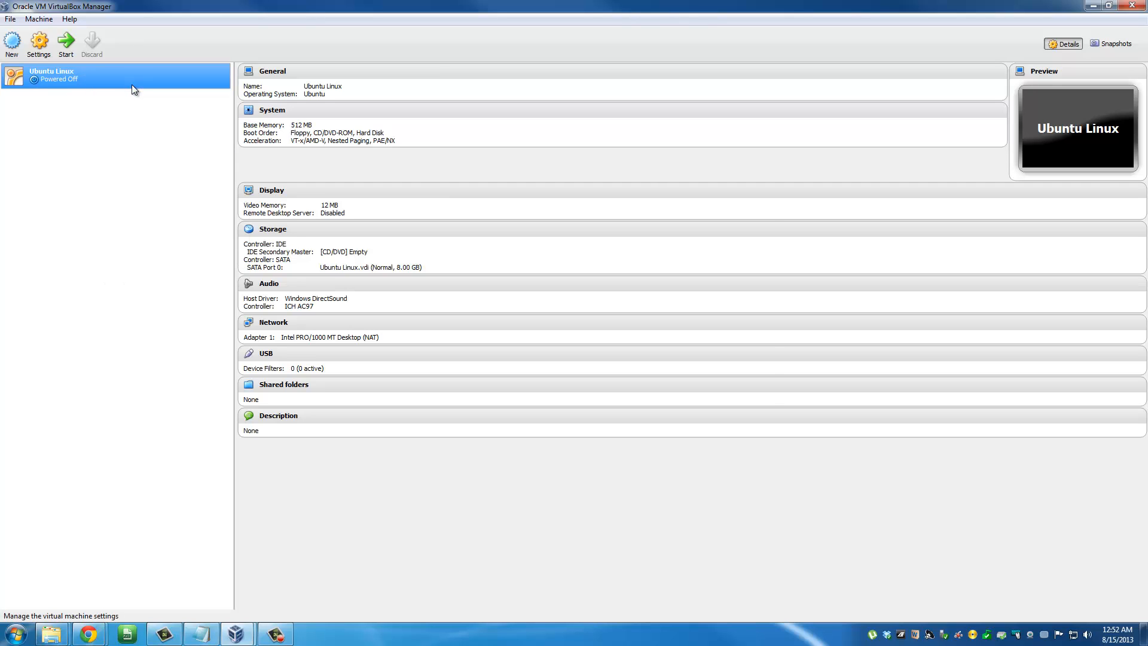
pyautogui.click(38, 42)
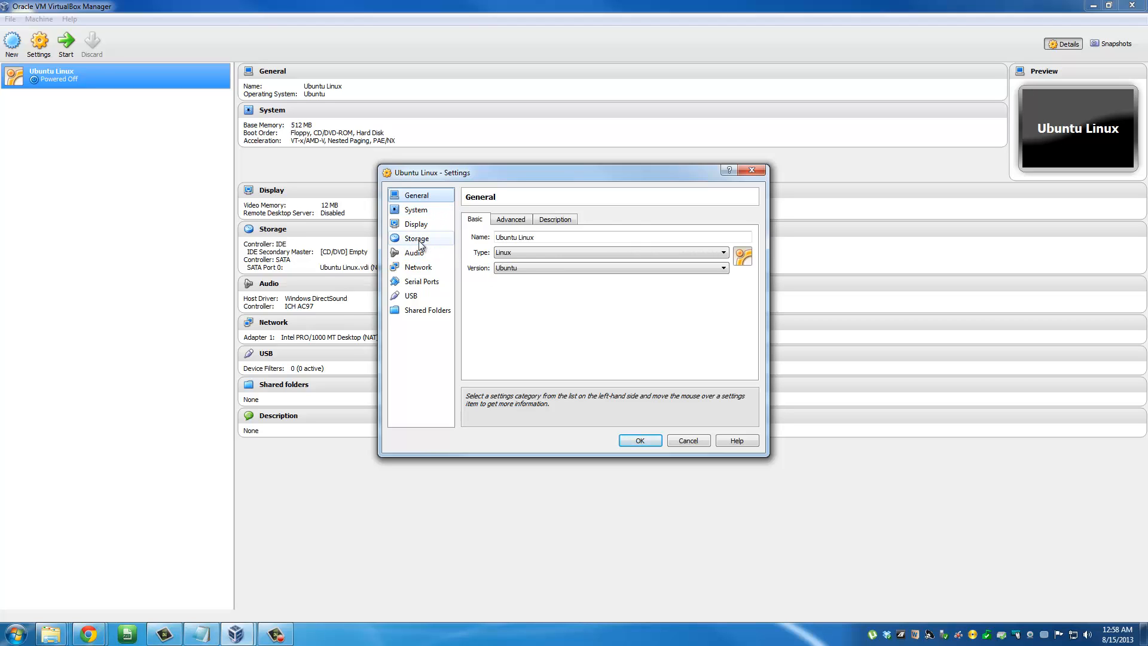
# In Storage settings, select the IDE controller and add a CD/DVD device
pyautogui.click(417, 238)
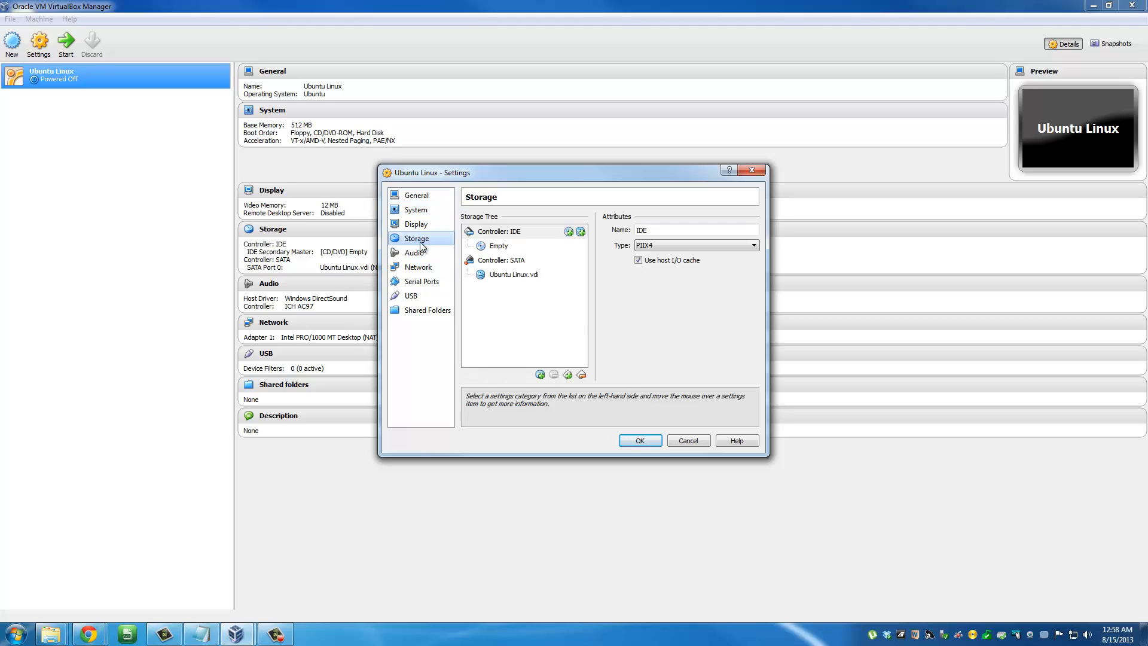
pyautogui.click(515, 274)
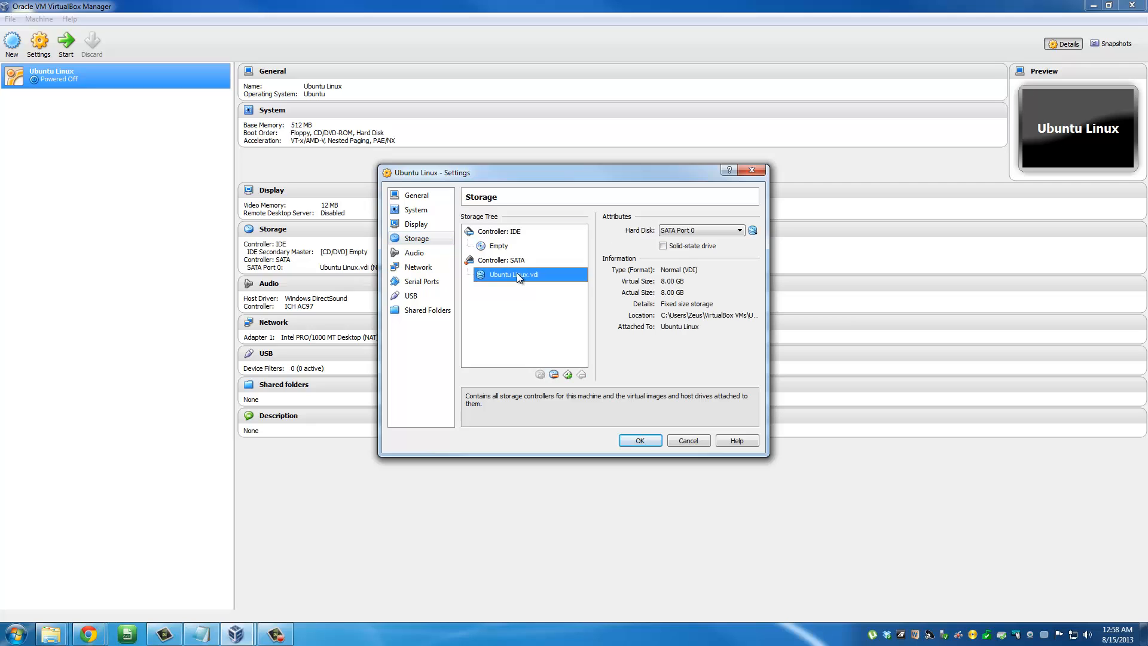
pyautogui.moveTo(505, 283)
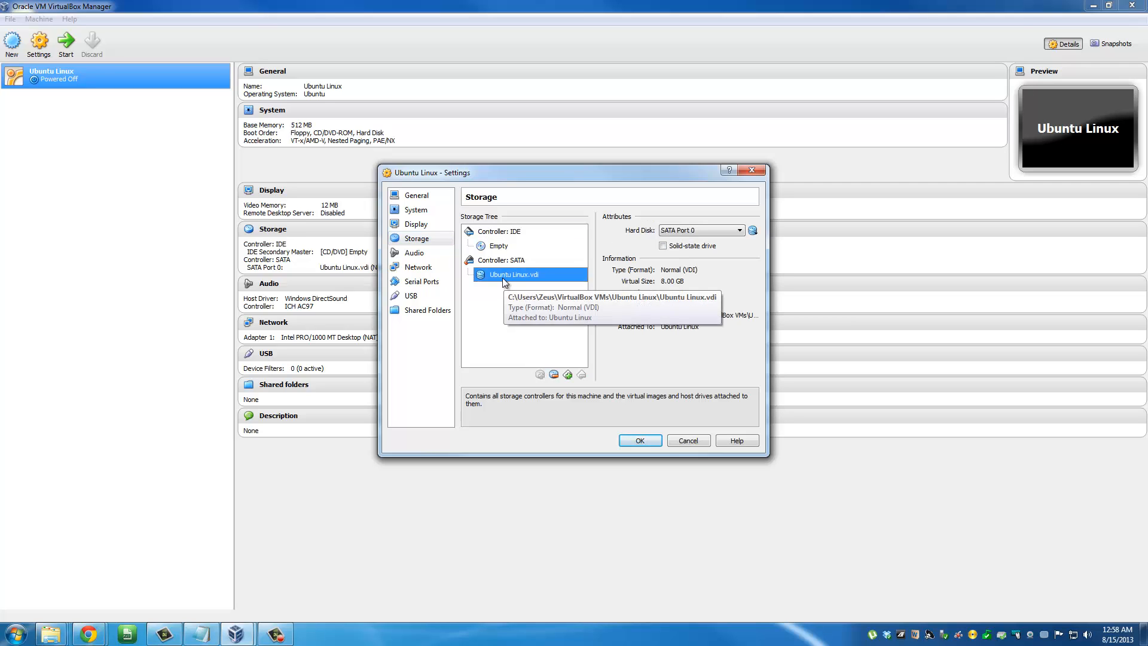
pyautogui.click(503, 260)
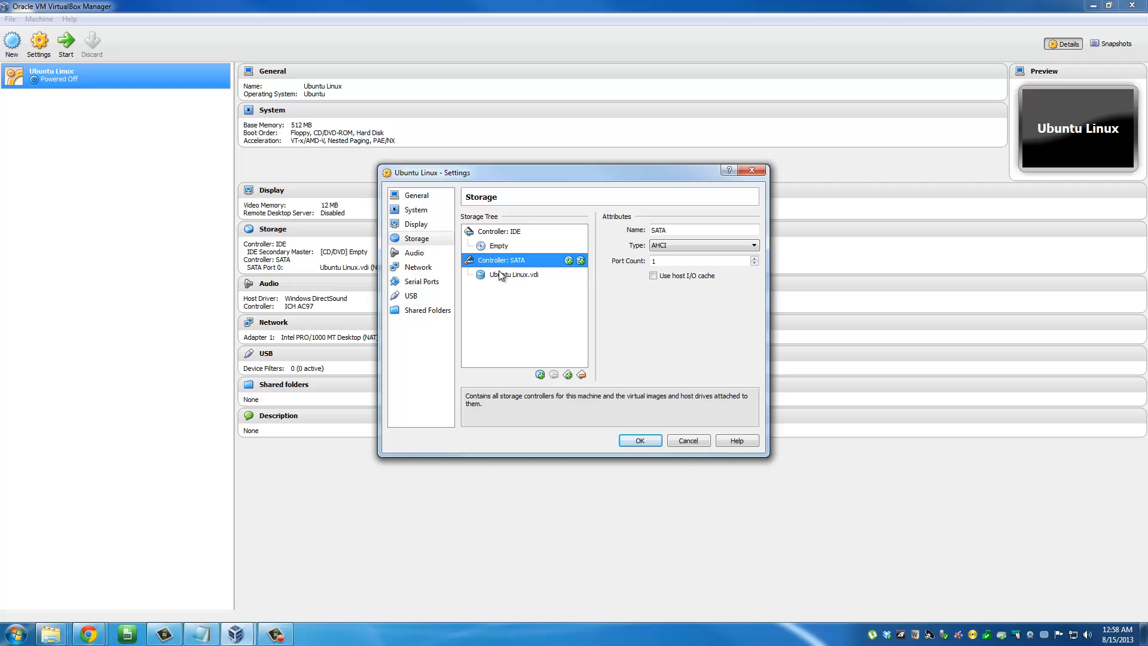
pyautogui.moveTo(520, 241)
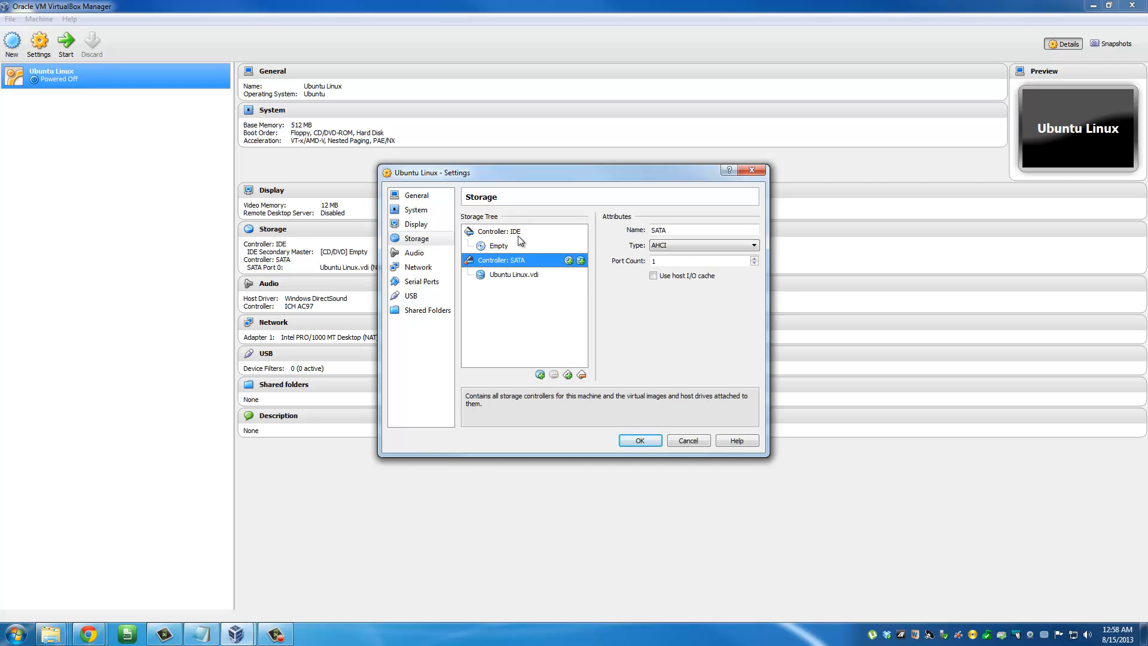
pyautogui.click(497, 232)
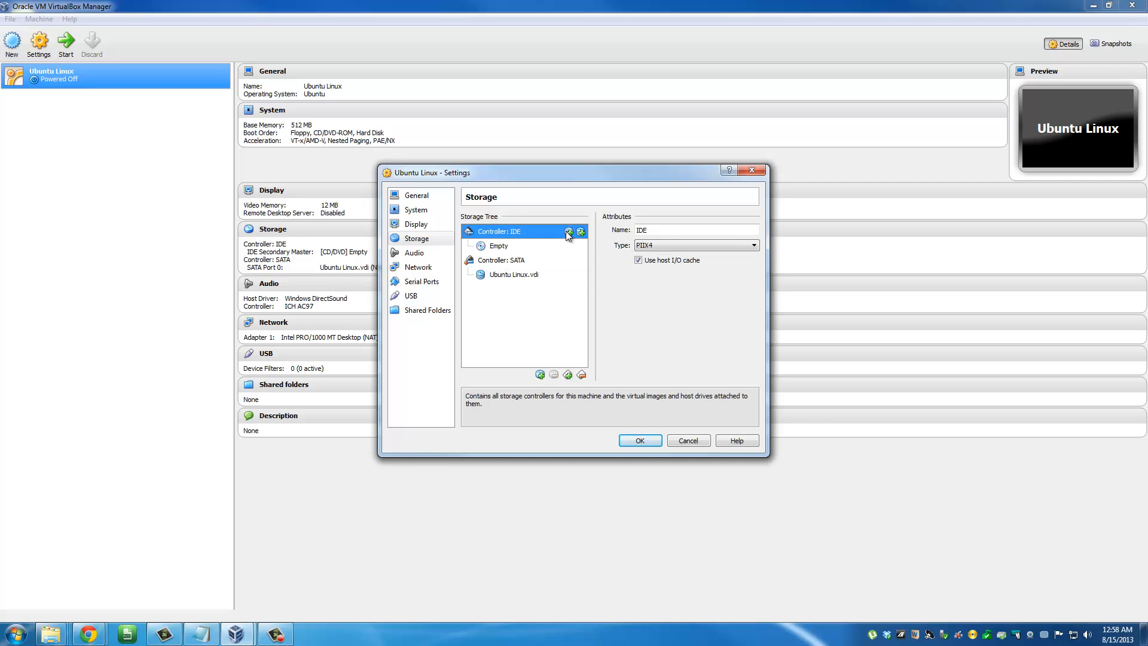
pyautogui.click(570, 232)
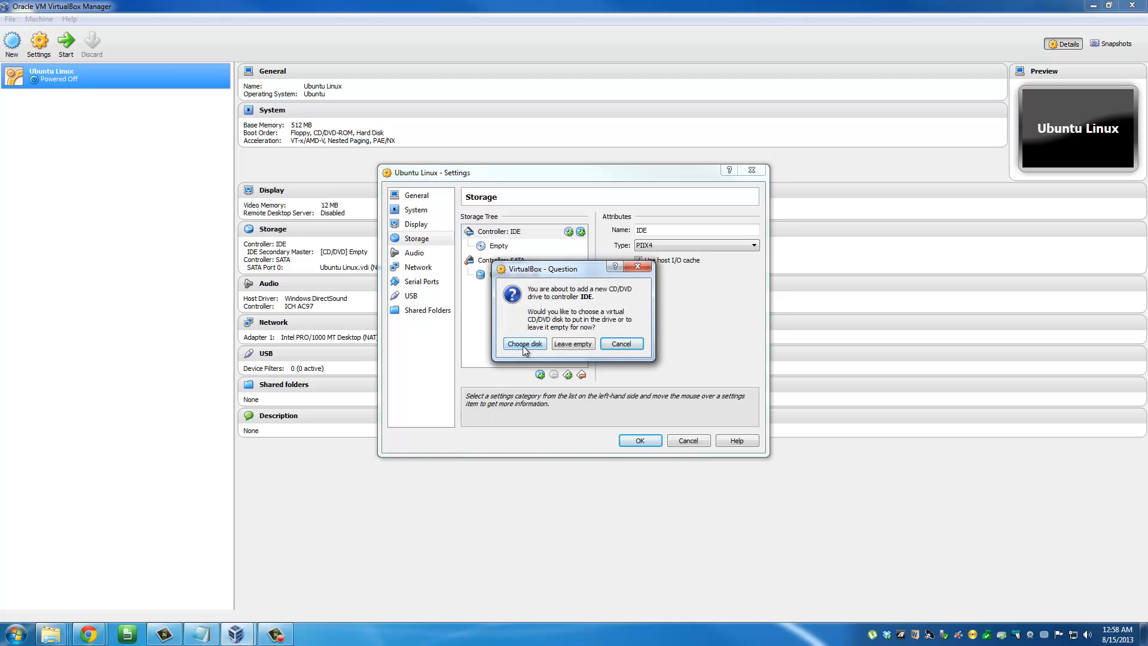
# Attach ubuntu-13.04-desktop-amd64.iso from Downloads to the CD/DVD drive and save settings
pyautogui.click(524, 343)
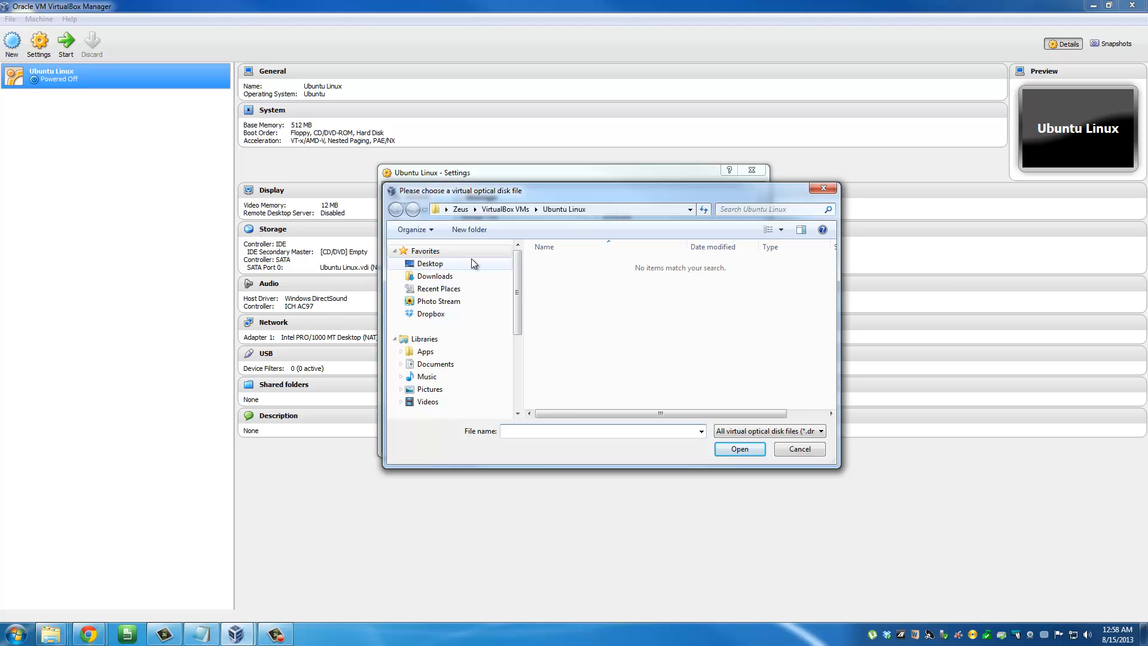
pyautogui.click(430, 264)
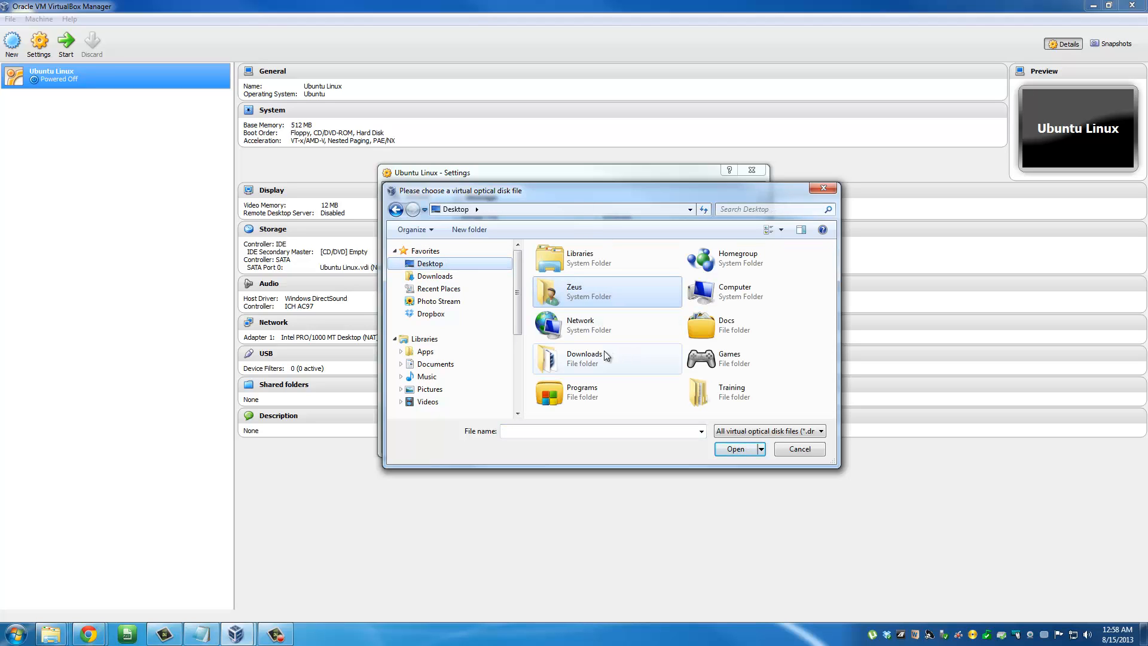
pyautogui.doubleClick(583, 358)
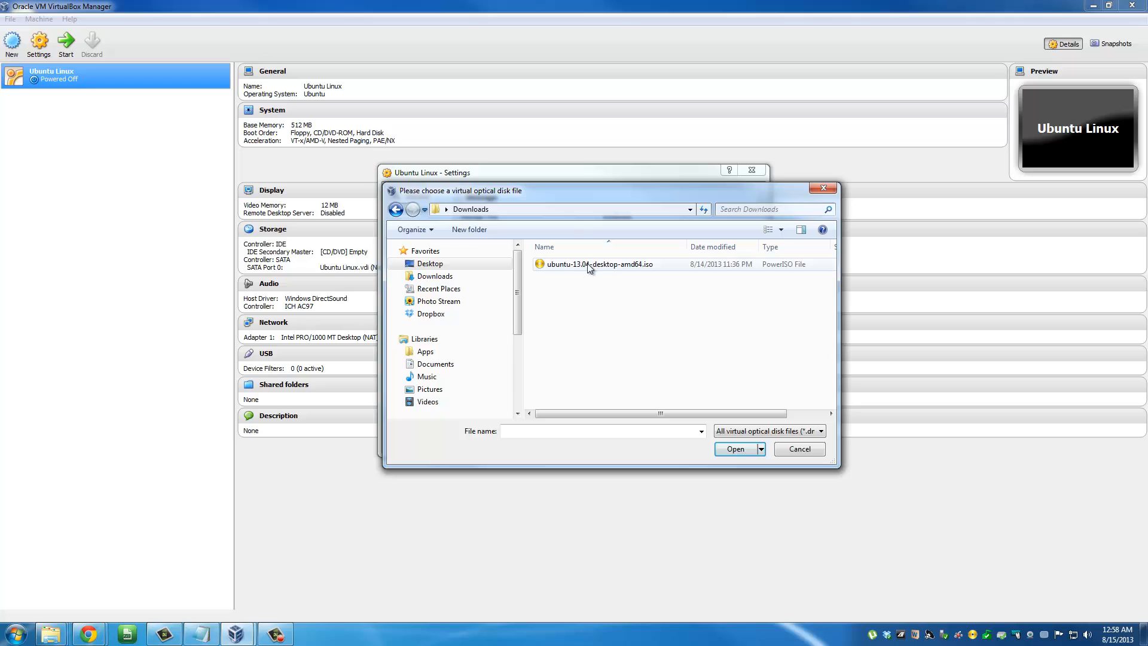
pyautogui.moveTo(590, 264)
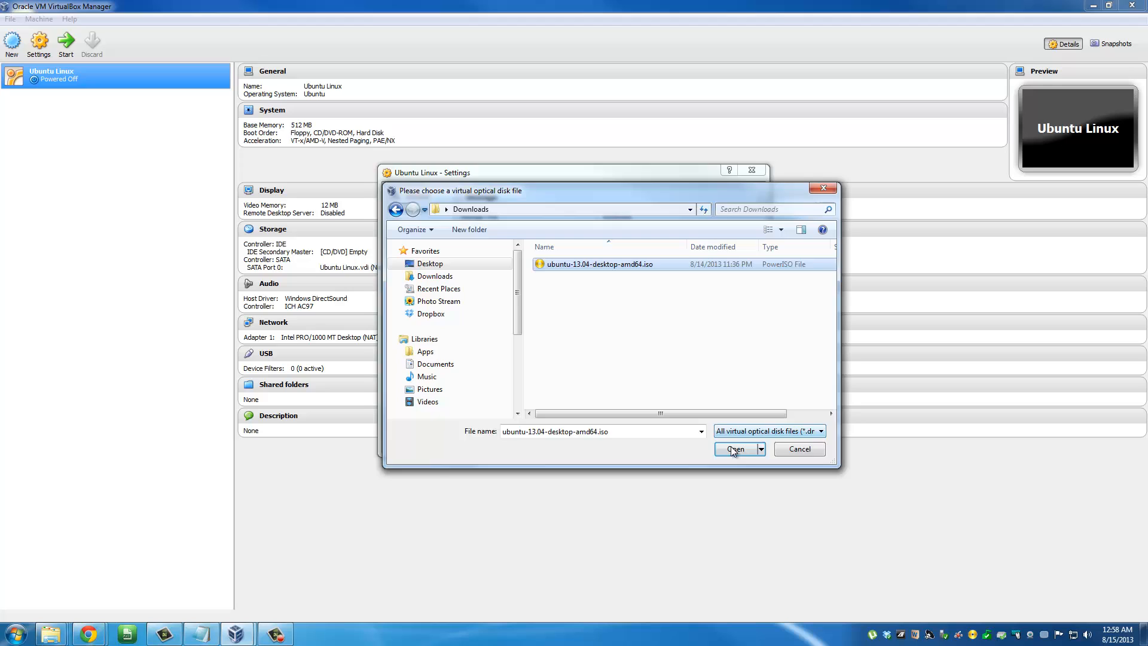
pyautogui.click(735, 449)
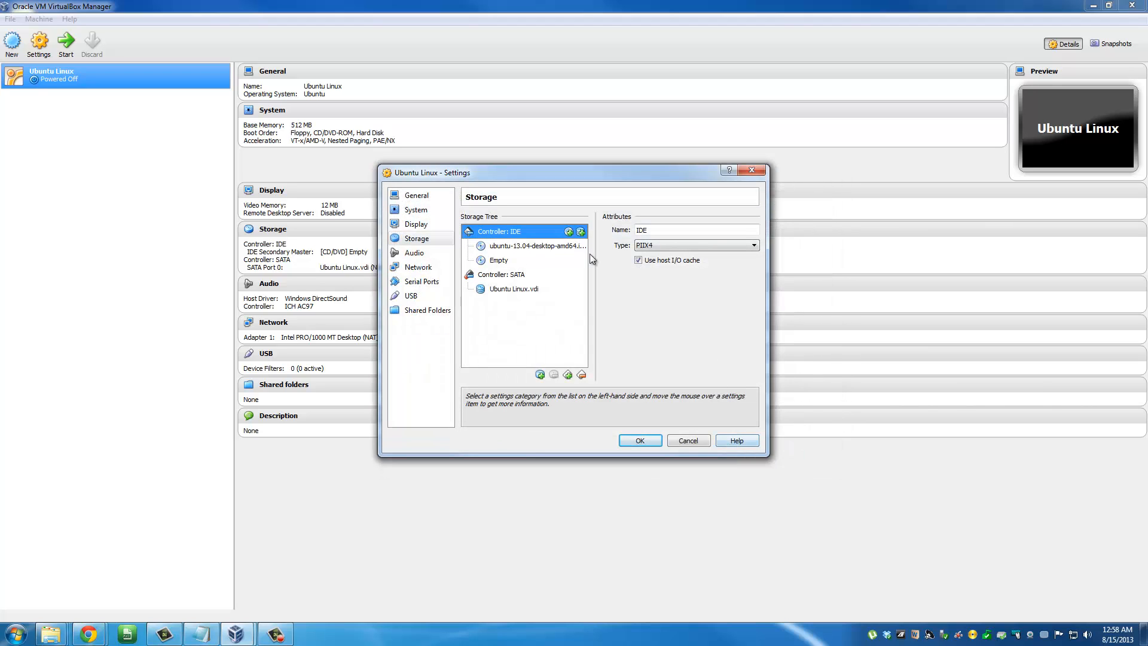
pyautogui.click(537, 245)
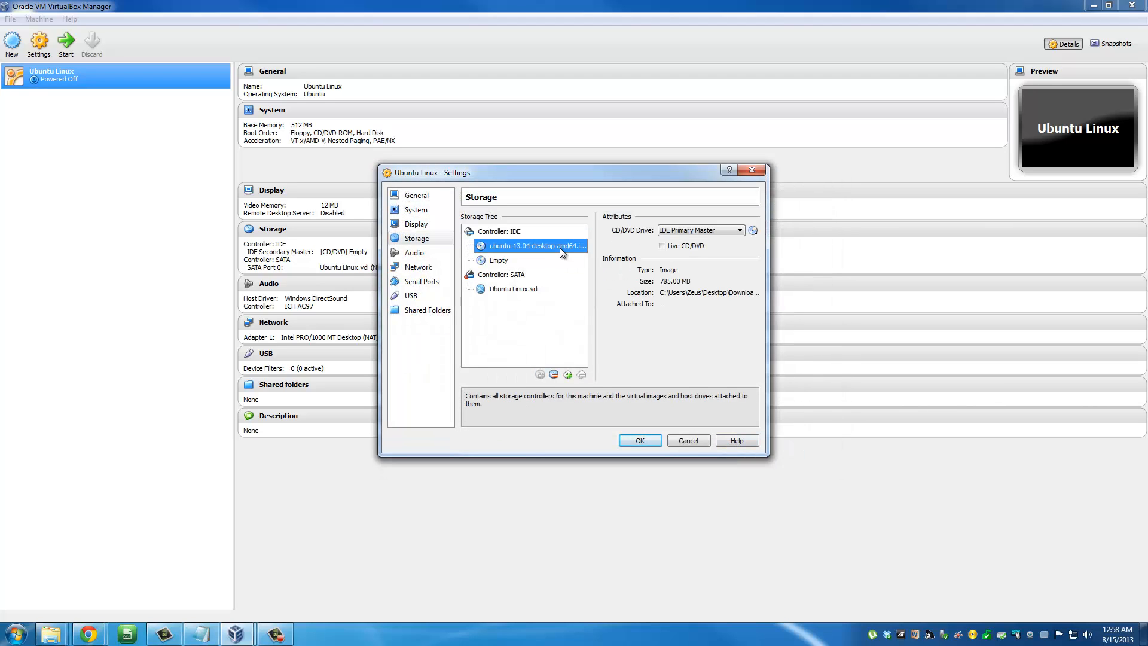
pyautogui.moveTo(534, 245)
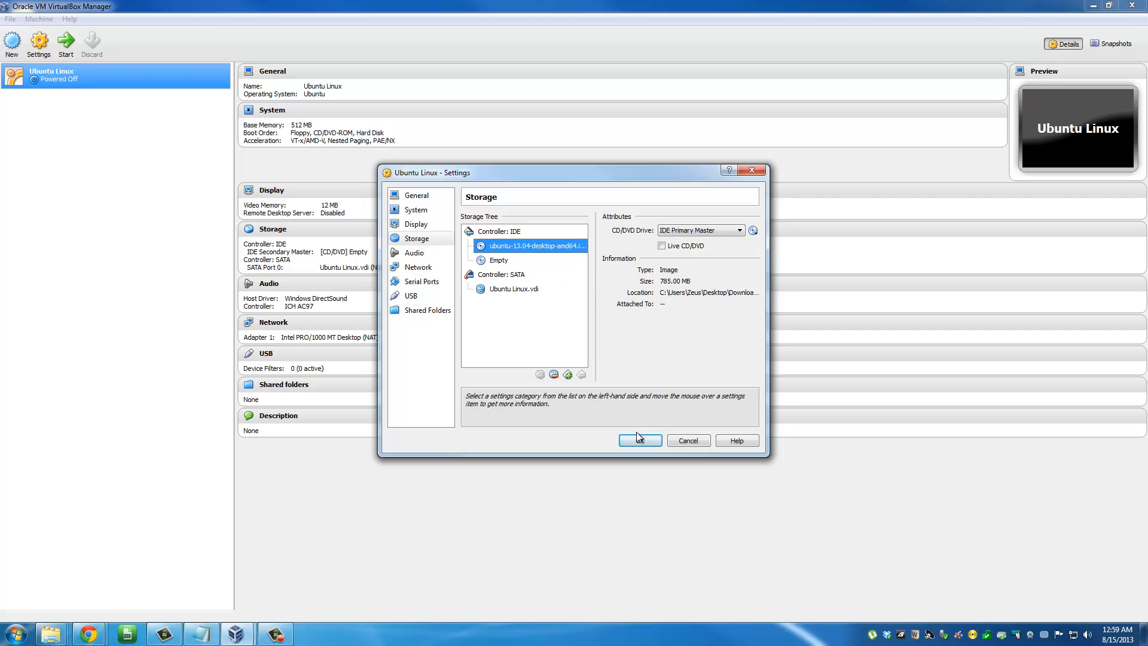
pyautogui.click(638, 440)
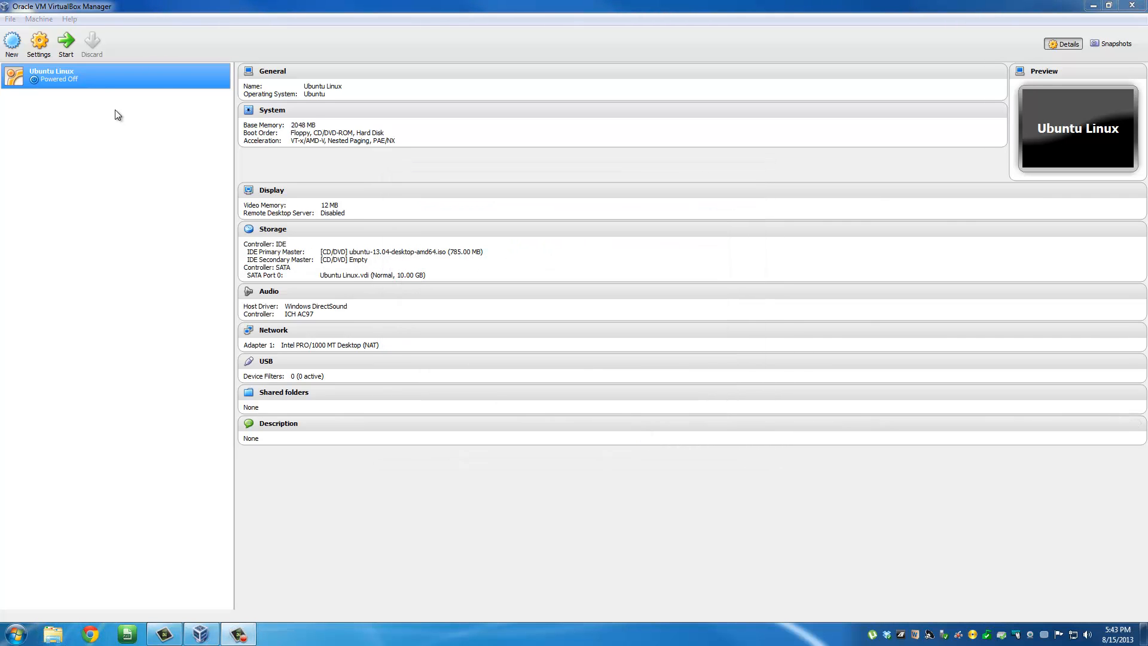
# Assign 2 processors to the Ubuntu Linux VM and view its Acceleration options
pyautogui.click(39, 43)
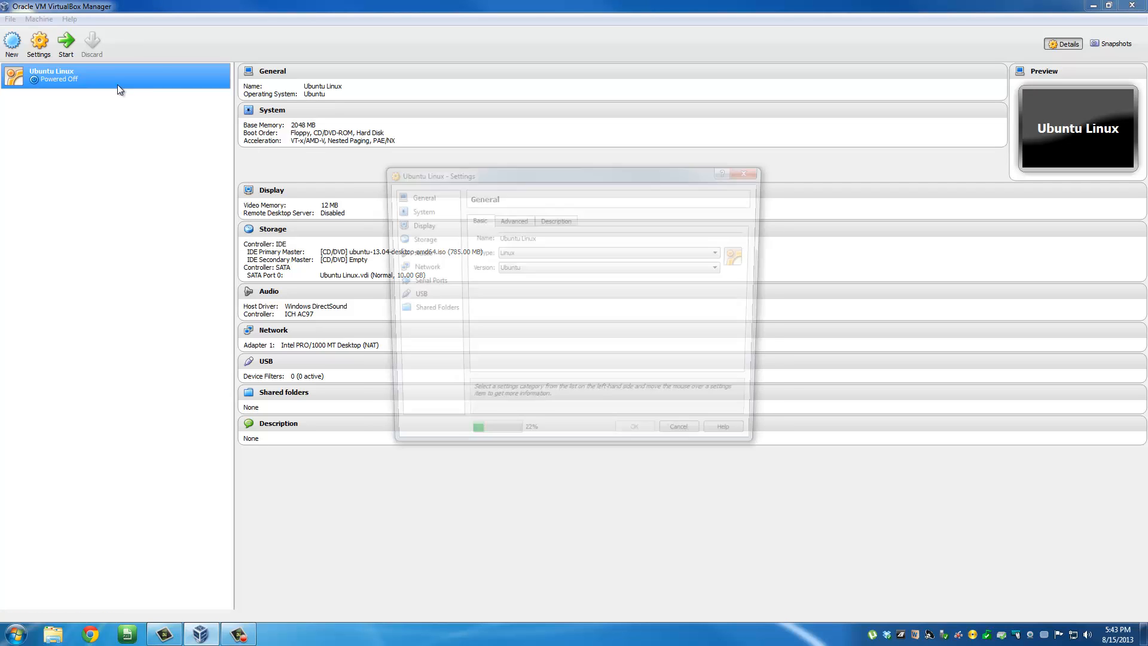
pyautogui.click(417, 212)
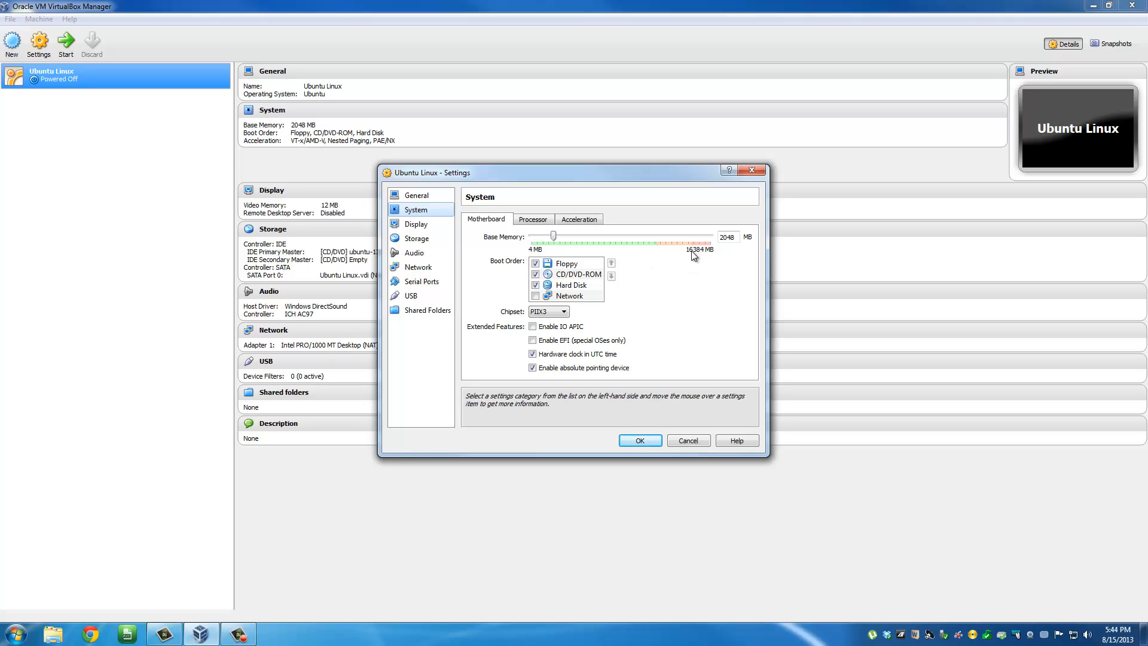
pyautogui.moveTo(565, 242)
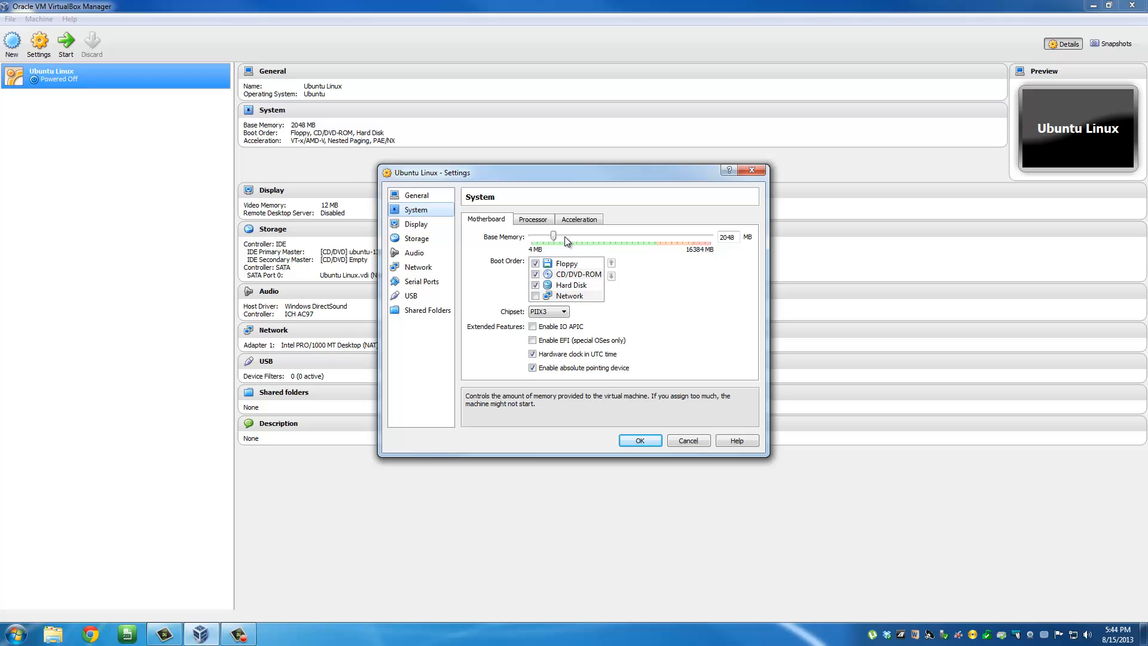
pyautogui.moveTo(503, 244)
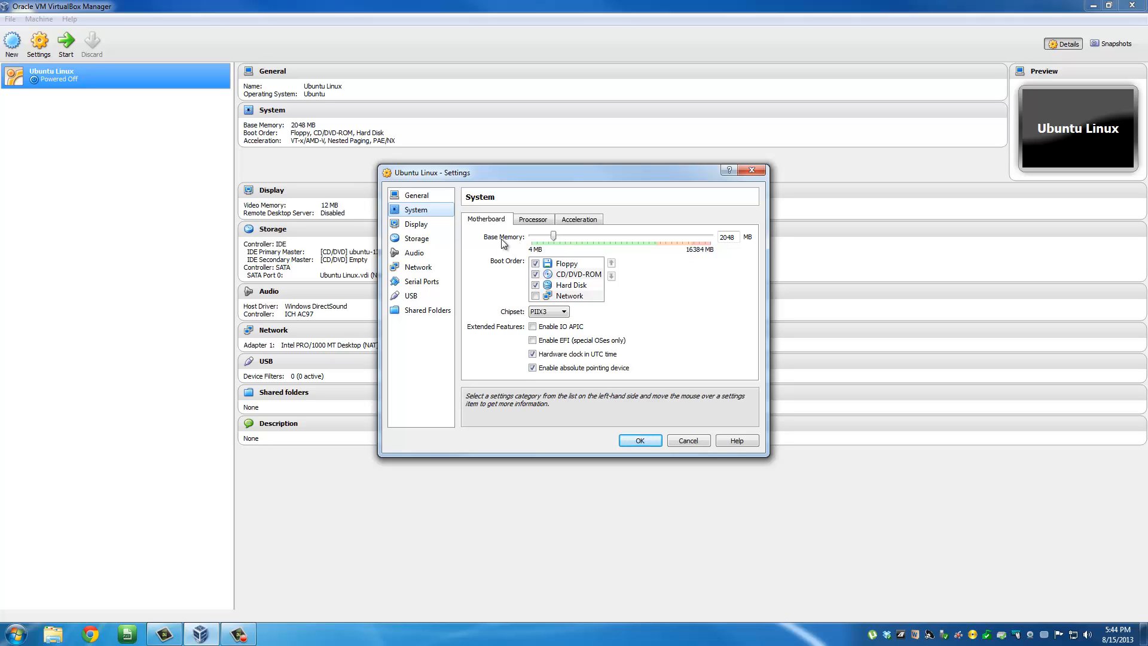
pyautogui.moveTo(715, 249)
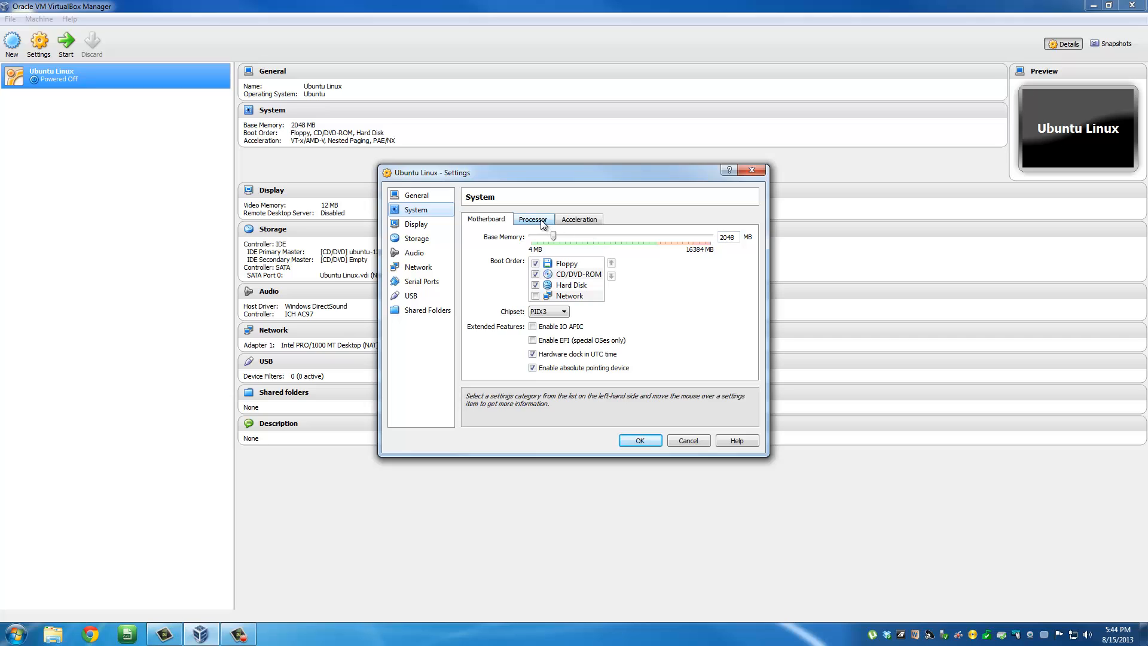
pyautogui.click(532, 219)
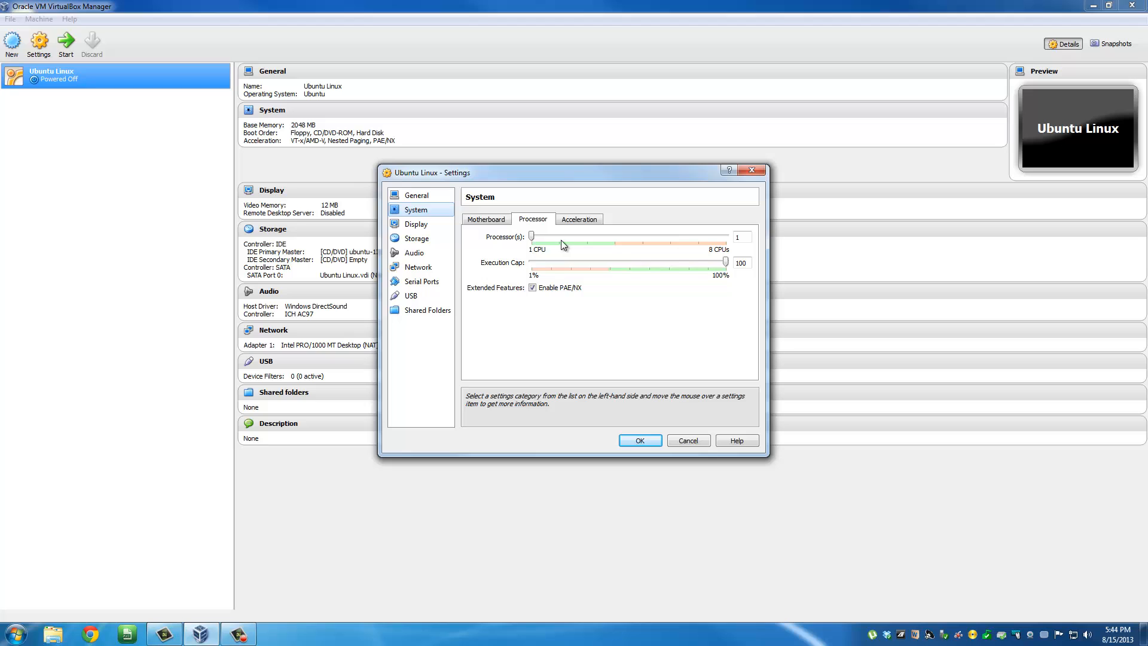
pyautogui.moveTo(531, 236); pyautogui.dragTo(558, 236)
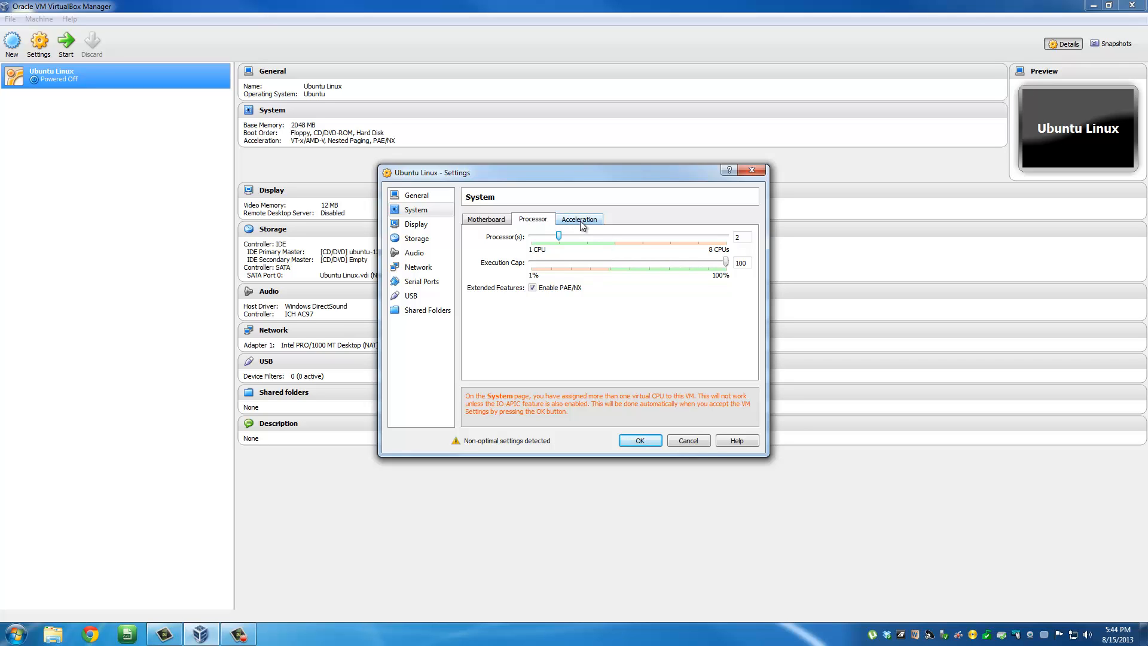
pyautogui.click(578, 219)
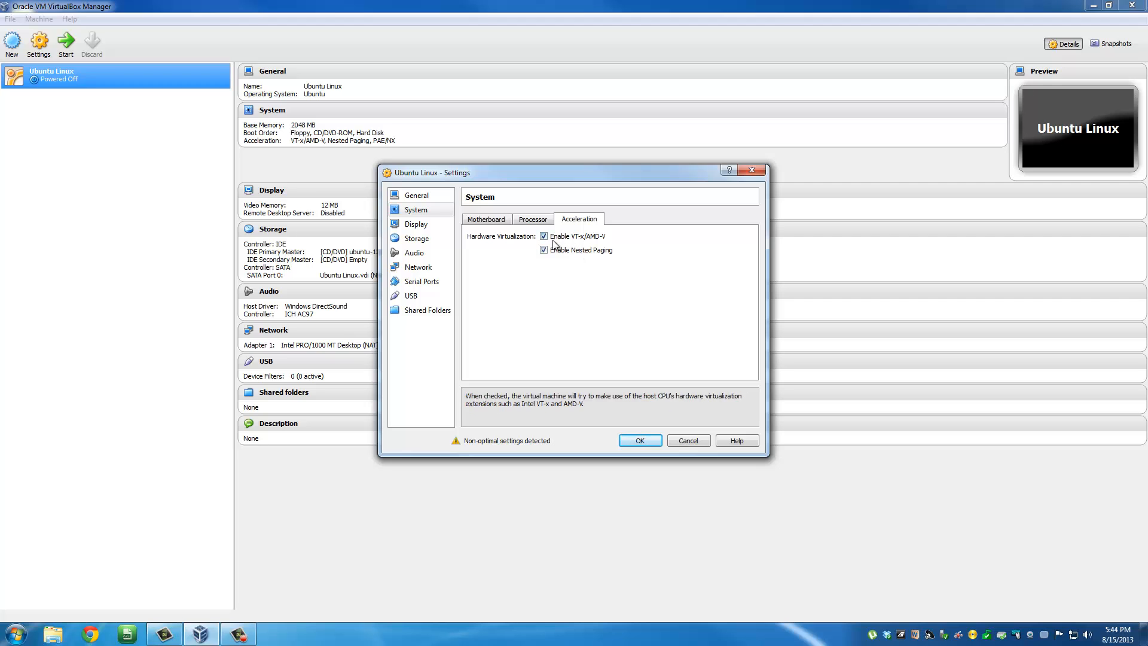
# Enable 3D acceleration and set video memory to 128 MB
pyautogui.click(416, 225)
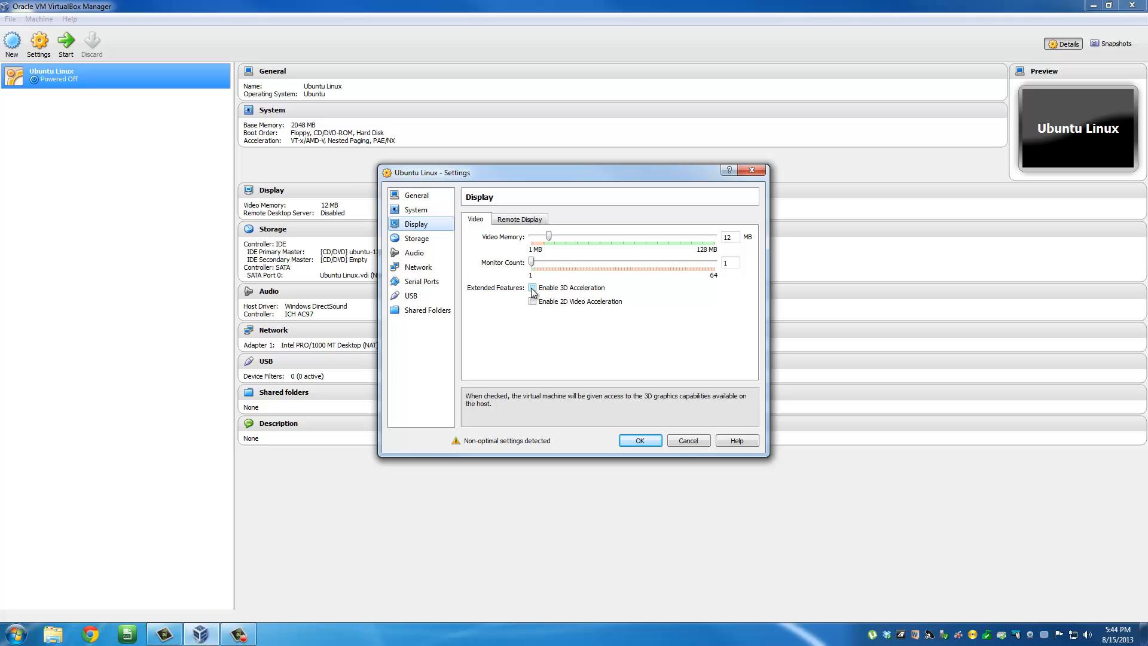
pyautogui.click(532, 287)
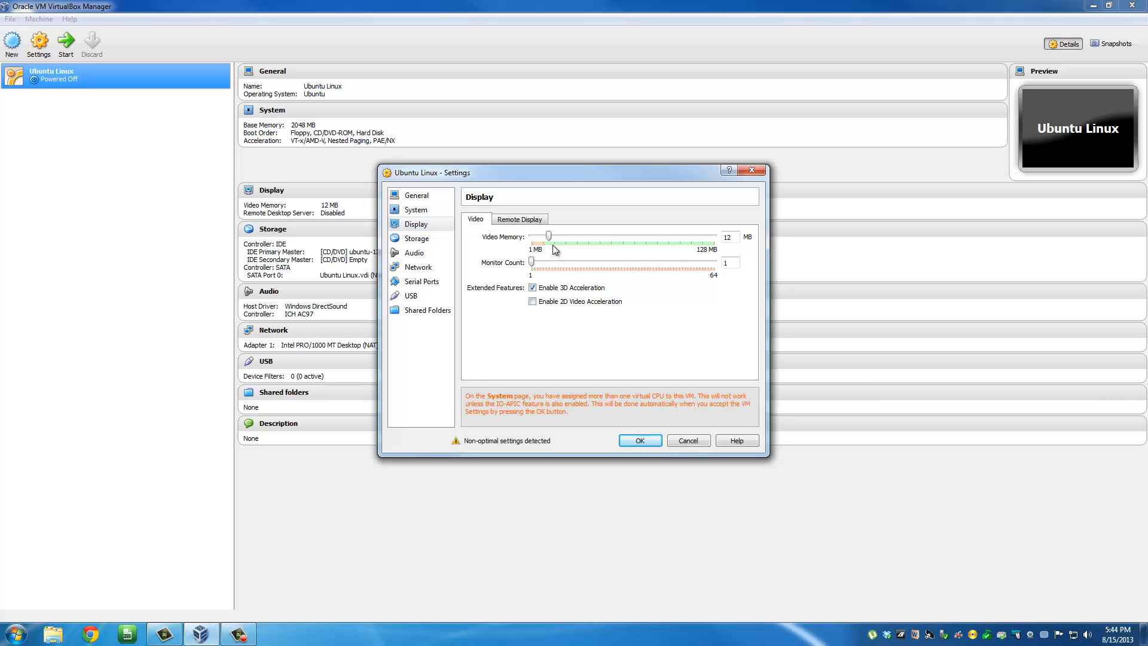
pyautogui.moveTo(548, 236); pyautogui.dragTo(554, 237)
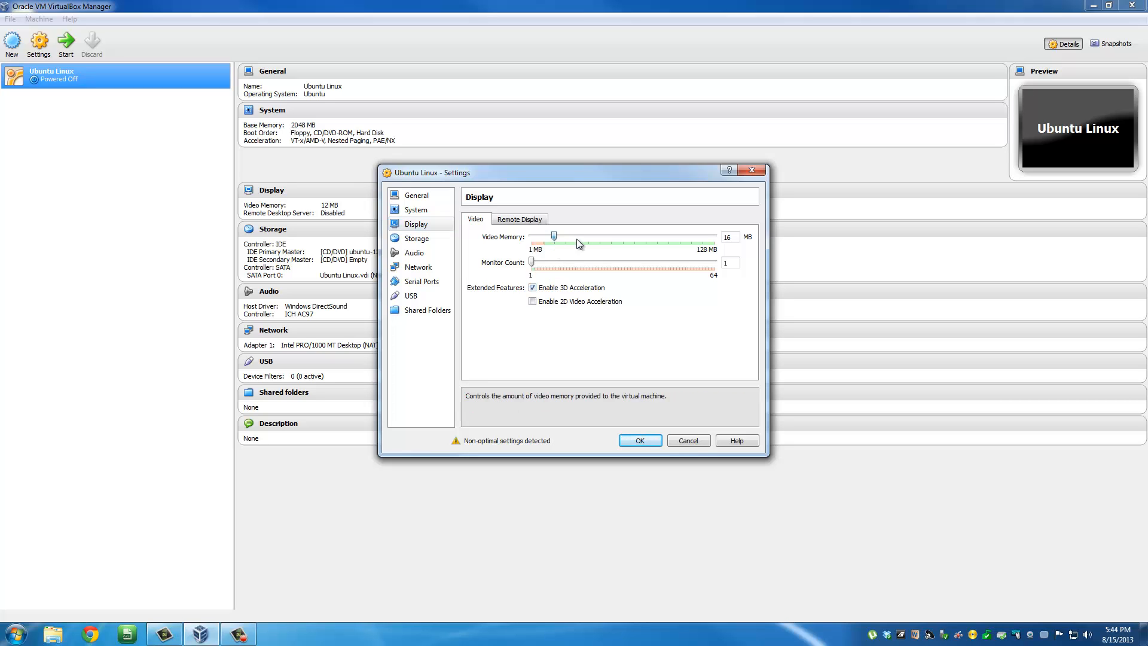
pyautogui.moveTo(552, 235); pyautogui.dragTo(714, 236)
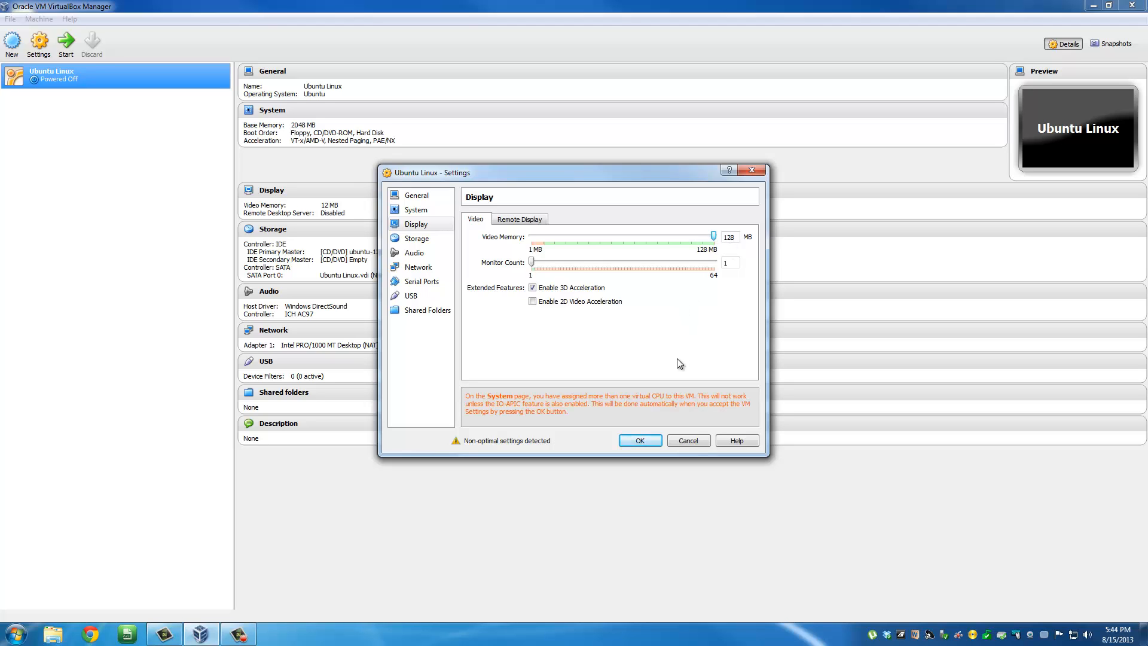
pyautogui.click(729, 237)
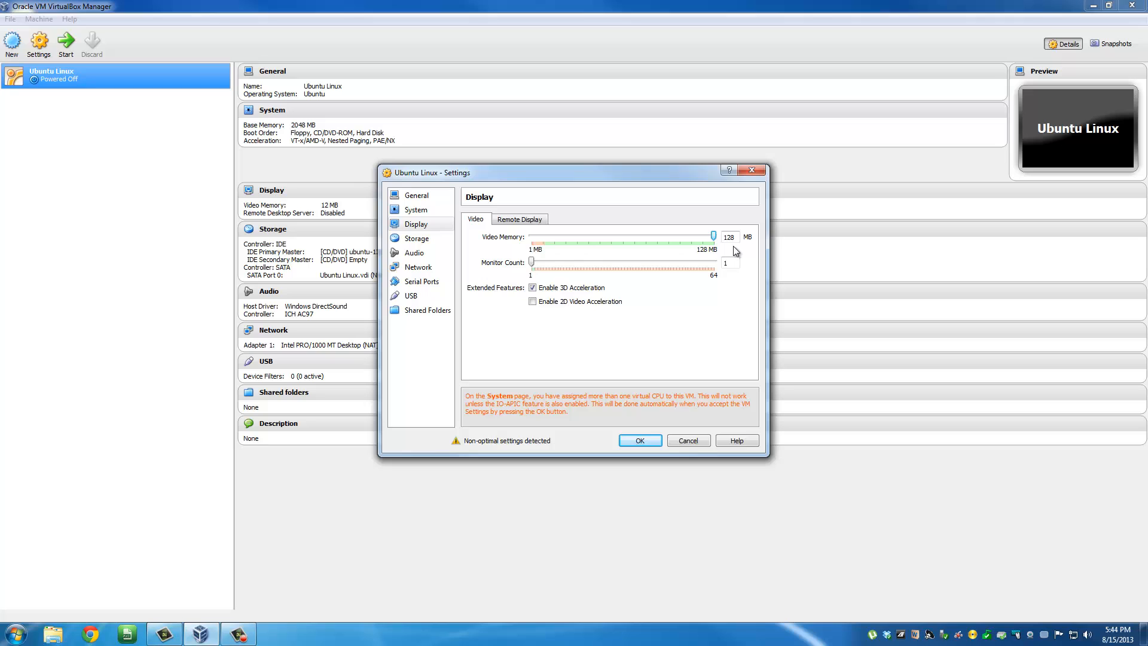
pyautogui.moveTo(624, 232)
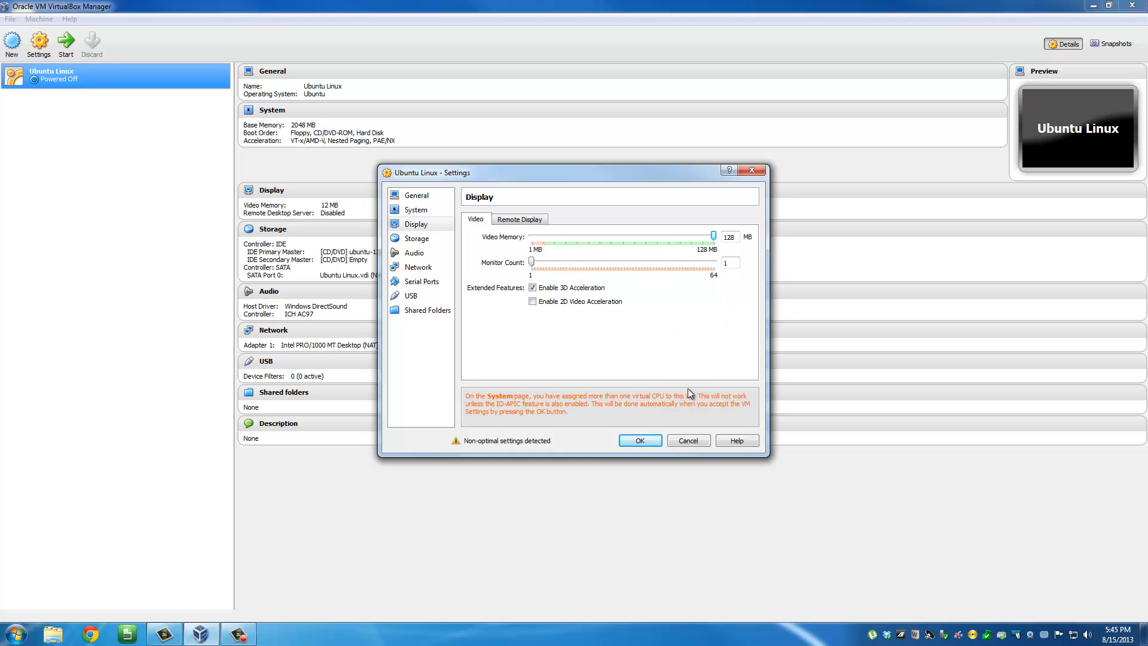
# Review the System motherboard settings and return to the General page
pyautogui.click(414, 209)
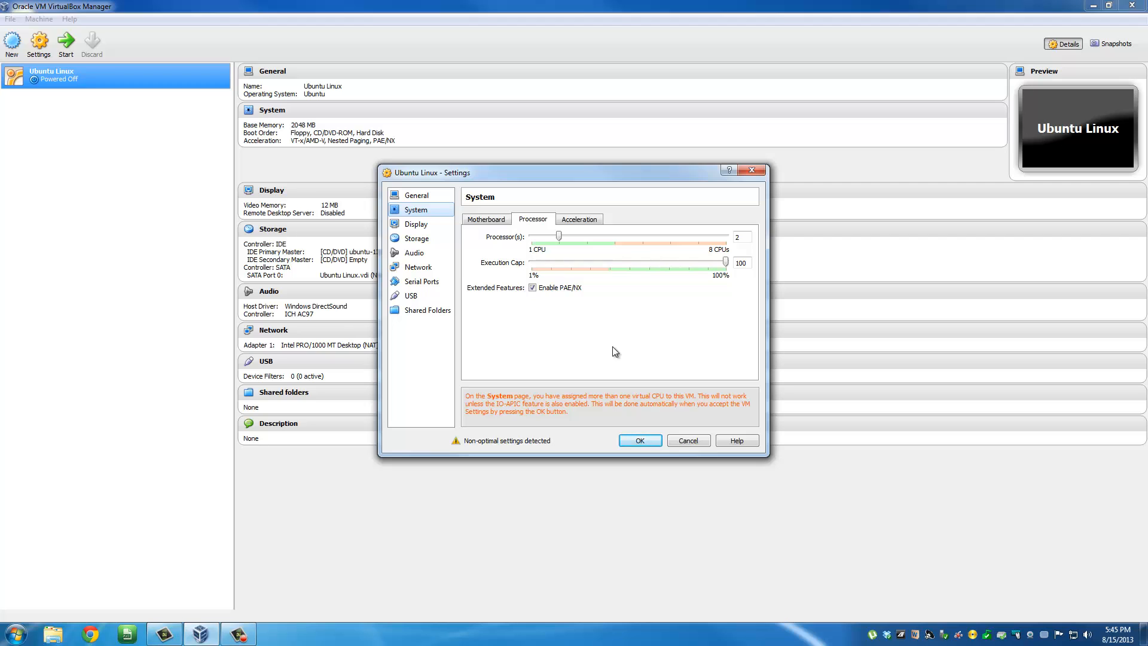
pyautogui.click(485, 218)
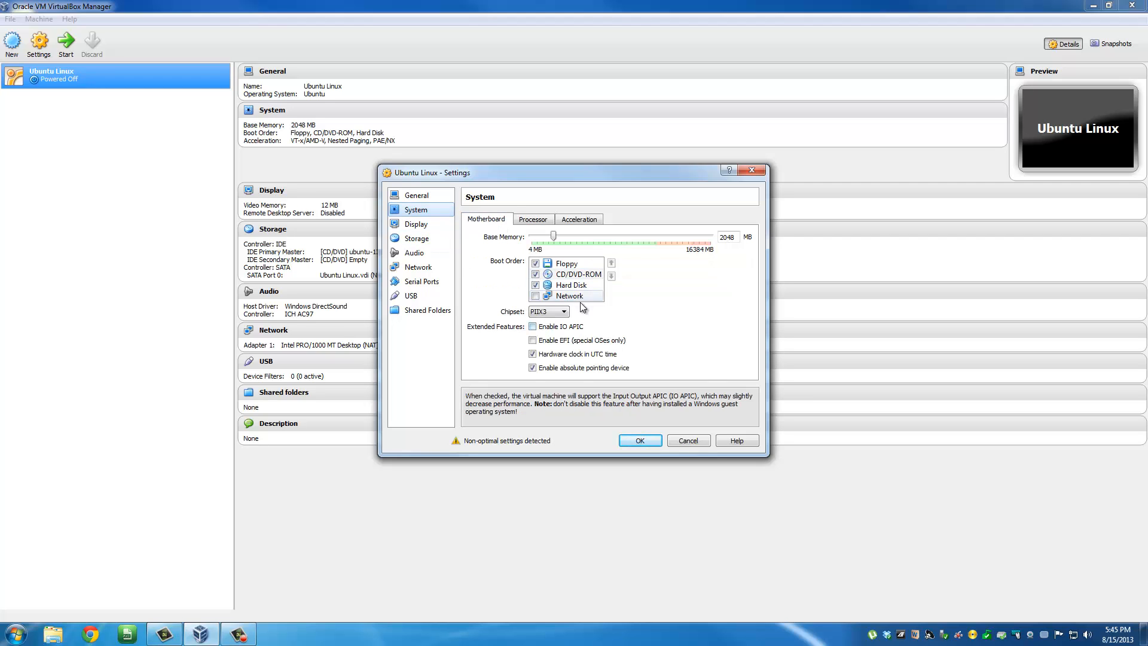
pyautogui.click(416, 195)
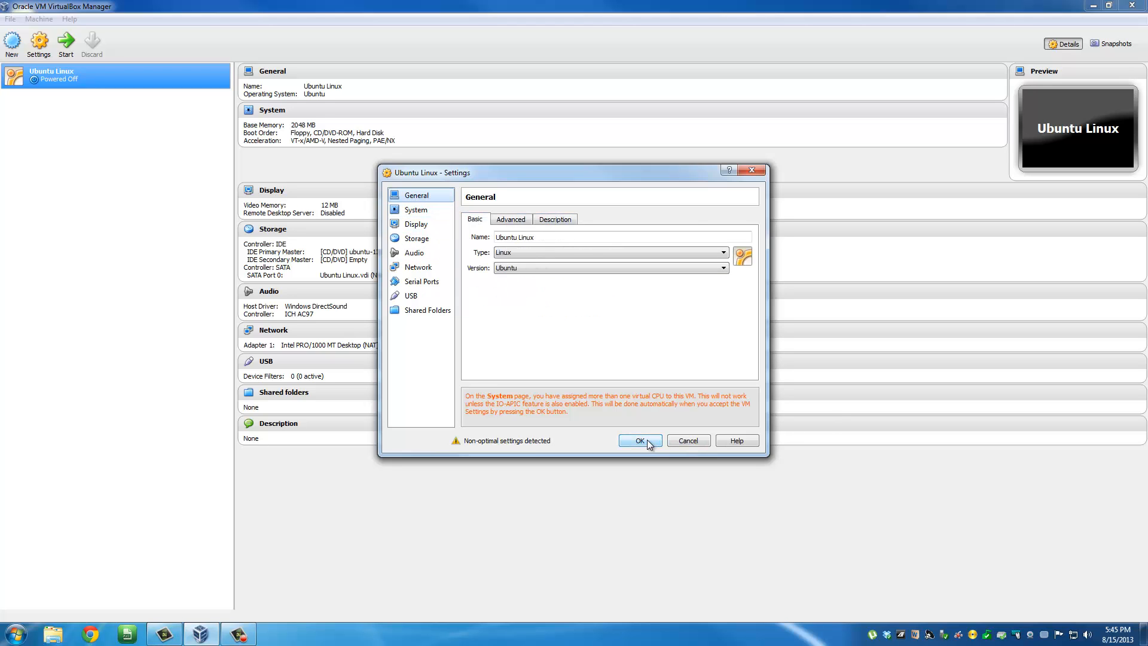
# Save the settings with OK and launch the Ubuntu Linux VM from the toolbar
pyautogui.click(638, 440)
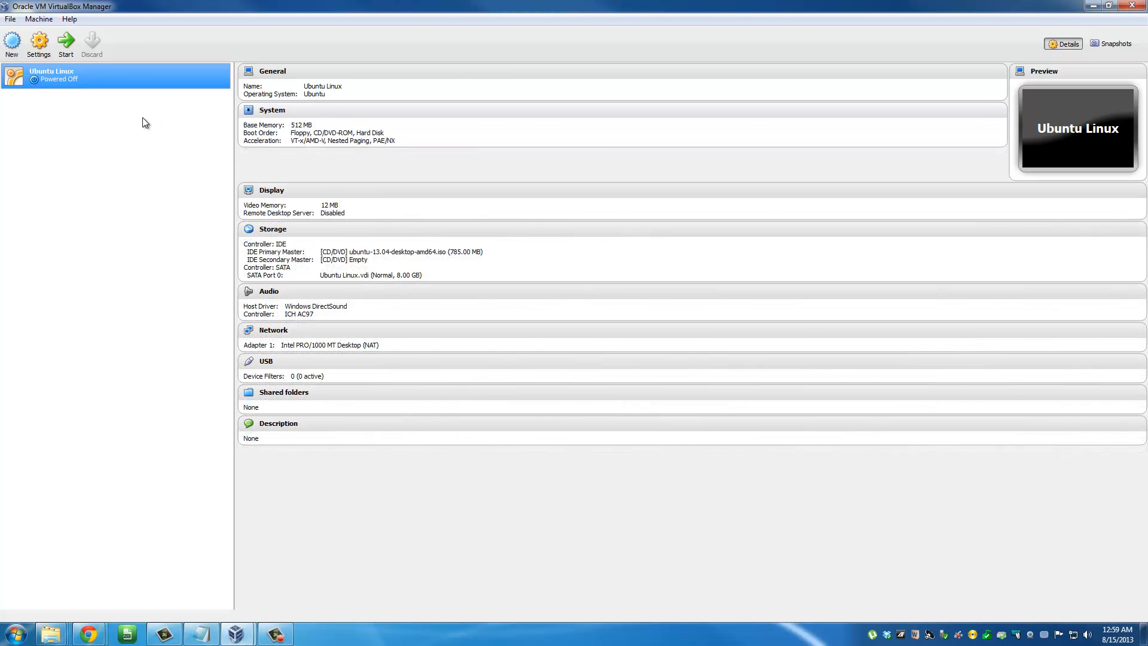
pyautogui.moveTo(66, 41)
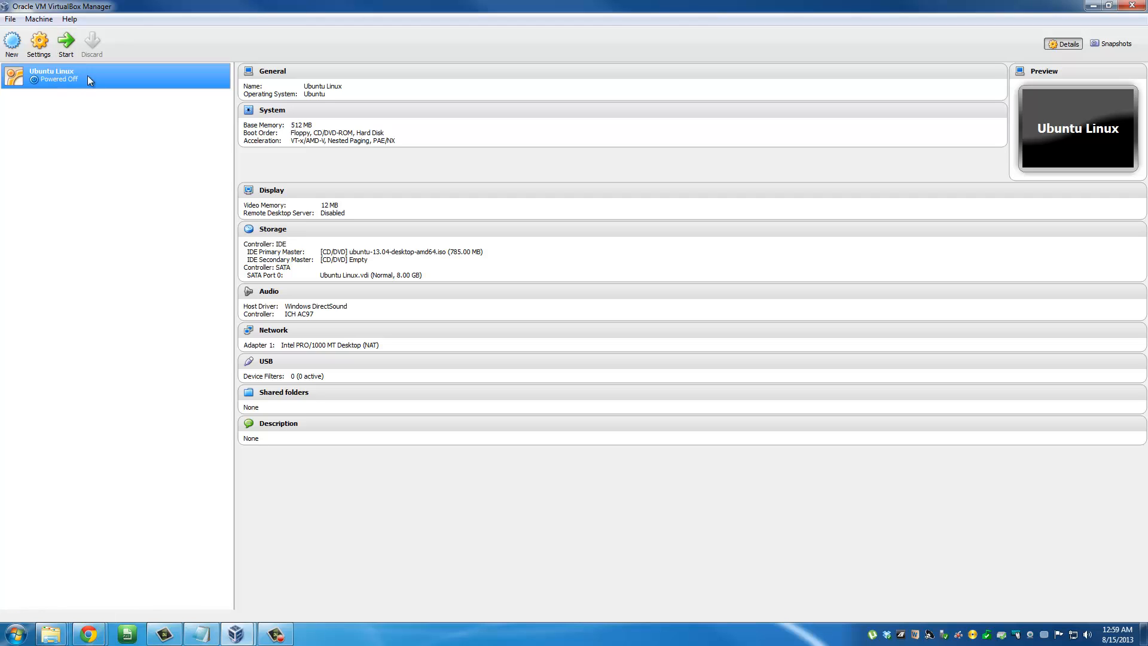
pyautogui.moveTo(65, 44)
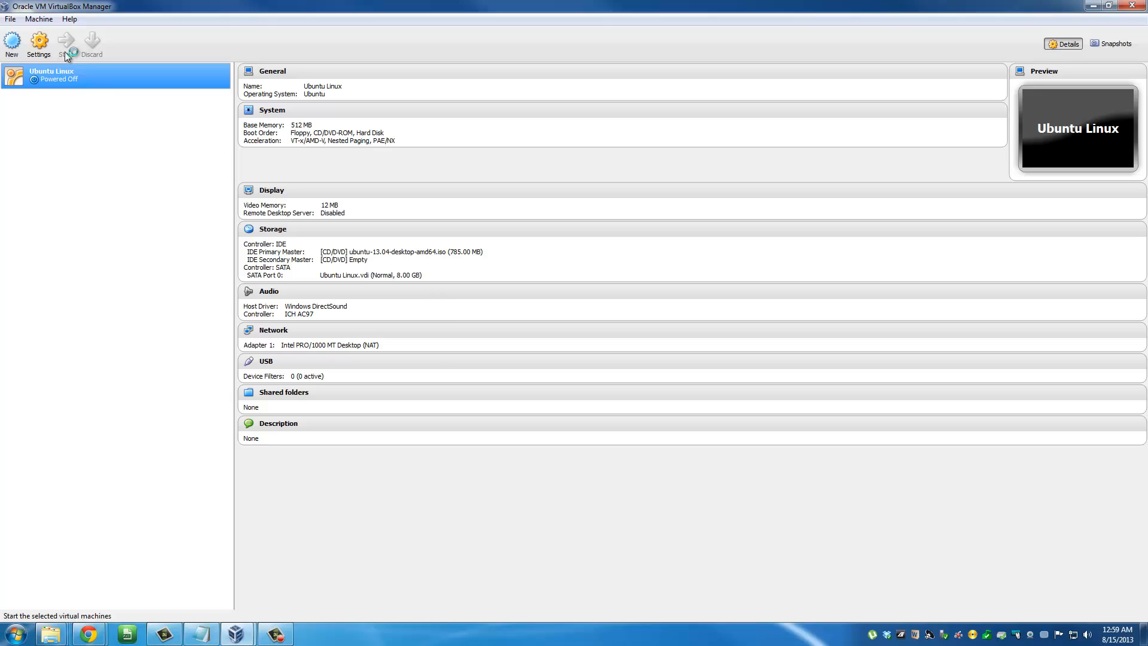
pyautogui.click(65, 43)
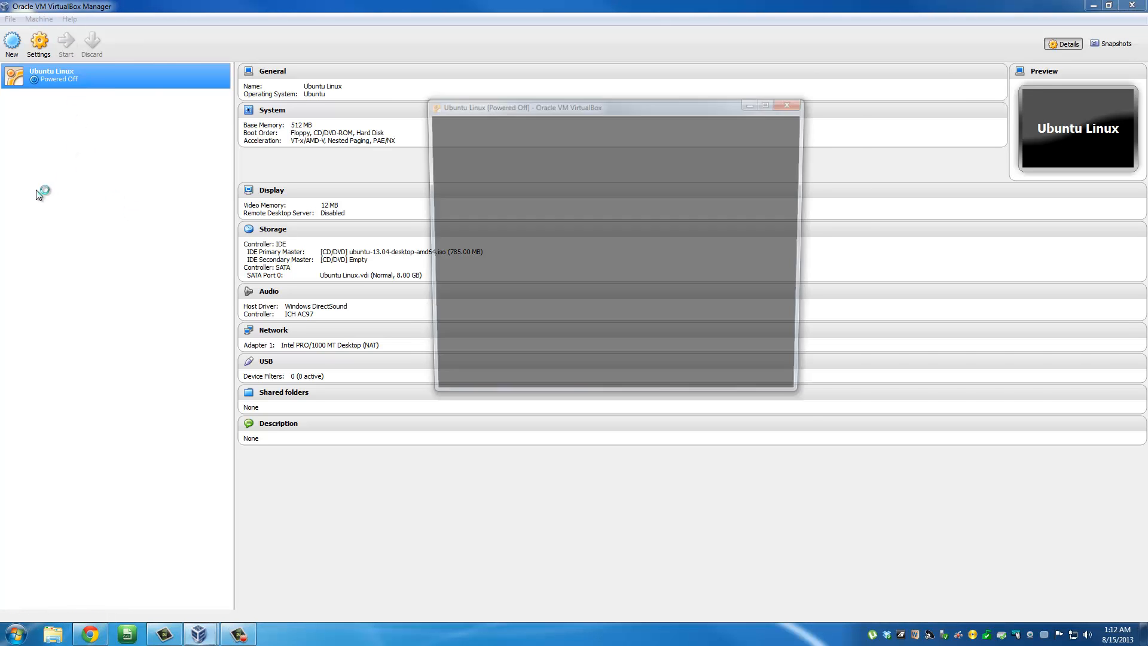
# Launch the Ubuntu Linux VM and let the live CD boot to the Ubuntu background
pyautogui.click(65, 42)
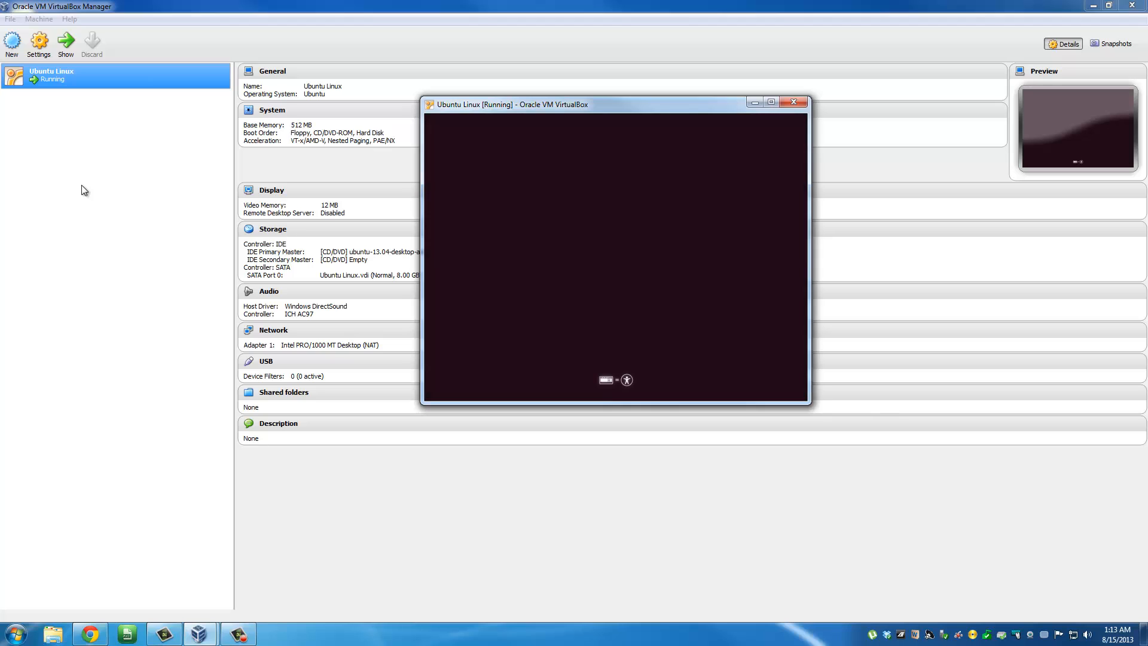
pyautogui.moveTo(510, 104); pyautogui.dragTo(495, 136)
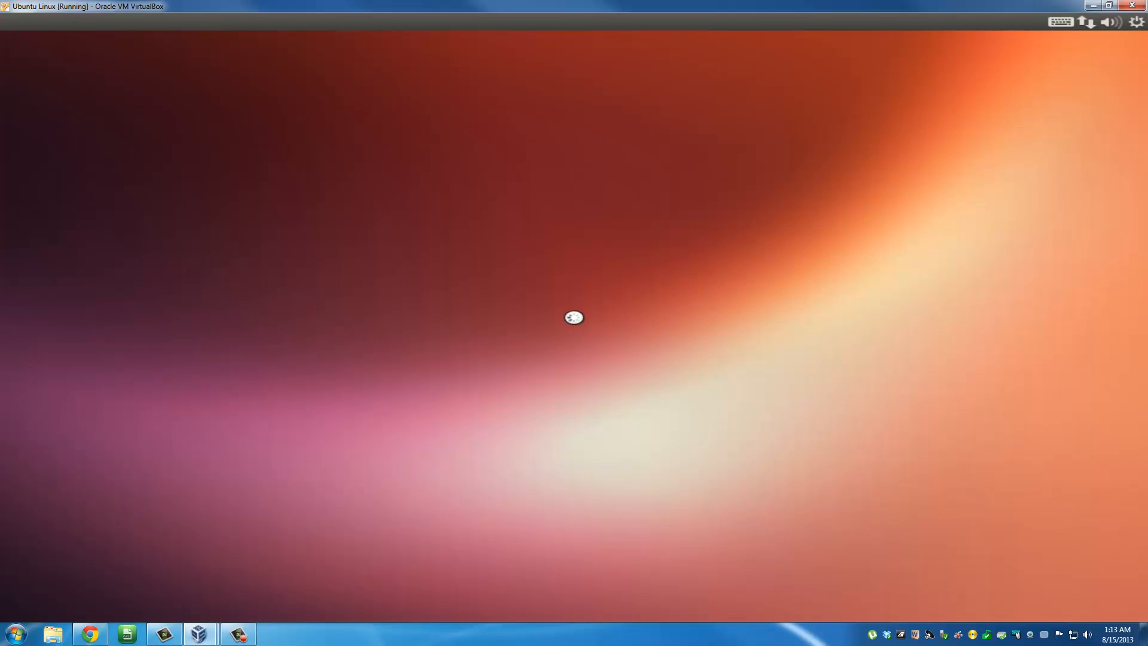
pyautogui.moveTo(577, 324)
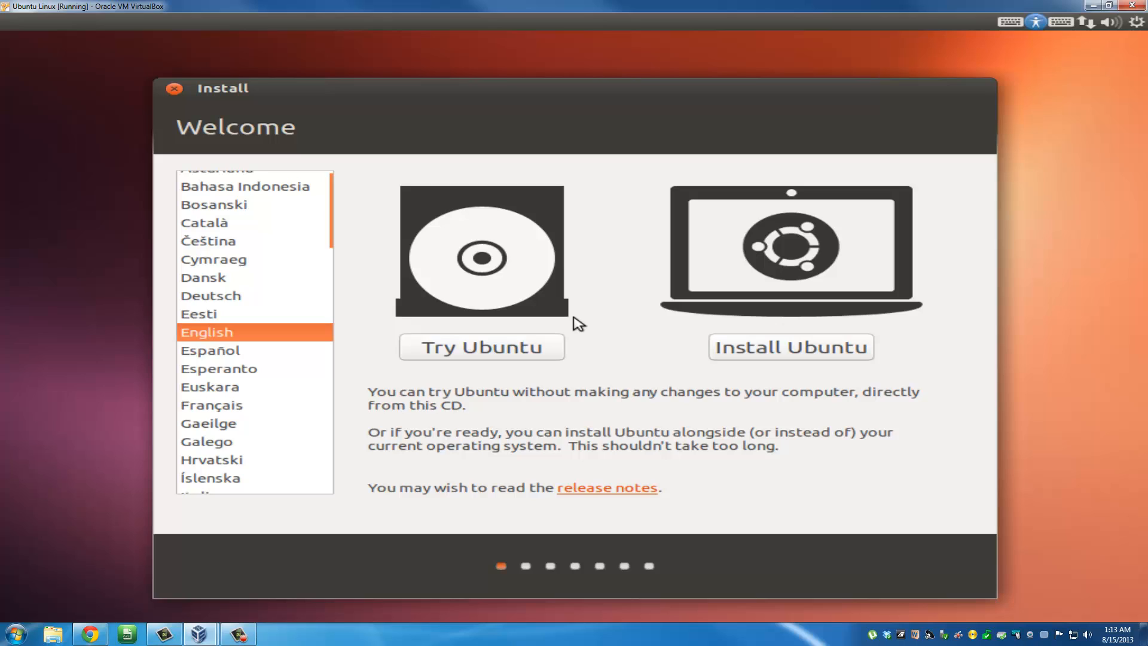
pyautogui.moveTo(552, 281)
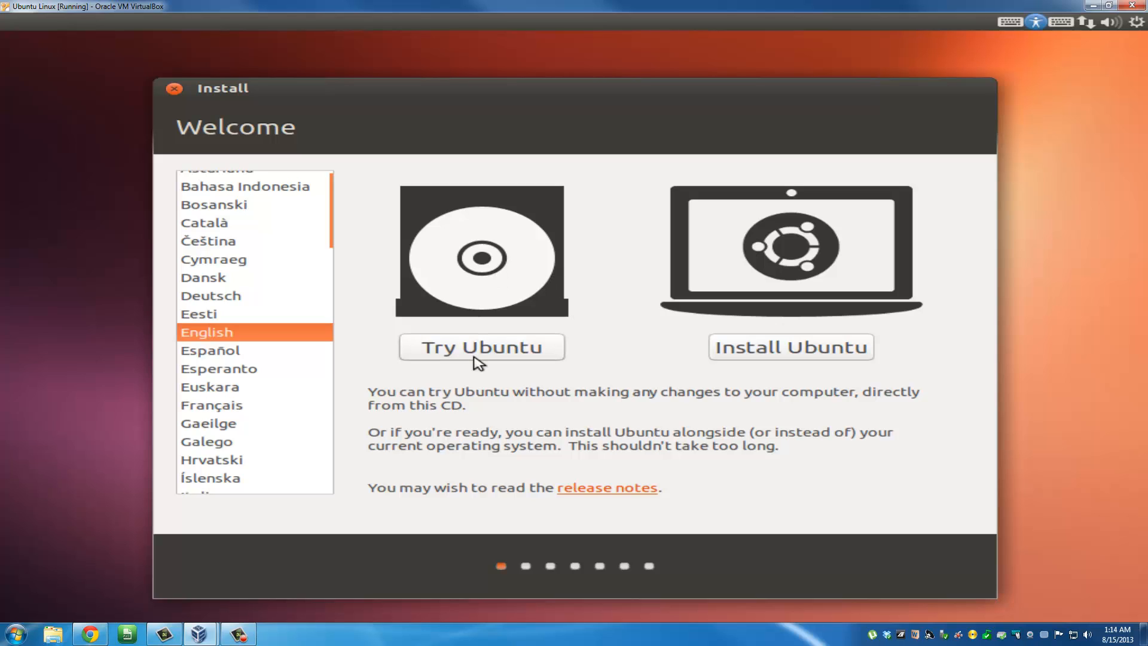
pyautogui.moveTo(485, 356)
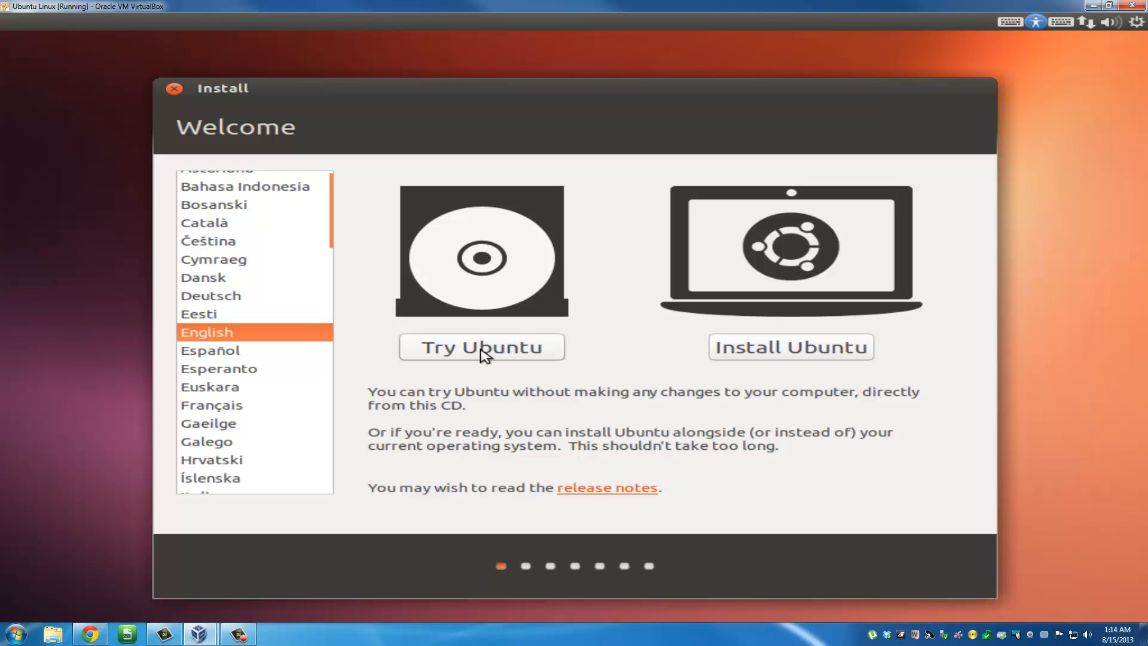
pyautogui.moveTo(757, 389)
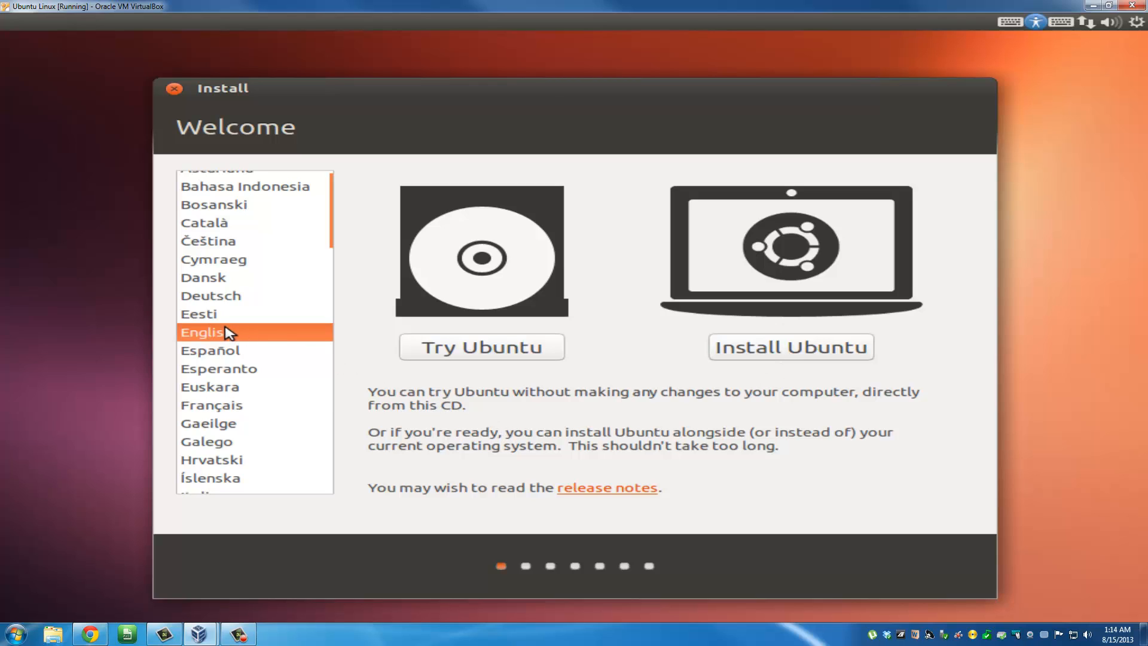
pyautogui.moveTo(267, 327)
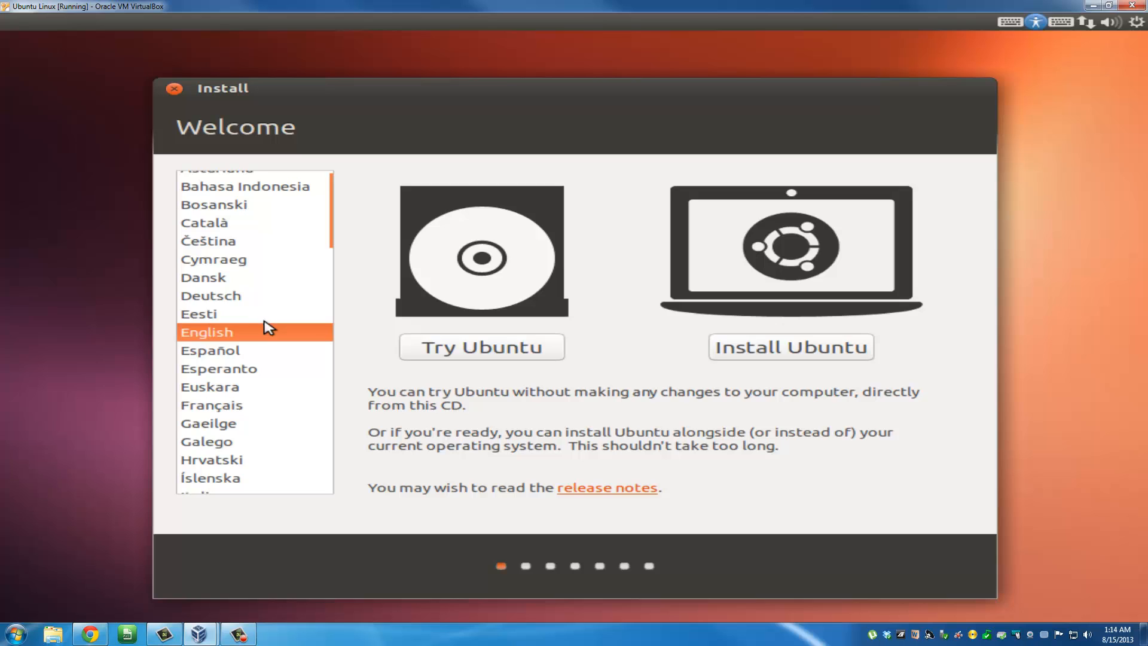
pyautogui.moveTo(940, 484)
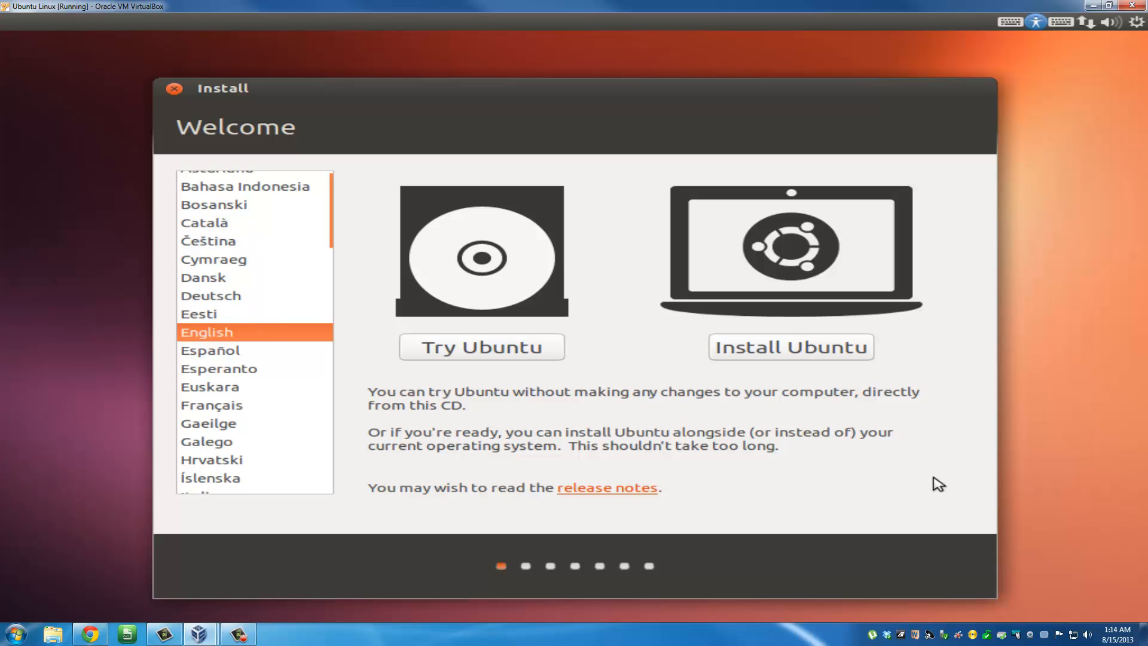
pyautogui.moveTo(797, 358)
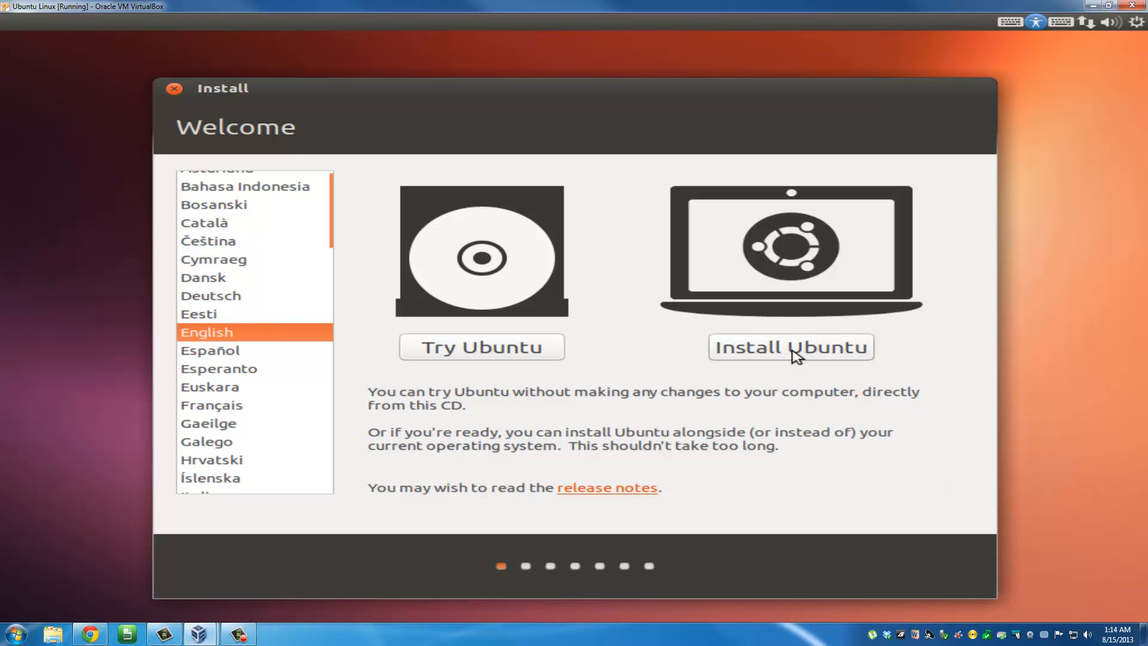
# Keep English on the Welcome screen and choose Install Ubuntu
pyautogui.click(791, 346)
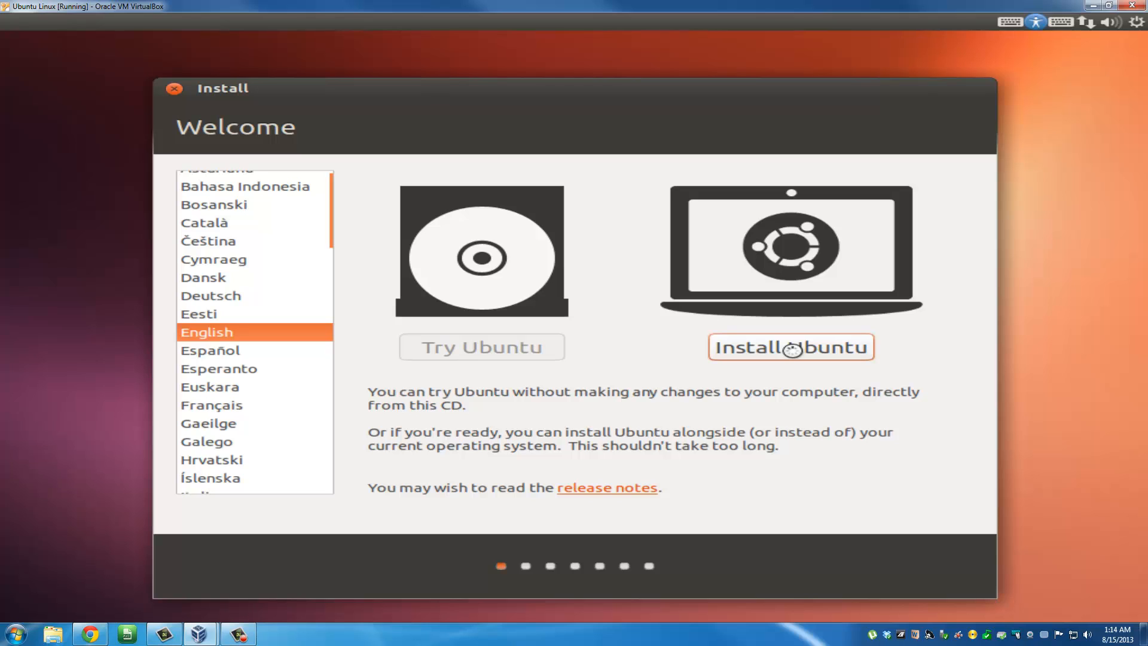
pyautogui.click(790, 346)
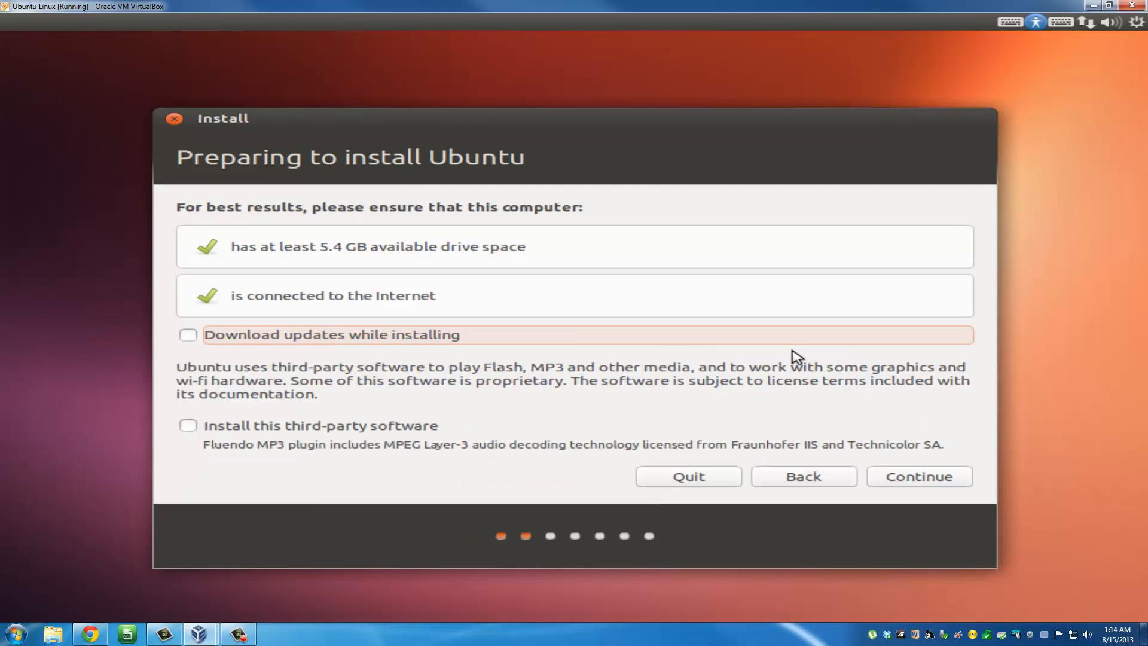
pyautogui.moveTo(294, 257)
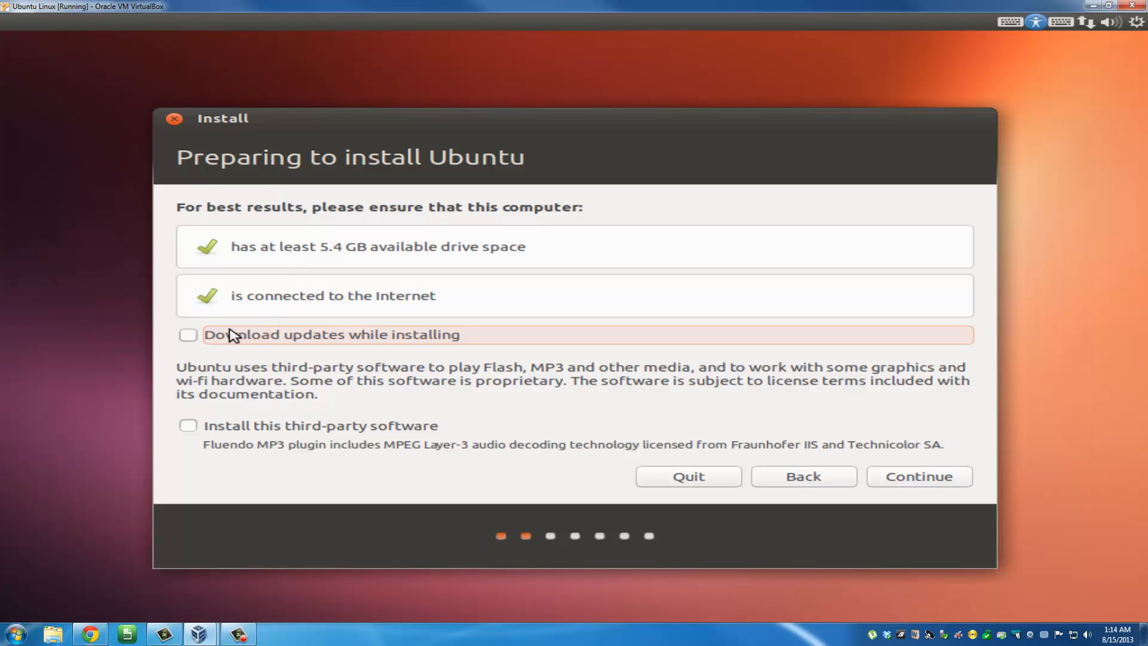
# Leave update downloads and third-party software unticked and continue to Installation type
pyautogui.click(189, 335)
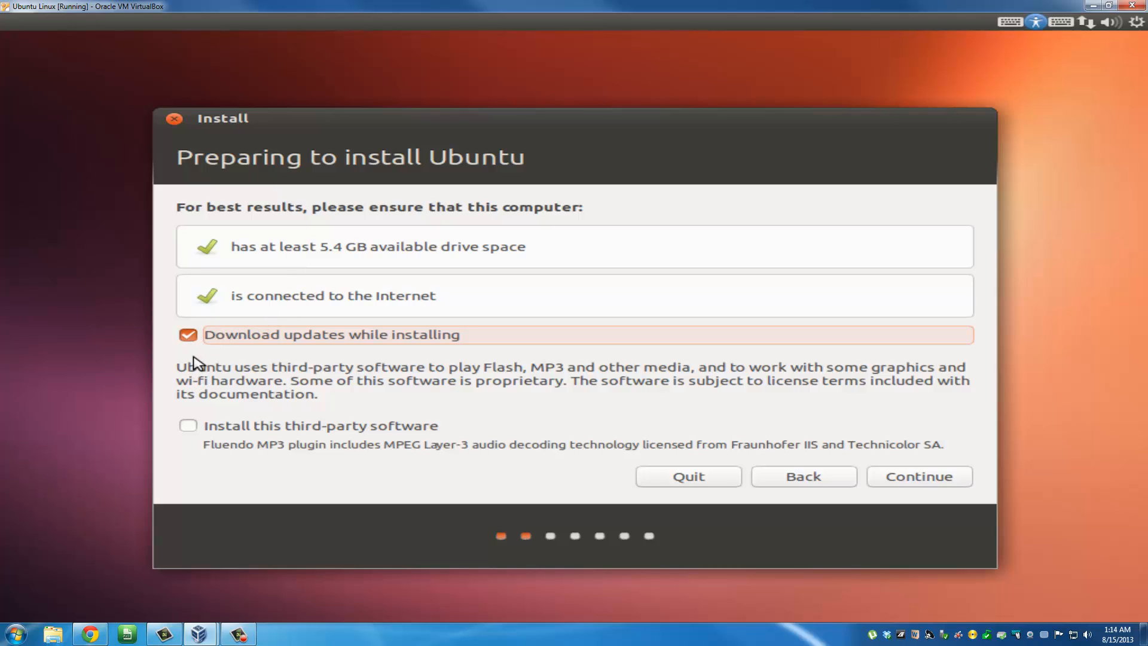
pyautogui.click(189, 335)
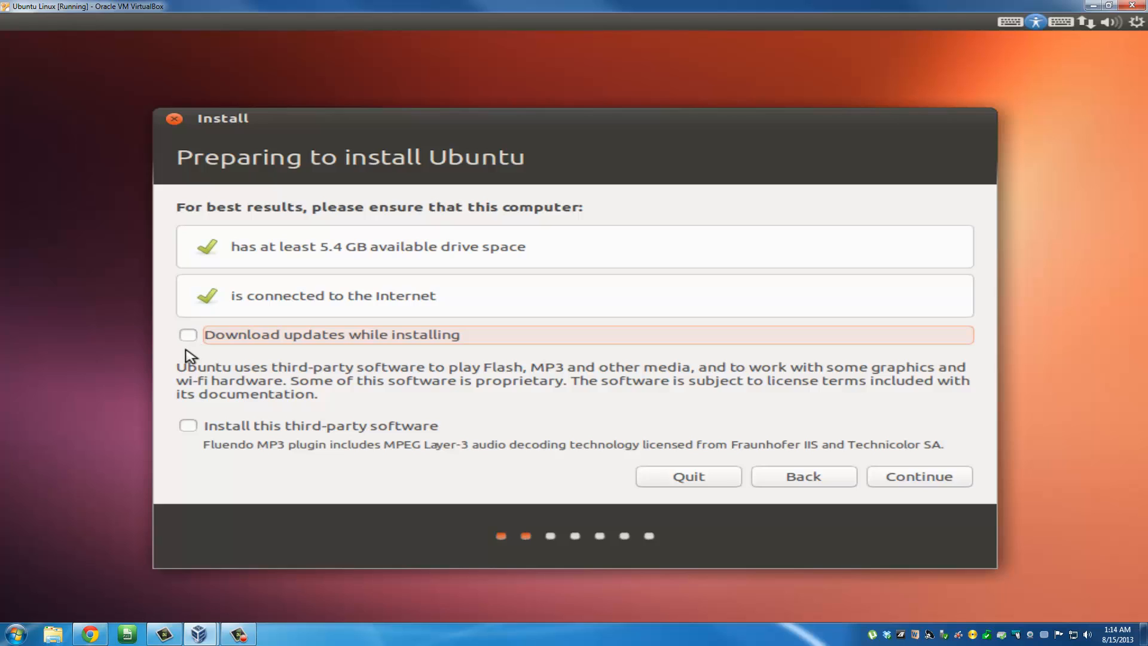
pyautogui.moveTo(211, 431)
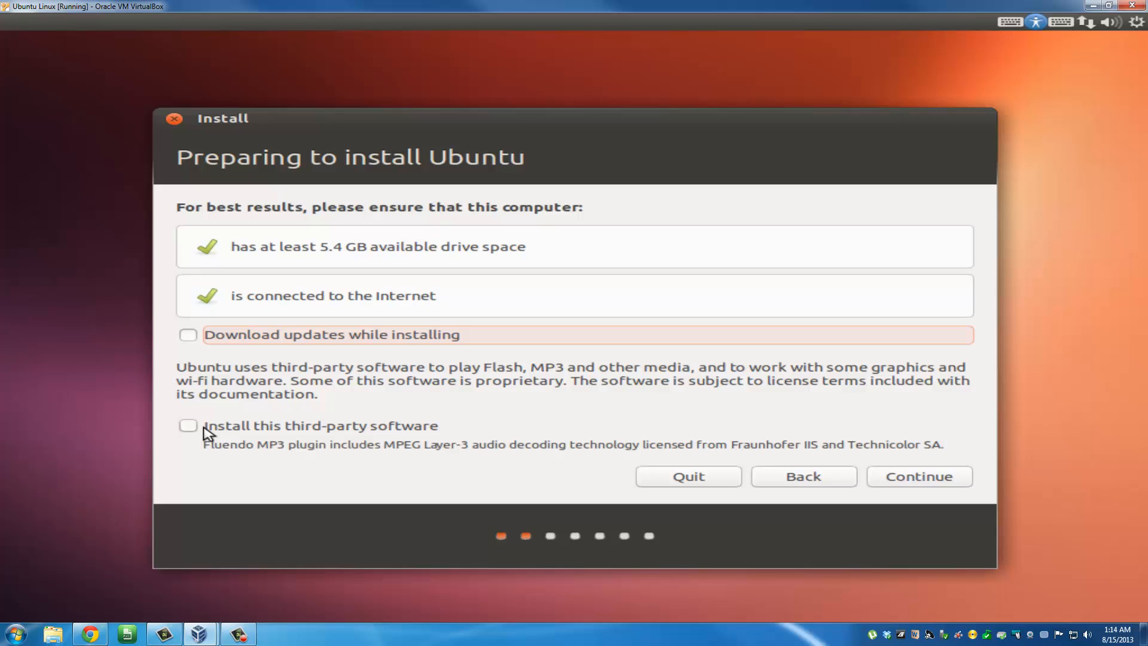
pyautogui.click(919, 476)
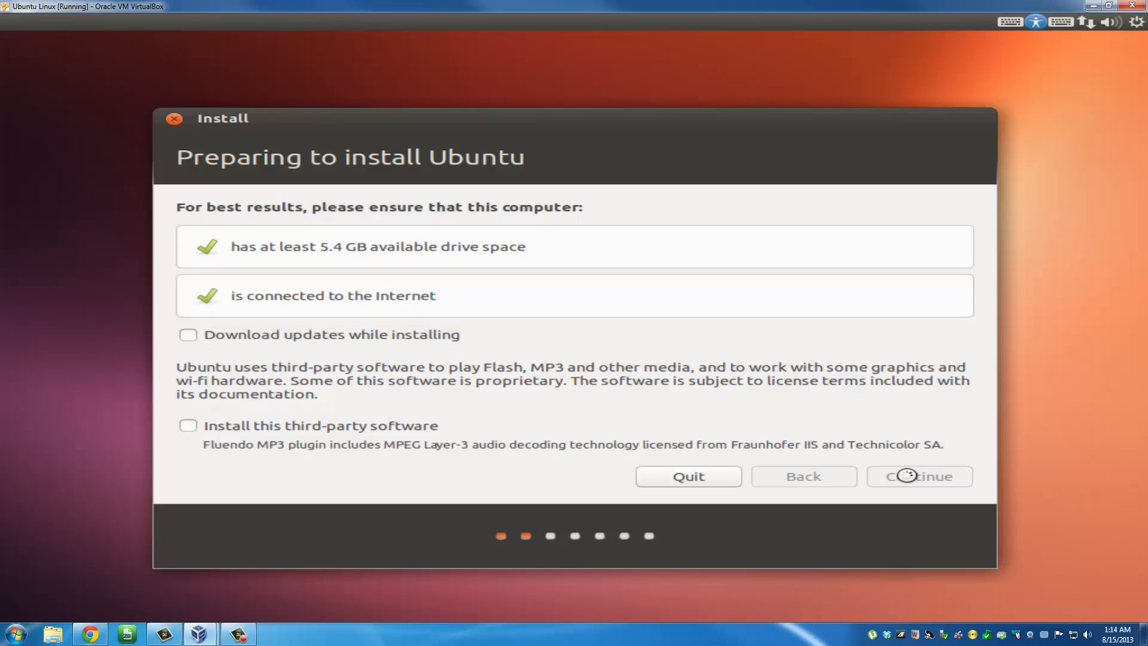
pyautogui.click(918, 475)
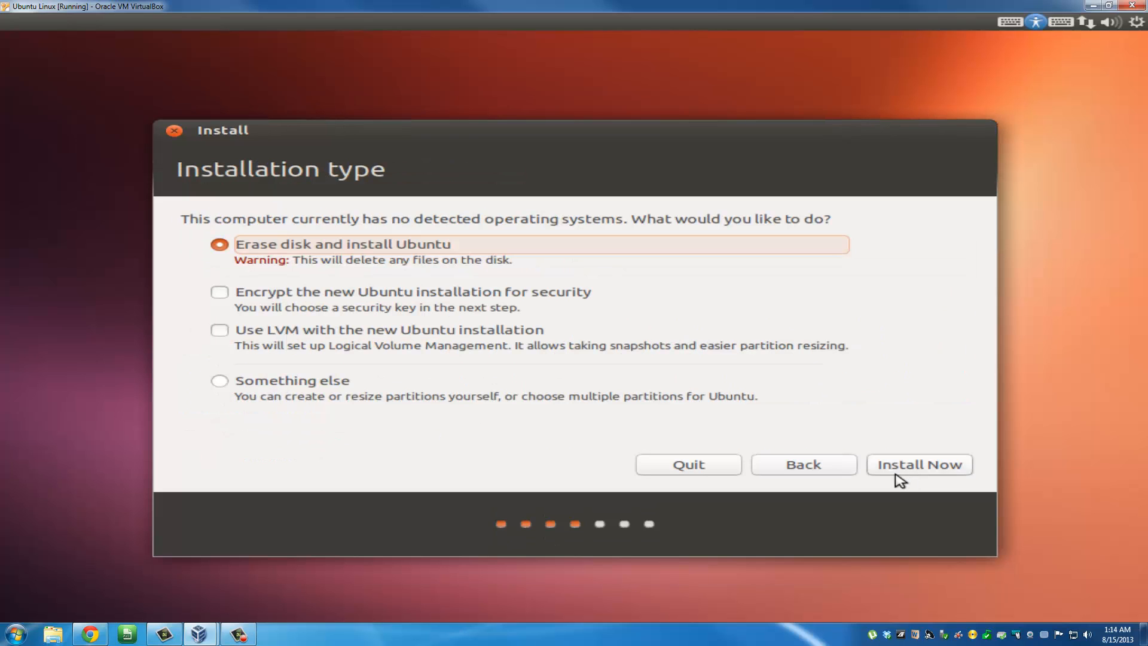
pyautogui.moveTo(312, 252)
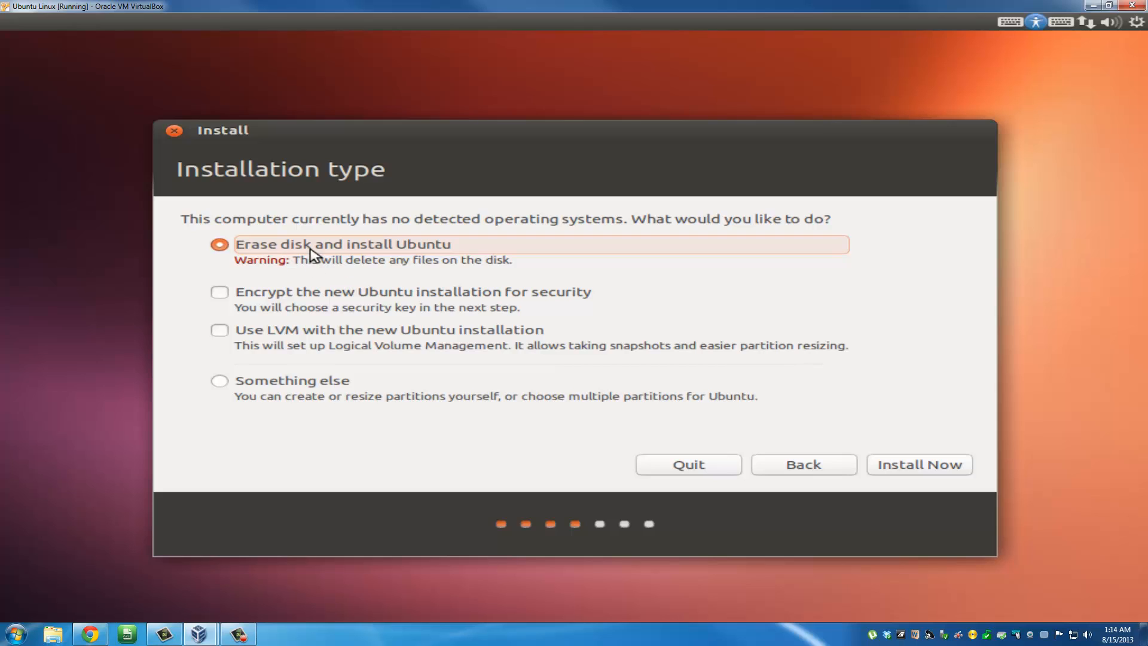
pyautogui.moveTo(431, 253)
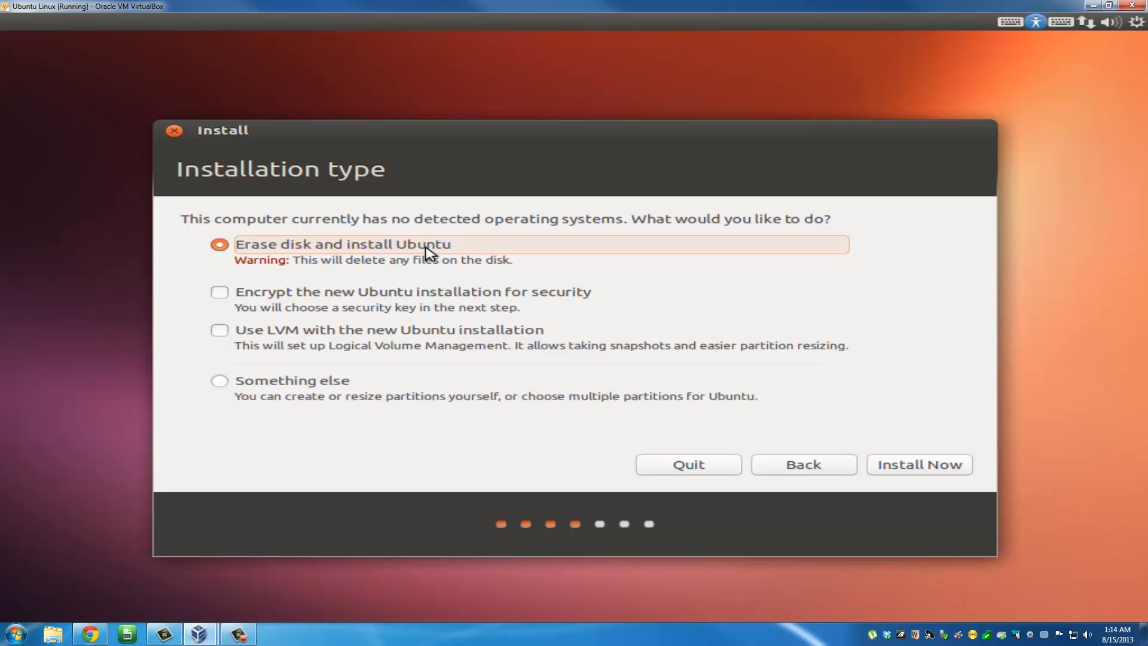
# Choose 'Erase disk and install Ubuntu' and click Install Now
pyautogui.click(918, 464)
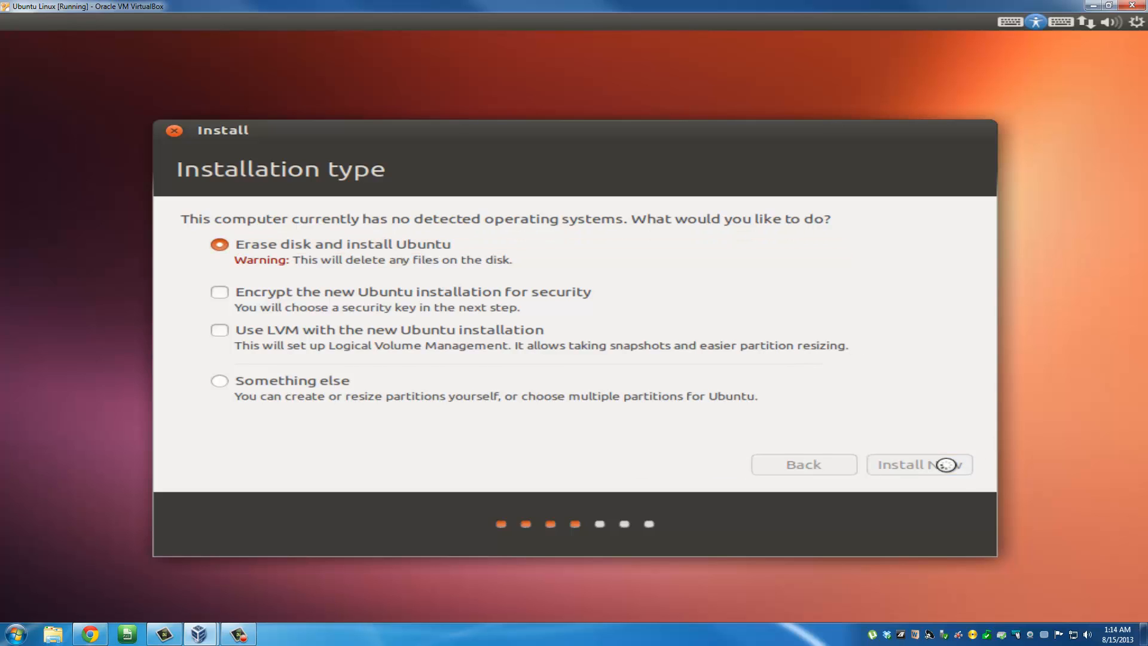
pyautogui.click(919, 464)
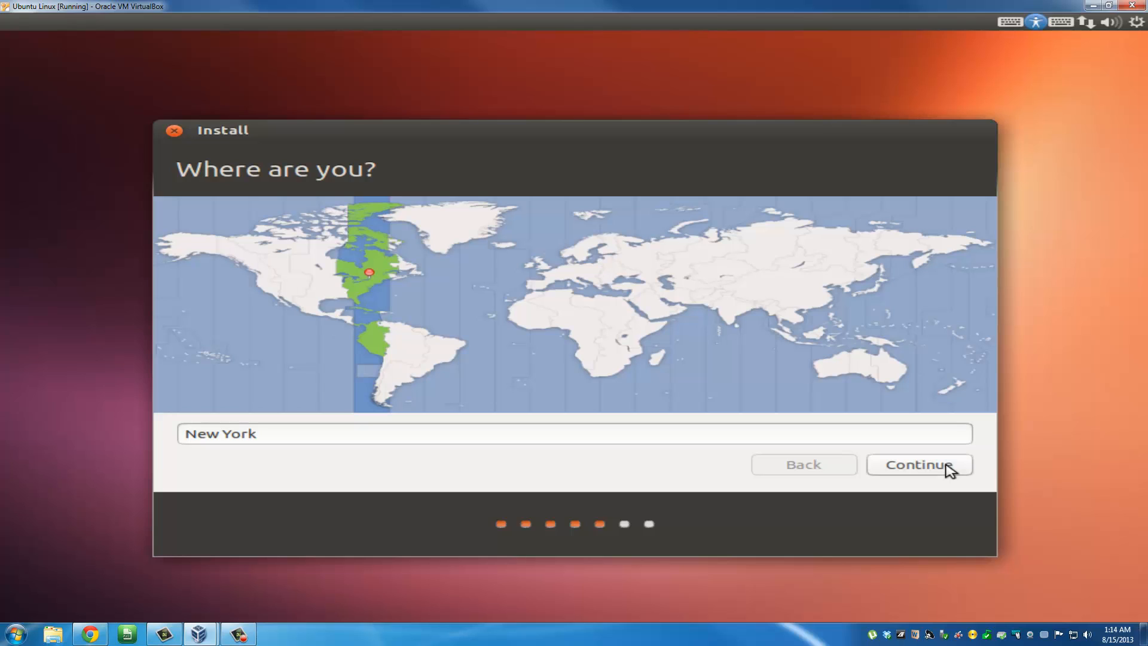
pyautogui.moveTo(494, 430)
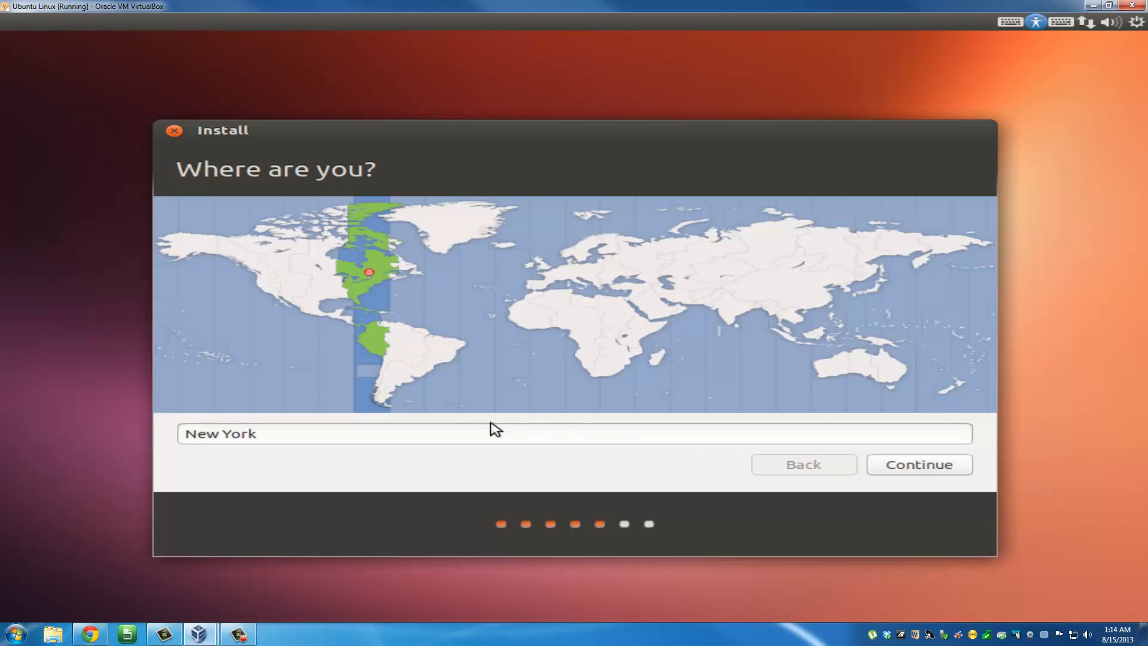
# Pick New York on the time zone map and continue
pyautogui.click(329, 433)
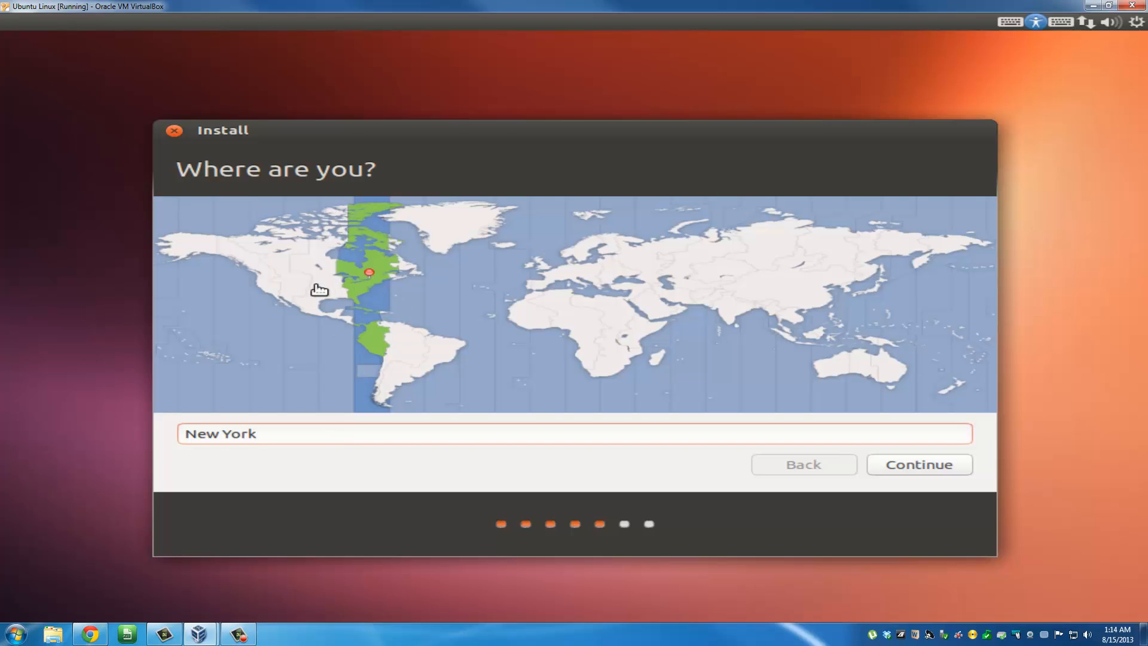
pyautogui.click(368, 278)
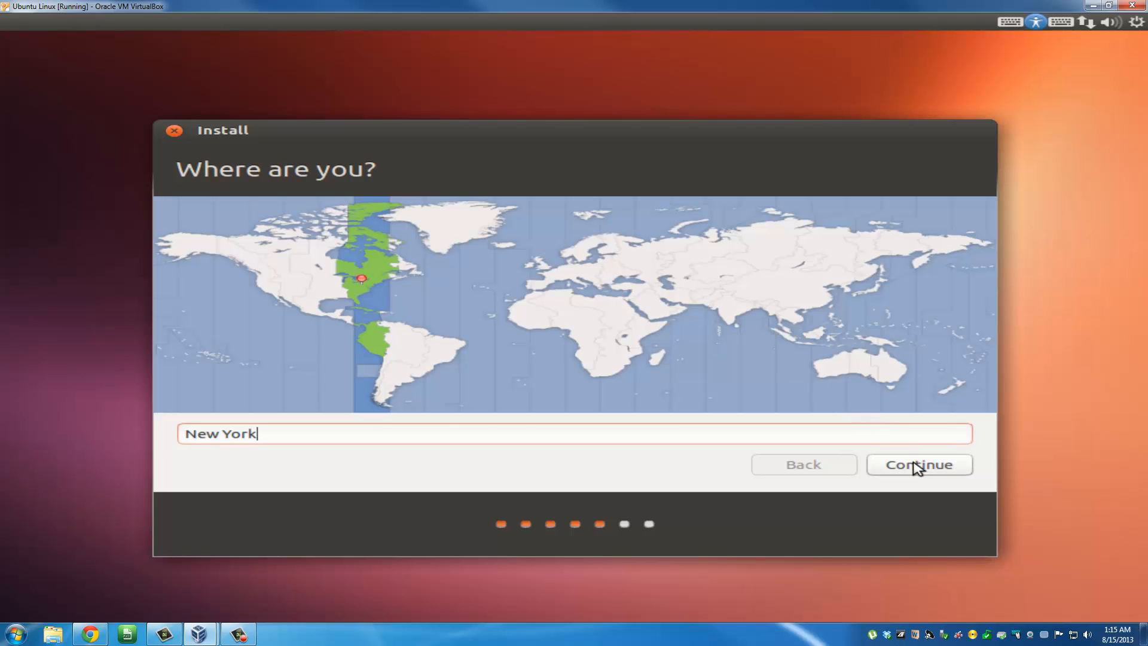
pyautogui.click(919, 464)
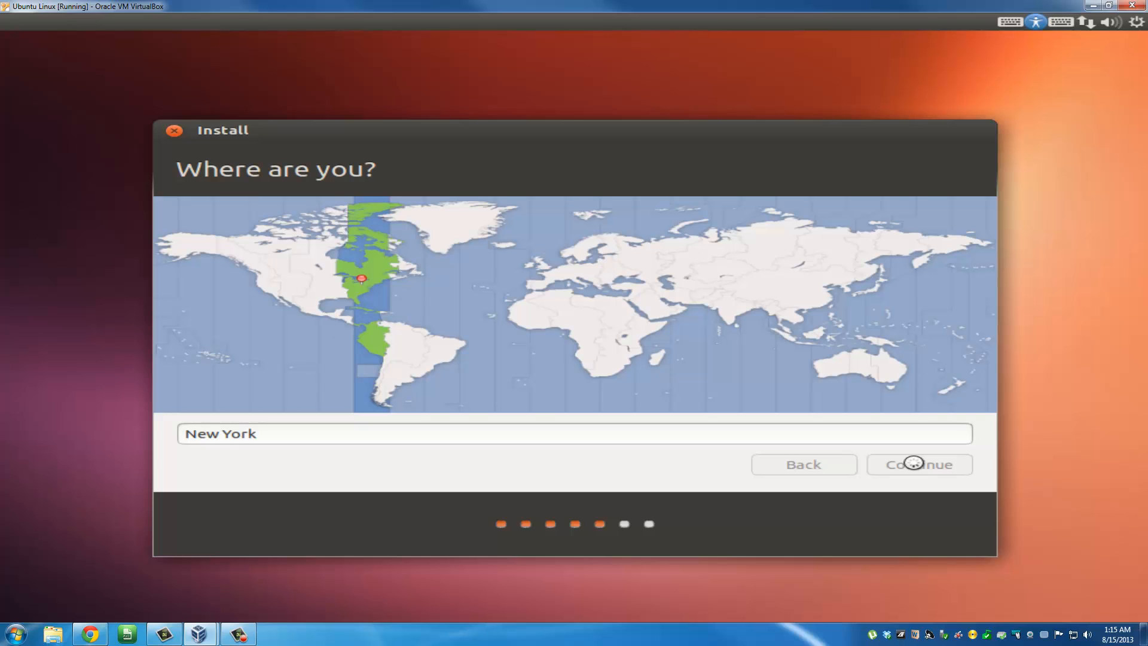
pyautogui.click(918, 464)
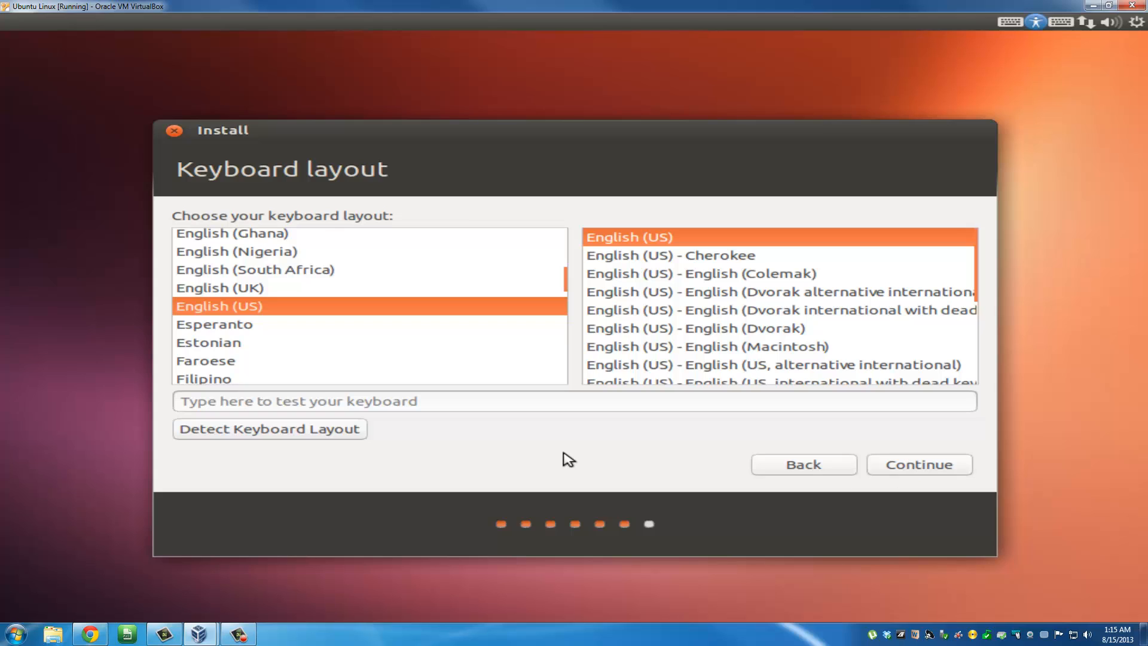
pyautogui.moveTo(270, 428)
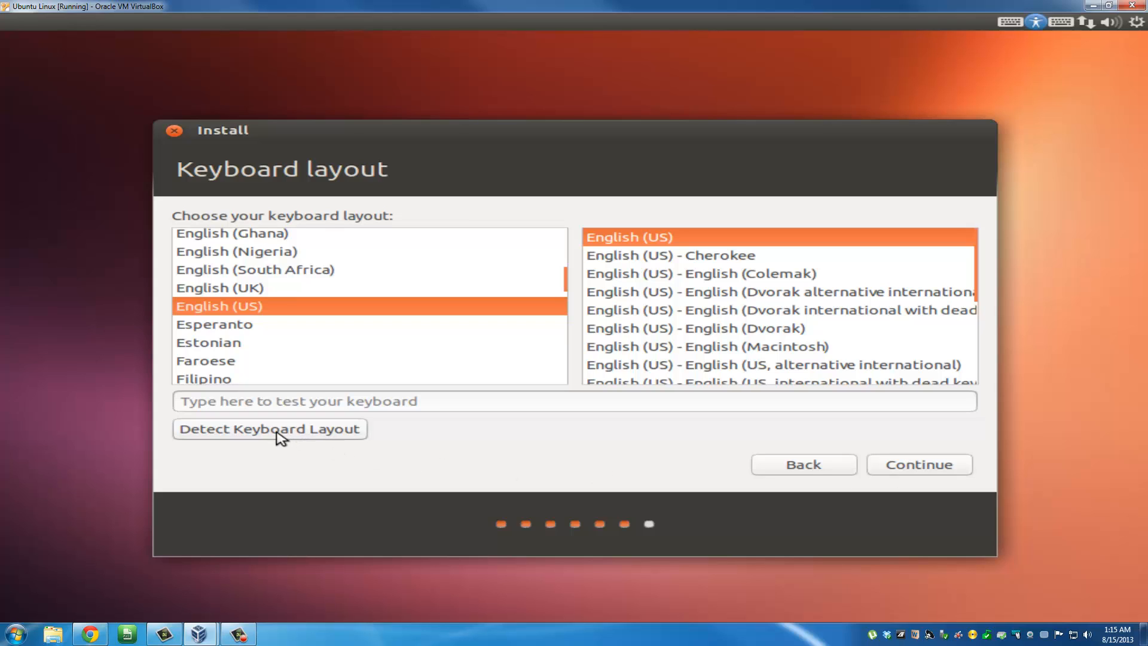
pyautogui.moveTo(274, 315)
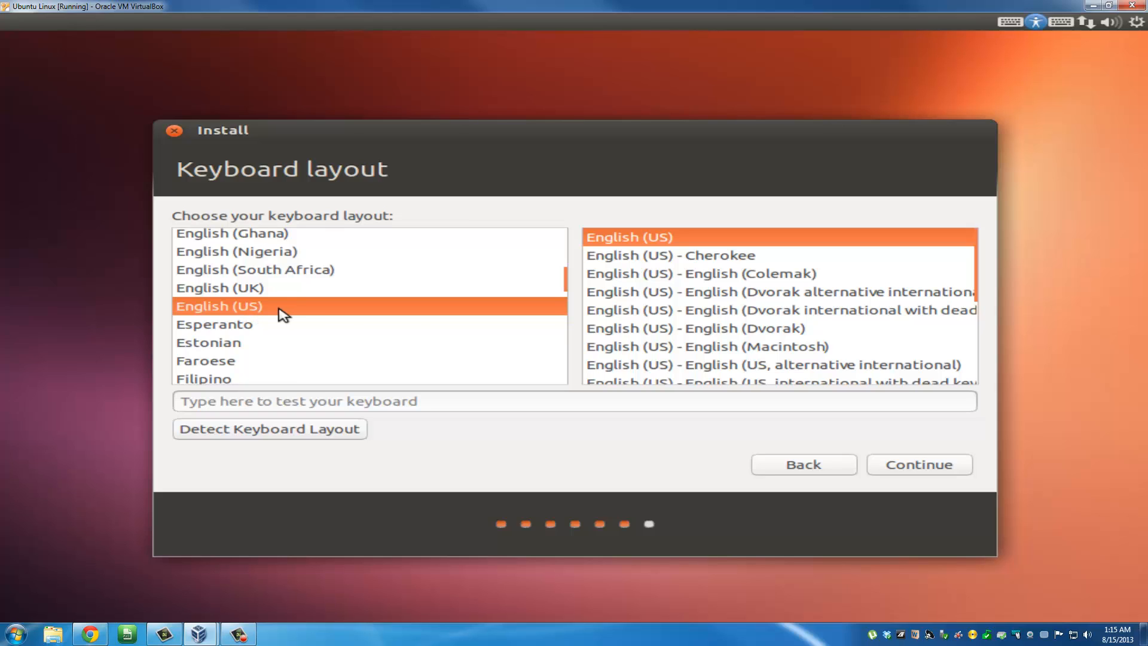
pyautogui.moveTo(989, 453)
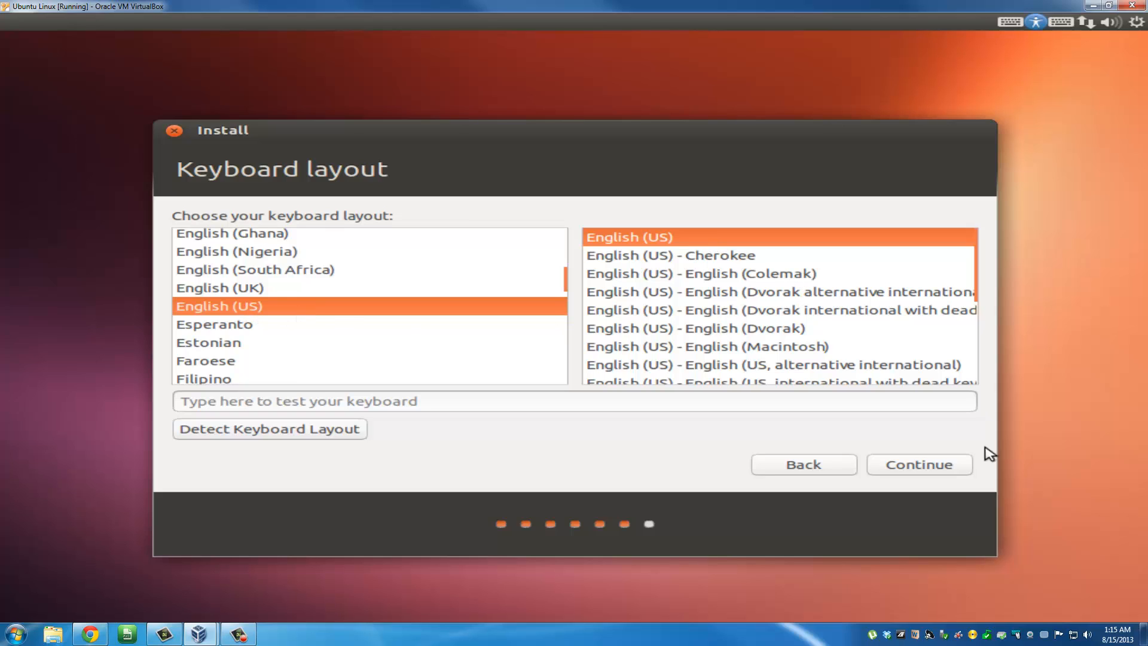
# Accept the English (US) keyboard layout and continue to account setup
pyautogui.click(919, 464)
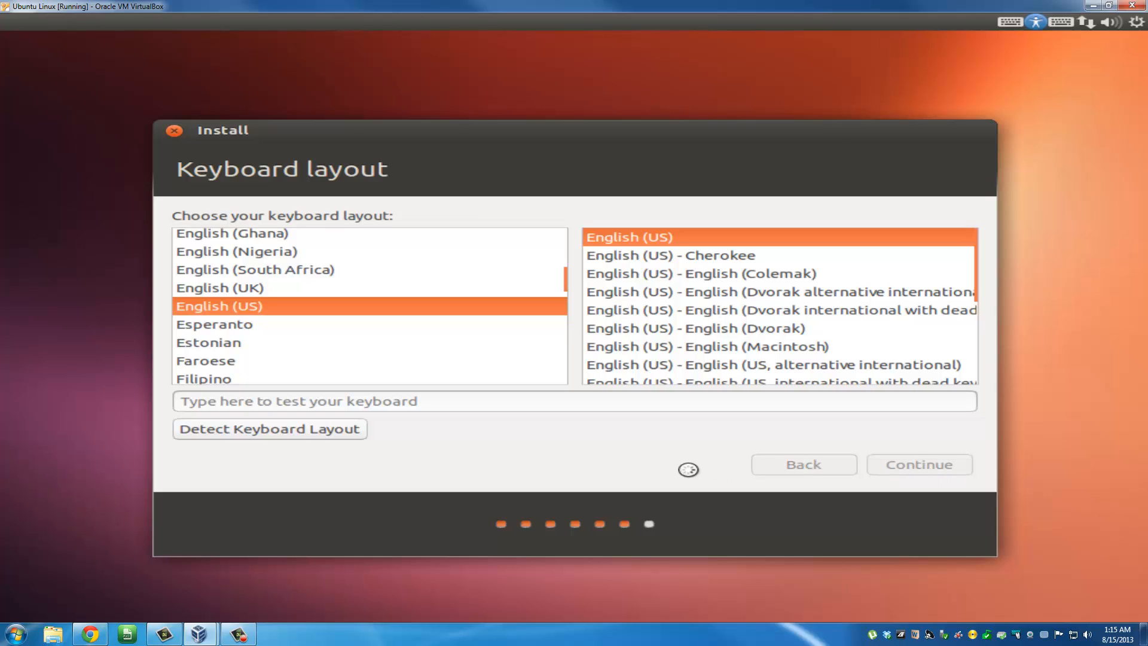
pyautogui.click(917, 464)
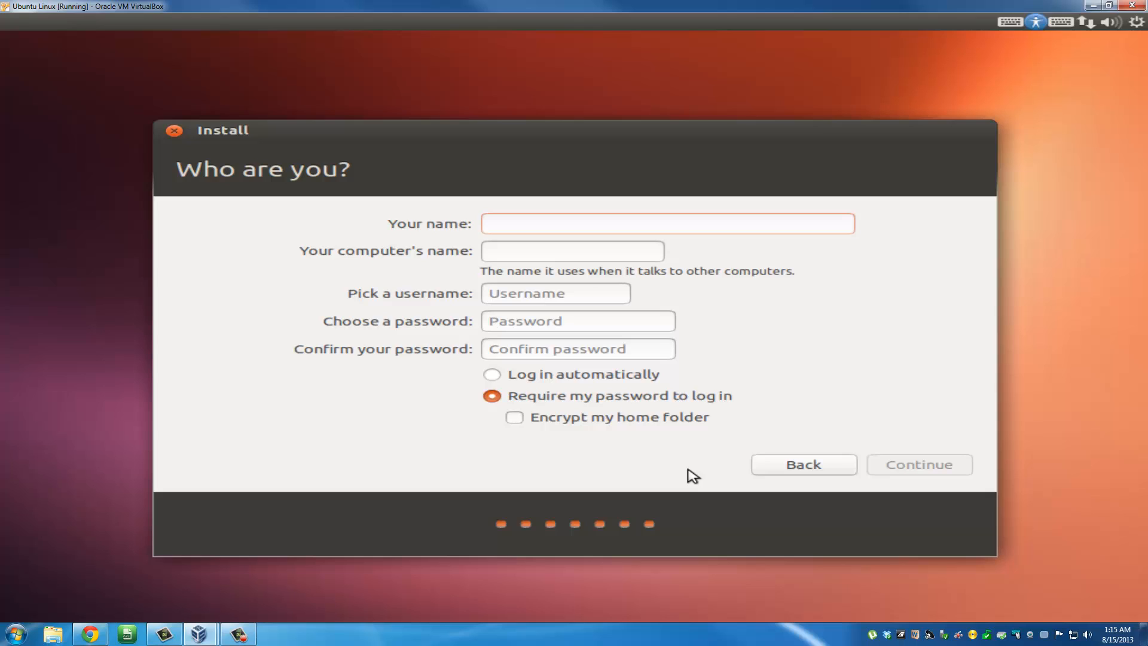
# Enter 'Saki Tech' as the user's name
pyautogui.click(667, 223)
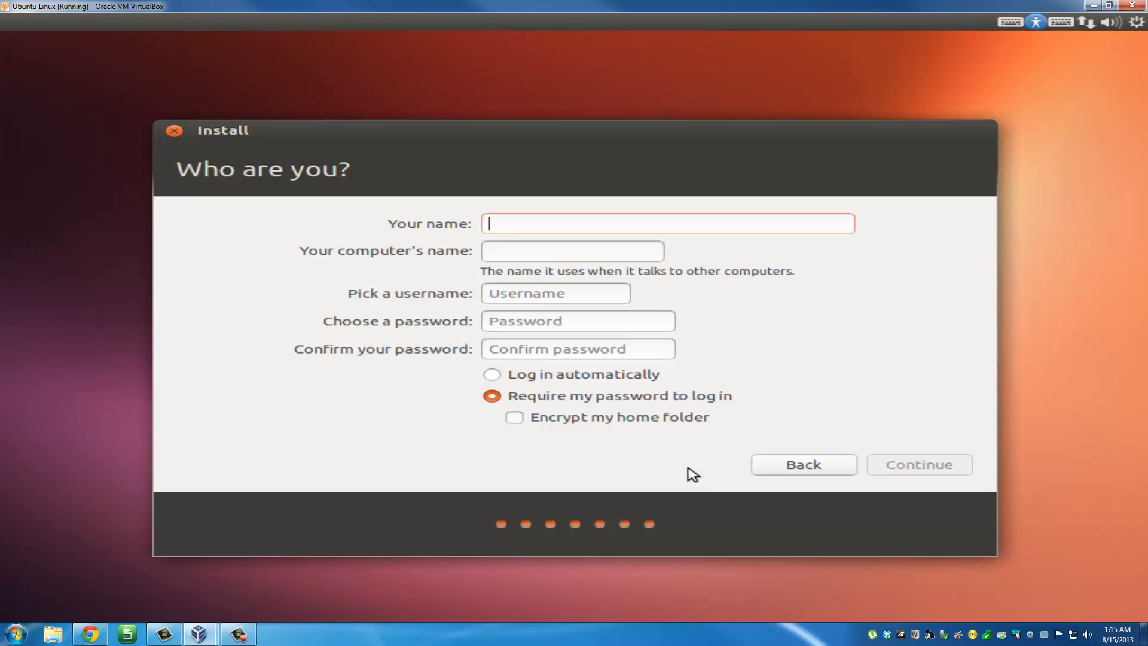
pyautogui.write('Saki')
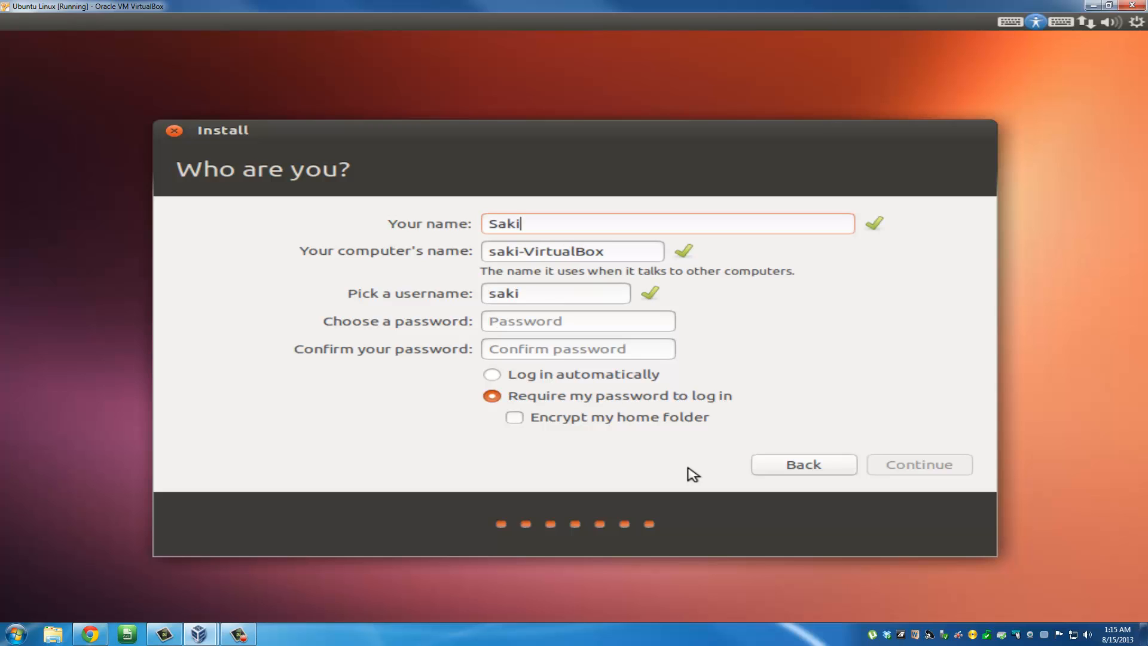
pyautogui.write('Tech')
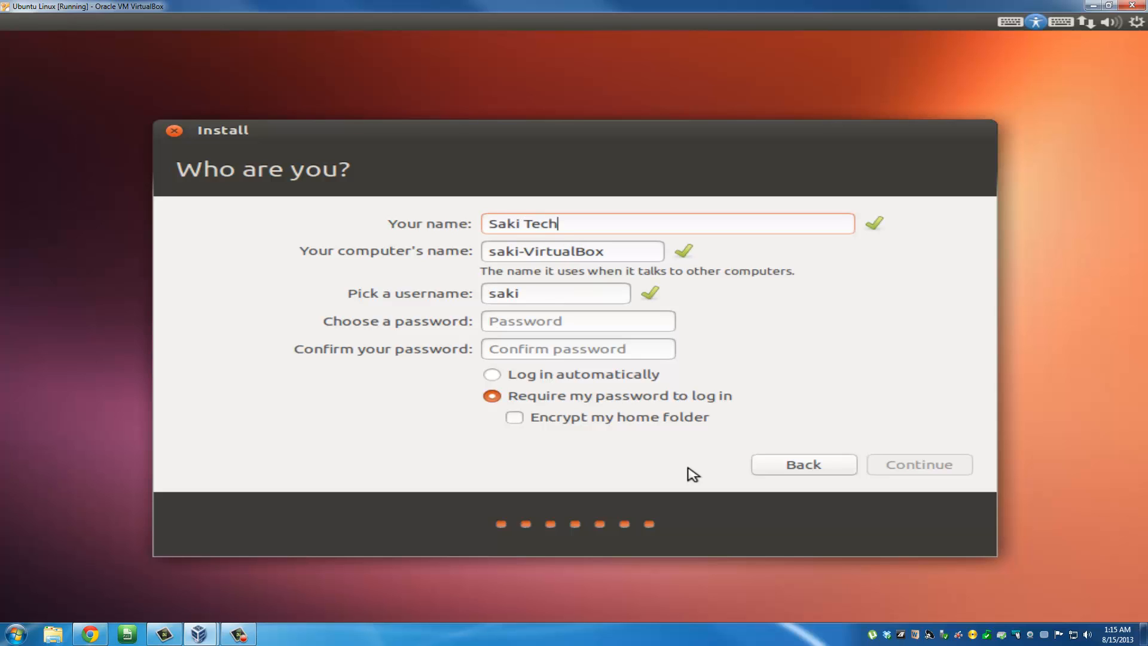
pyautogui.moveTo(560, 236)
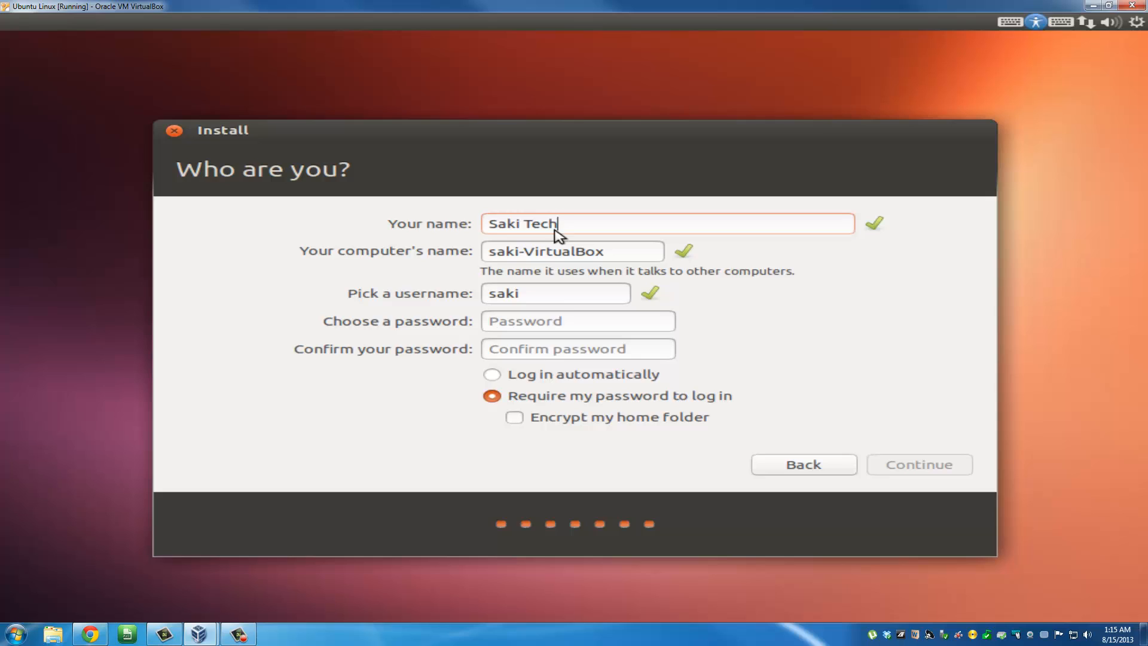
pyautogui.moveTo(571, 382)
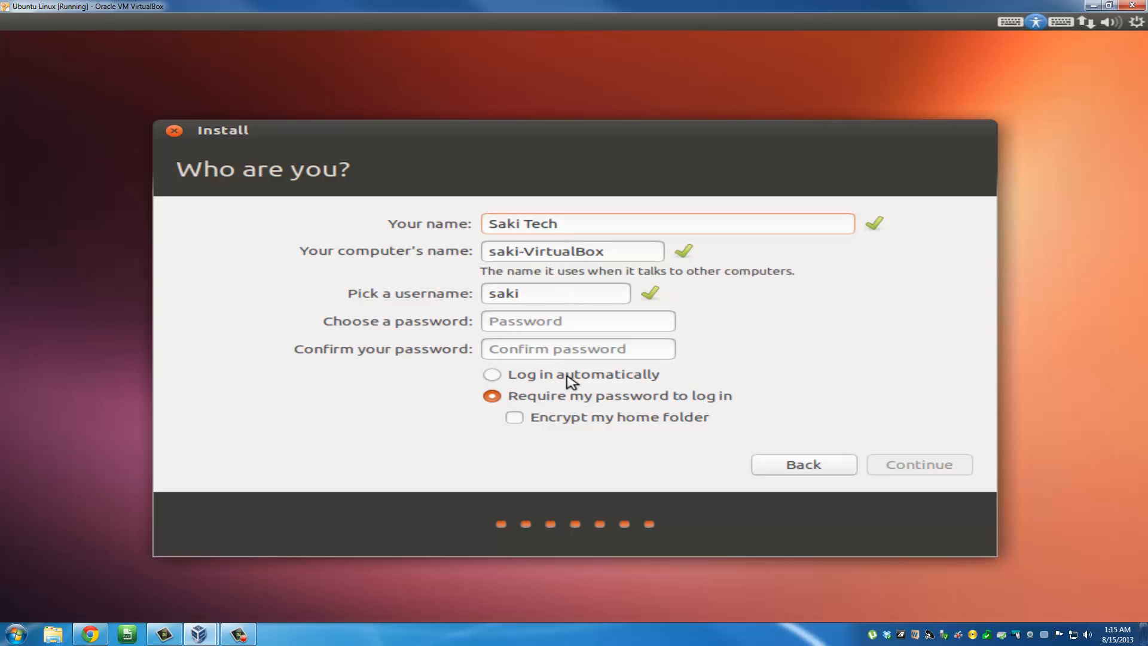
pyautogui.moveTo(524, 427)
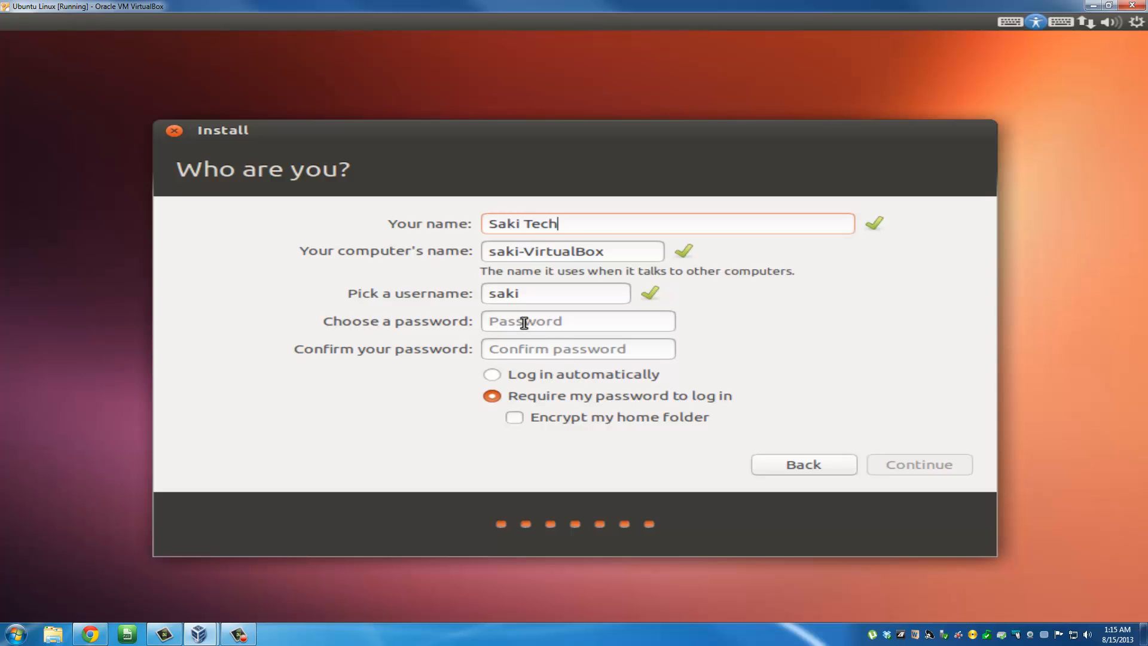
# Enable automatic login, enter the password, and proceed with installation
pyautogui.click(492, 374)
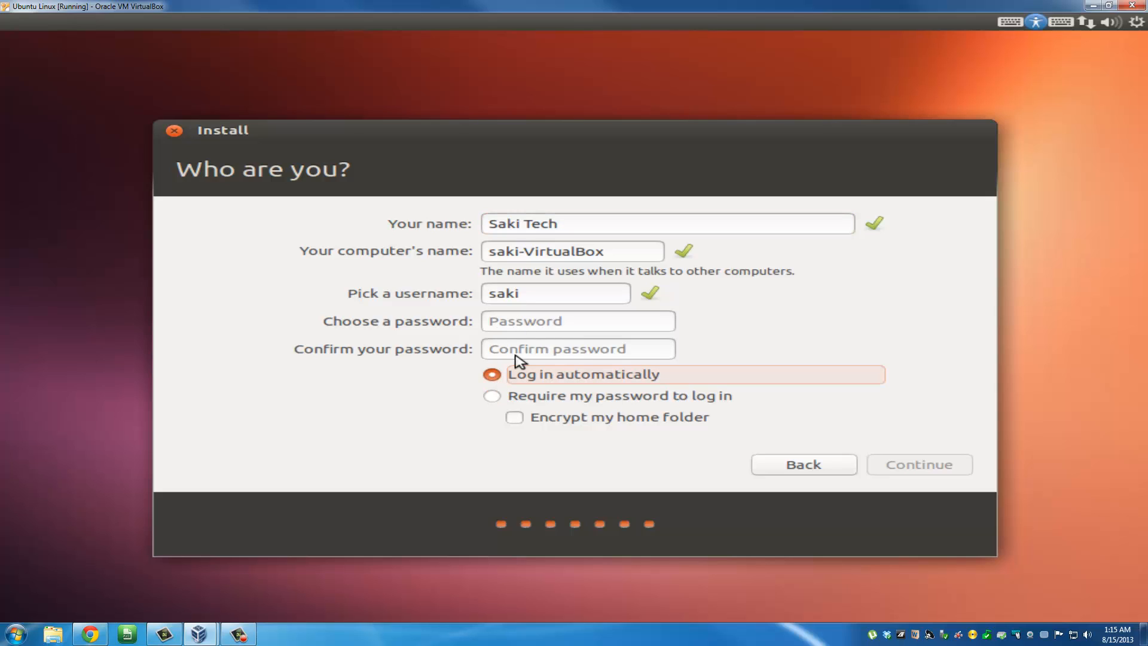
pyautogui.click(577, 321)
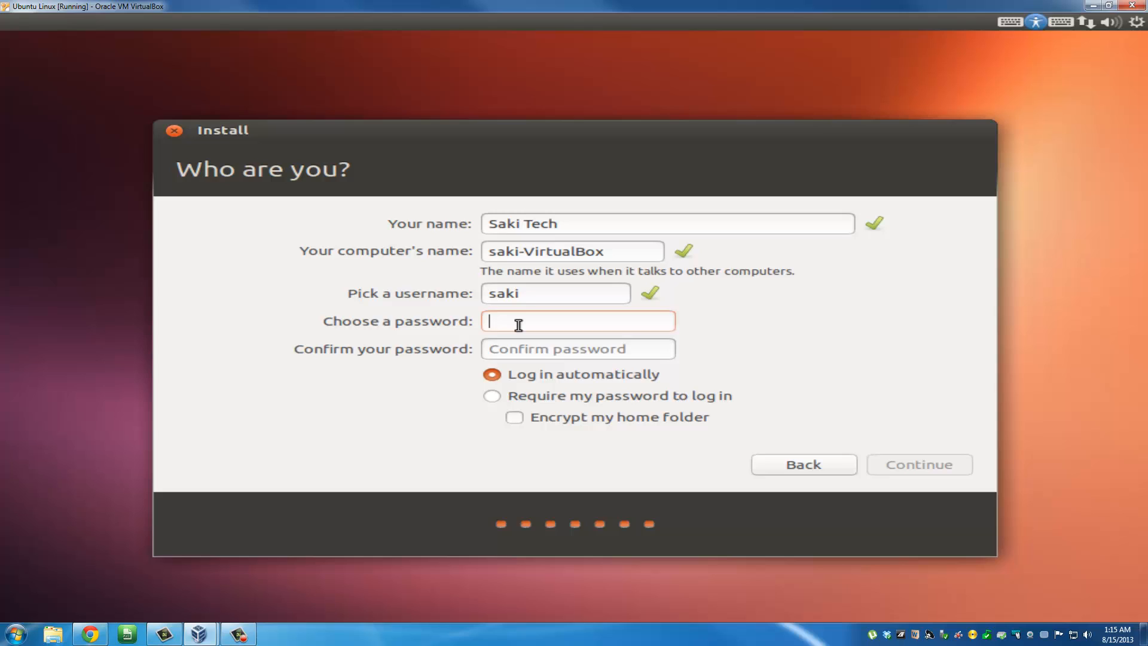
pyautogui.write('••••')
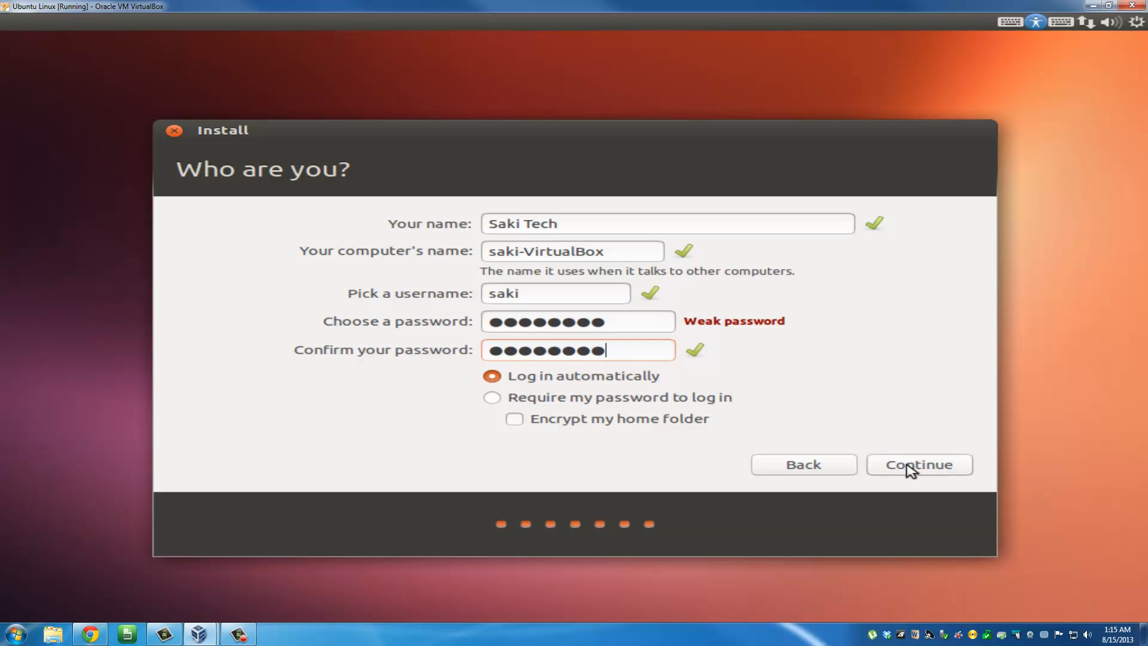
pyautogui.click(919, 464)
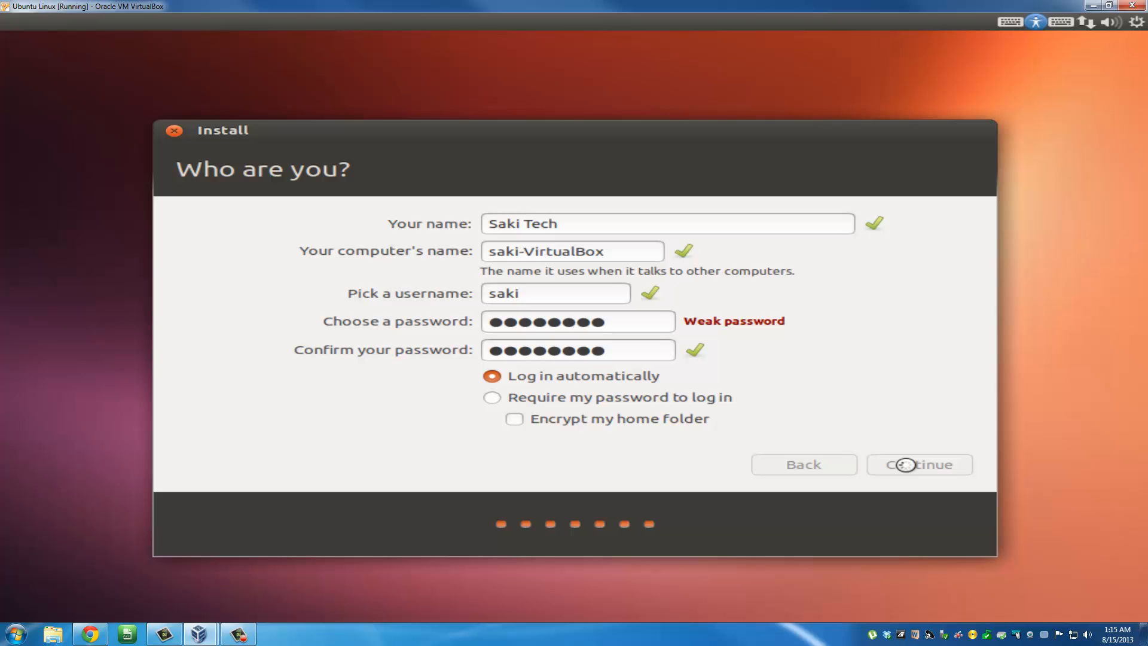
pyautogui.click(918, 464)
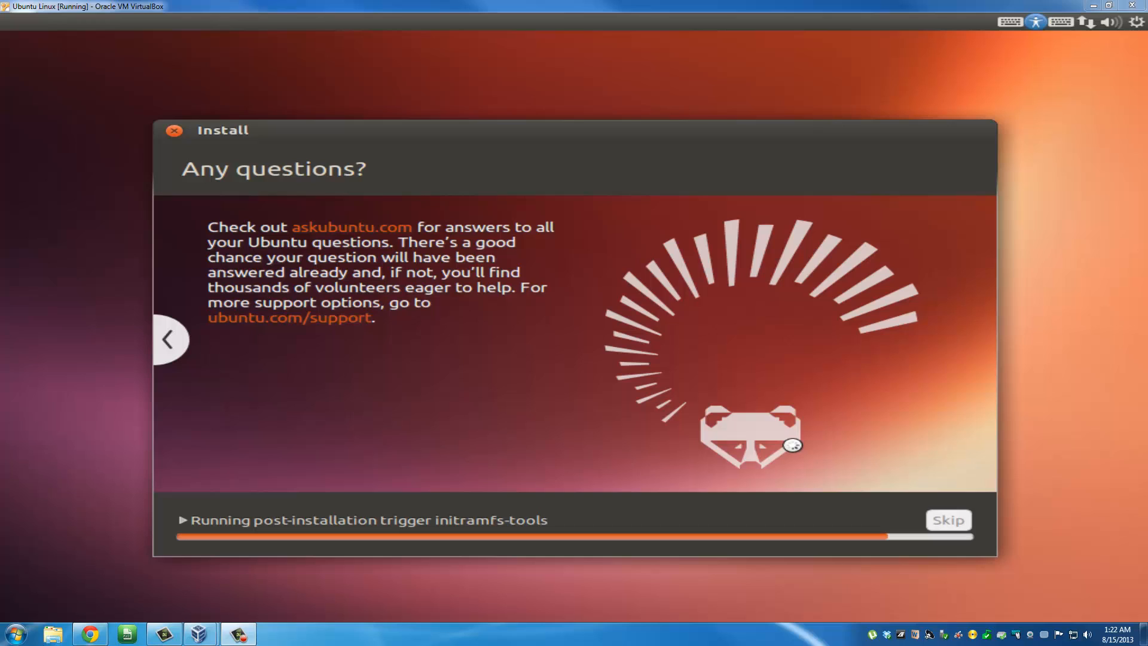
pyautogui.moveTo(915, 518)
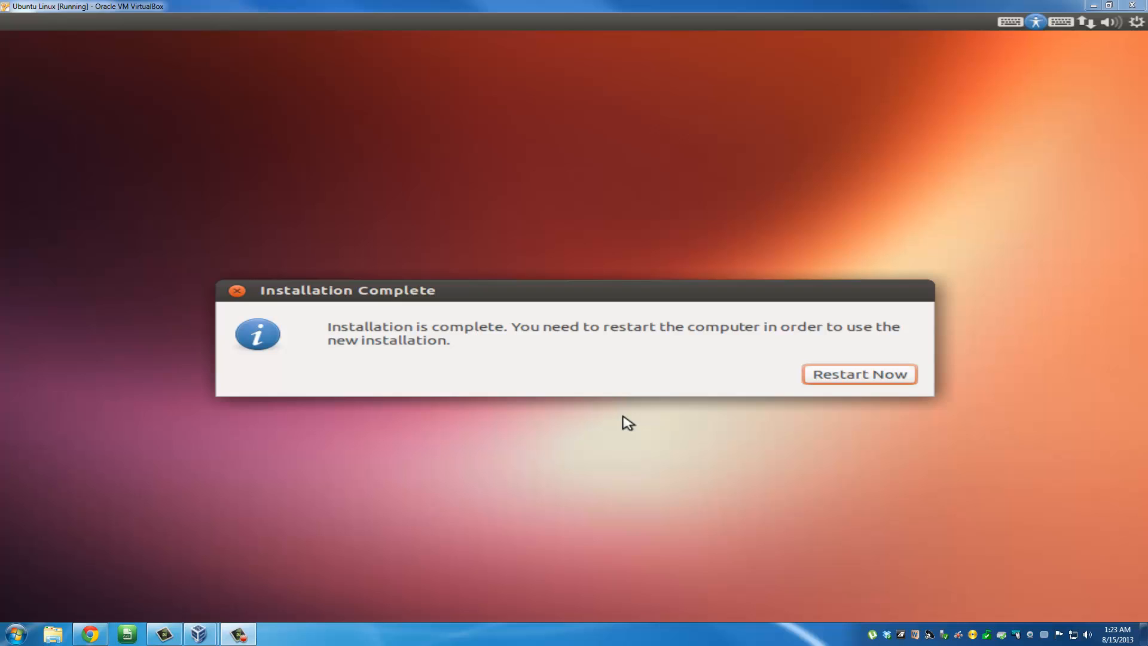
pyautogui.moveTo(492, 386)
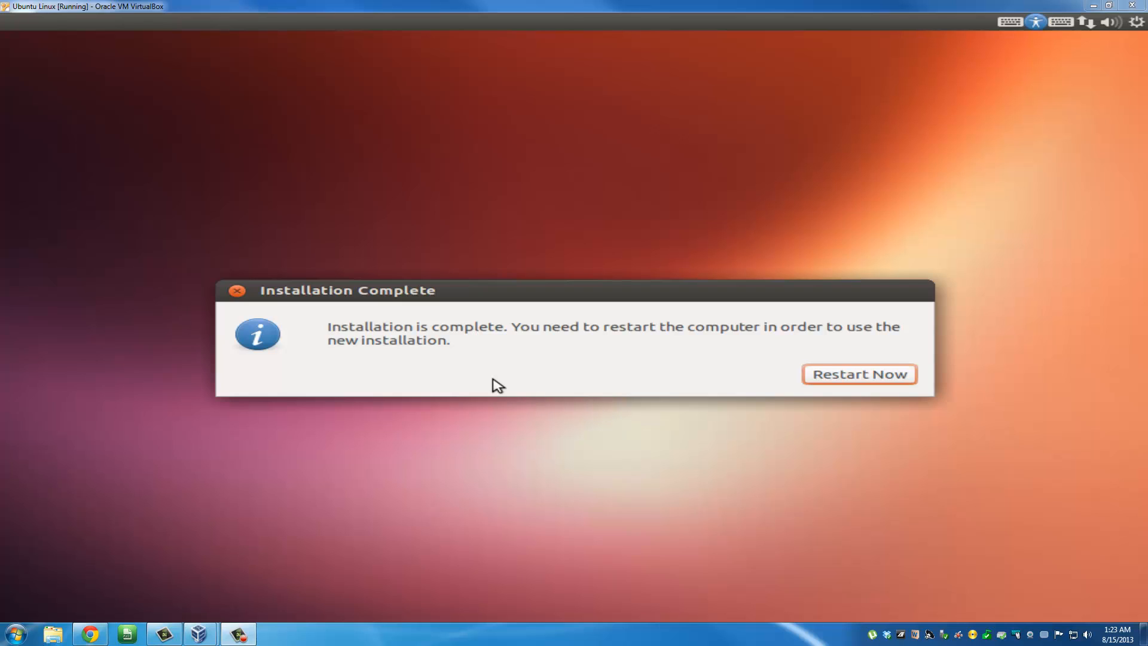
pyautogui.moveTo(356, 346)
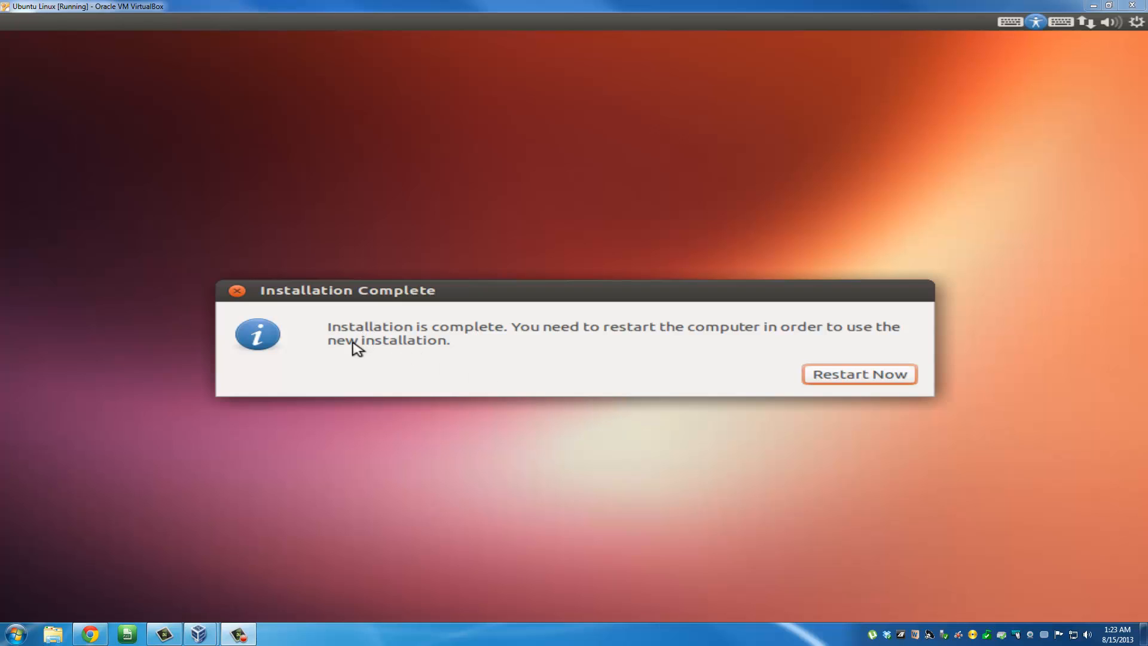
pyautogui.moveTo(578, 353)
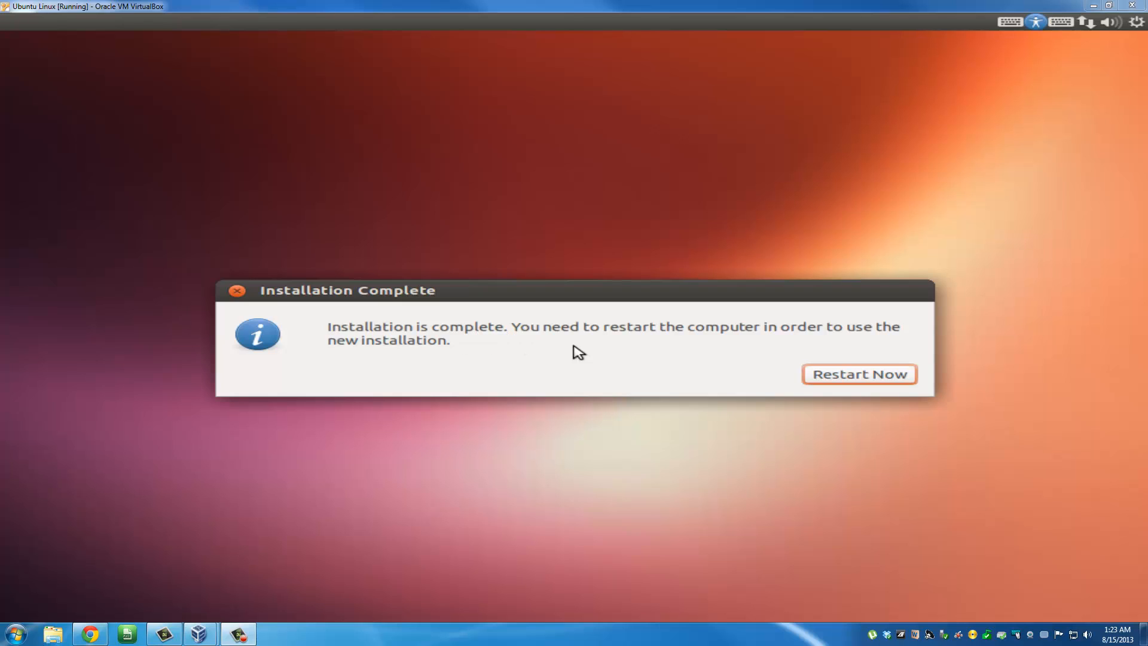
pyautogui.moveTo(842, 346)
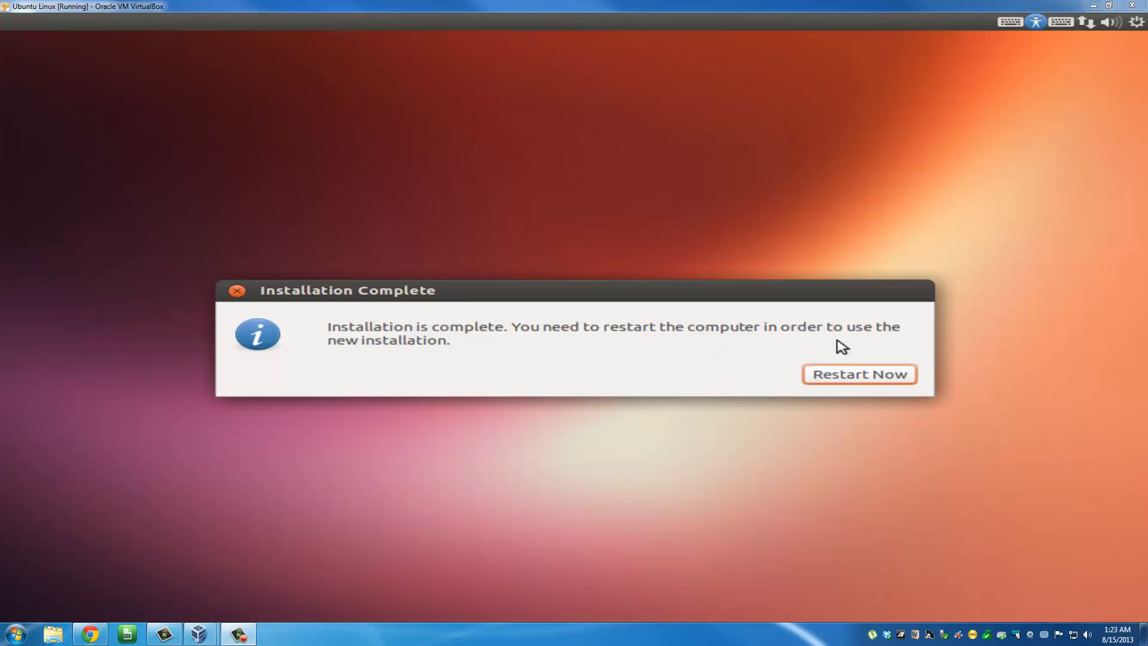
pyautogui.moveTo(501, 365)
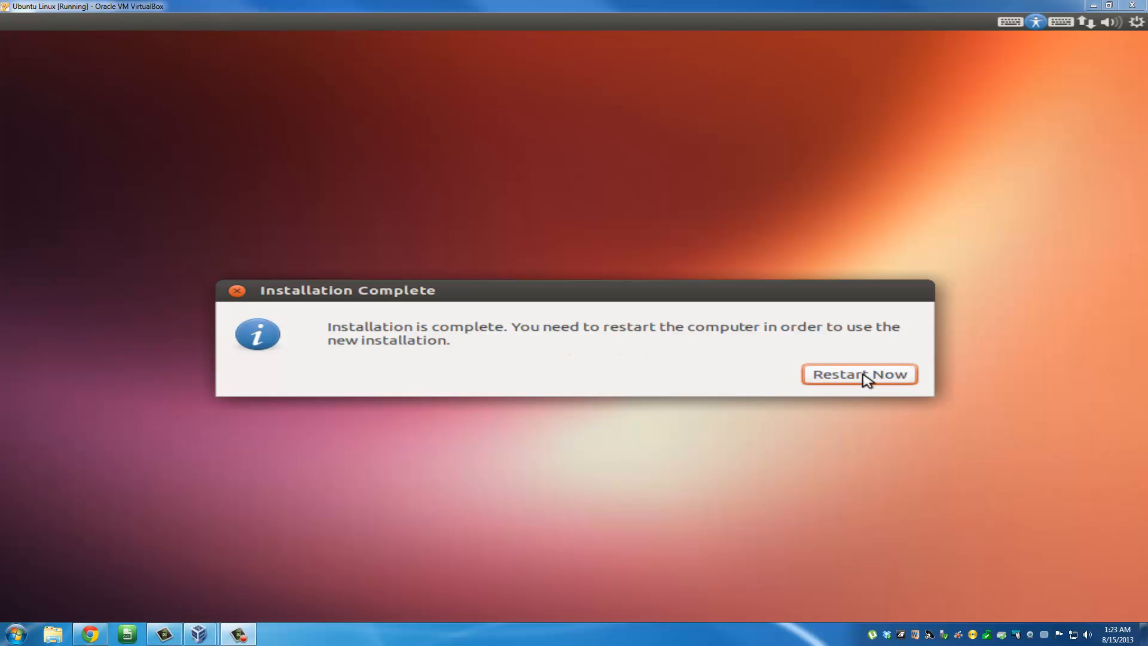
# Restart the VM from the Installation Complete dialog to boot the new Ubuntu
pyautogui.click(860, 374)
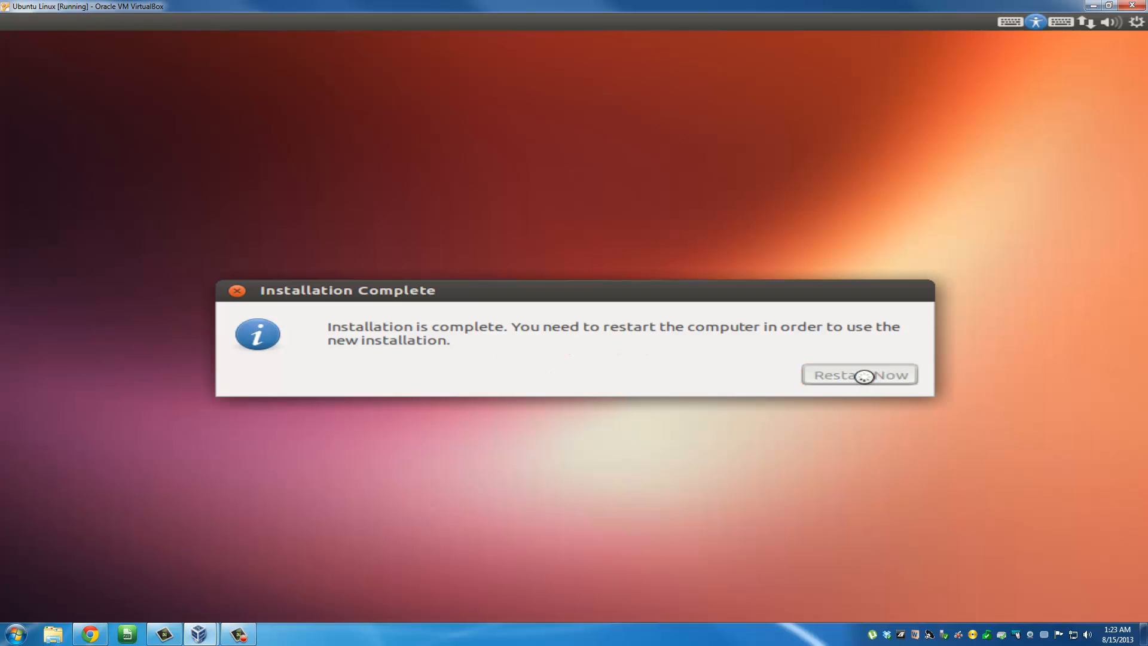
# Let the VM reboot into the freshly installed Ubuntu desktop and its launcher
pyautogui.click(858, 374)
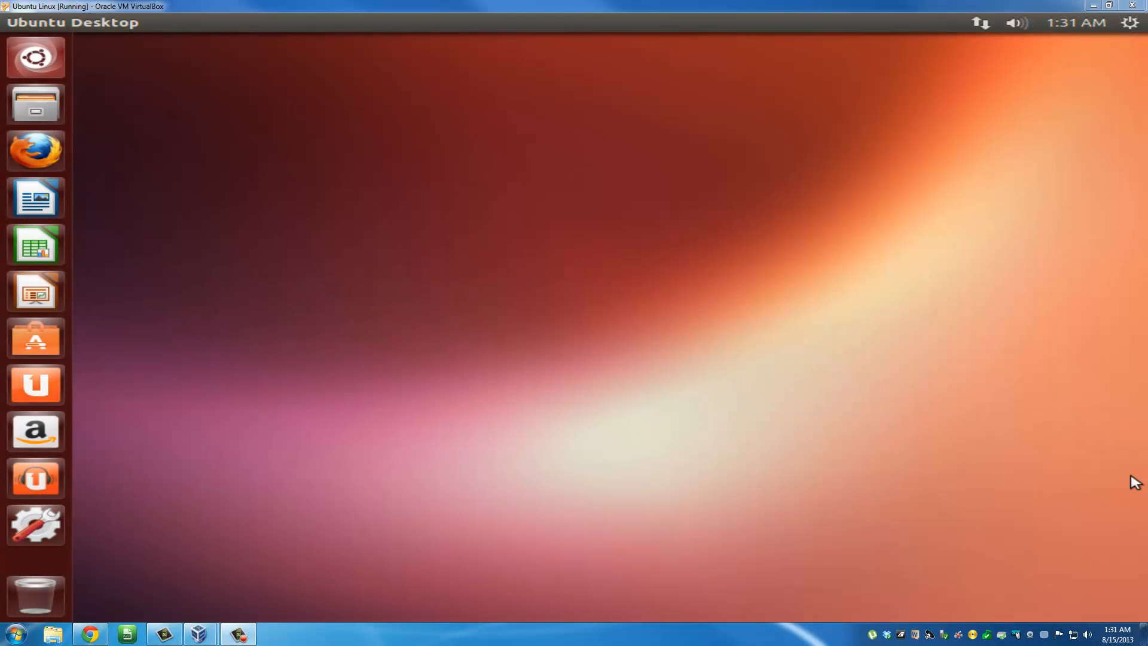
pyautogui.moveTo(285, 177)
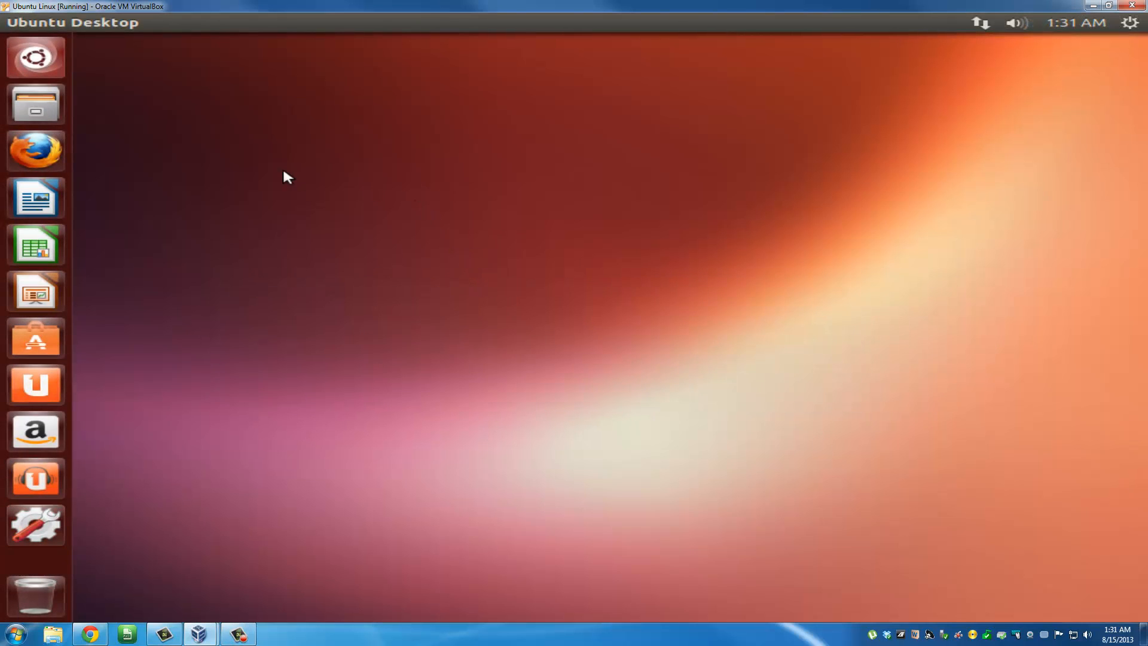
pyautogui.moveTo(509, 212)
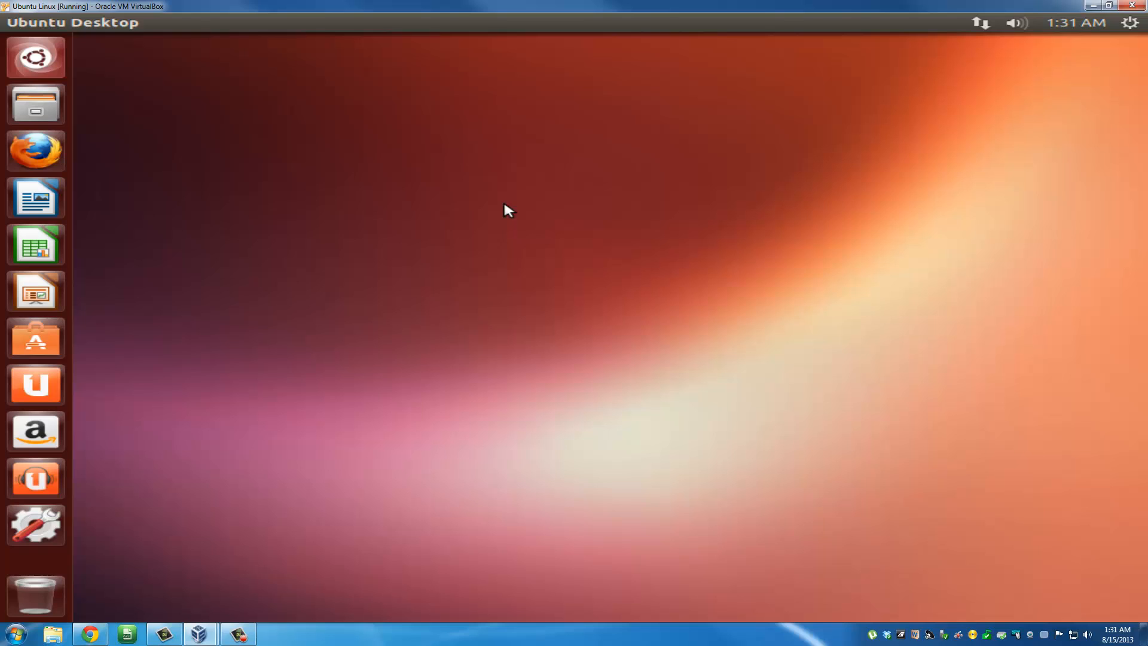
pyautogui.moveTo(285, 156)
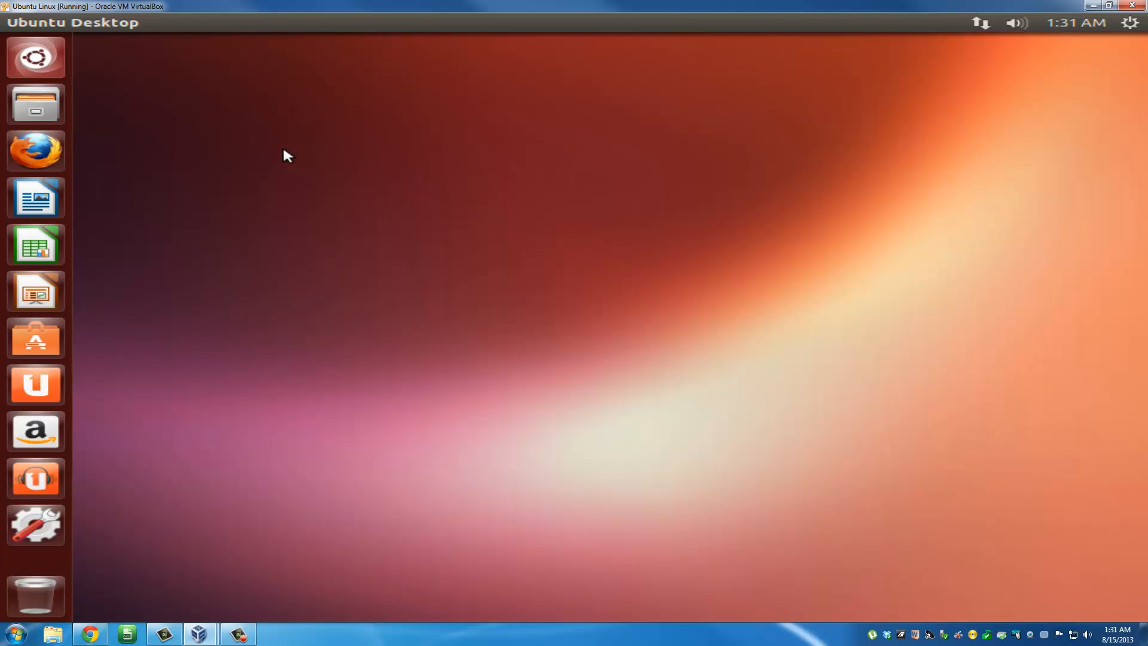
pyautogui.moveTo(39, 160)
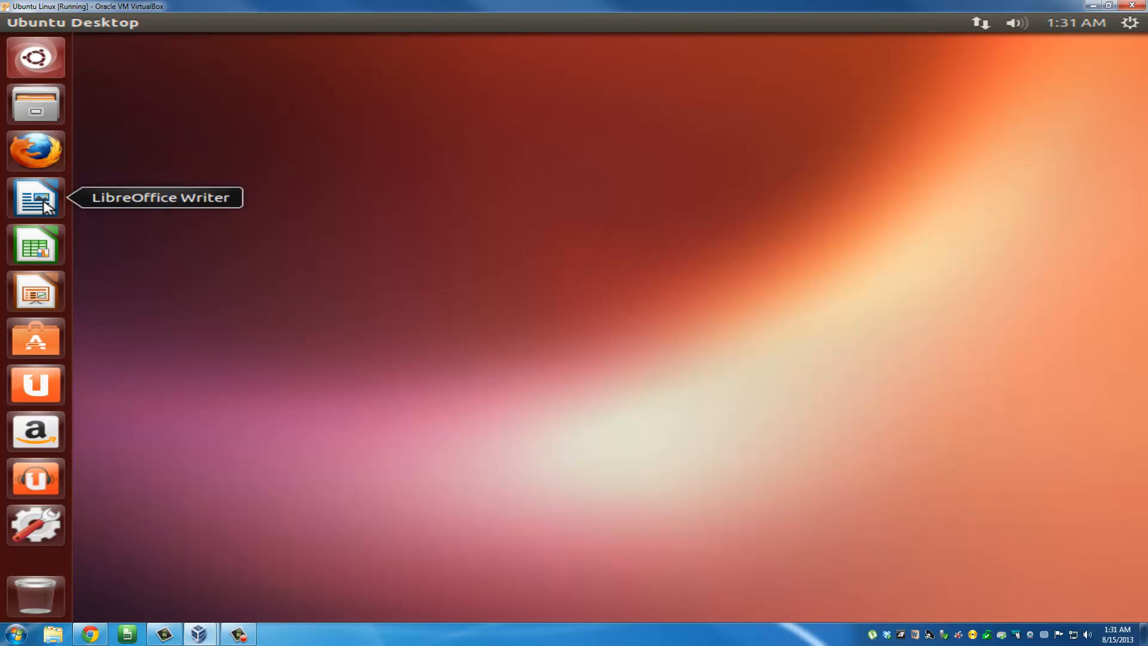
pyautogui.moveTo(86, 212)
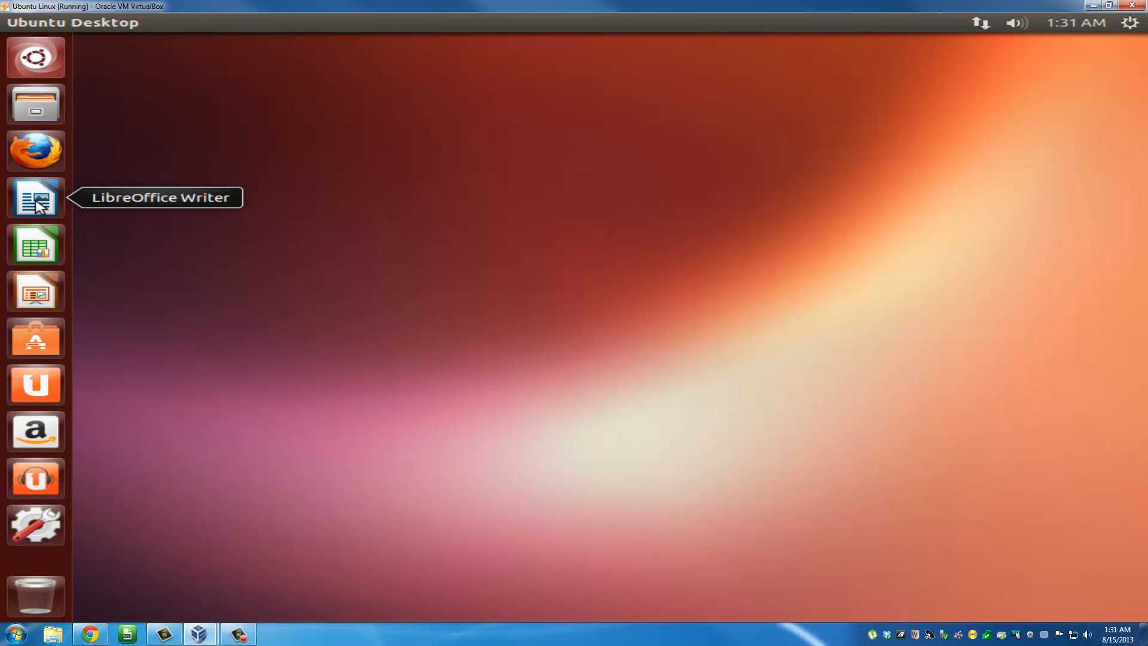
pyautogui.moveTo(35, 245)
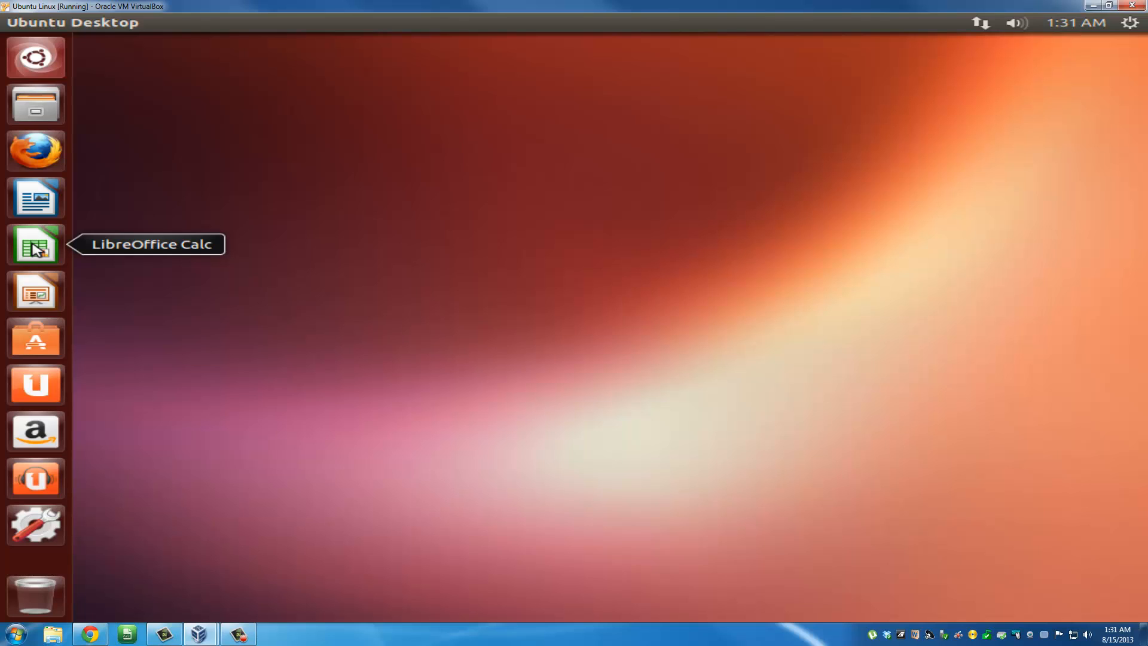
pyautogui.moveTo(36, 290)
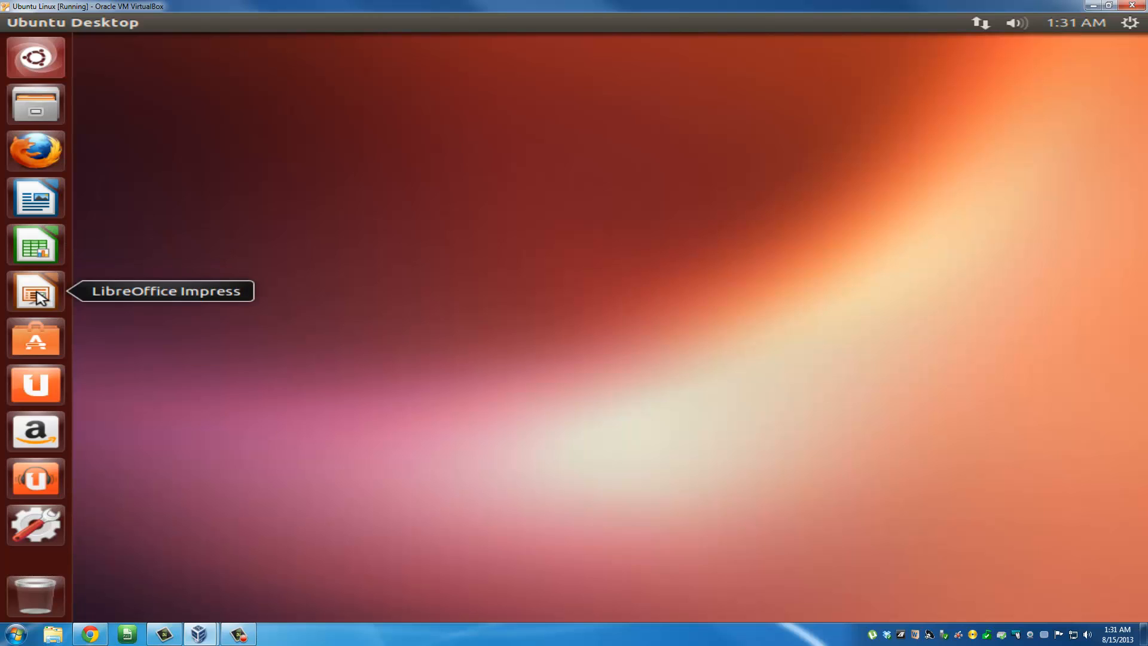
pyautogui.moveTo(35, 525)
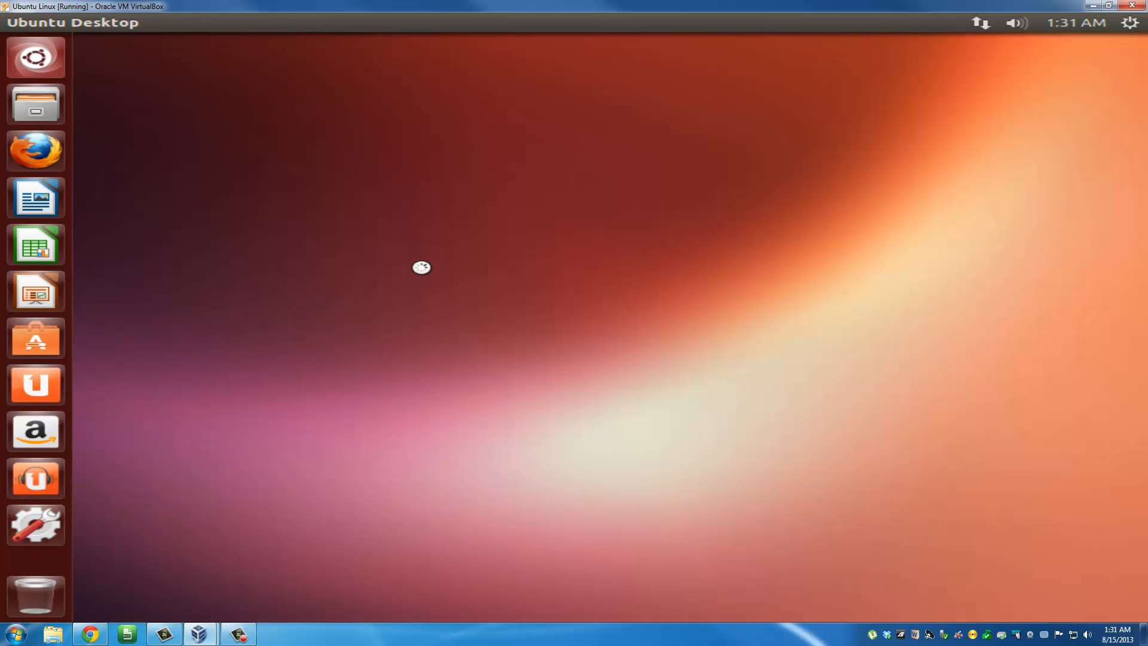
pyautogui.moveTo(423, 244)
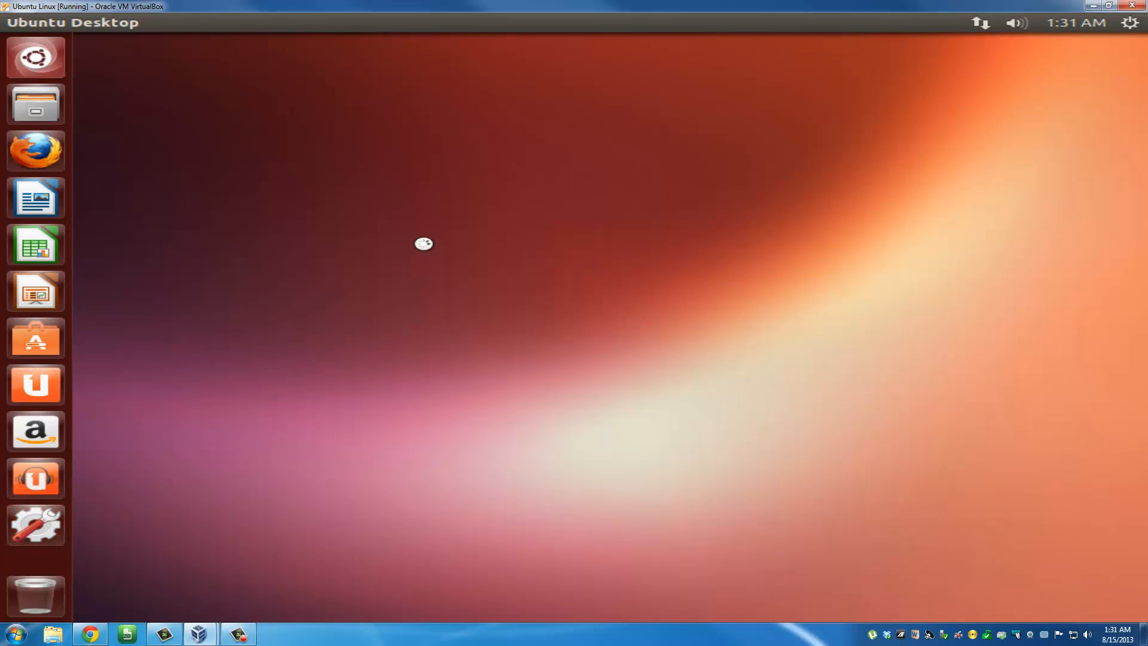
# Set the Ubuntu desktop background to La Gomera in System Settings Appearance
pyautogui.click(35, 524)
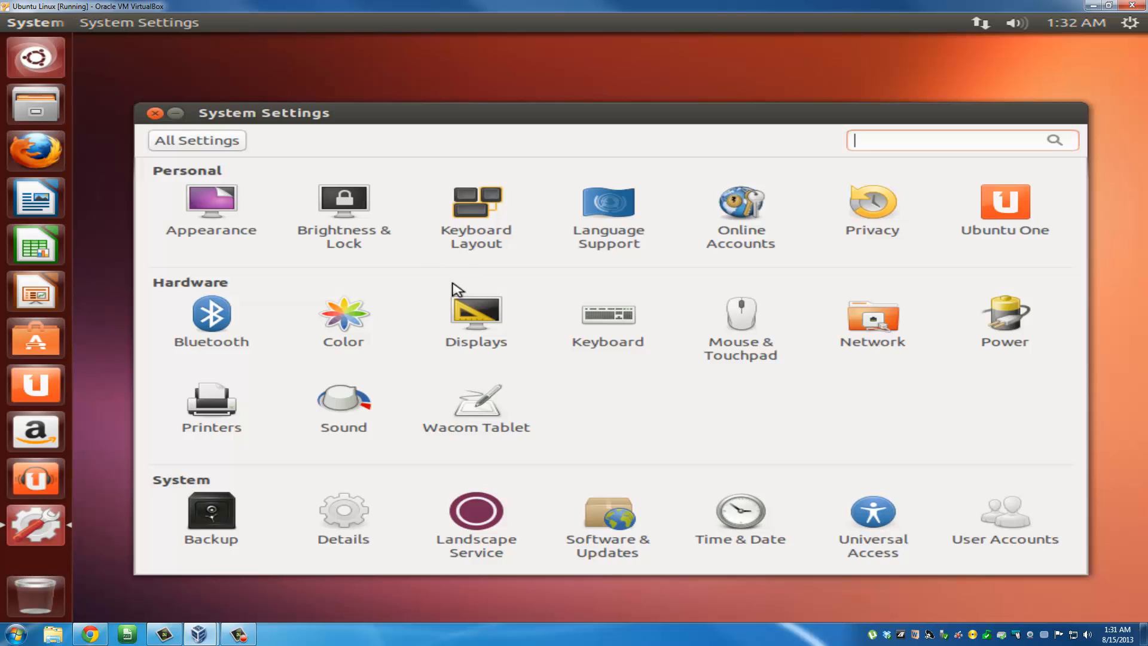
pyautogui.click(212, 212)
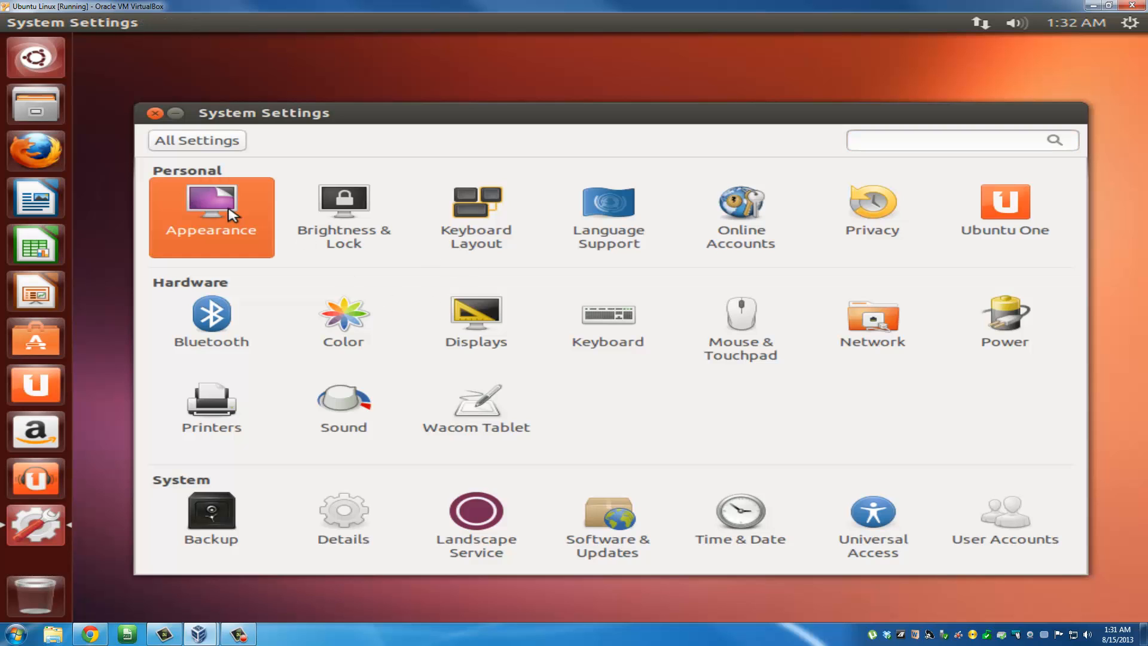
pyautogui.click(212, 217)
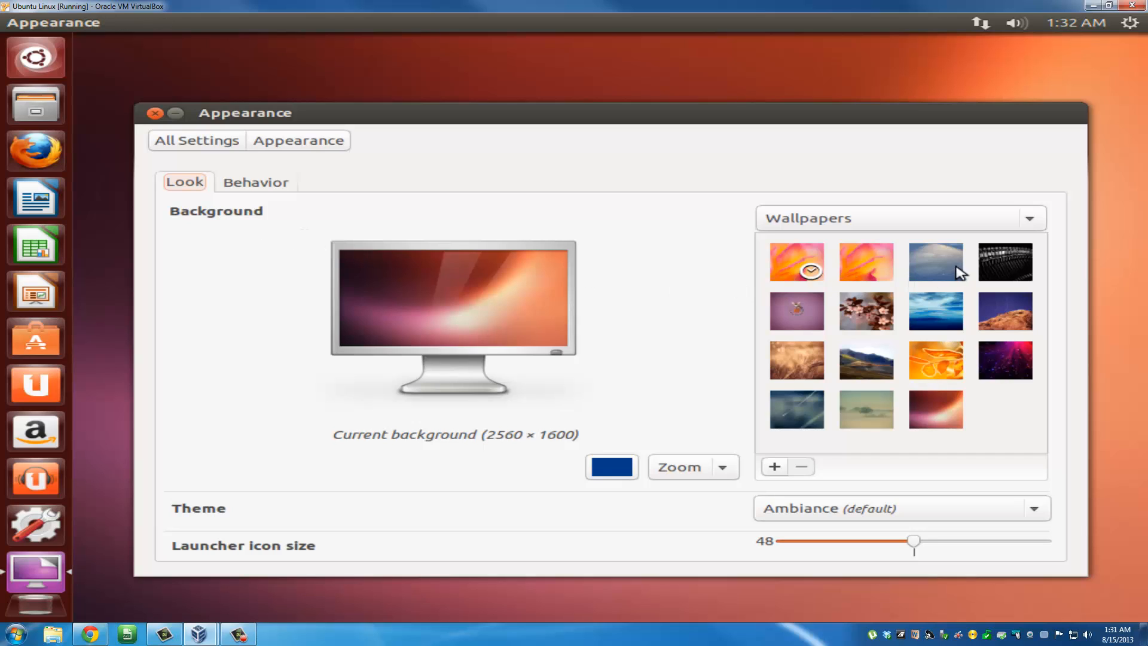
pyautogui.moveTo(890, 317)
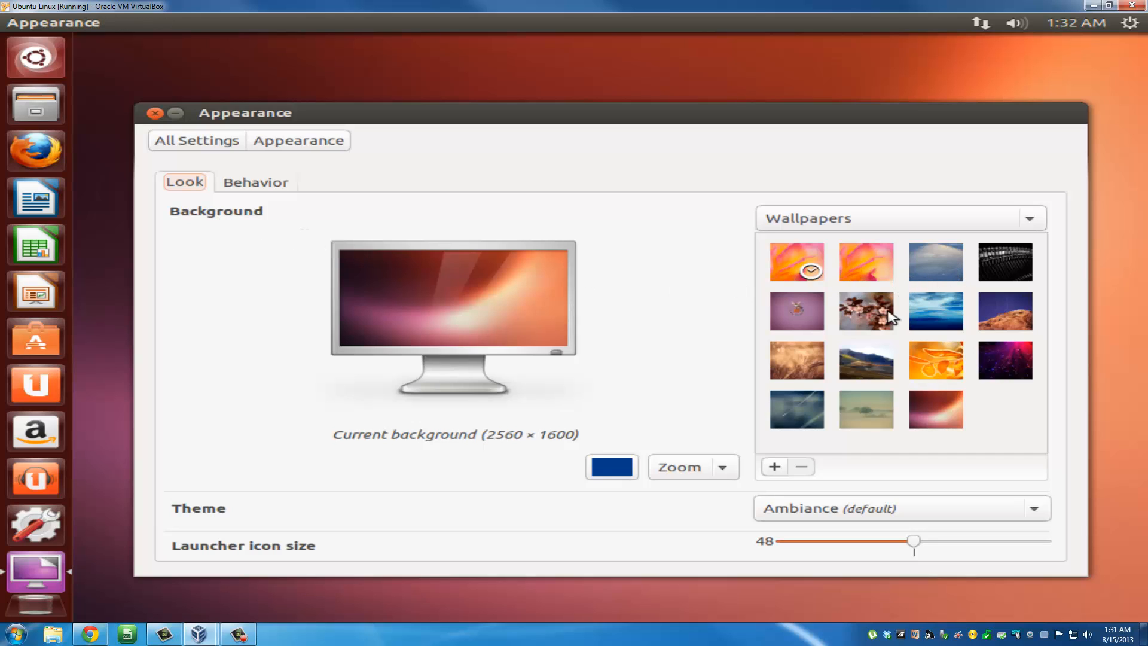
pyautogui.click(936, 310)
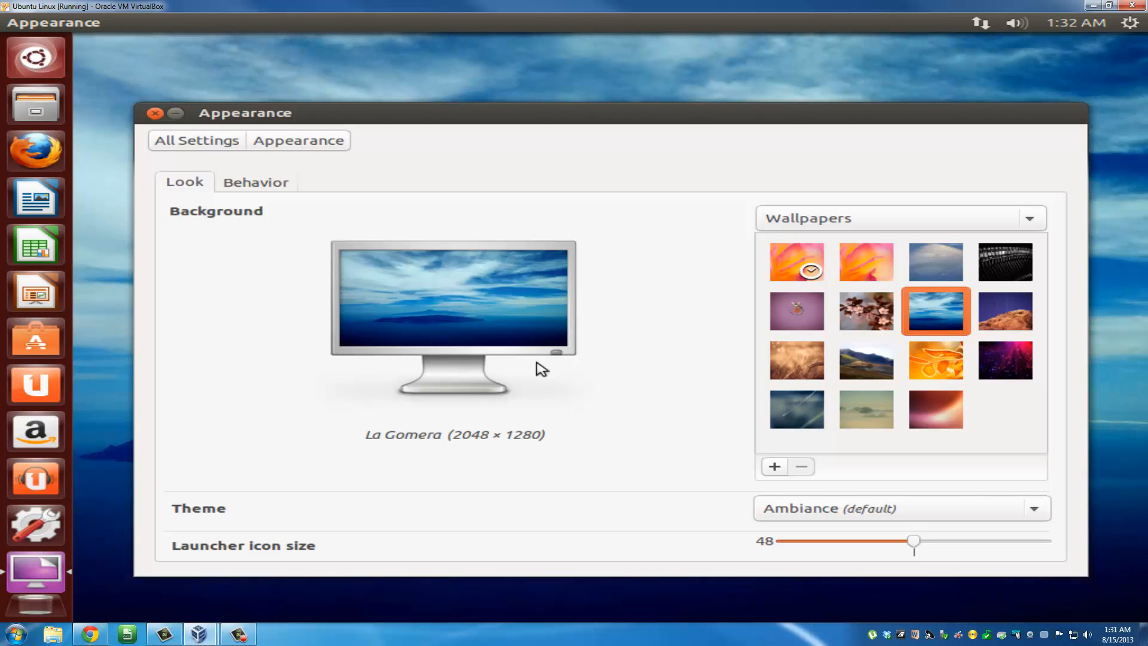
pyautogui.click(154, 113)
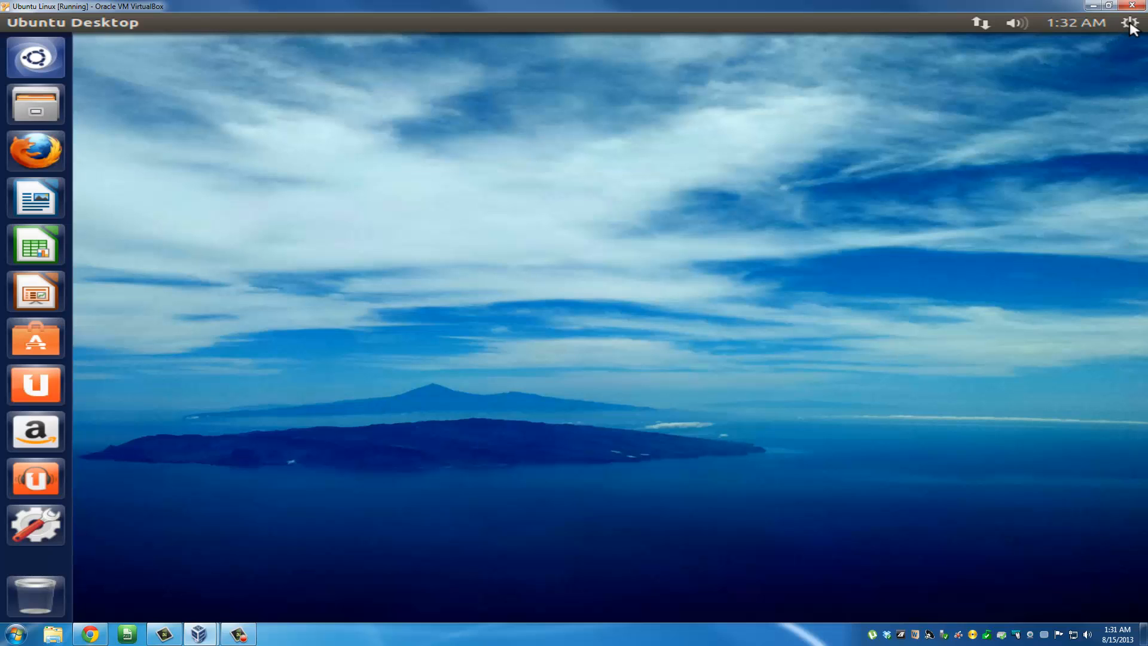
pyautogui.click(1131, 22)
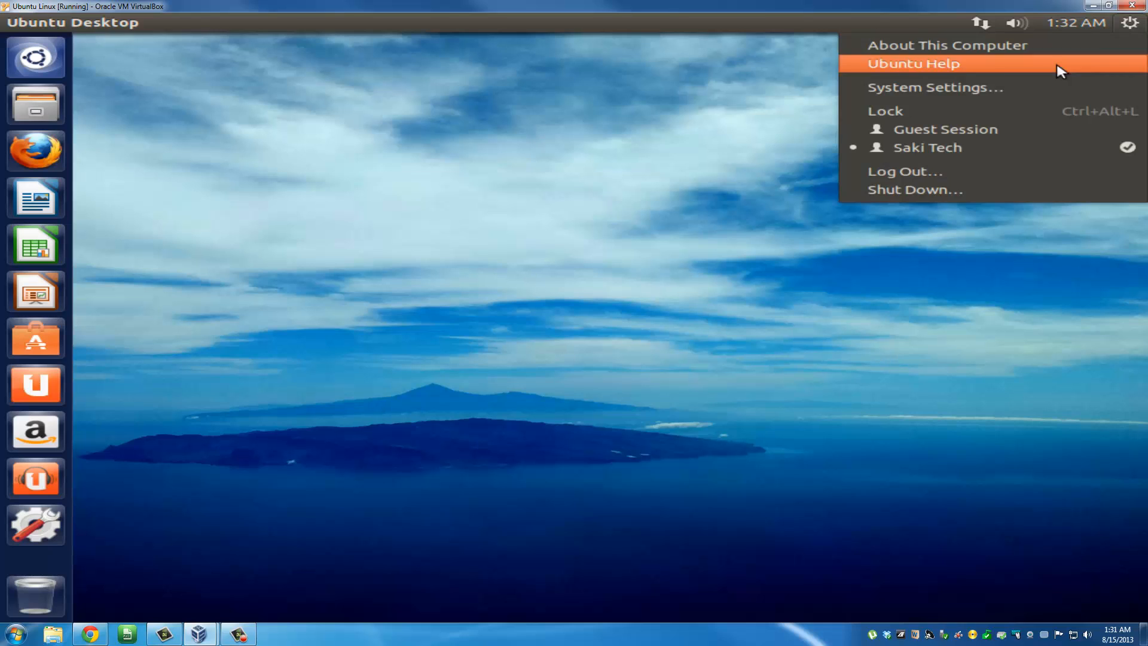
pyautogui.moveTo(938, 189)
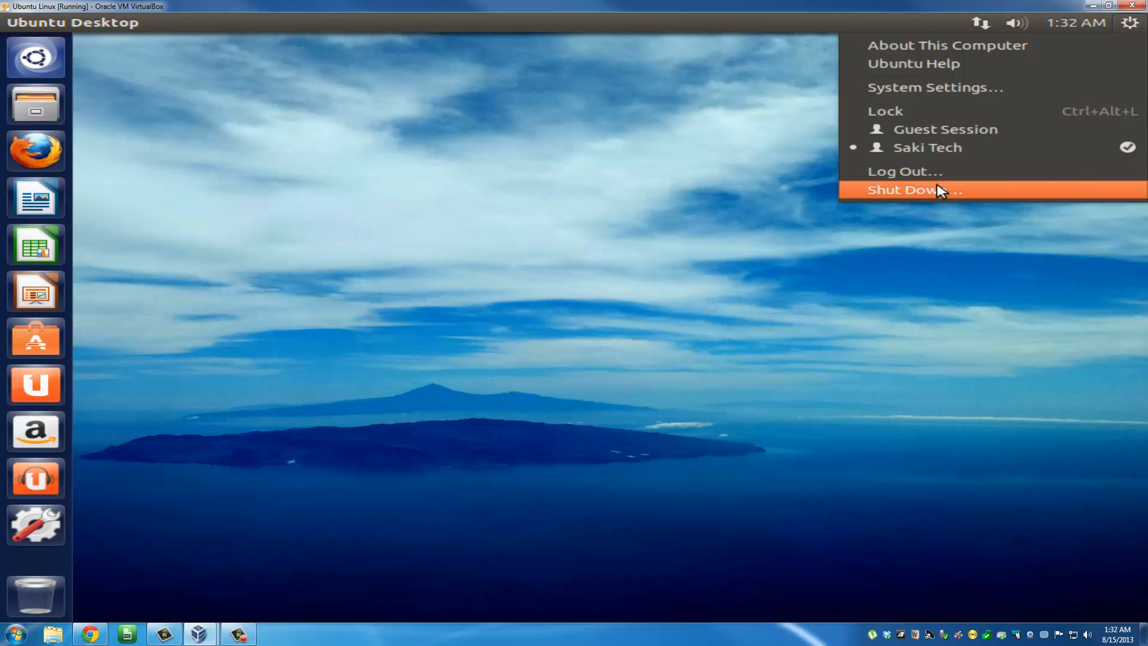
pyautogui.moveTo(940, 154)
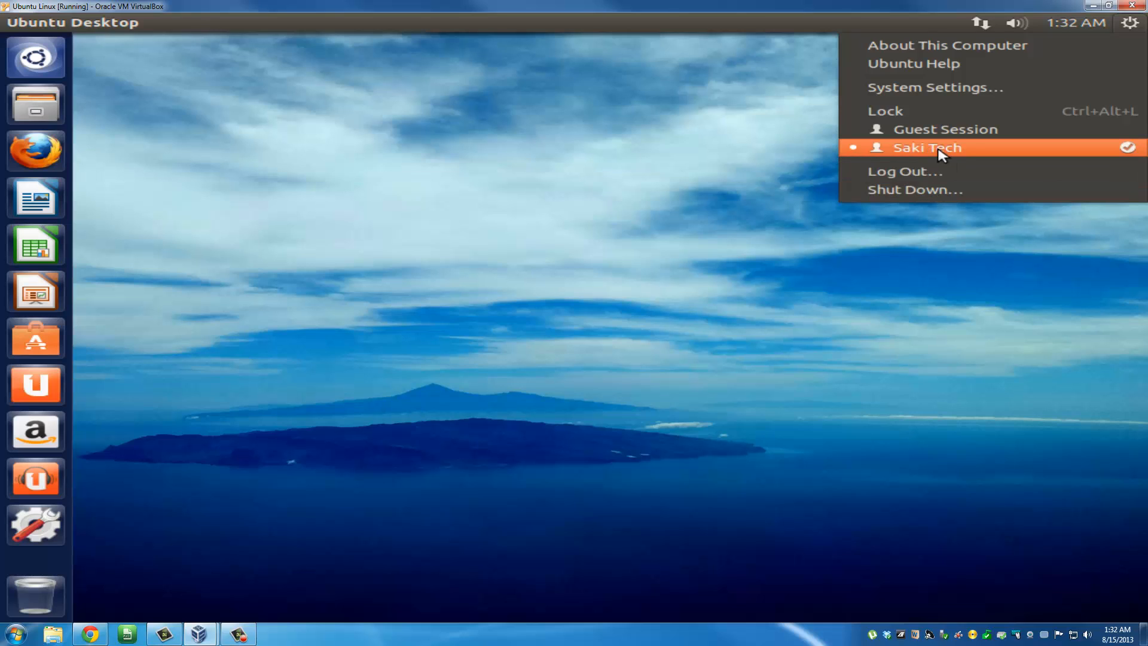
pyautogui.moveTo(933, 110)
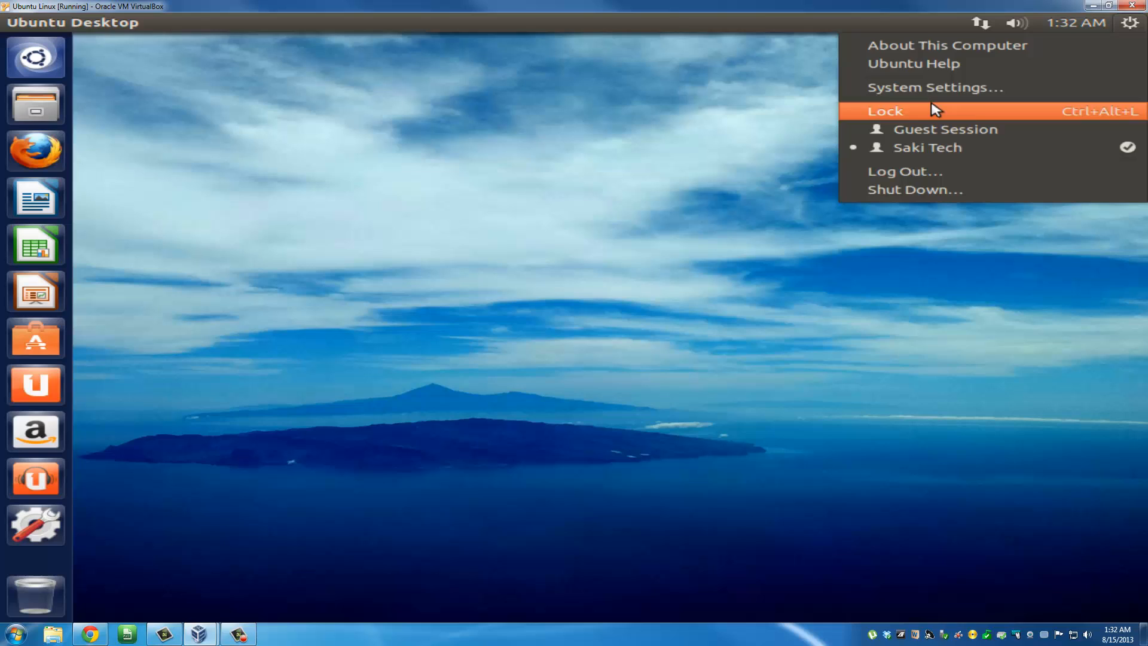
pyautogui.click(1129, 23)
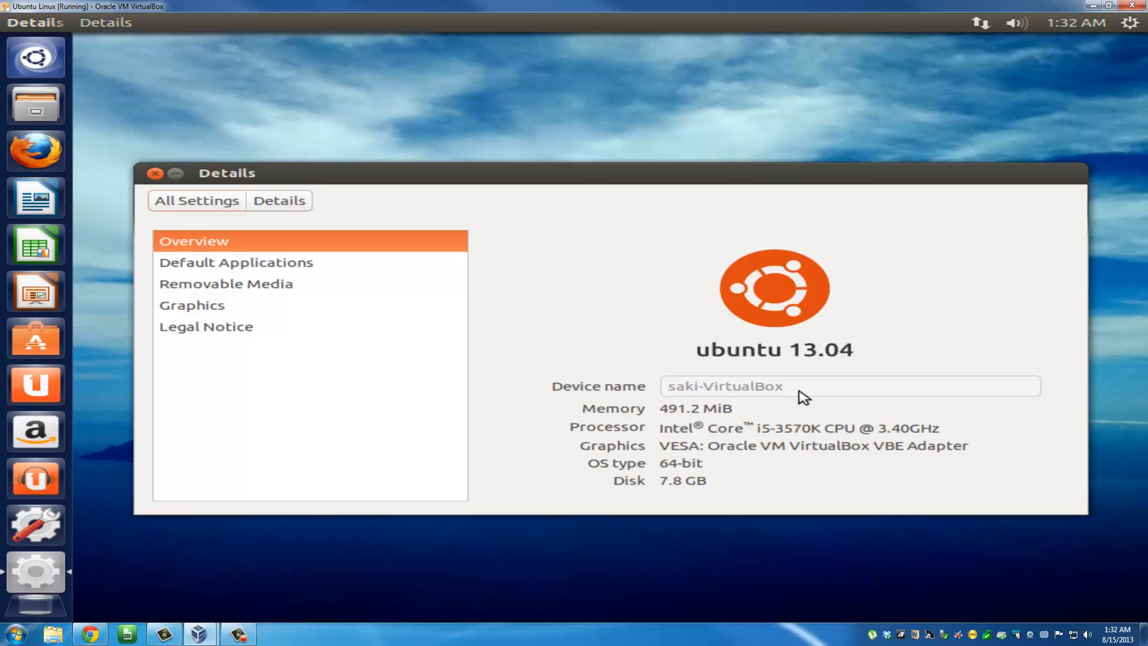
pyautogui.moveTo(125, 307)
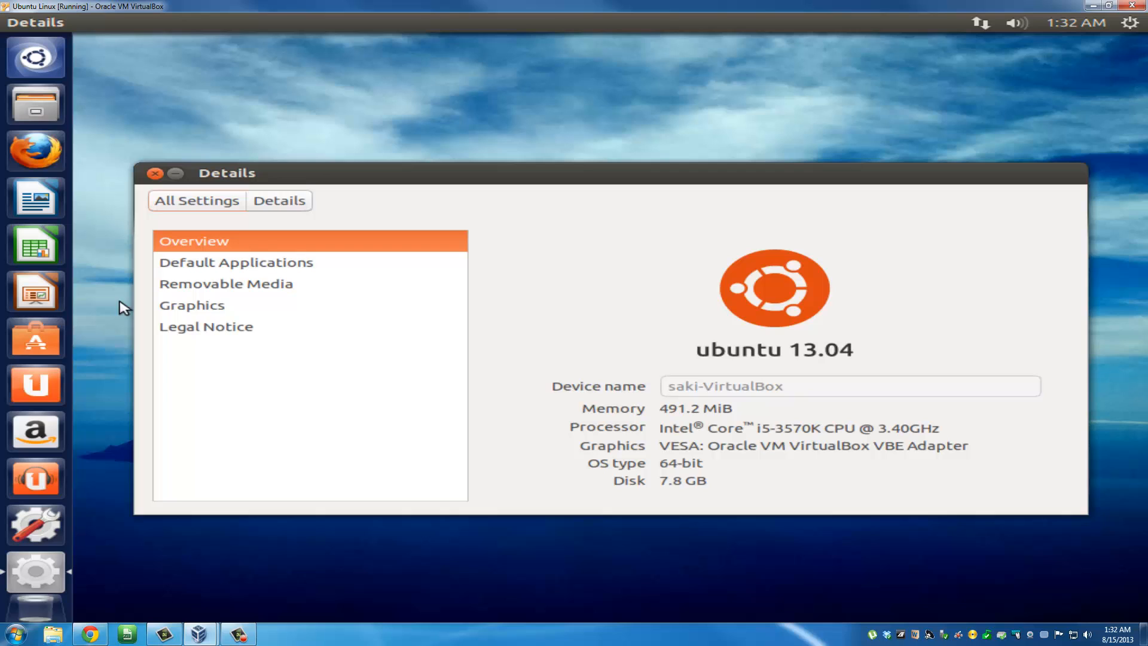
pyautogui.click(191, 304)
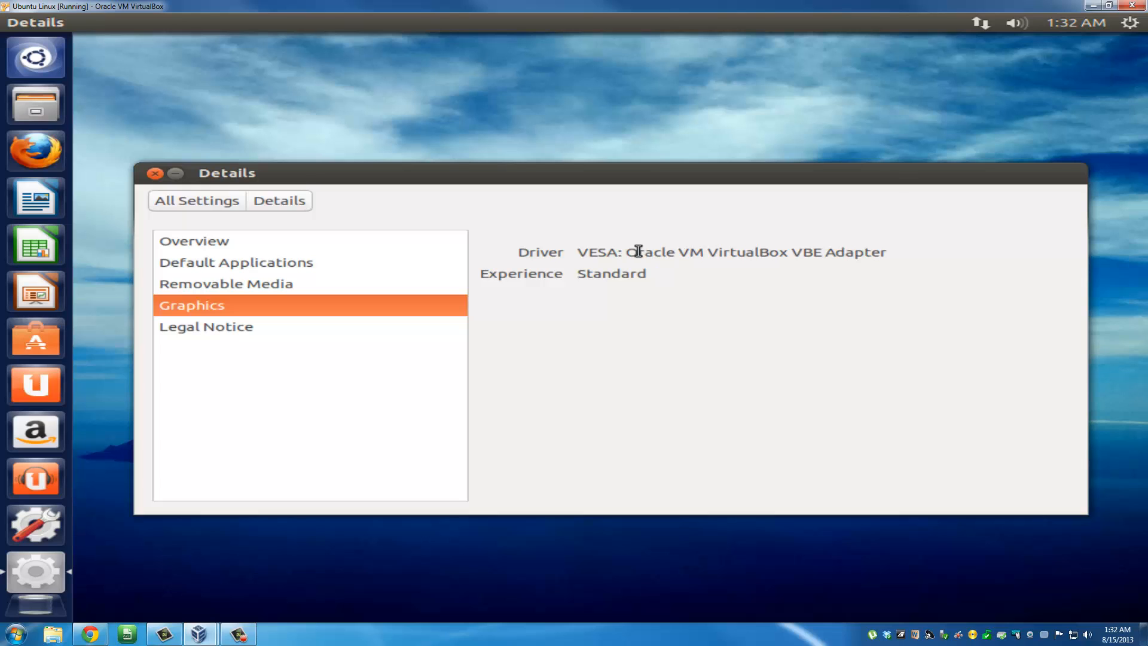
pyautogui.moveTo(803, 254)
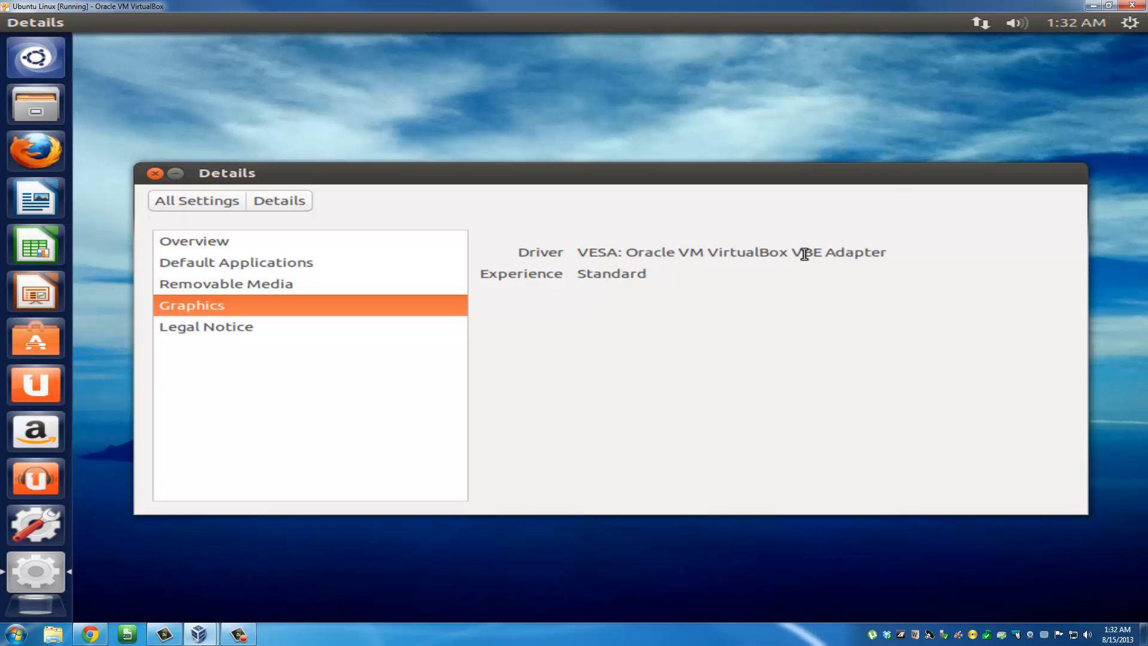
pyautogui.moveTo(378, 190)
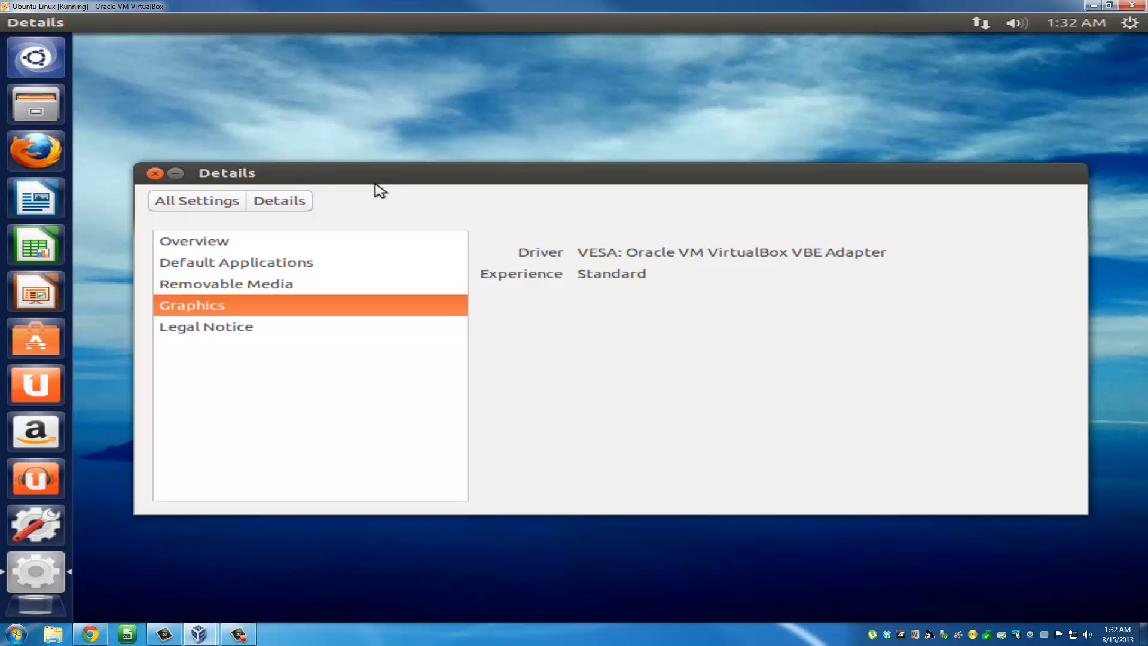
pyautogui.click(154, 173)
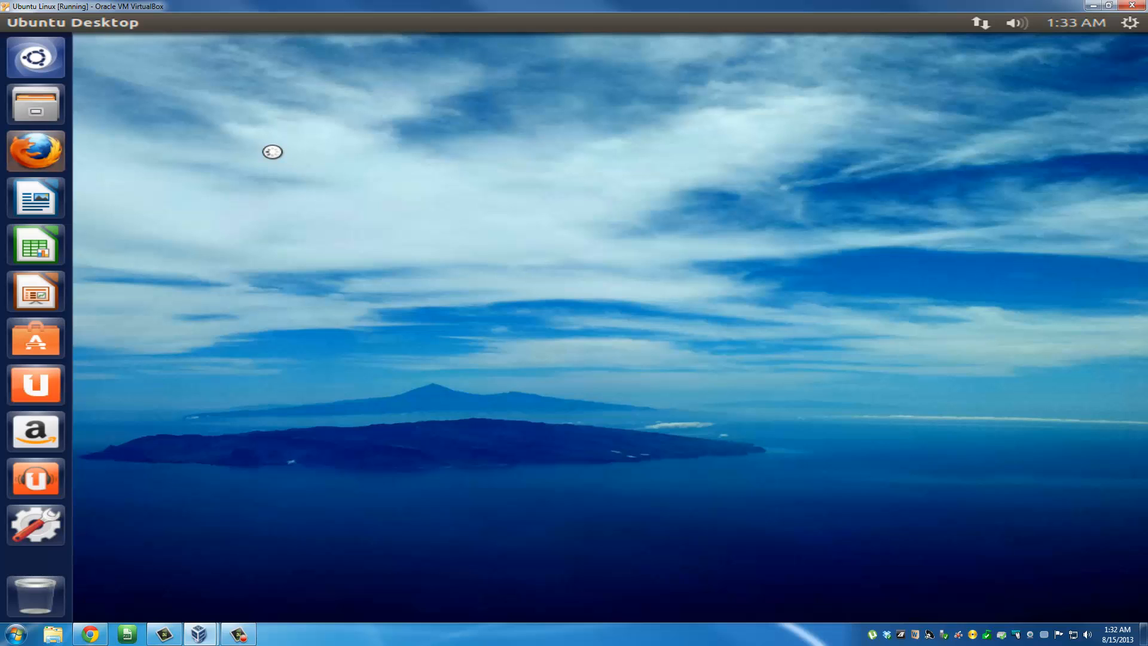
pyautogui.moveTo(307, 150)
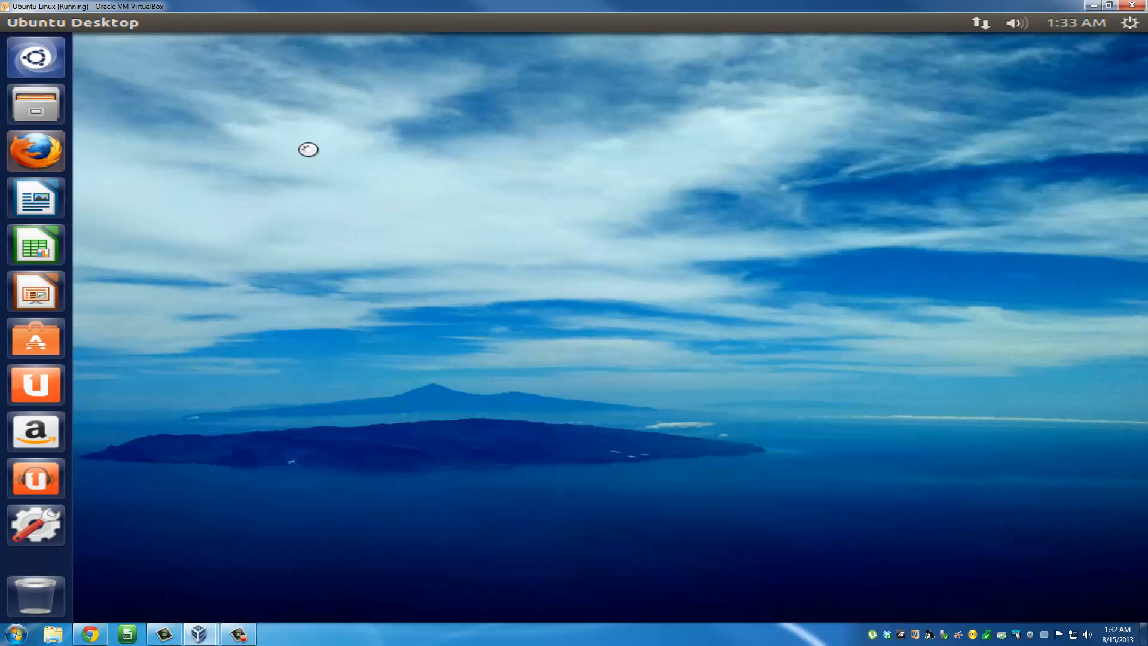
pyautogui.moveTo(581, 278)
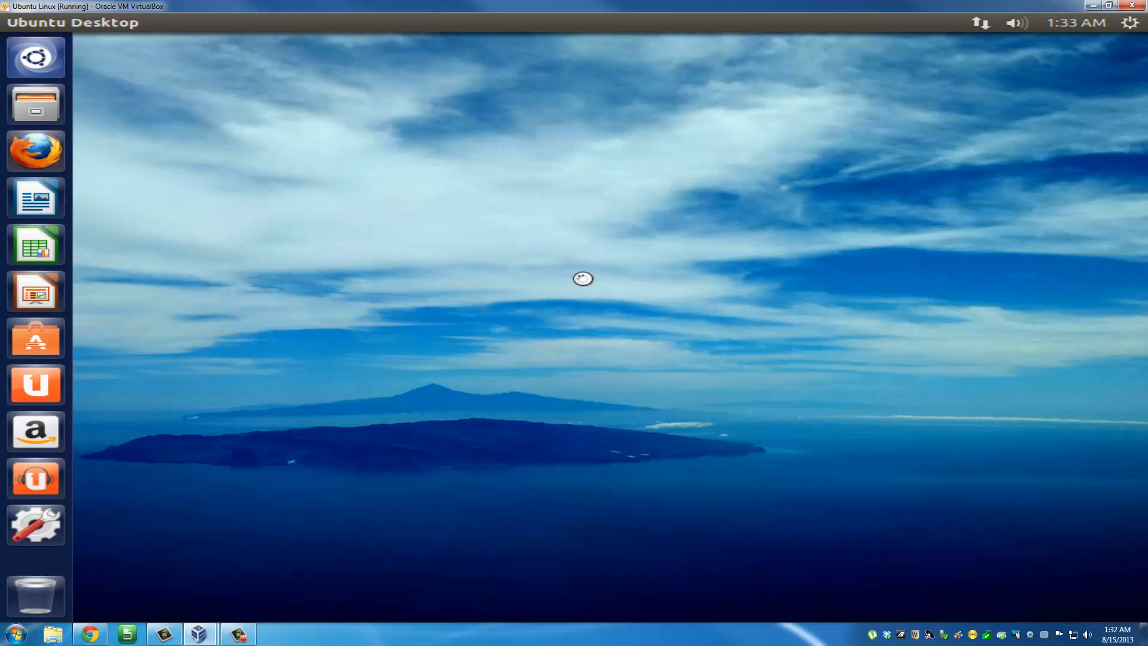
pyautogui.moveTo(540, 209)
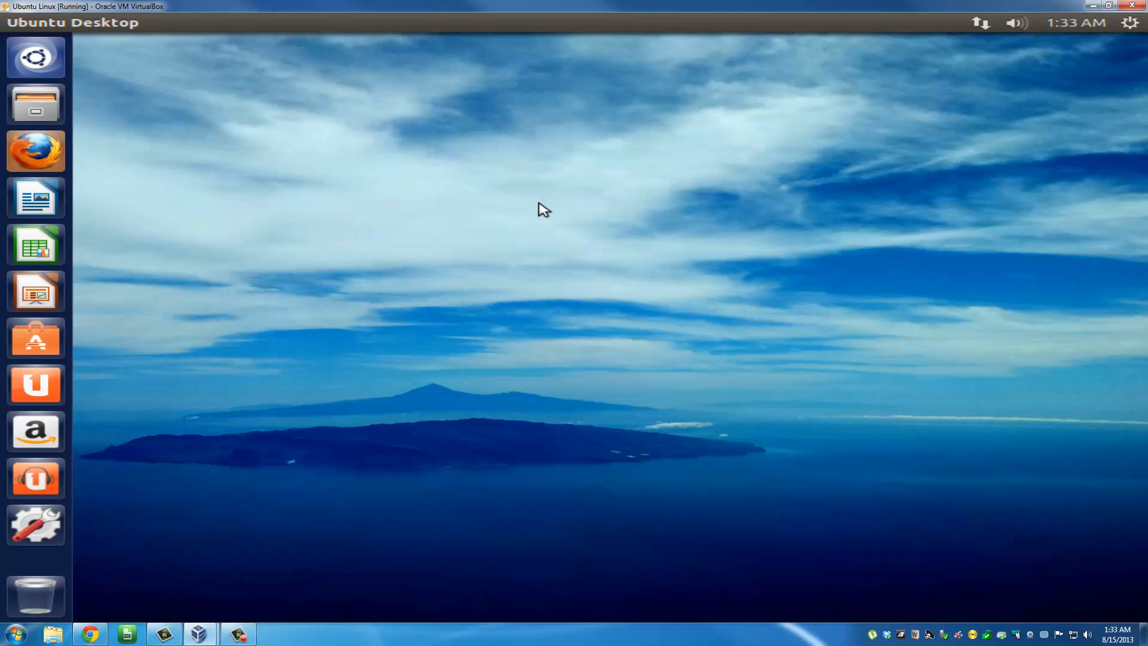
pyautogui.click(35, 150)
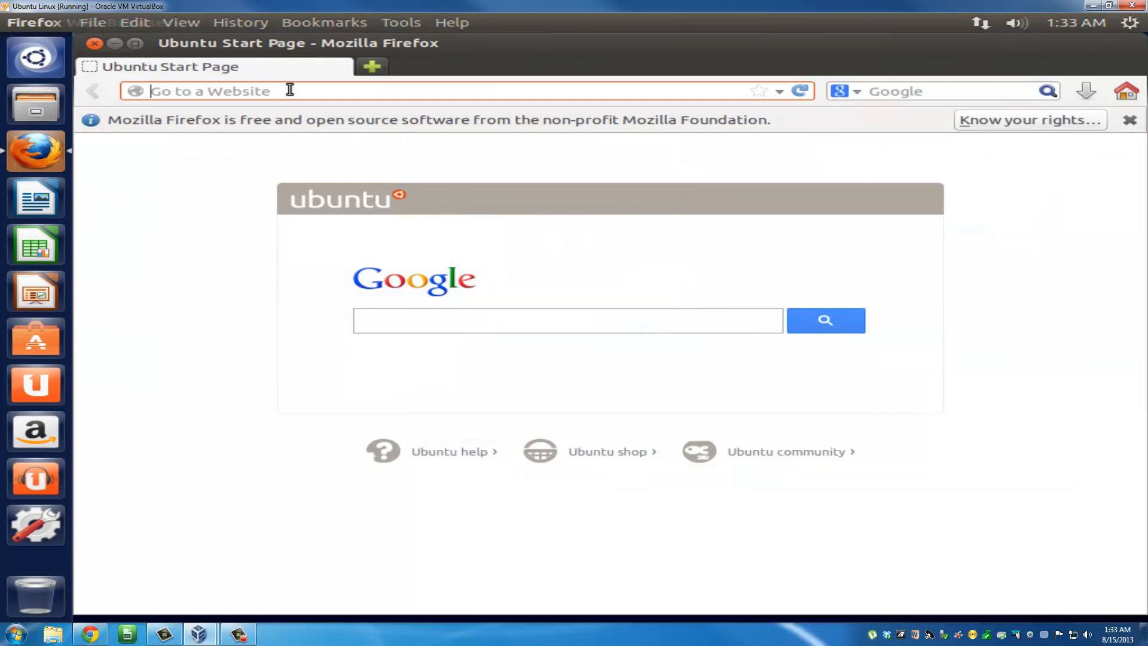
pyautogui.write('cnnc.c')
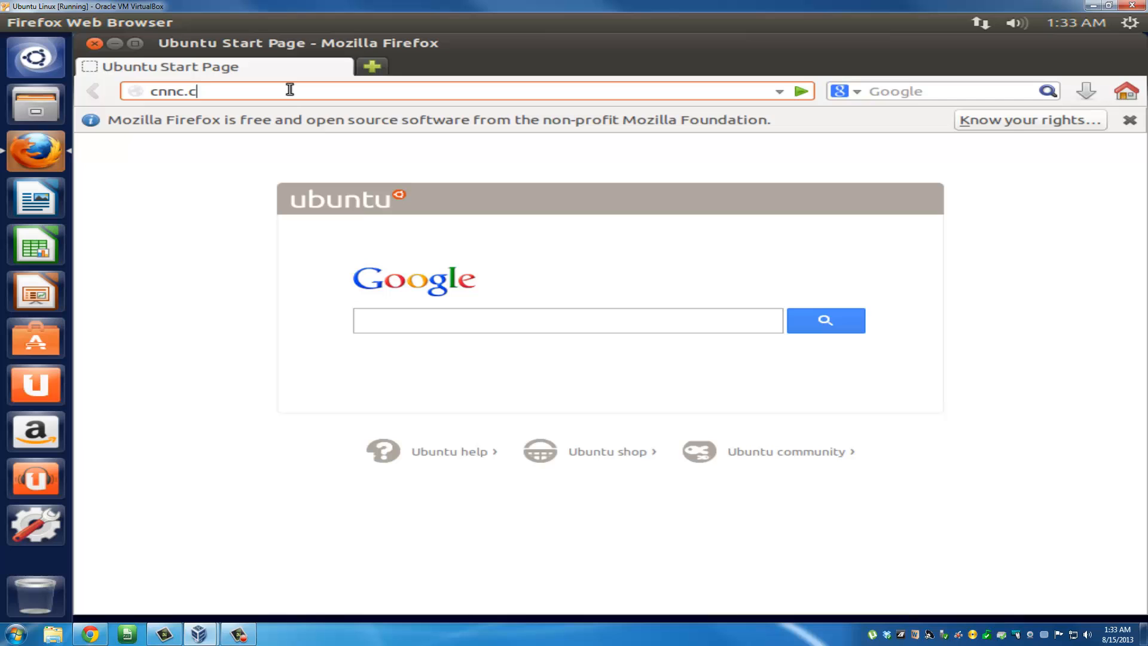
pyautogui.press('BackSpace')
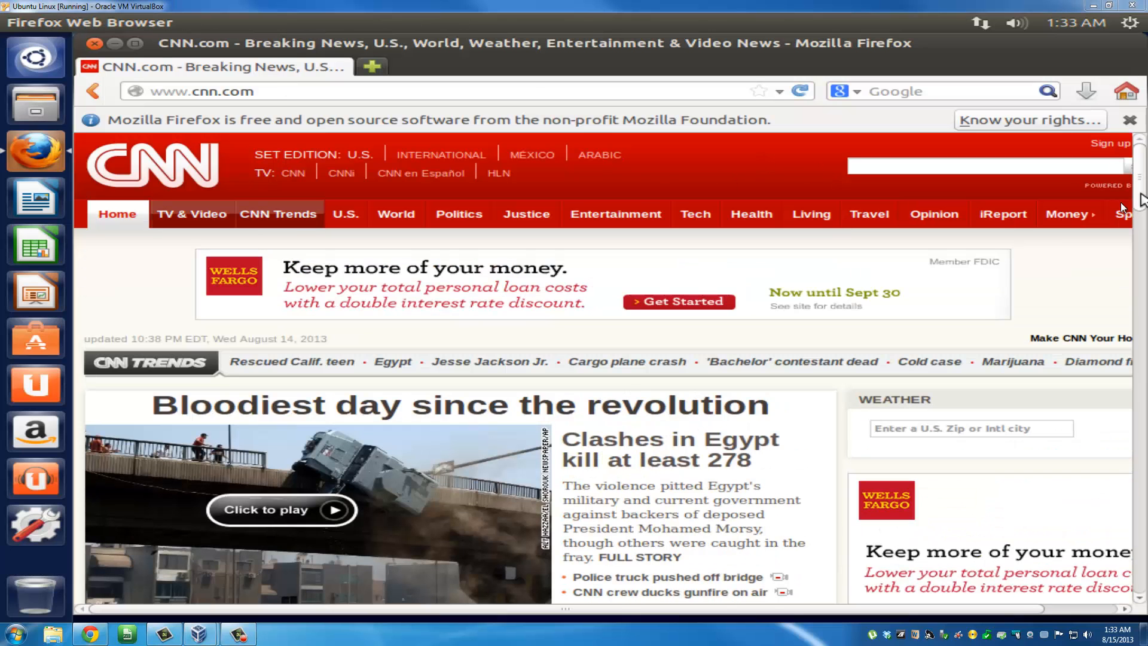
pyautogui.scroll(-3)
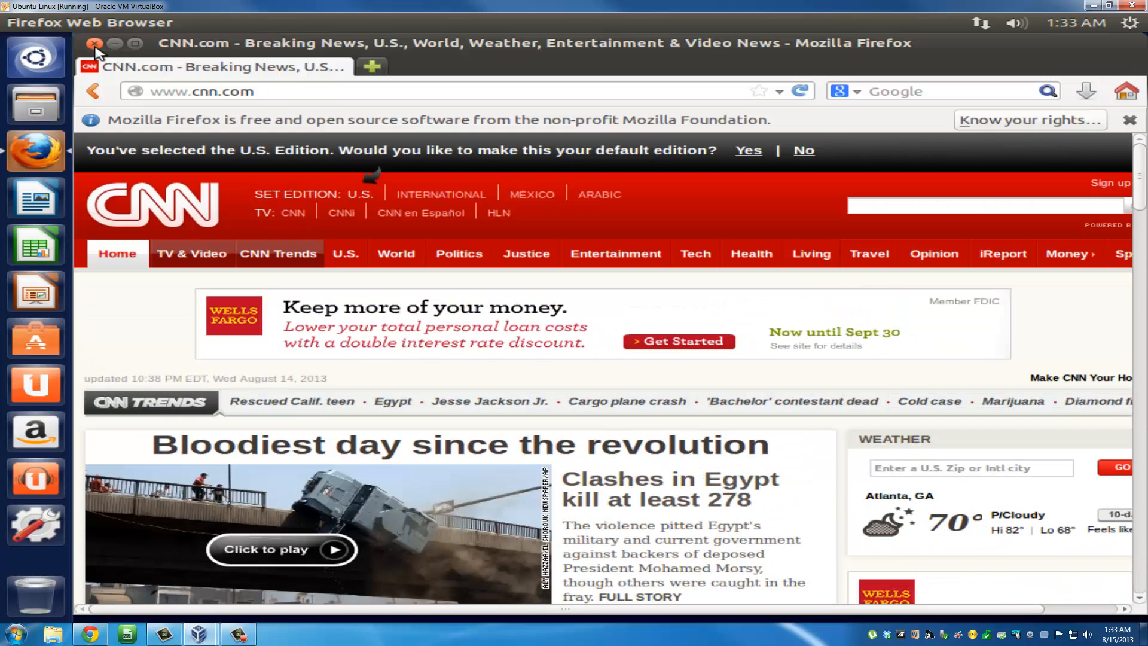
pyautogui.click(95, 43)
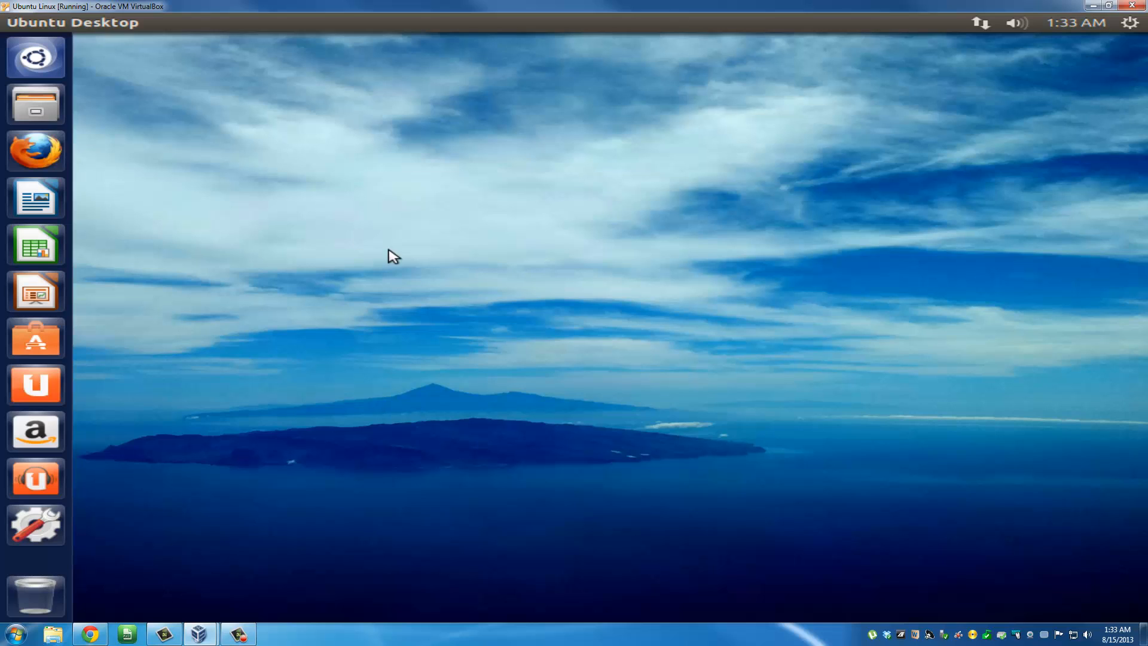
pyautogui.moveTo(444, 163)
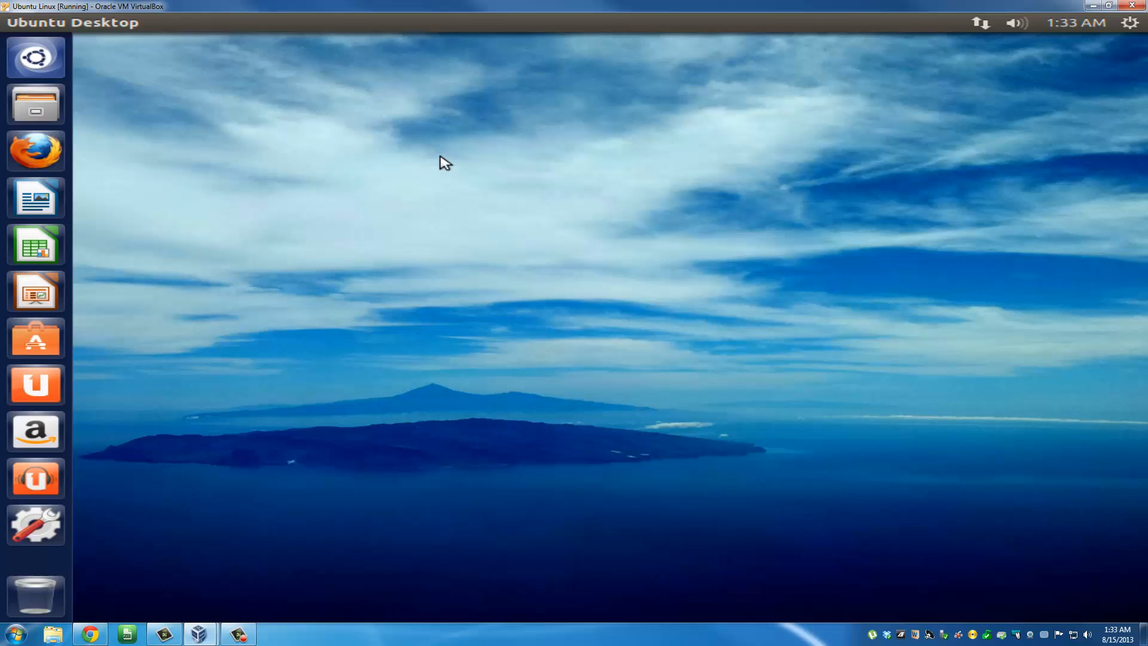
pyautogui.moveTo(1130, 28)
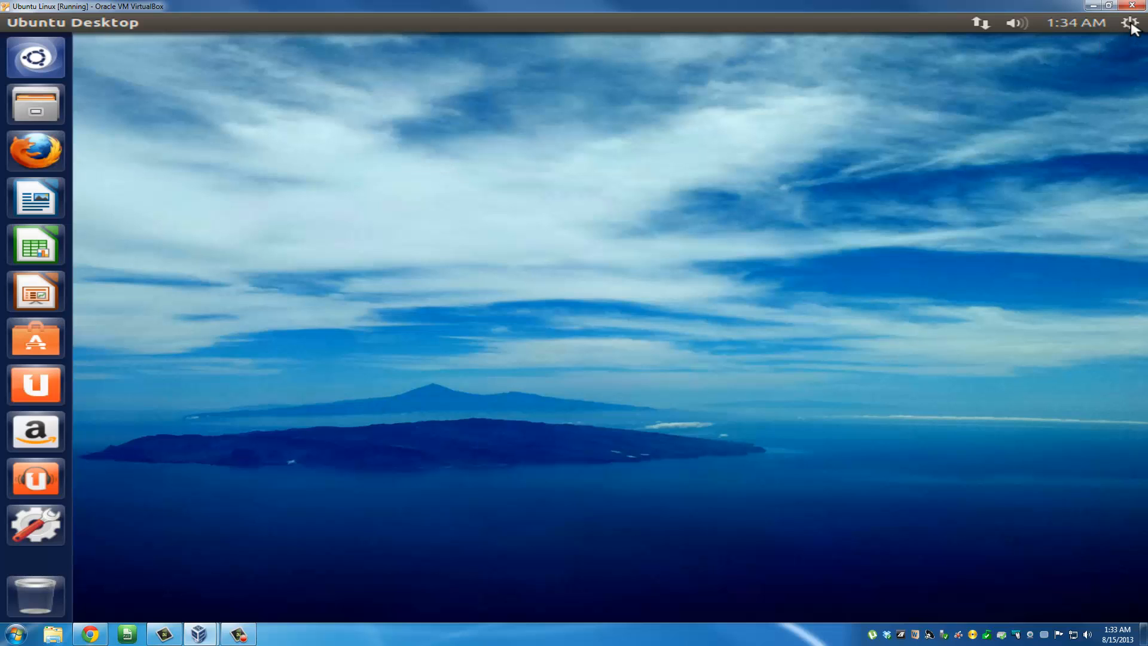
# Shut down Ubuntu from the top-right gear menu and confirm Shut Down
pyautogui.click(1131, 22)
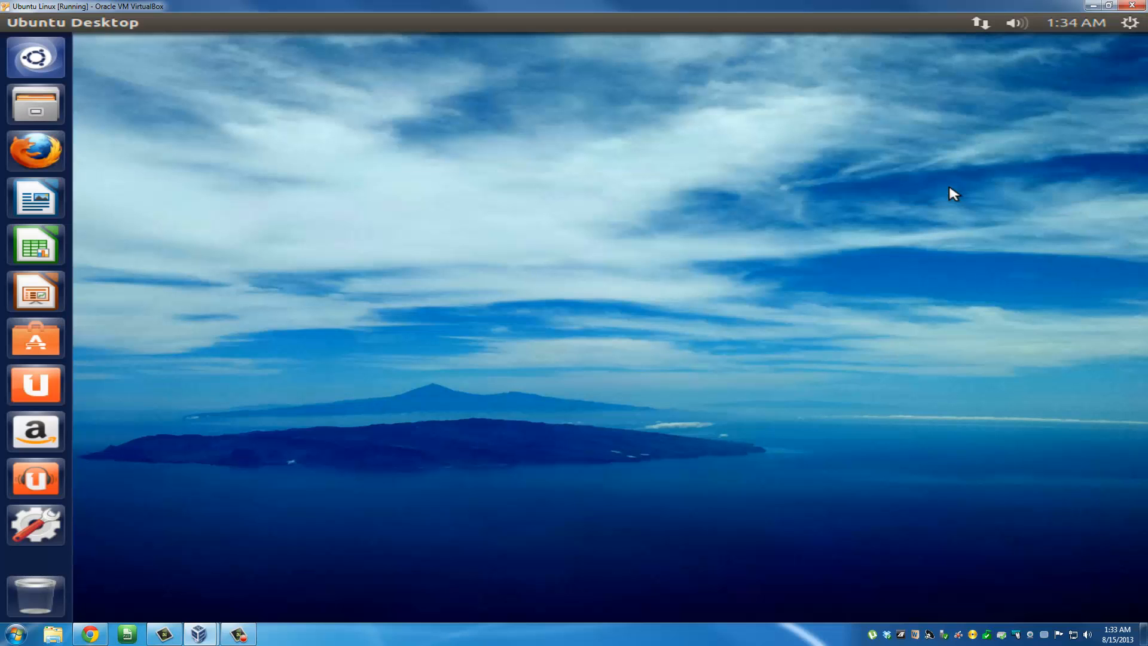
pyautogui.click(1129, 23)
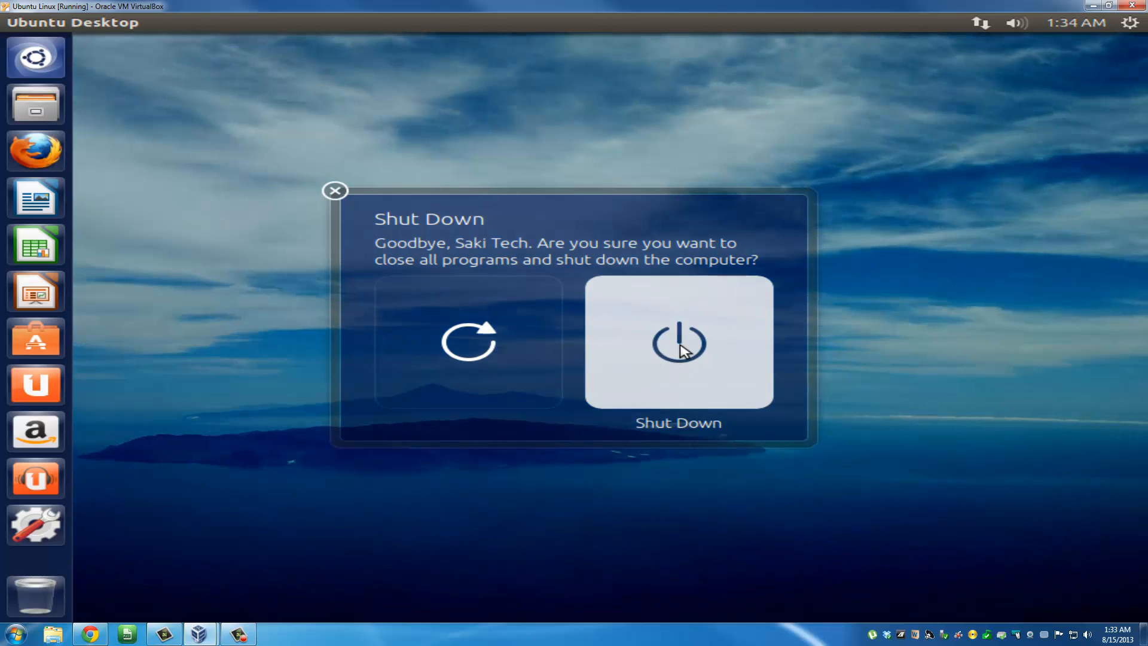
pyautogui.click(678, 342)
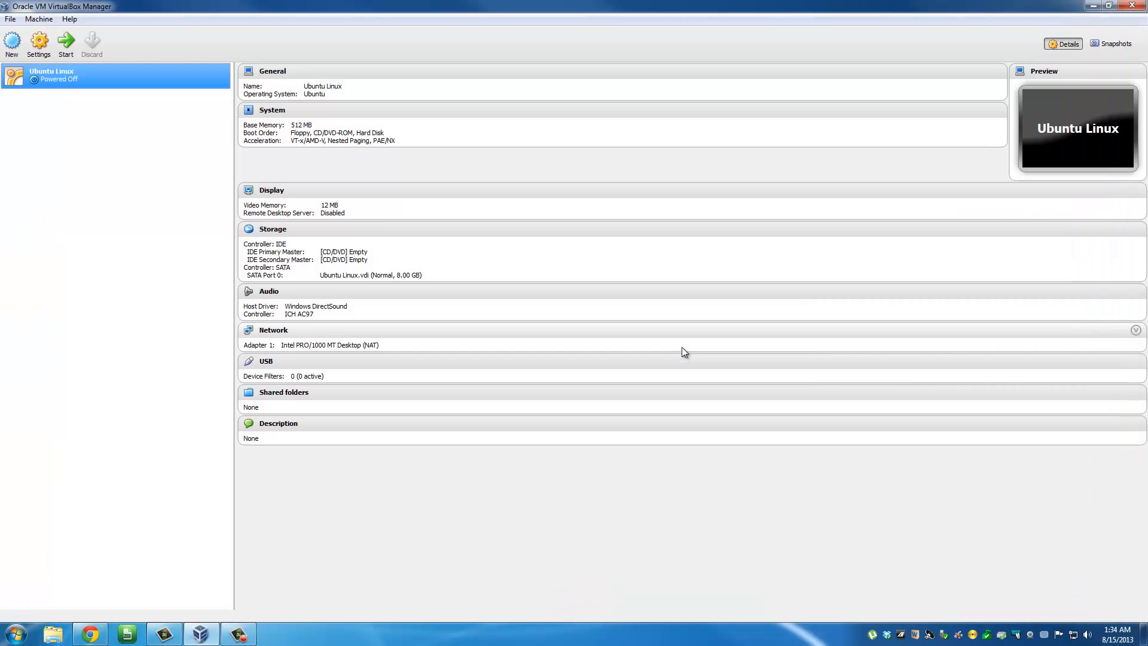
pyautogui.moveTo(579, 387)
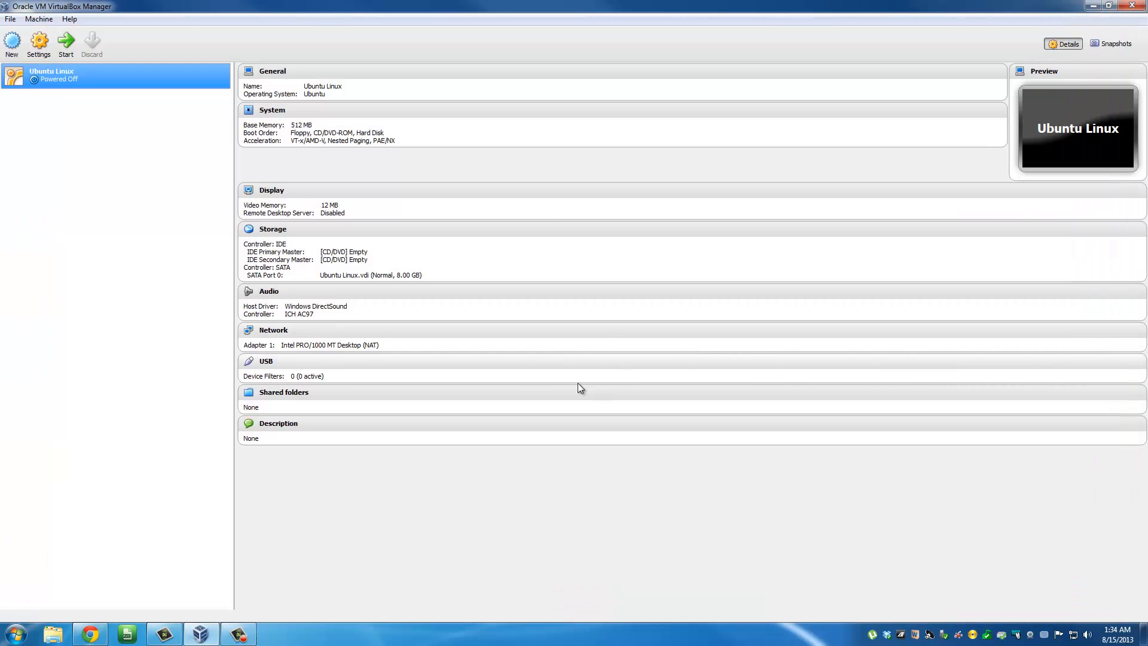
pyautogui.moveTo(104, 101)
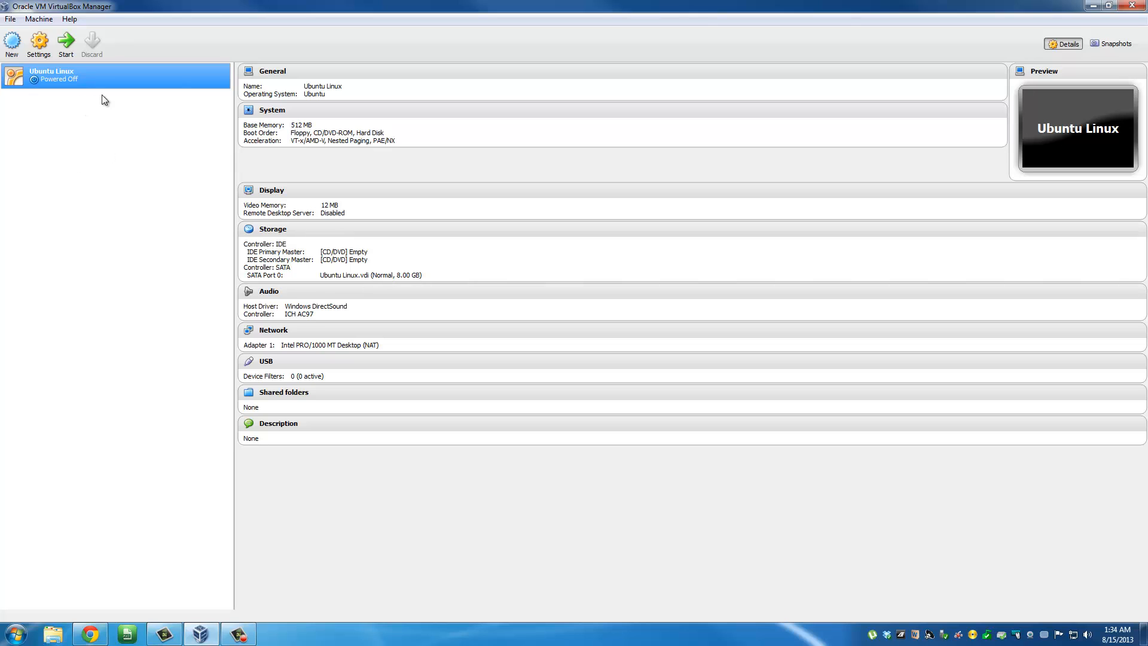
pyautogui.moveTo(165, 125)
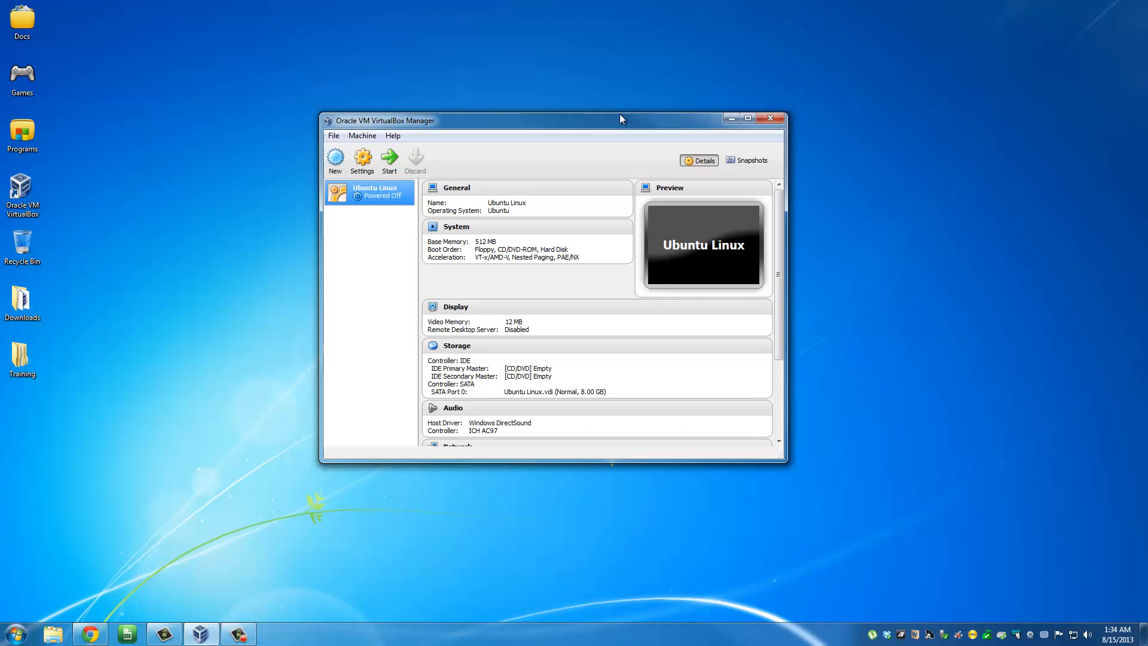
# Drag the VirtualBox Manager title bar to restore it from full screen
pyautogui.moveTo(620, 118); pyautogui.dragTo(600, 191)
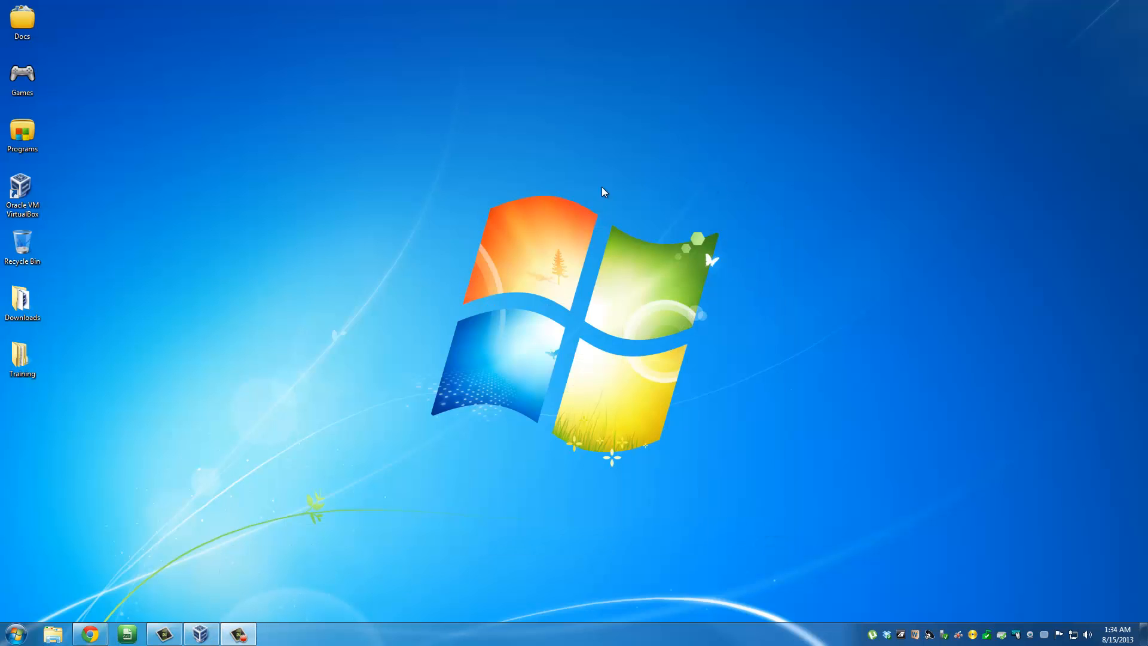
pyautogui.moveTo(452, 226)
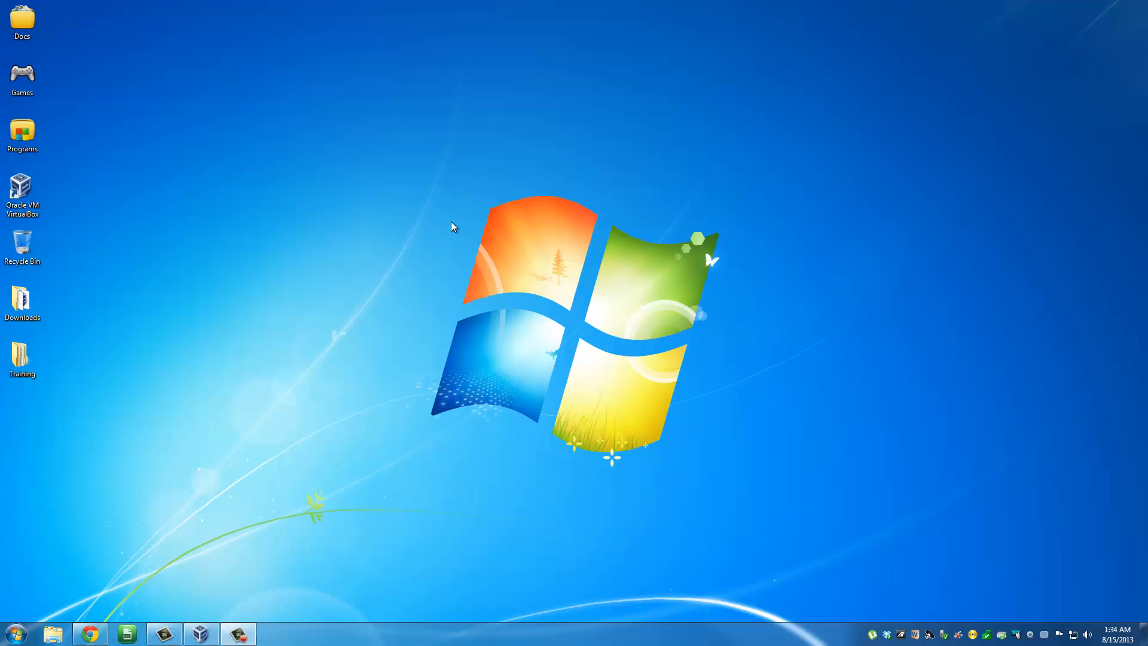